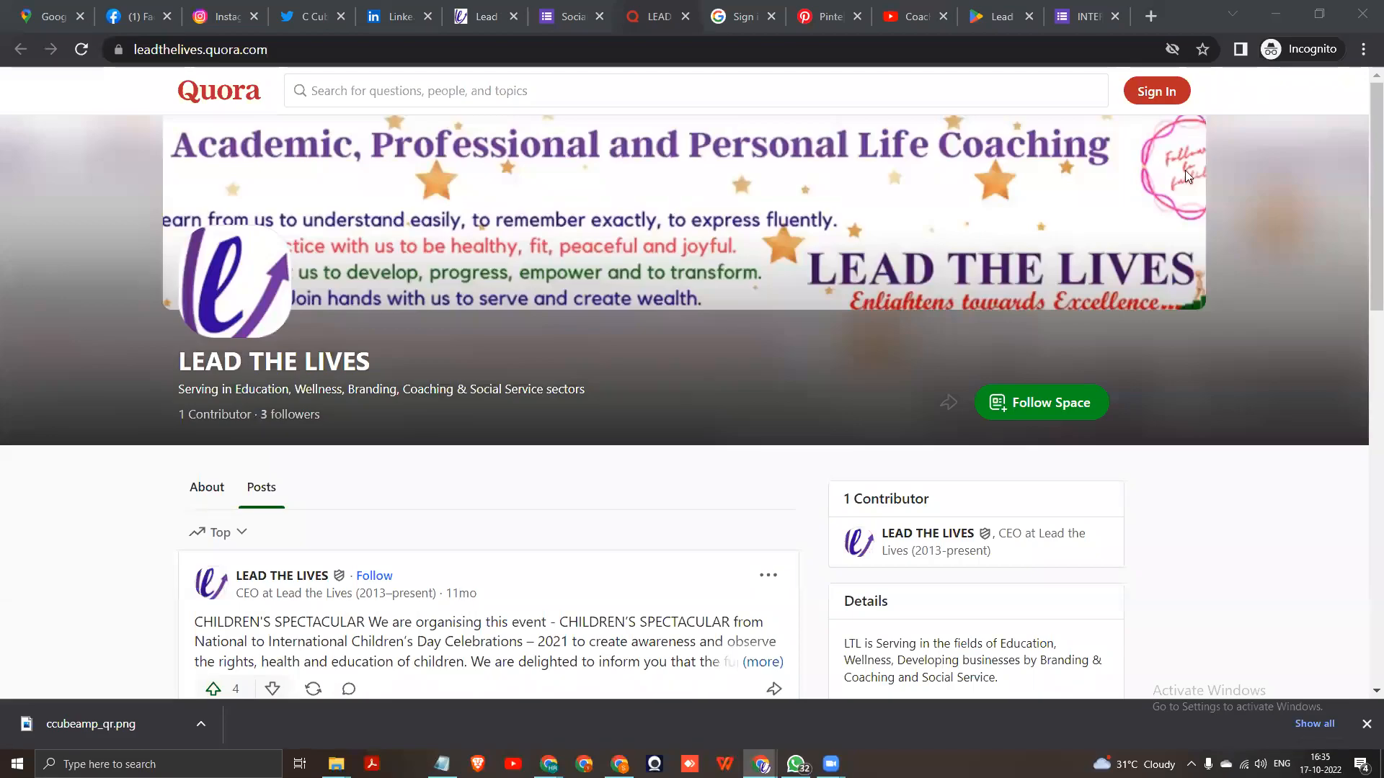
mouse_move(1108, 231)
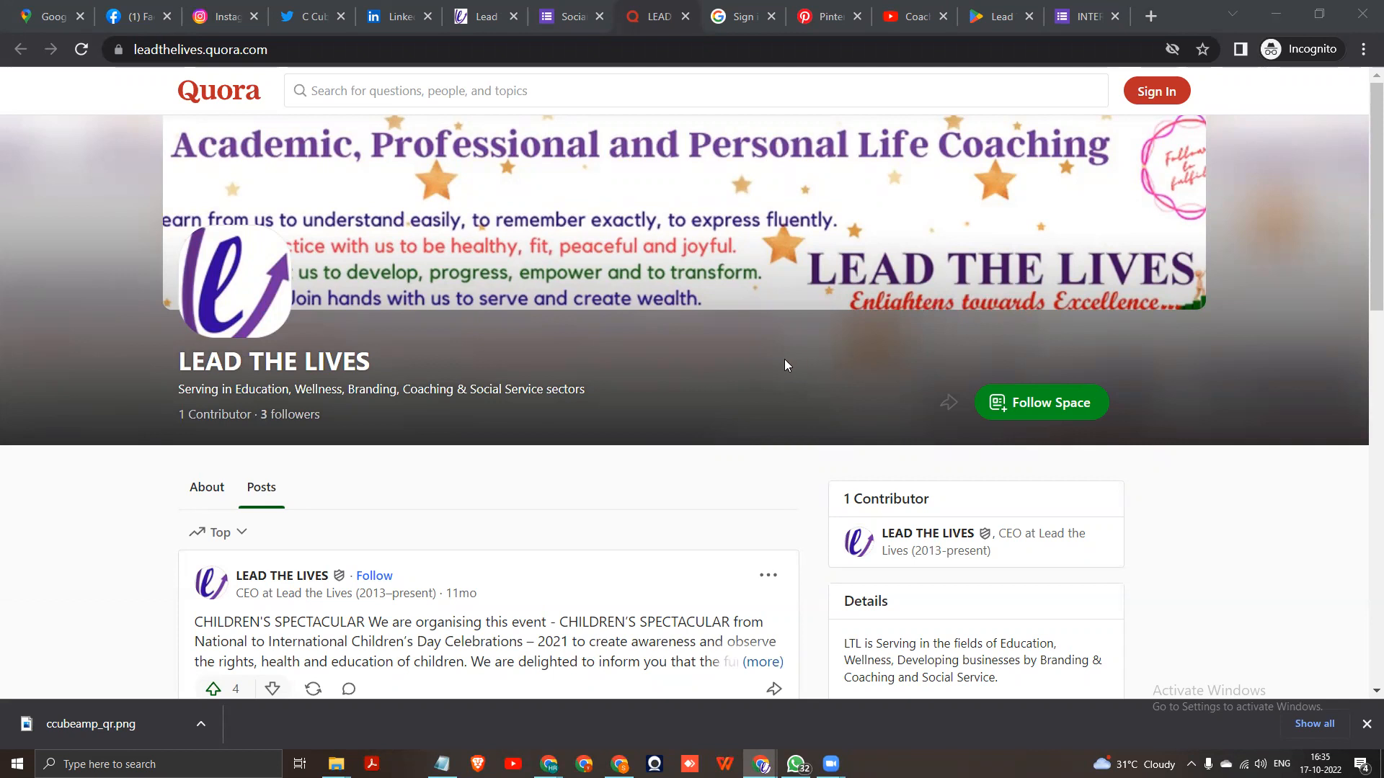
mouse_move(721, 392)
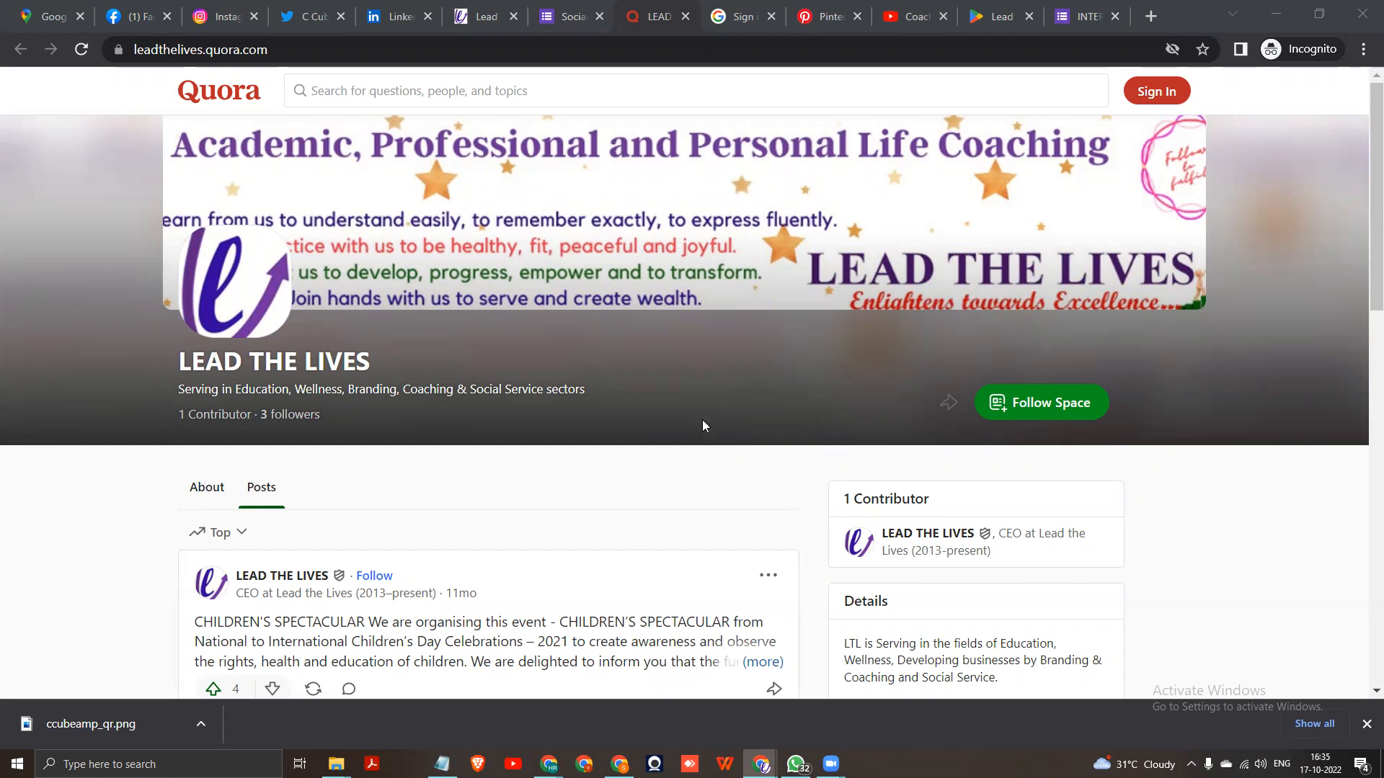
- Attempt to follow the LEAD THE LIVES space while logged out and dismiss the sign-in prompt
scroll("down", 3)
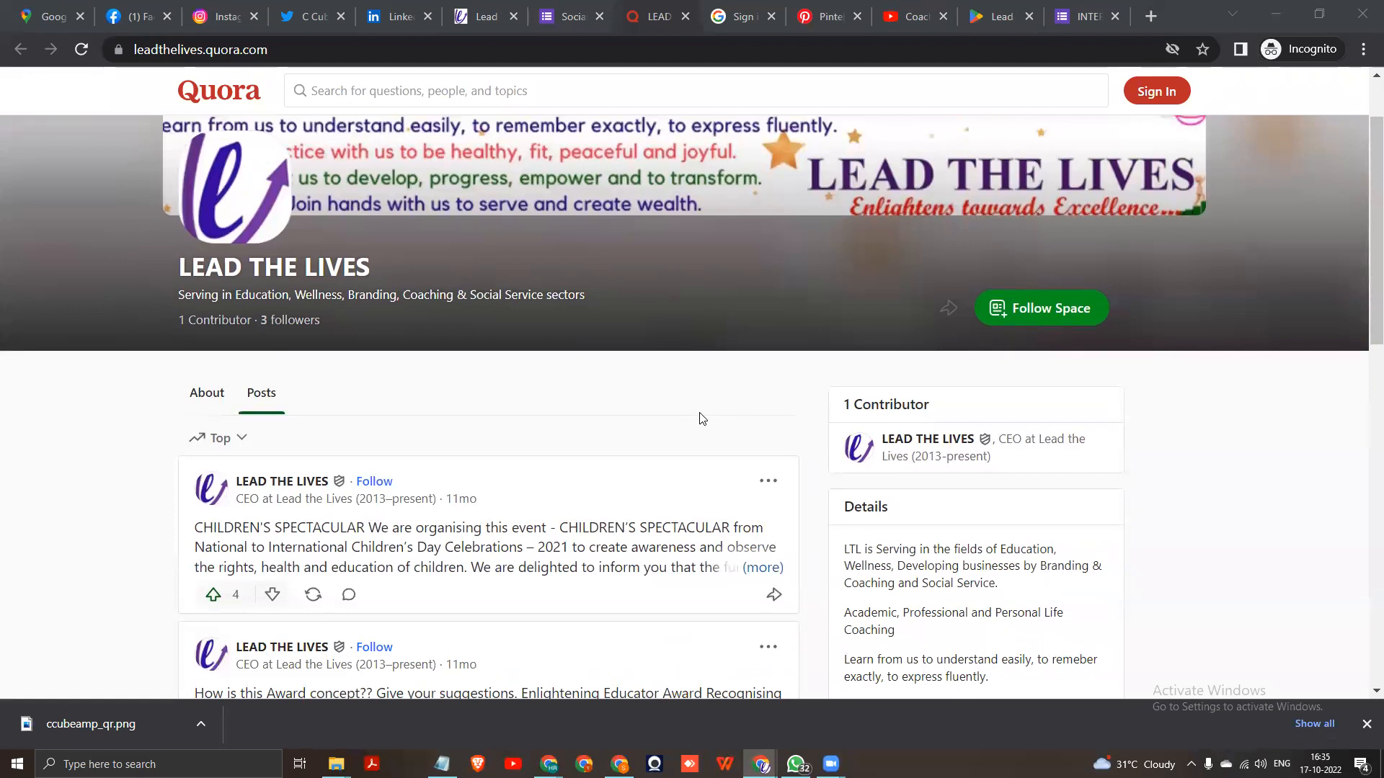
scroll("down", 3)
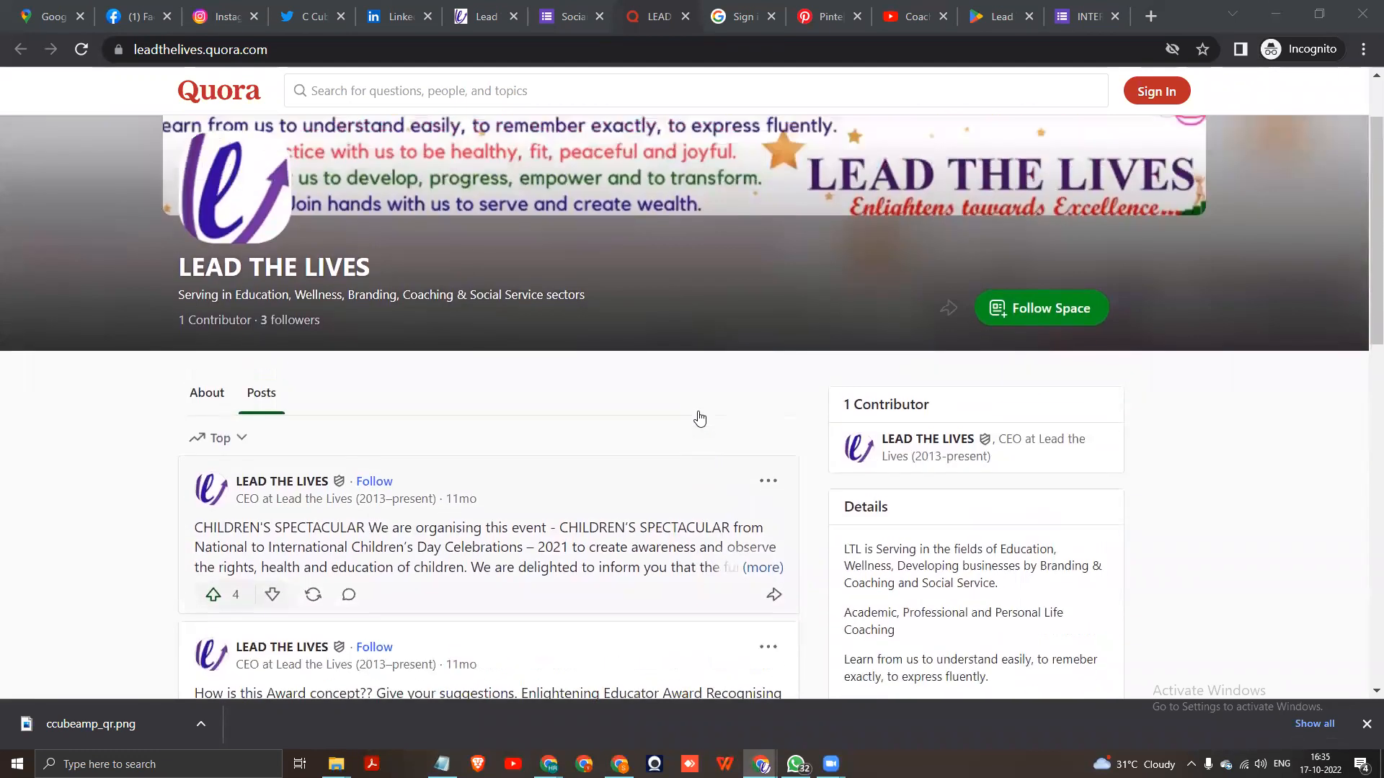
mouse_move(1041, 309)
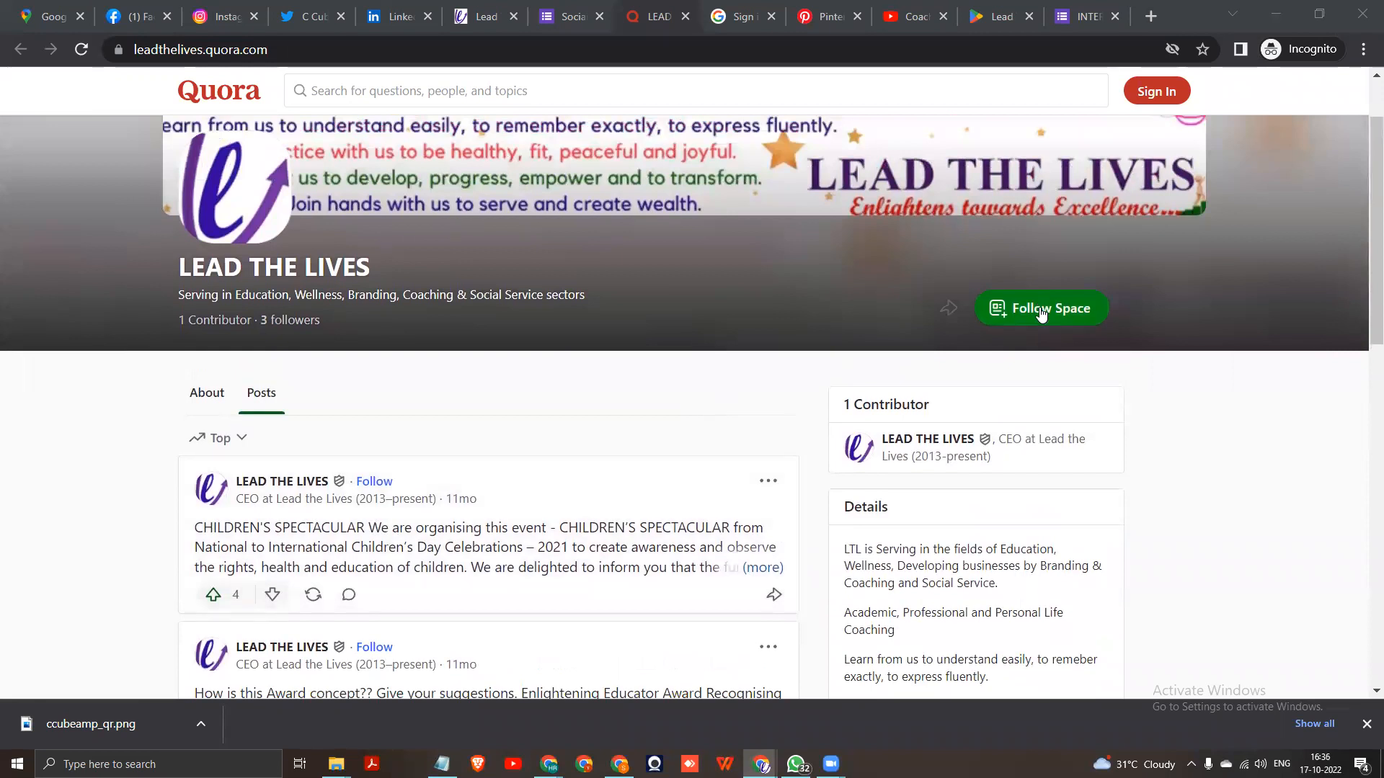
left_click(1039, 308)
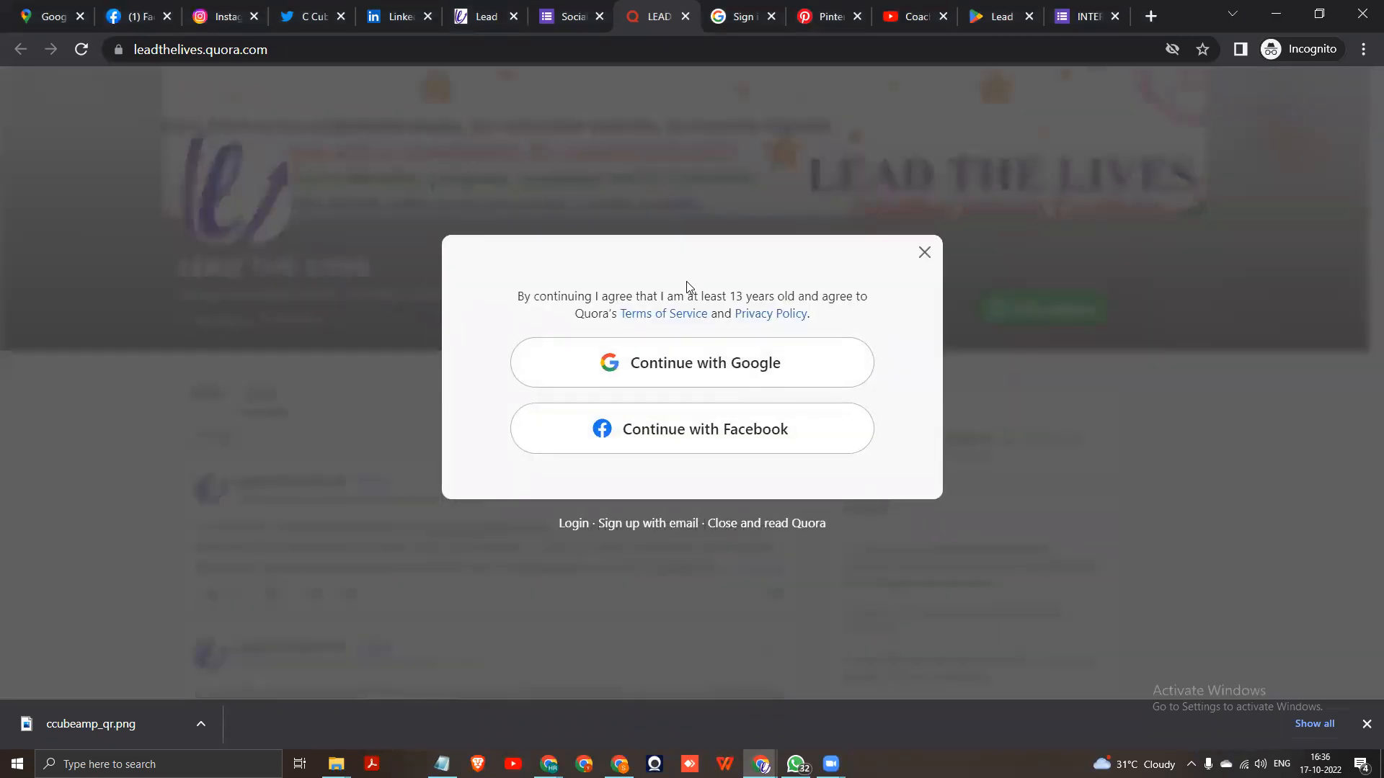
left_click(924, 251)
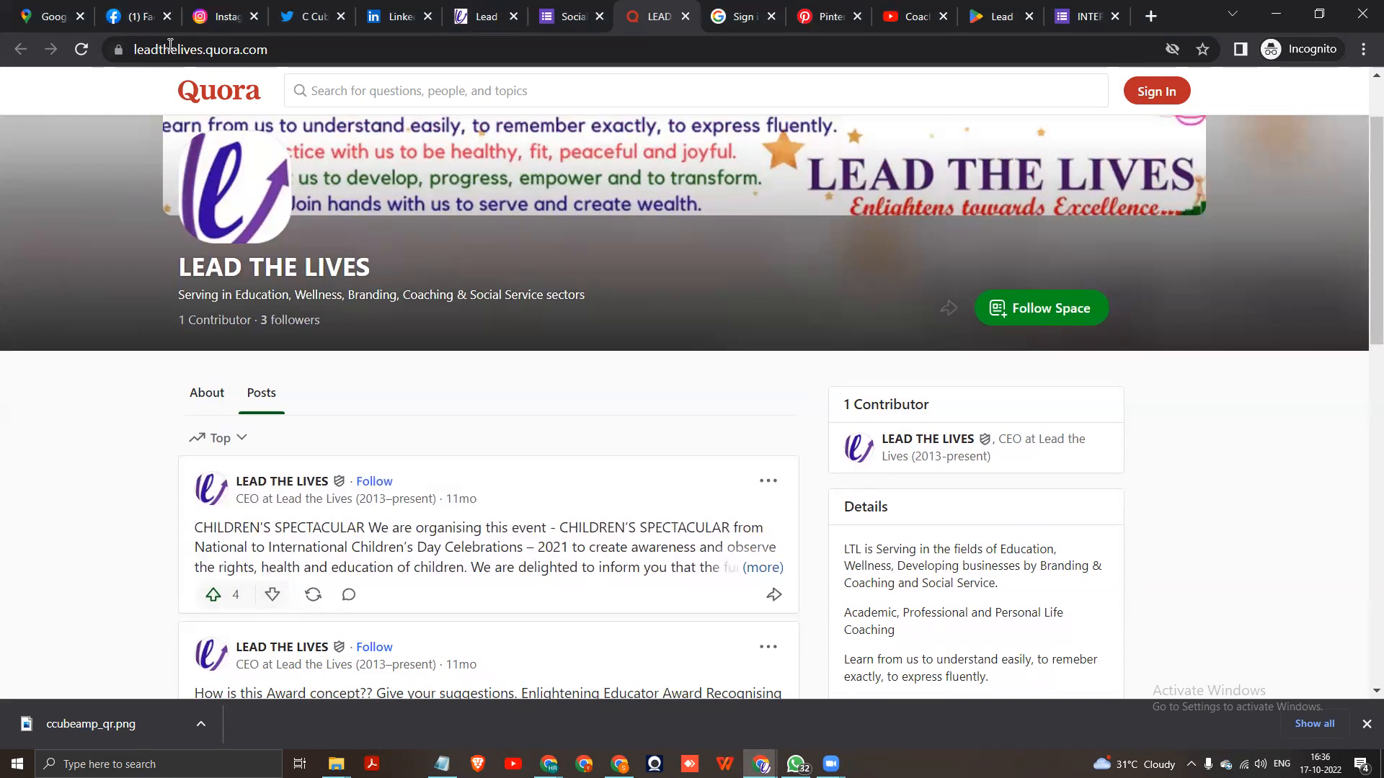
- Sign in to Quora via Continue with Google using the listed Google account
right_click(218, 90)
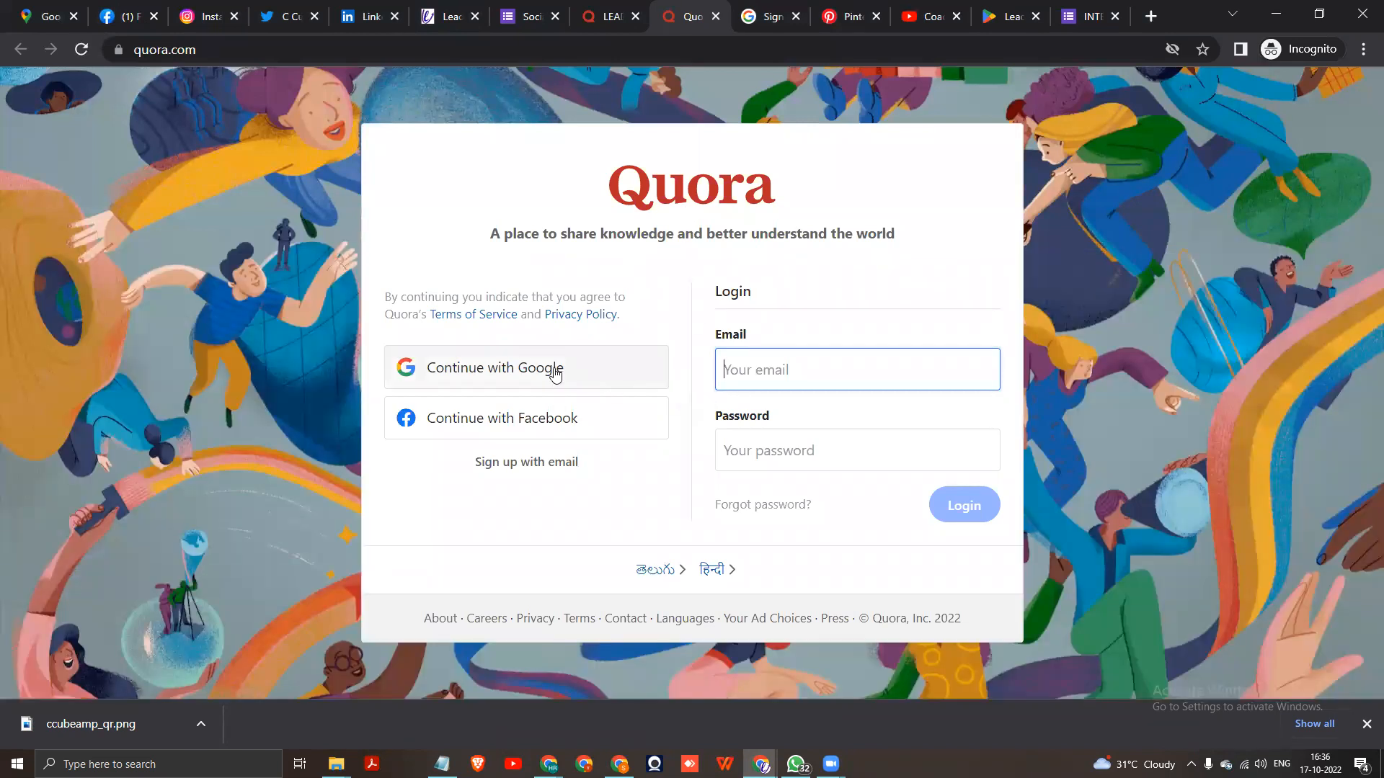
left_click(524, 368)
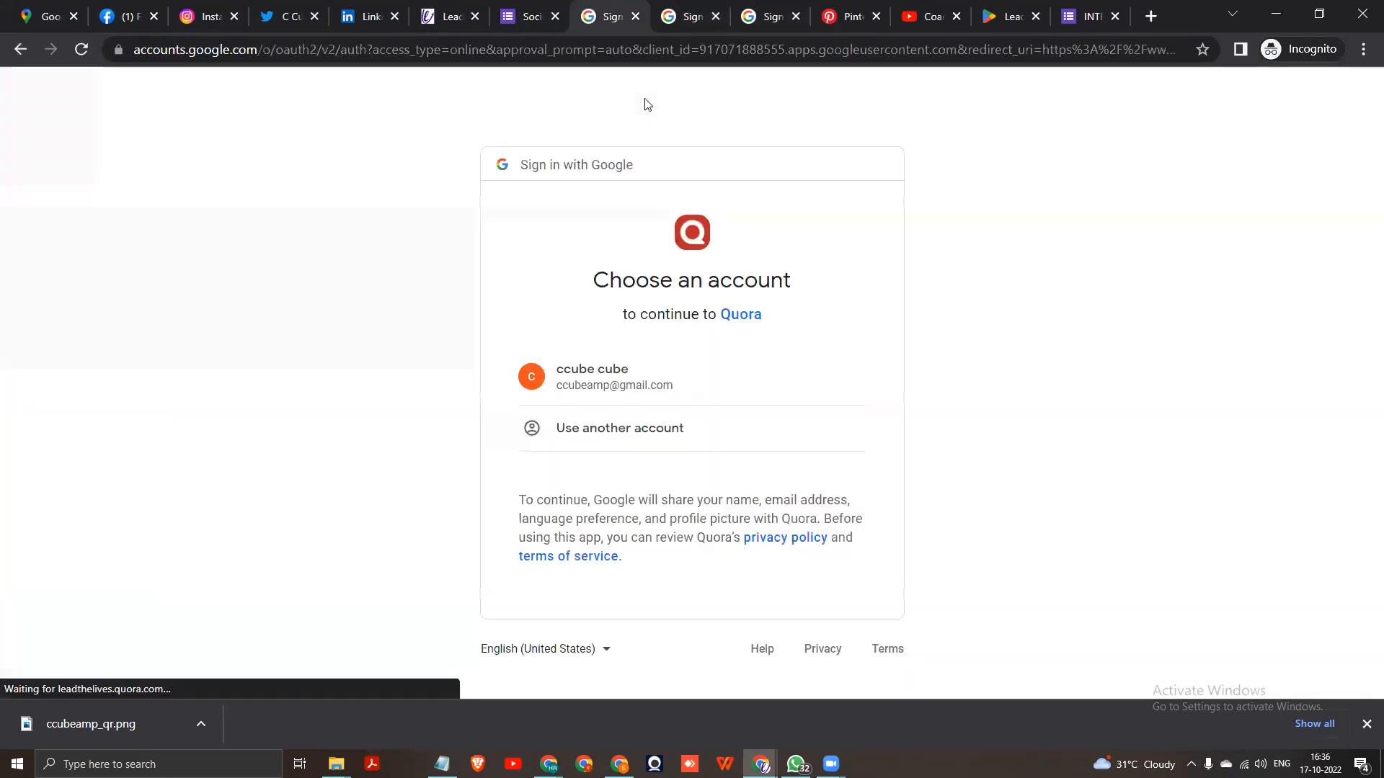
left_click(613, 376)
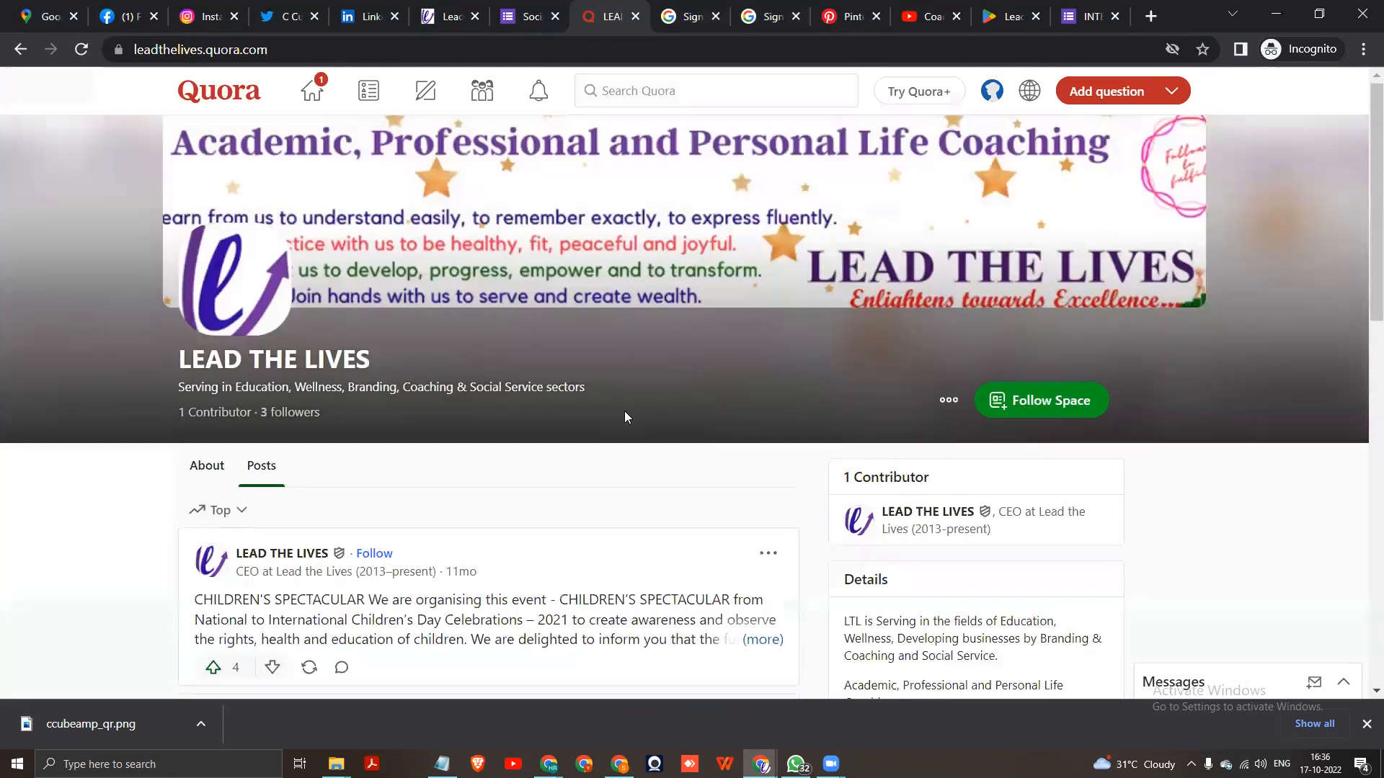
- Follow the LEAD THE LIVES space, dismiss the suggested spaces, and head to the home feed
left_click(1041, 400)
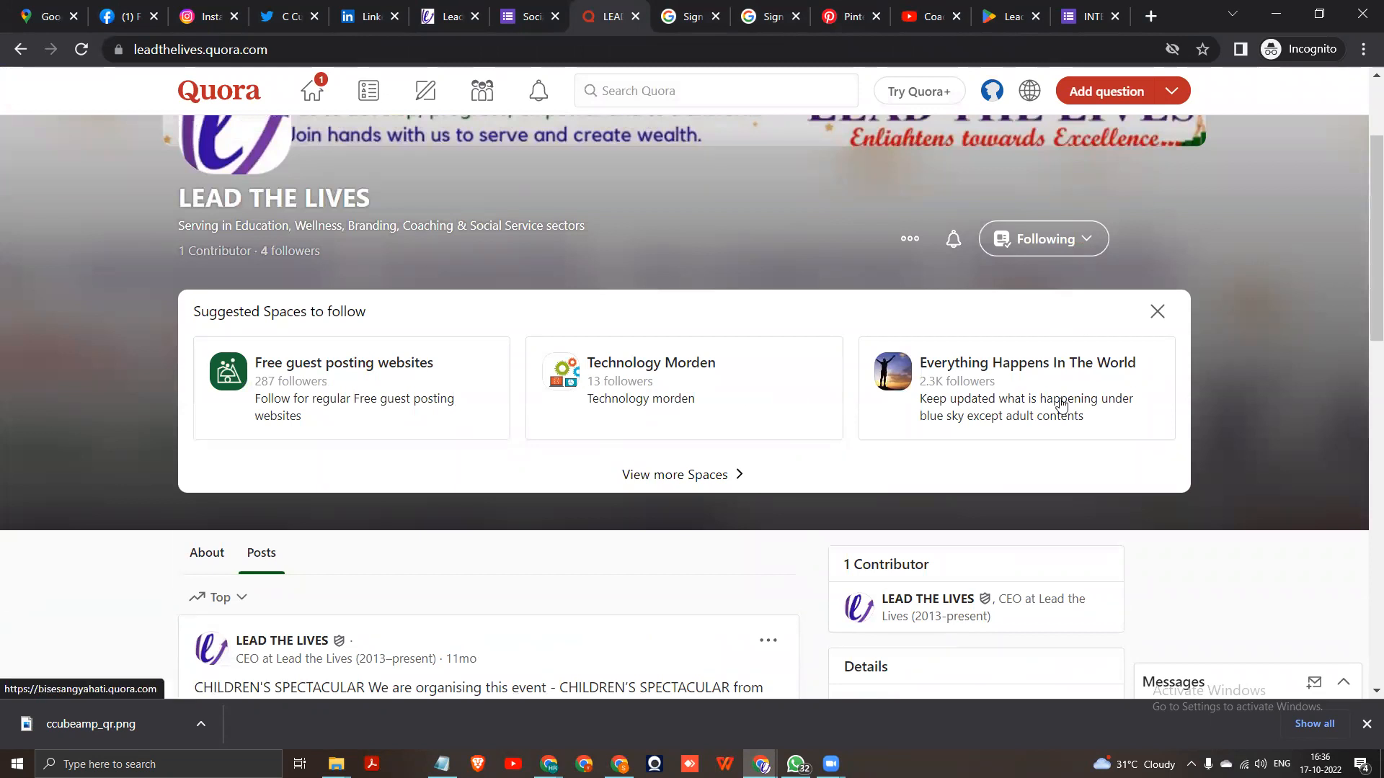
left_click(1157, 312)
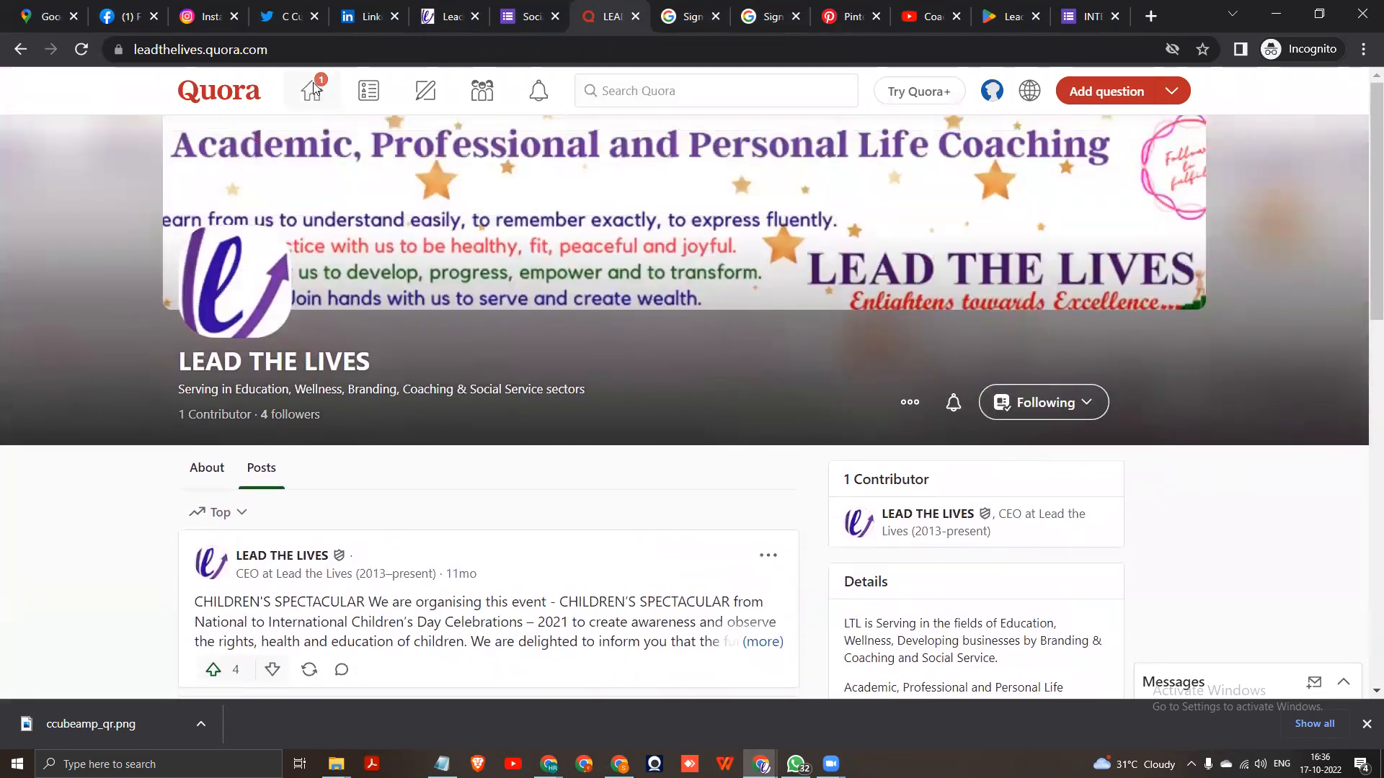
left_click(311, 89)
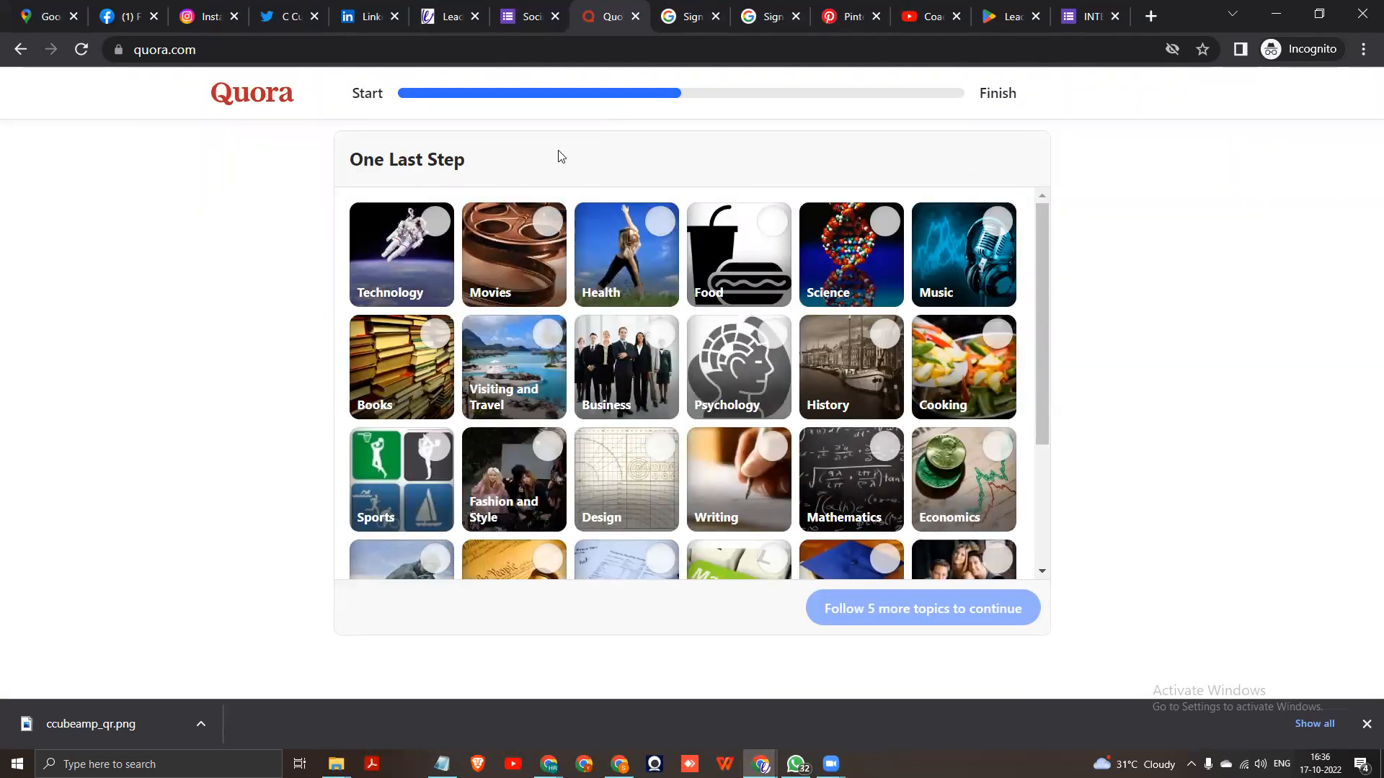
mouse_move(482, 274)
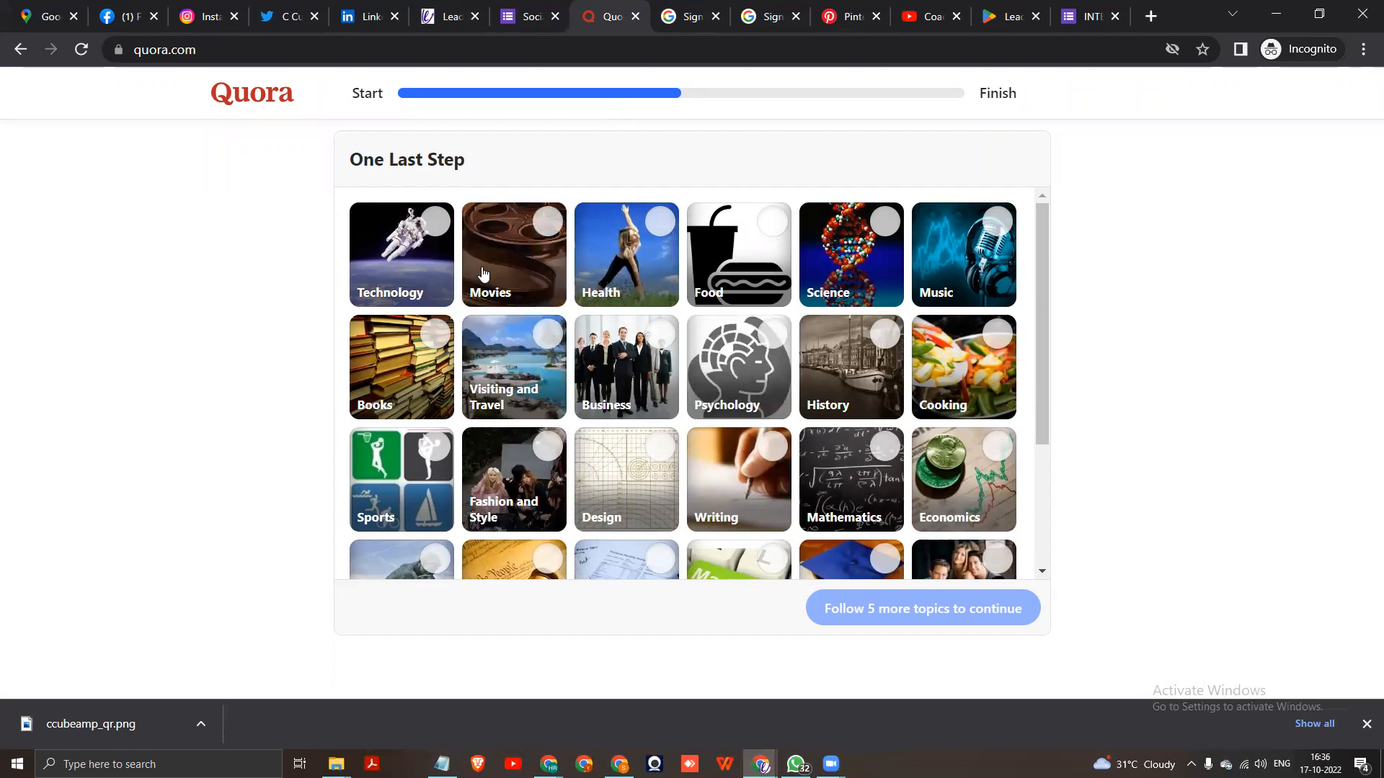
- Tick Technology, Business, Psychology, Books and a fifth topic to finish onboarding
left_click(401, 253)
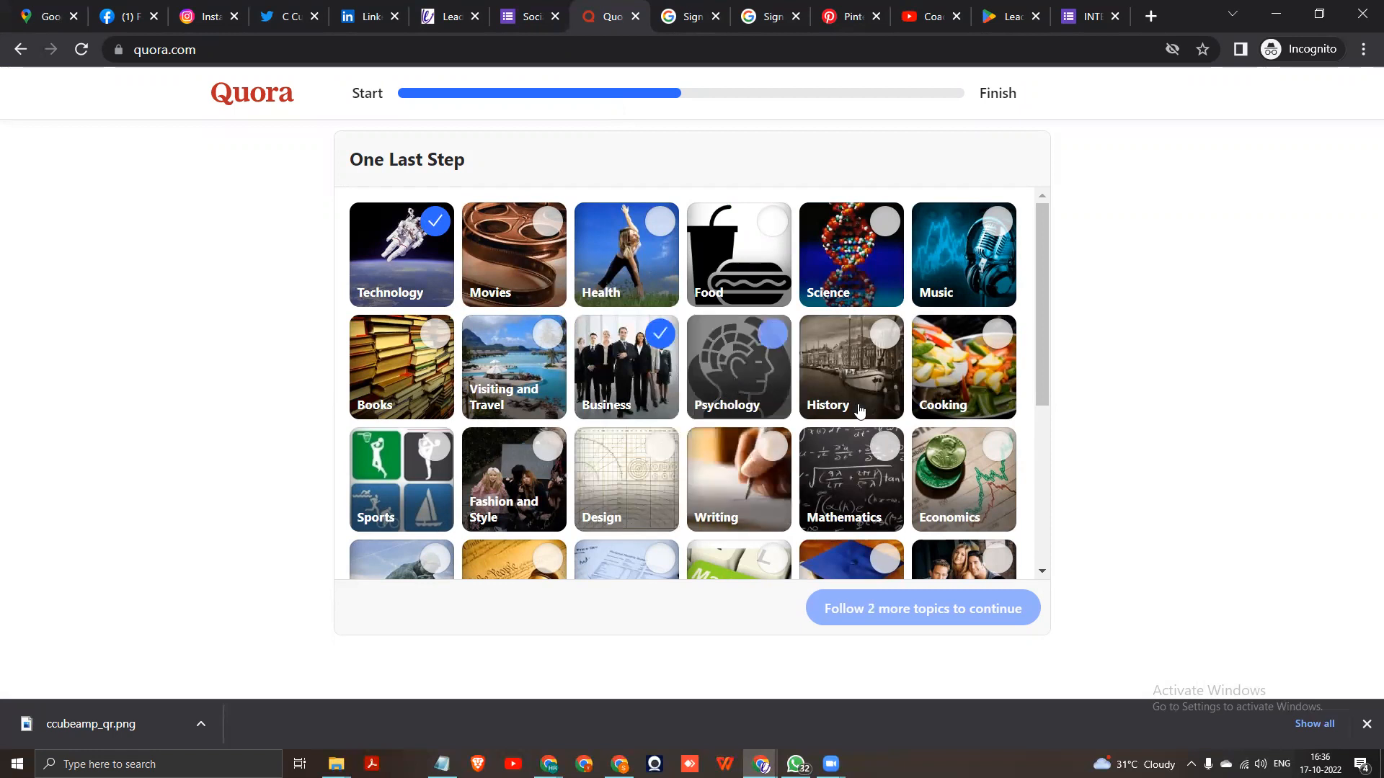
left_click(738, 366)
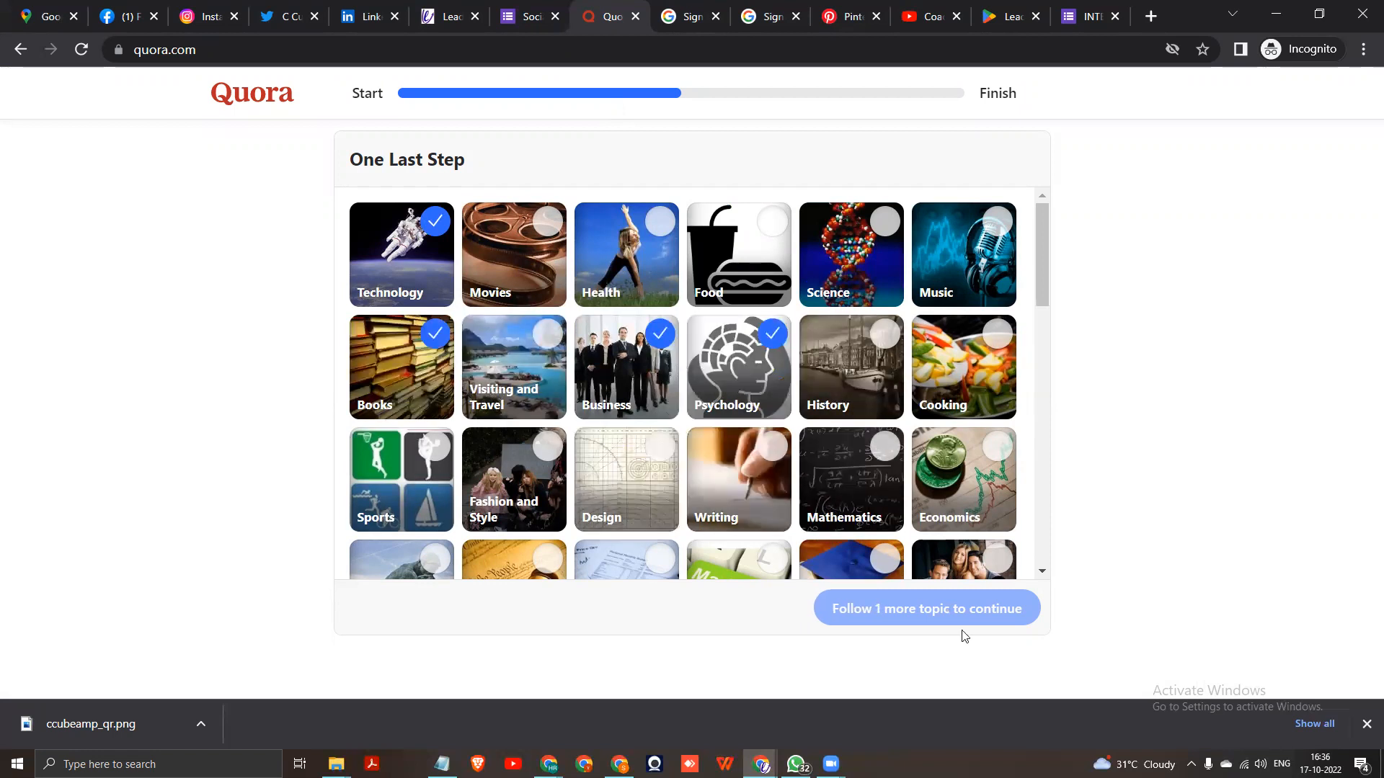
left_click(925, 608)
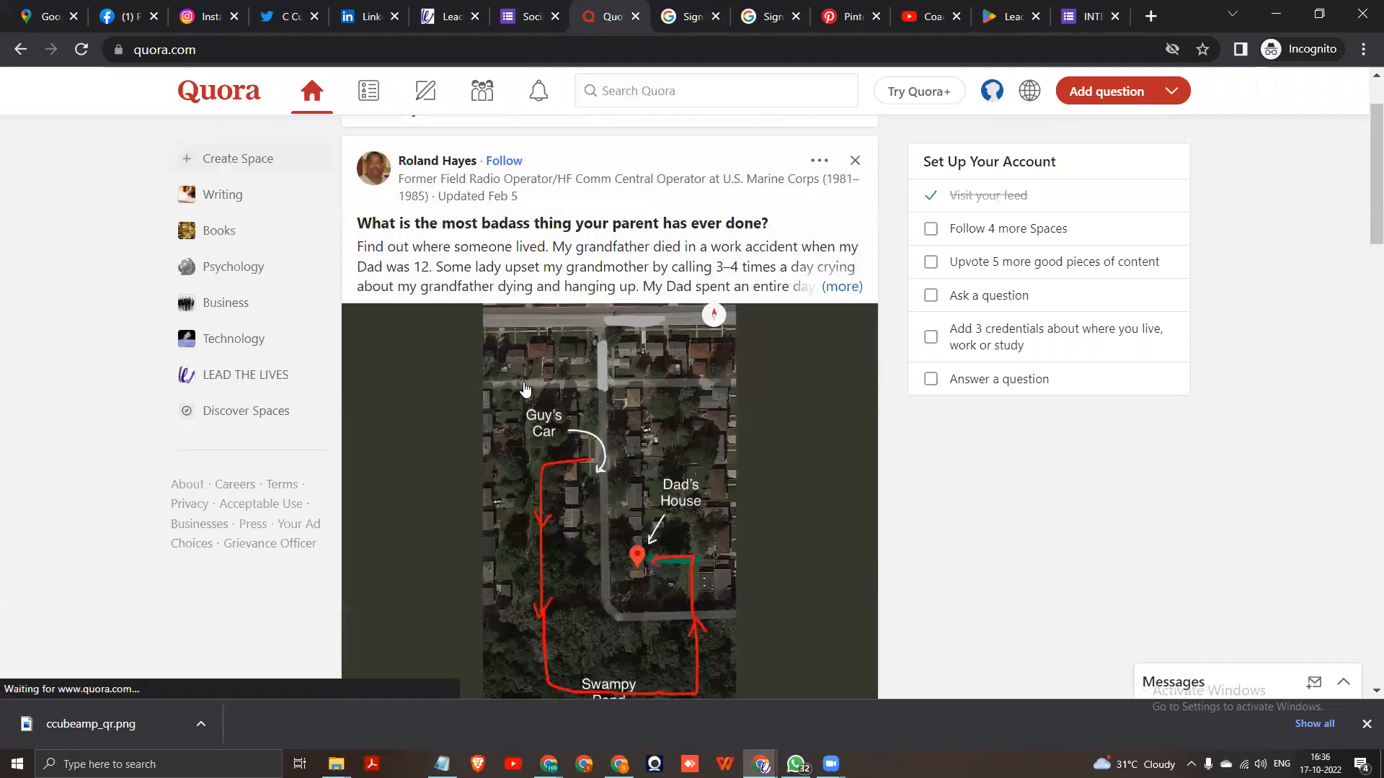
- Browse the home feed, go to Discover Spaces, and reopen the LEAD THE LIVES space
scroll("down", 3)
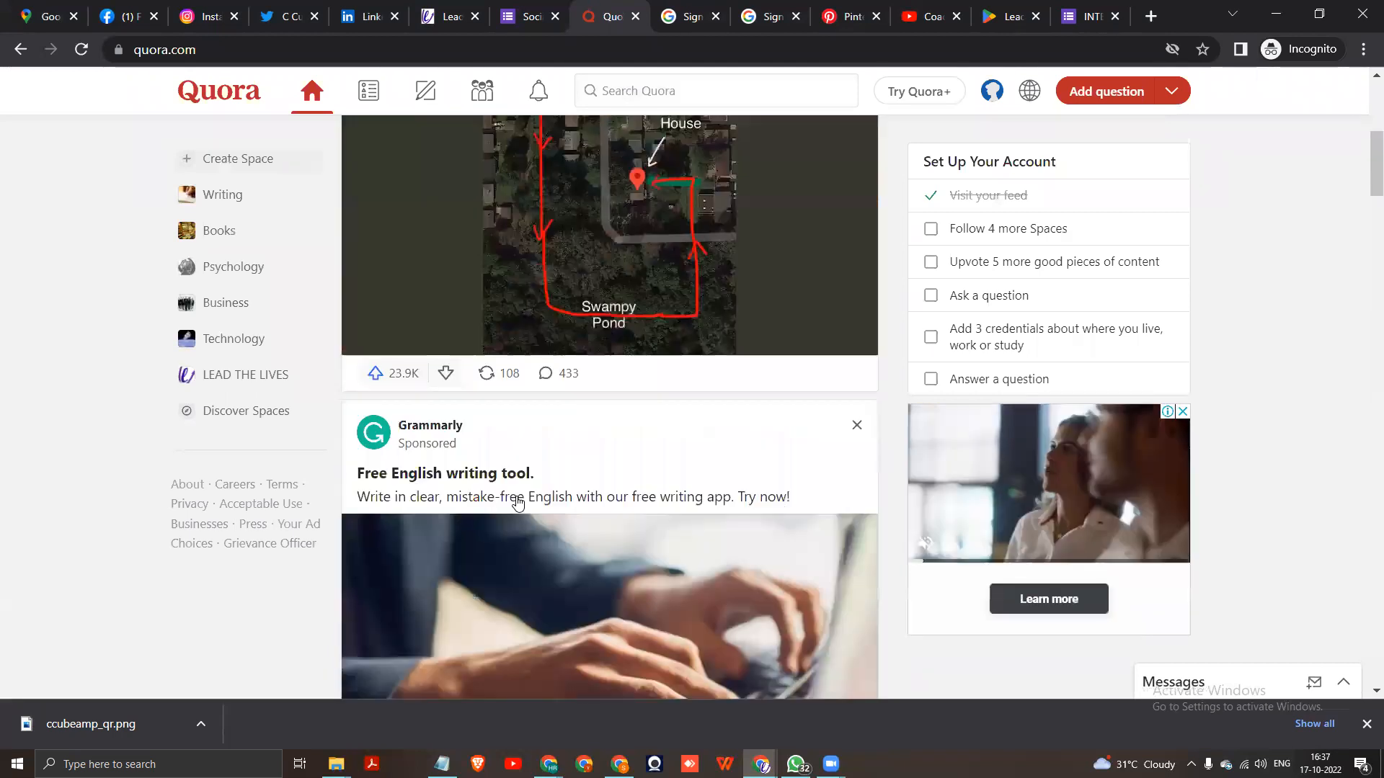
left_click(481, 90)
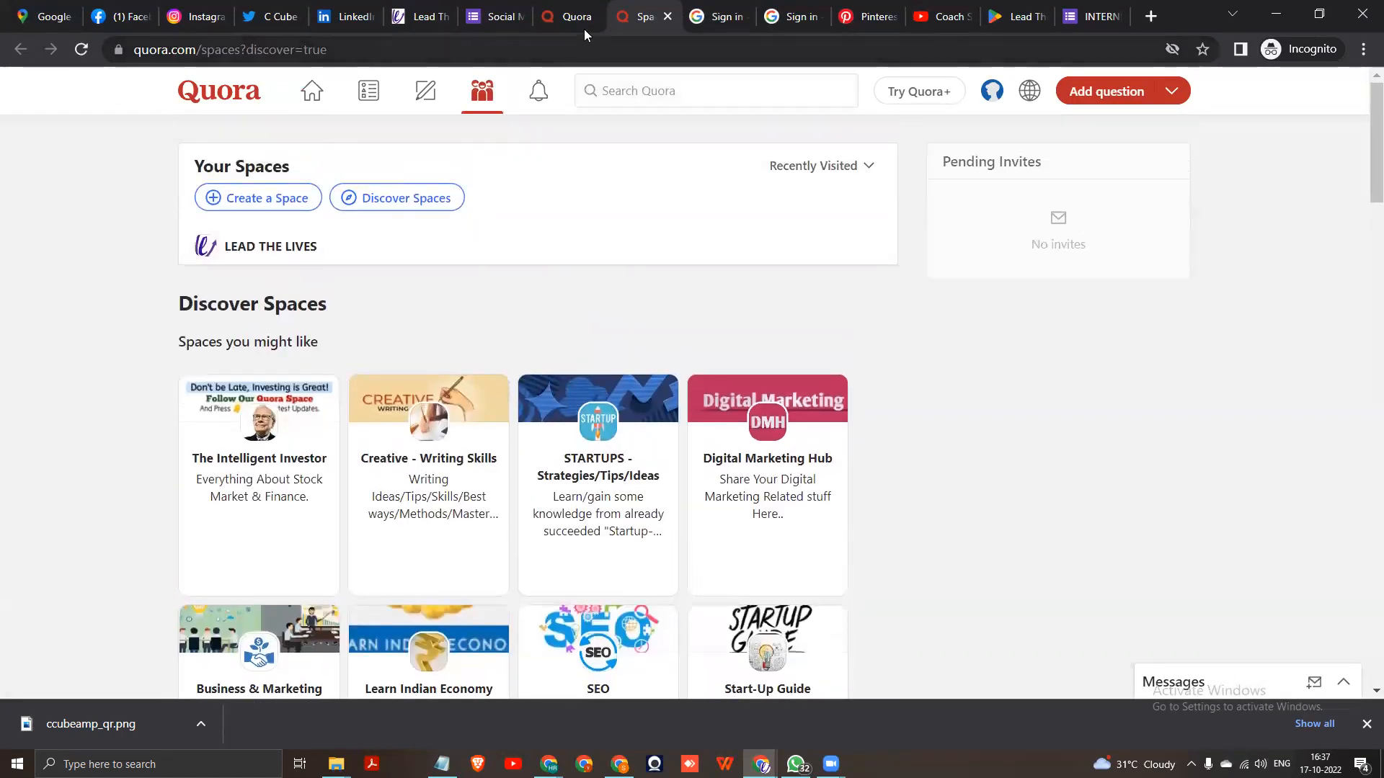
left_click(312, 89)
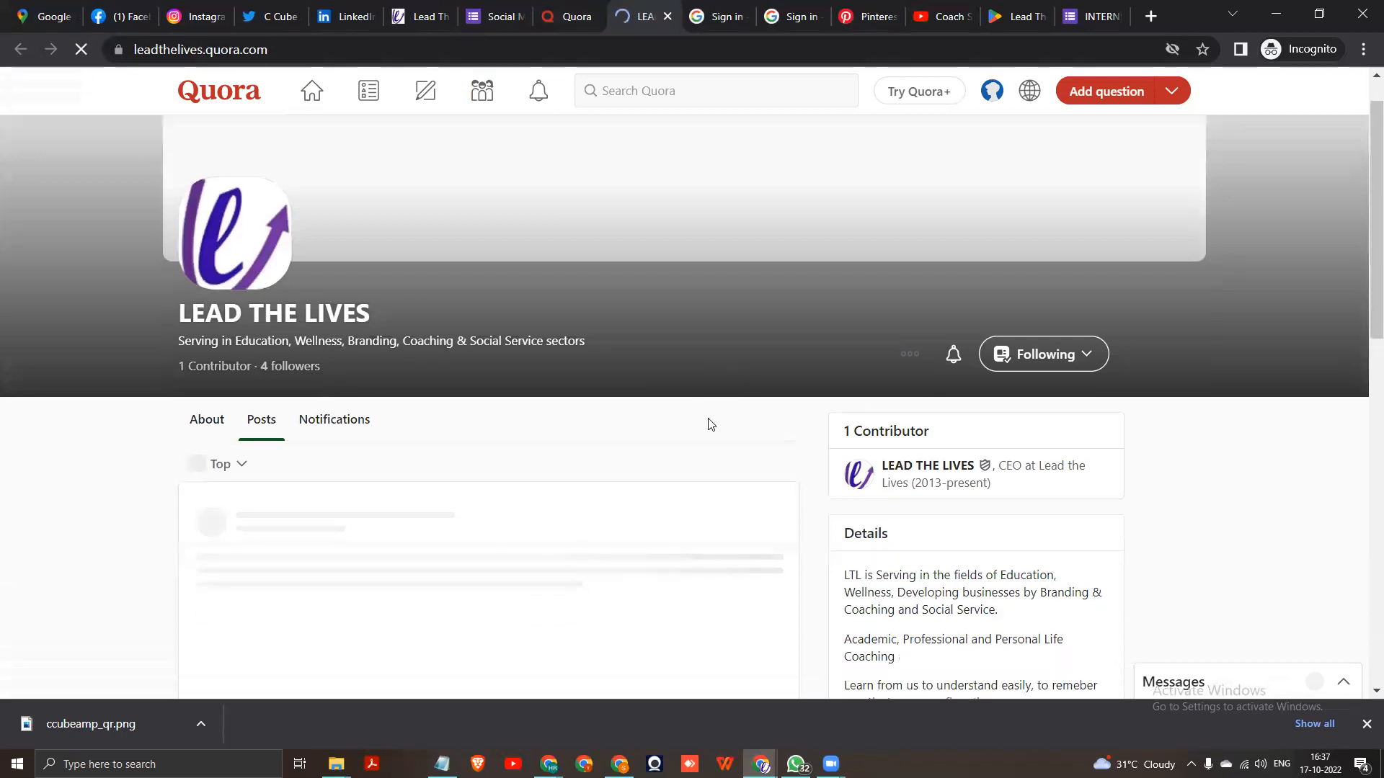
- Upvote the top LEAD THE LIVES posts, share one, and comment 'Good' on the first post
scroll("down", 3)
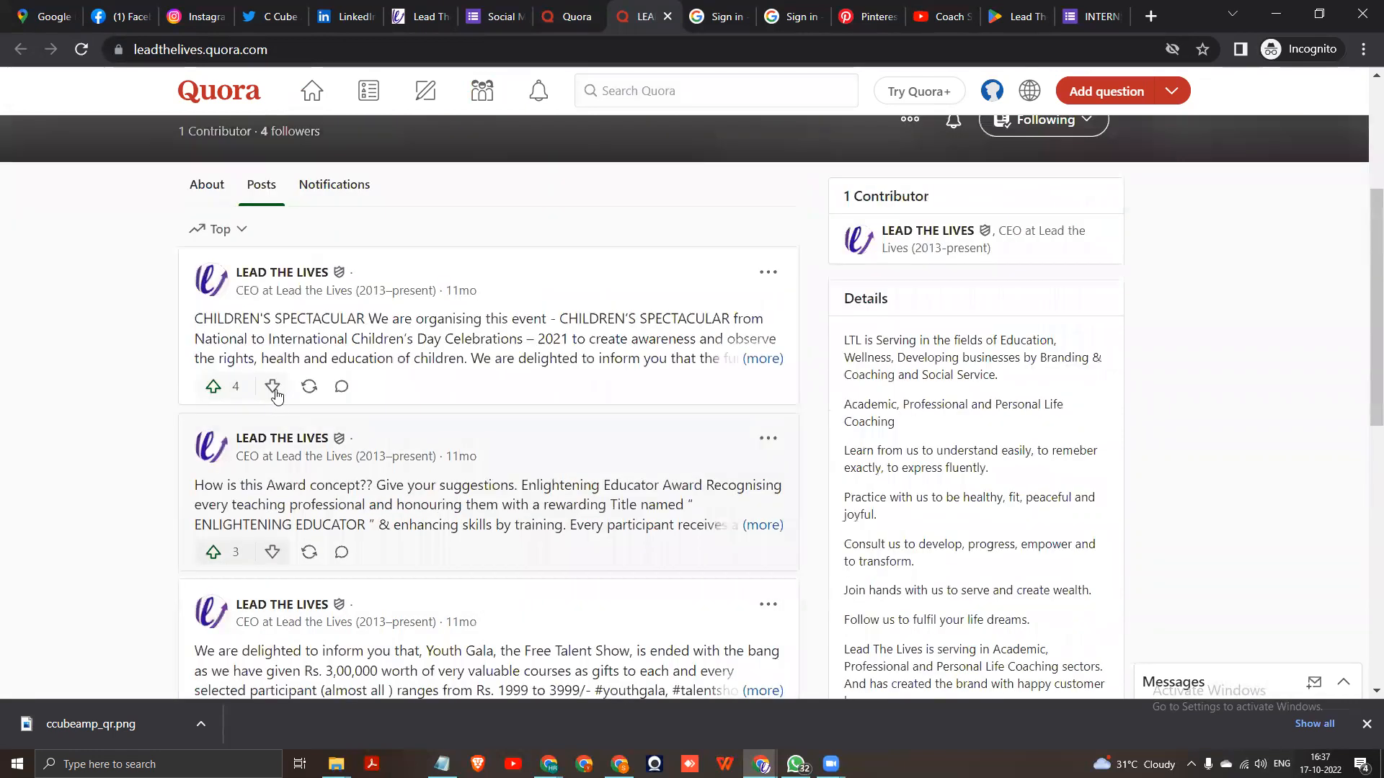
mouse_move(213, 387)
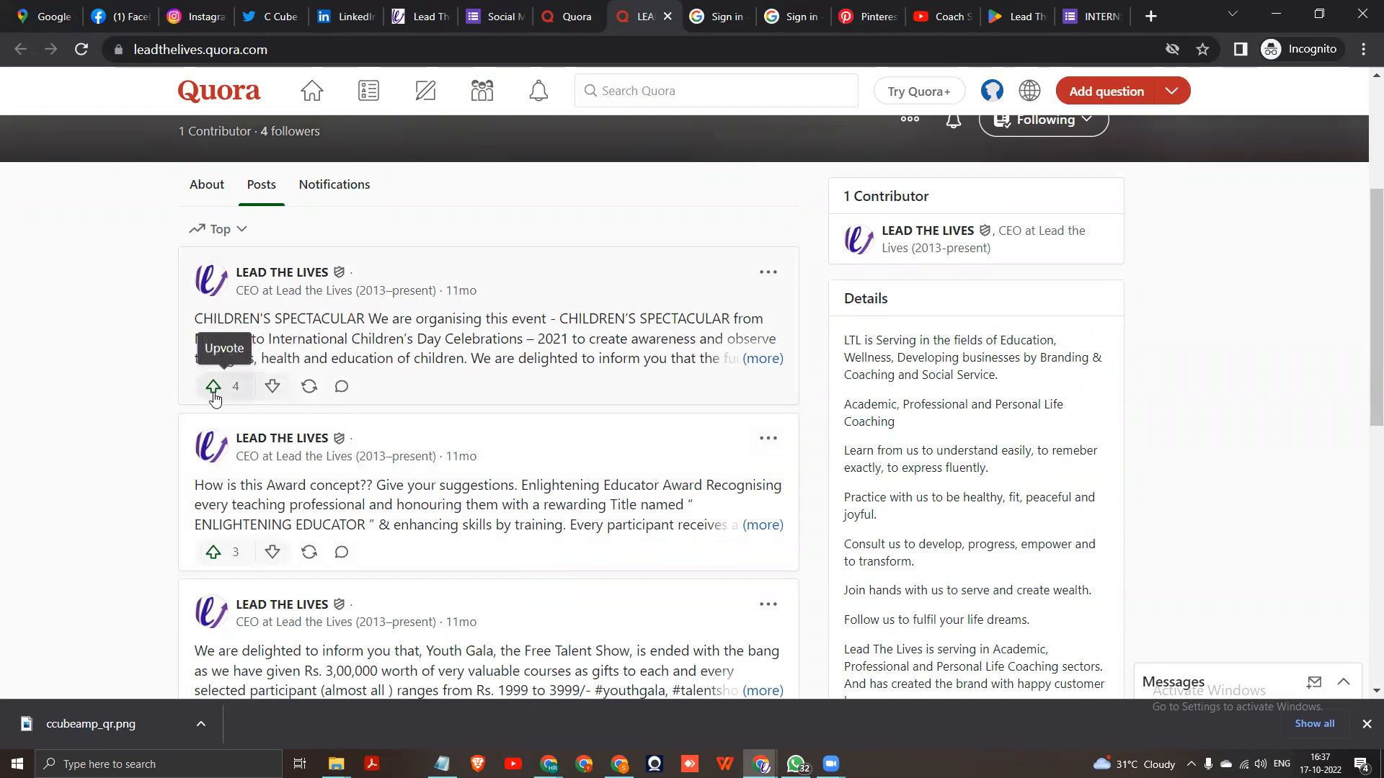
left_click(212, 386)
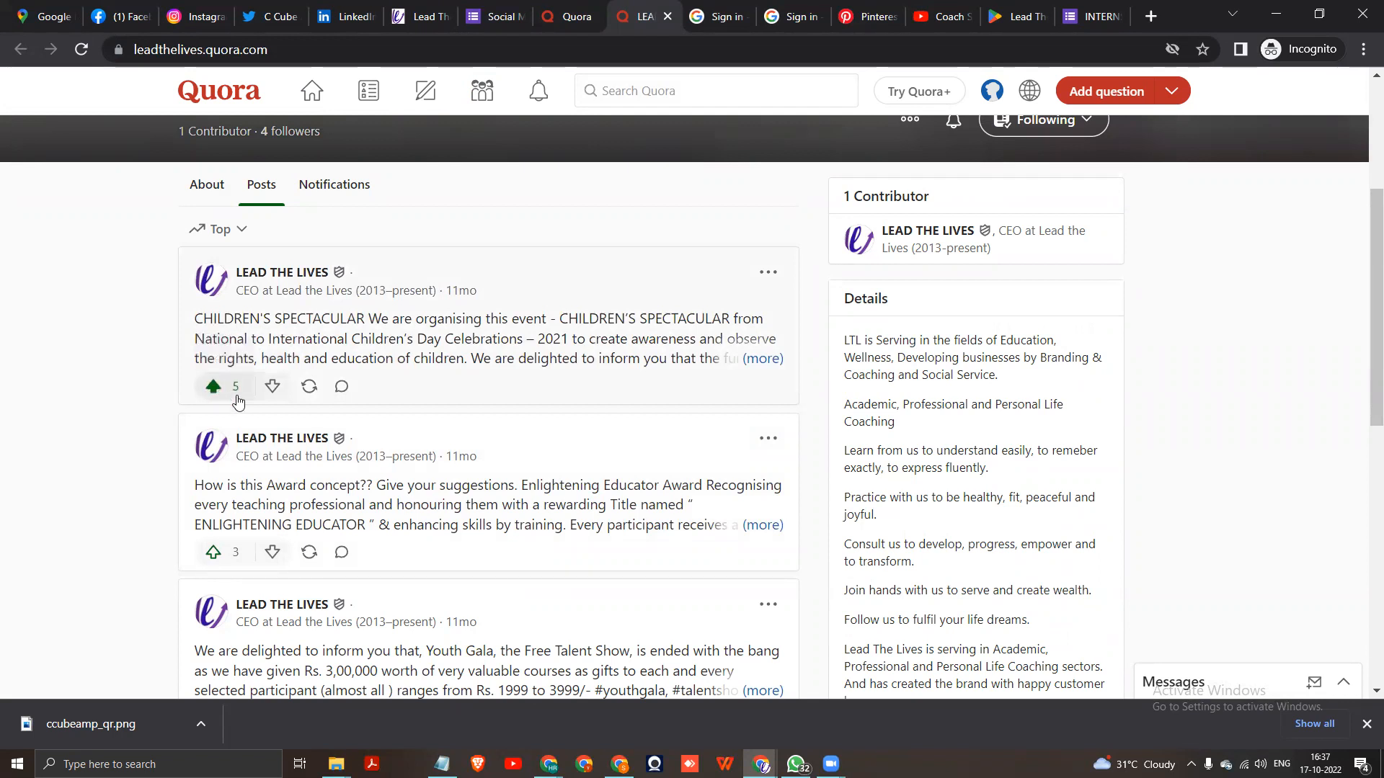
mouse_move(212, 552)
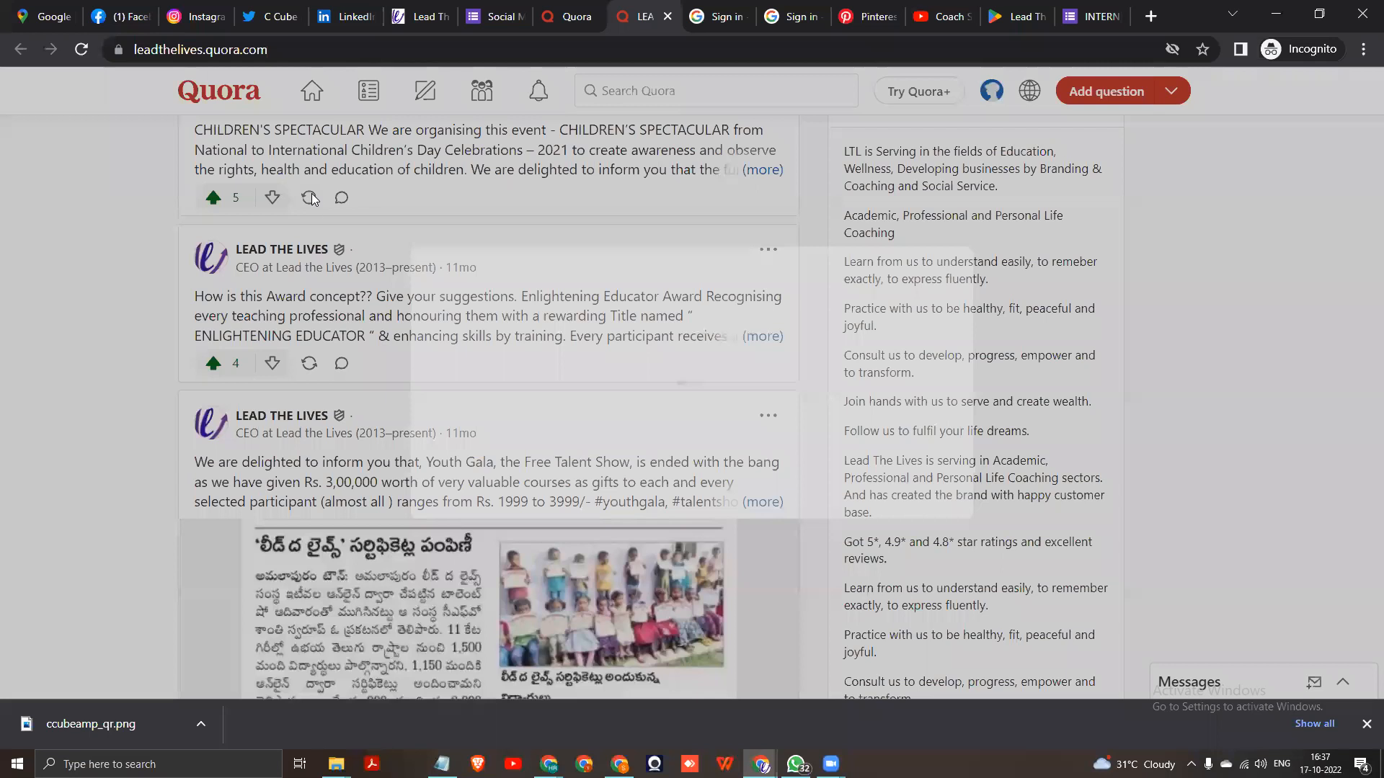
left_click(309, 197)
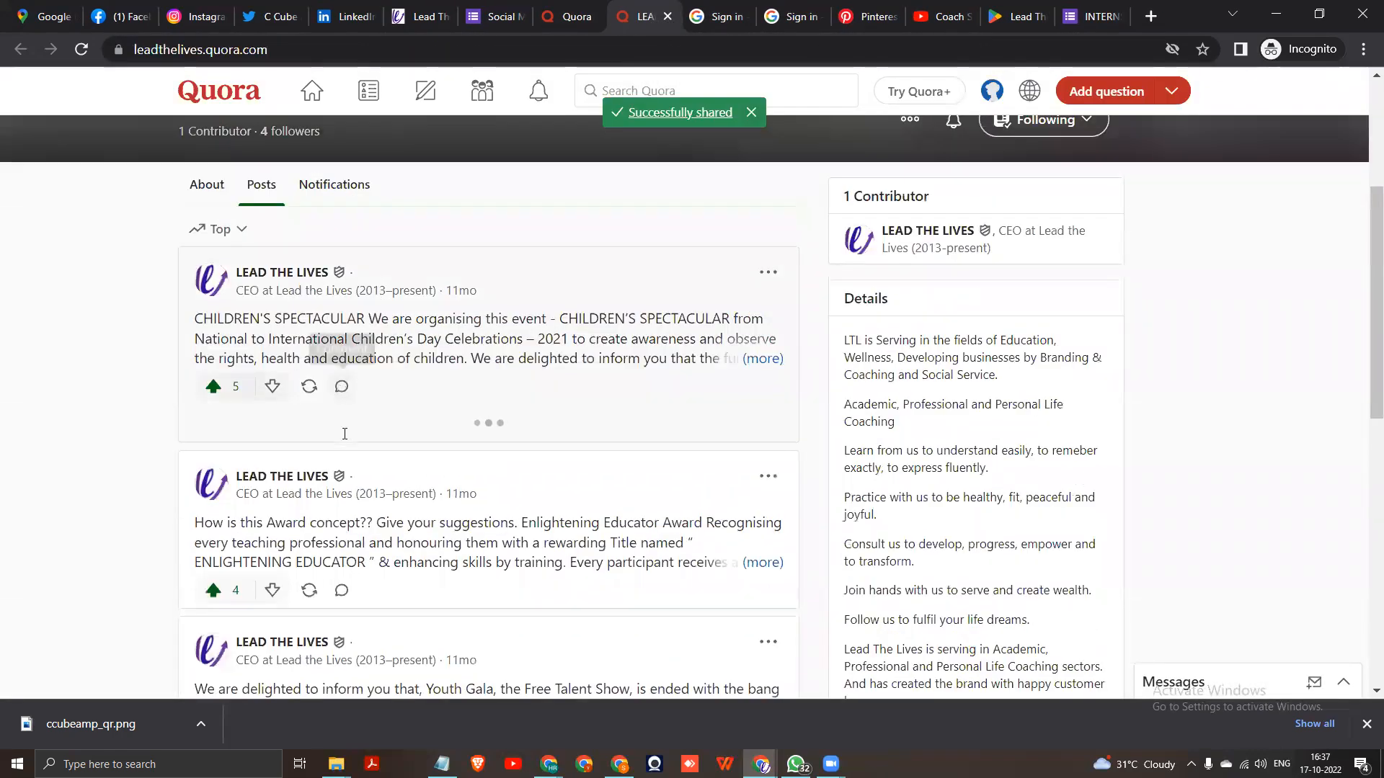
type("Goo")
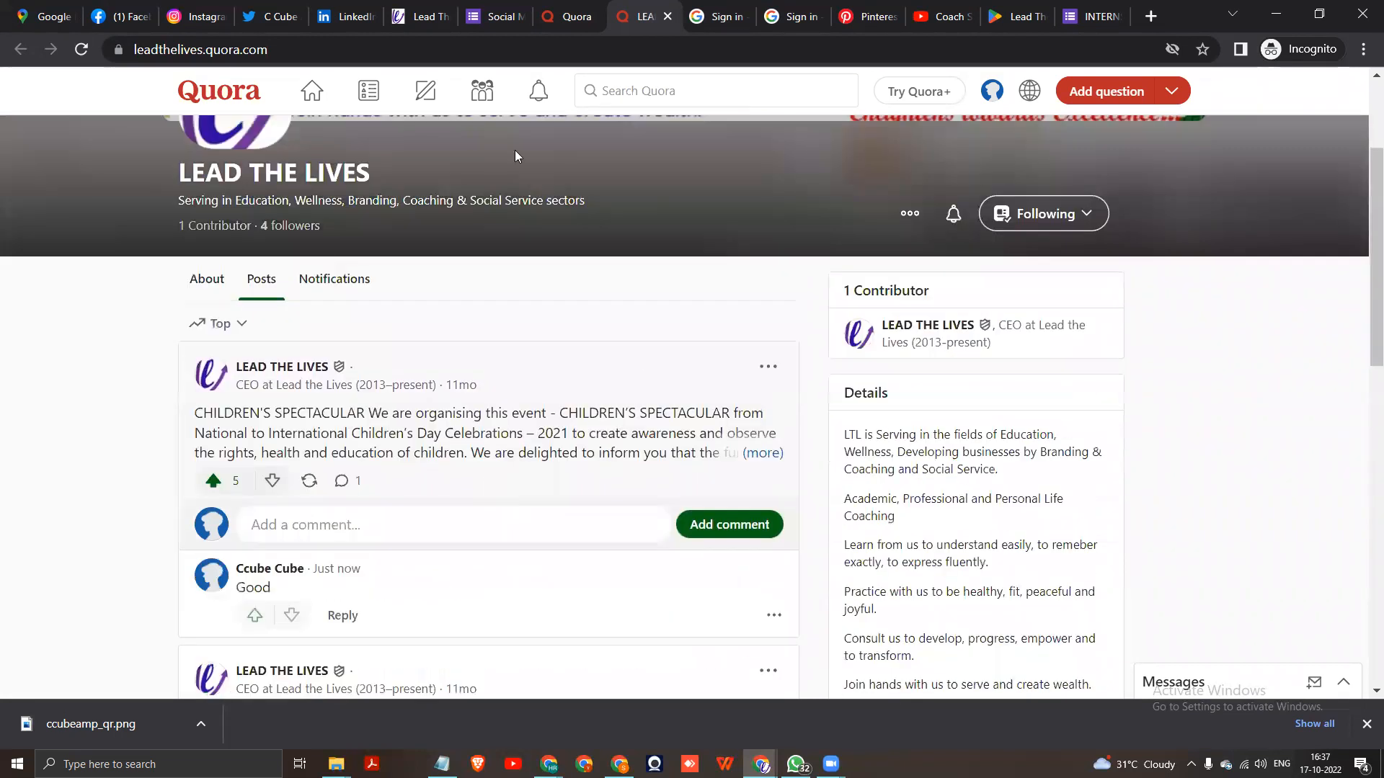
left_click(715, 89)
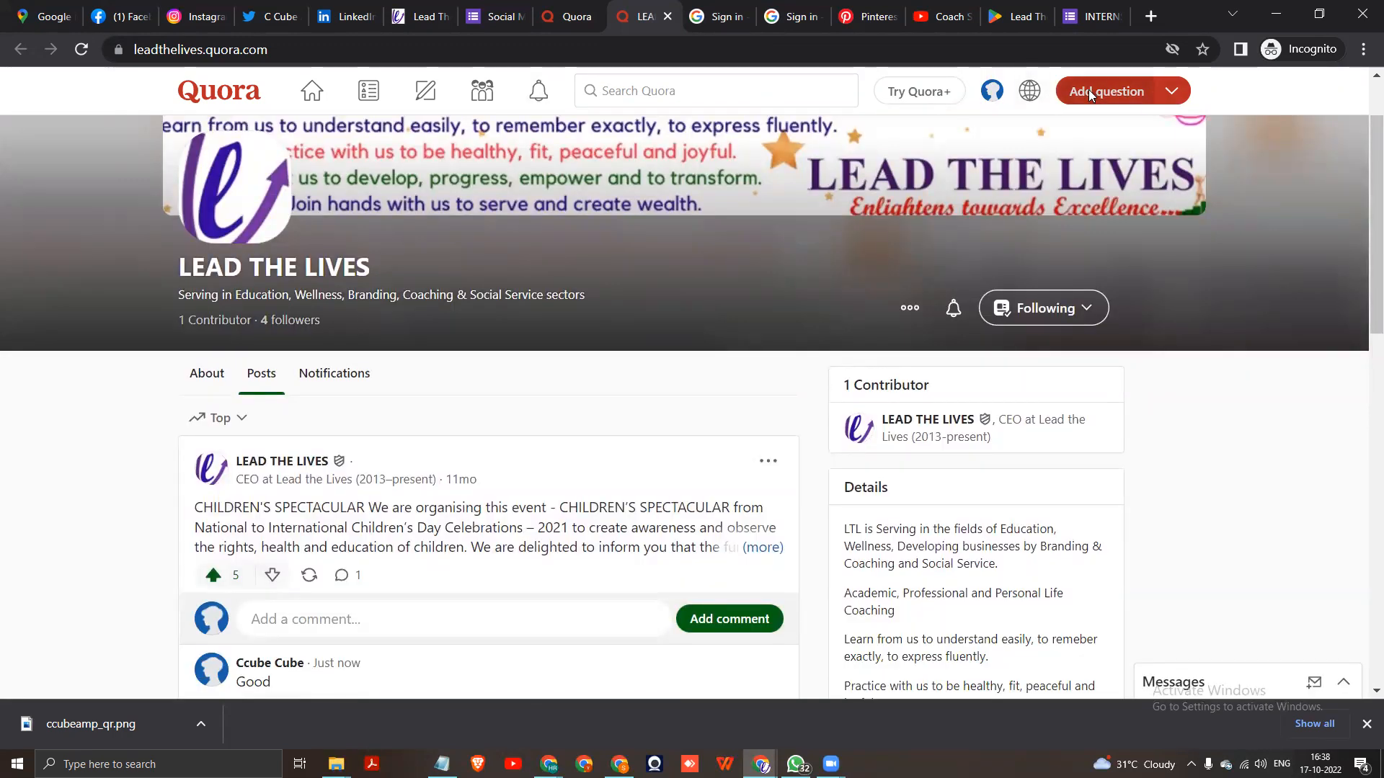
- Write the question 'How many of you like Chocolates?', correct the spelling, and submit it
left_click(1105, 91)
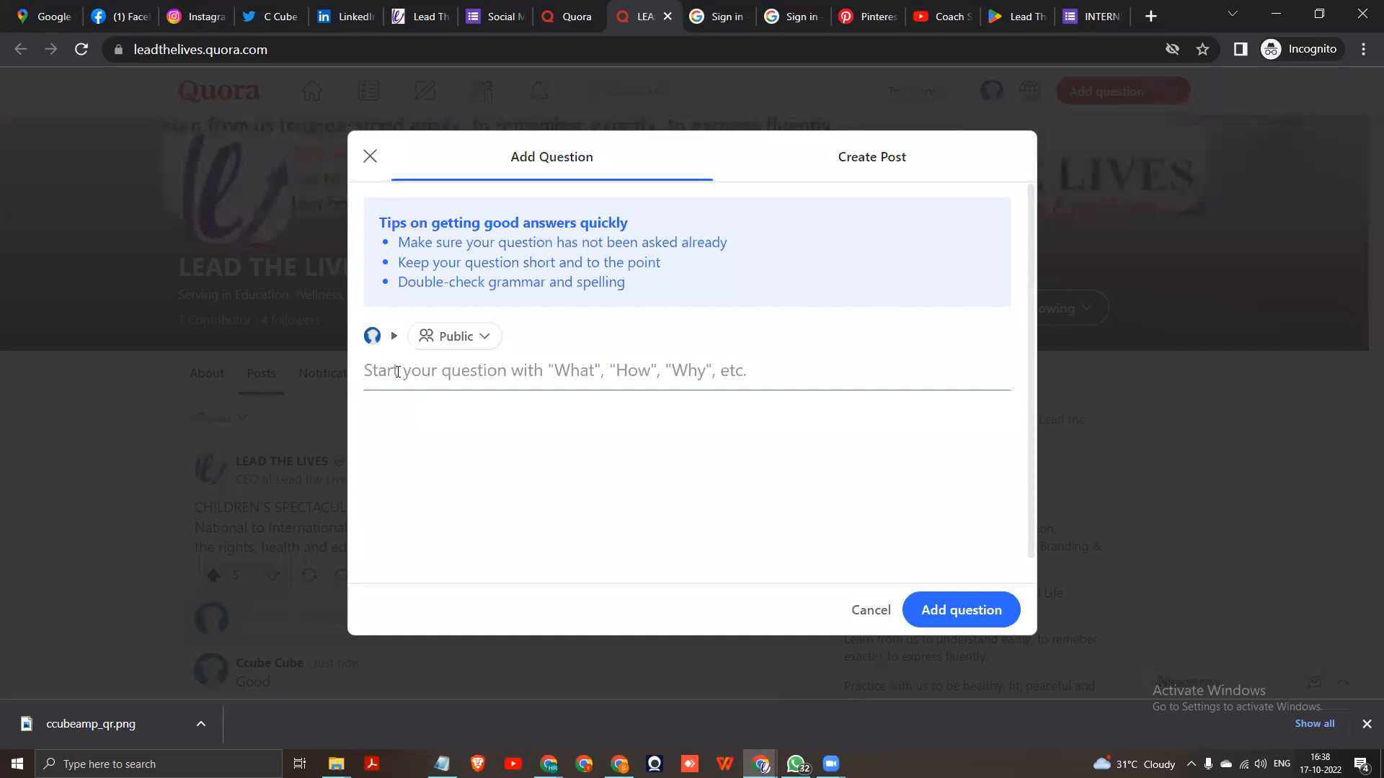
type("How many ?")
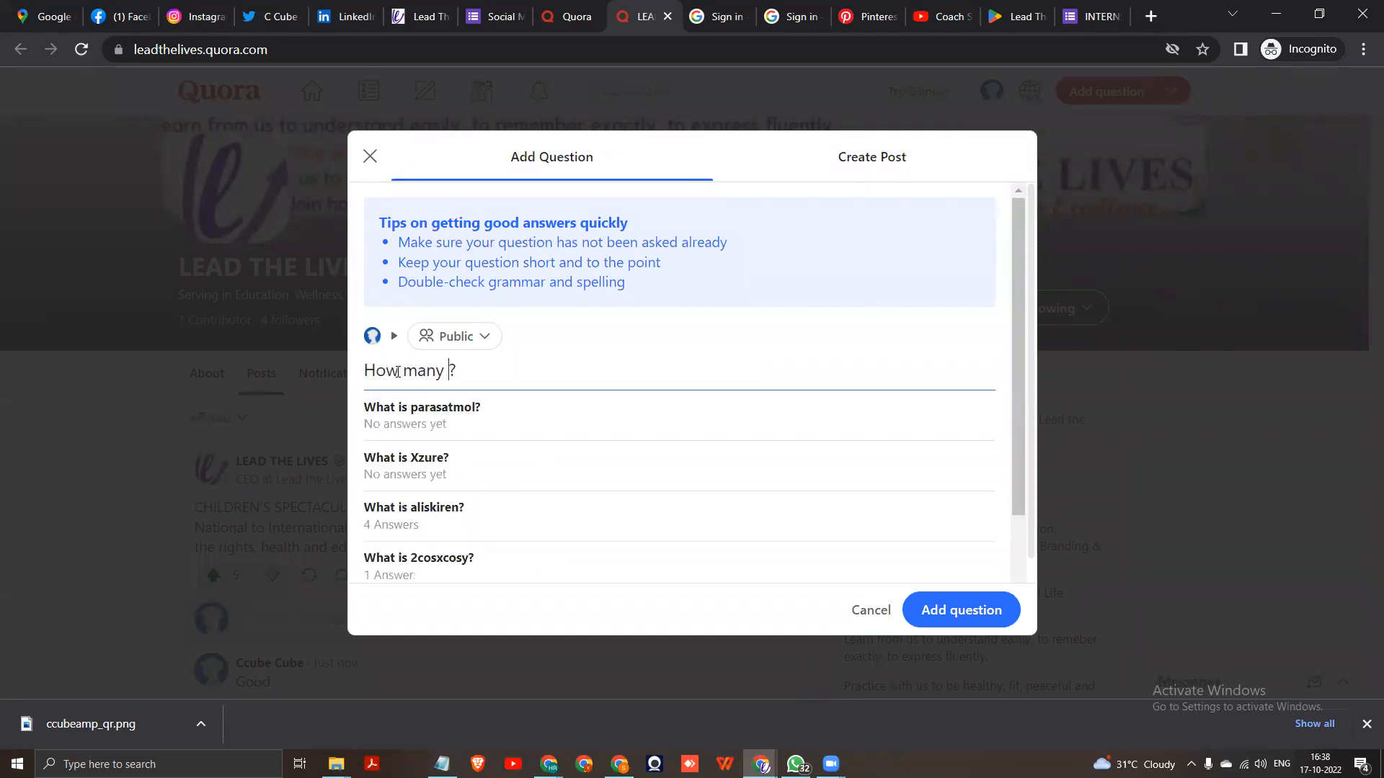
type("of you likmje")
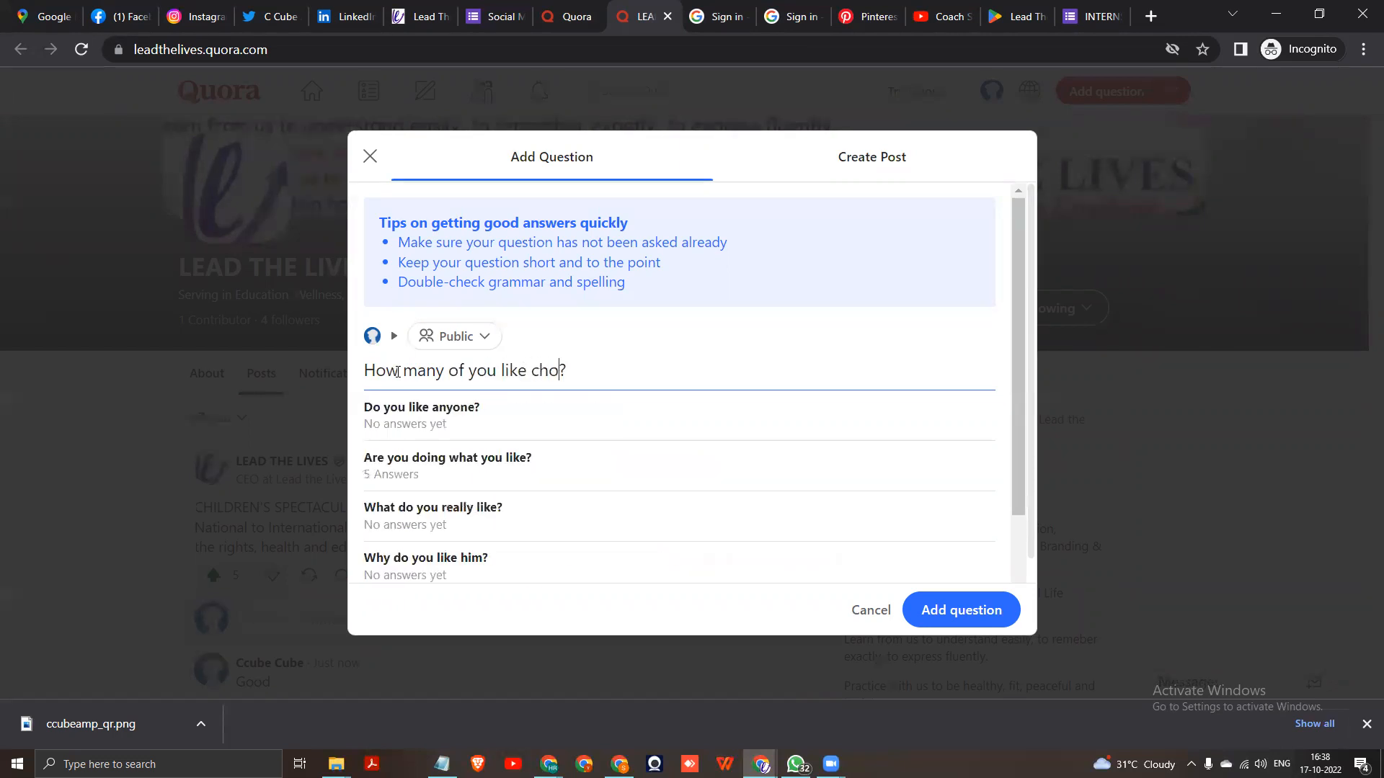
type("colates")
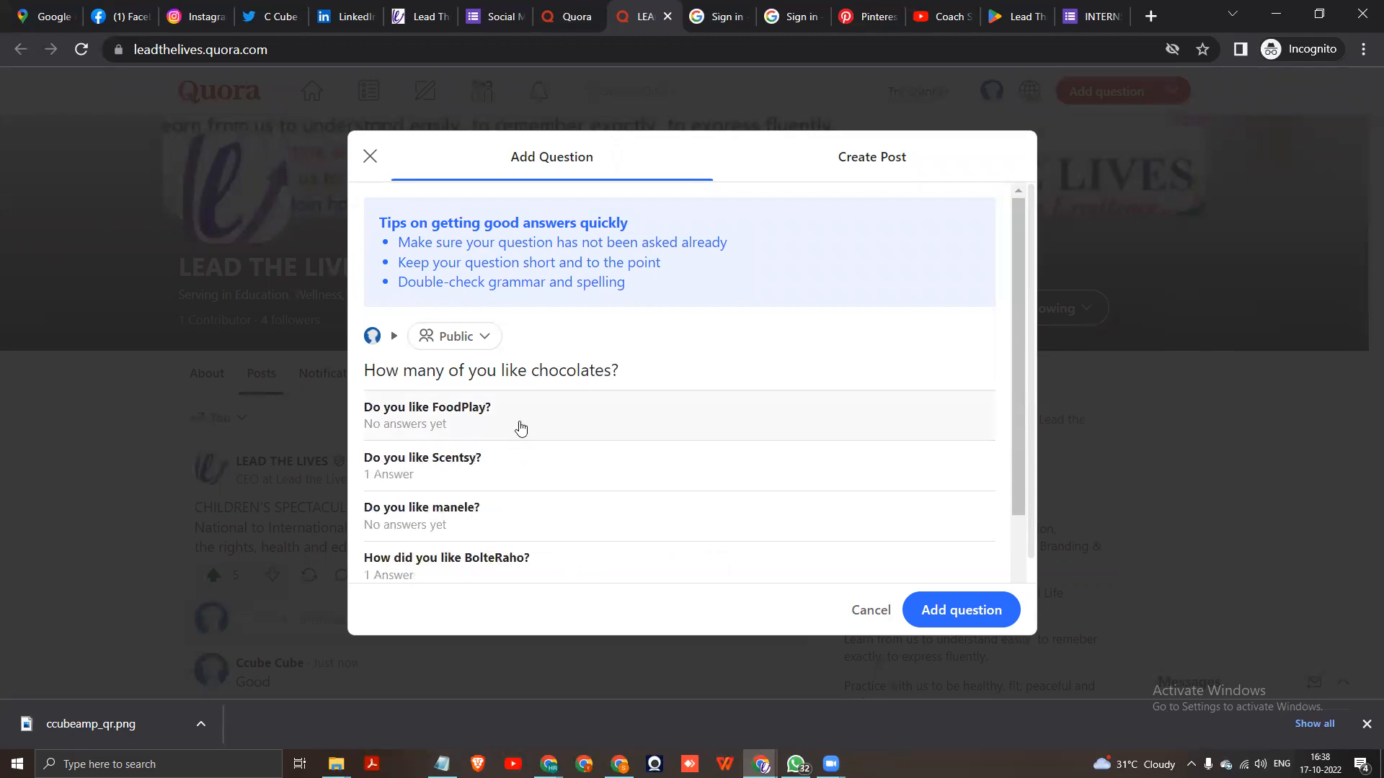
left_click(370, 155)
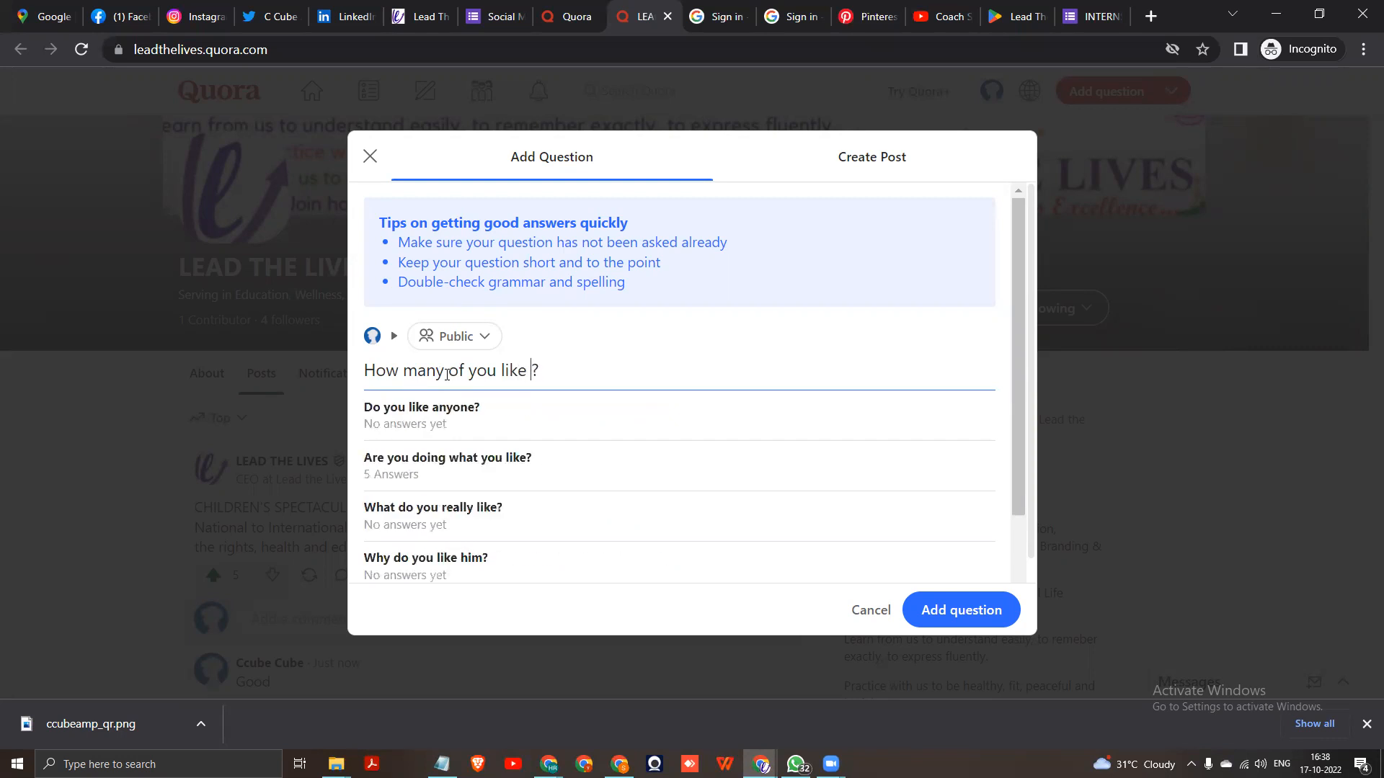
type("Chocolates")
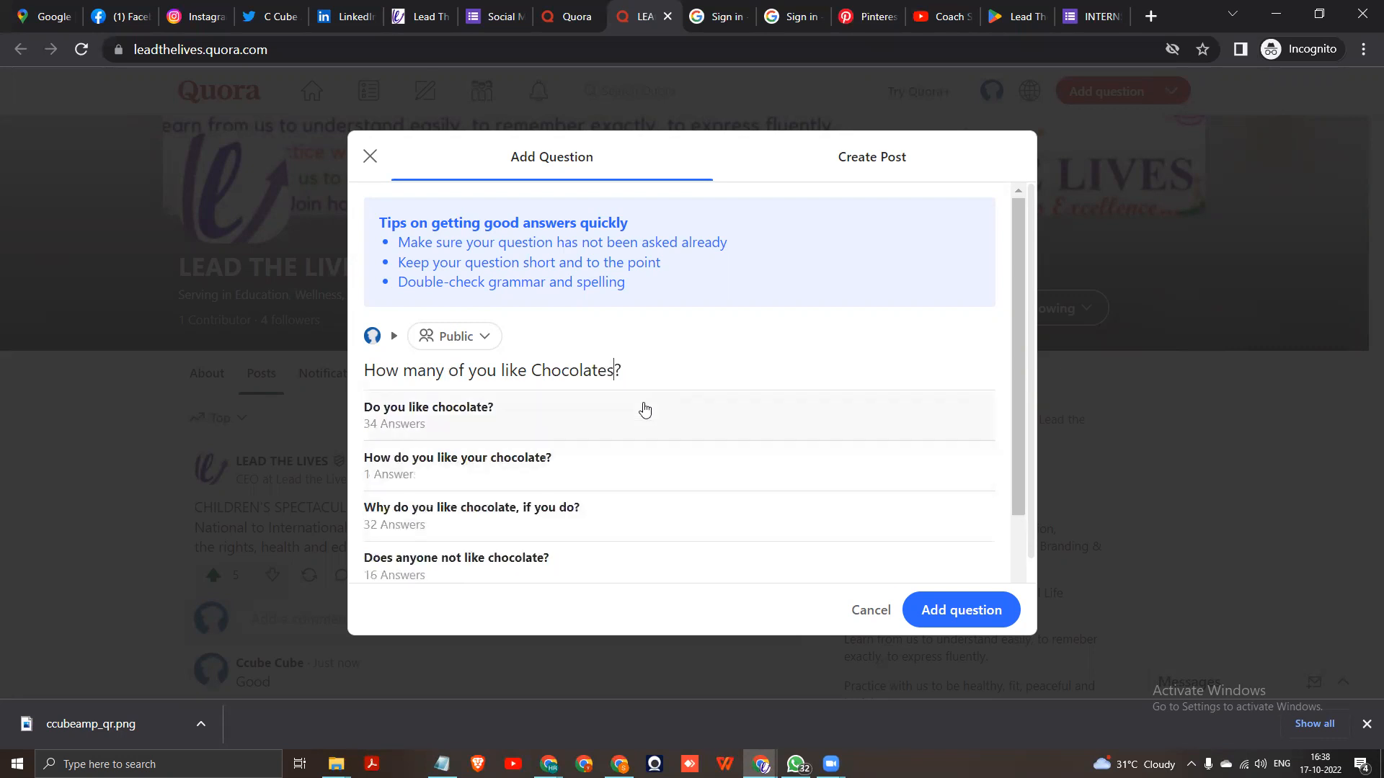
left_click(960, 610)
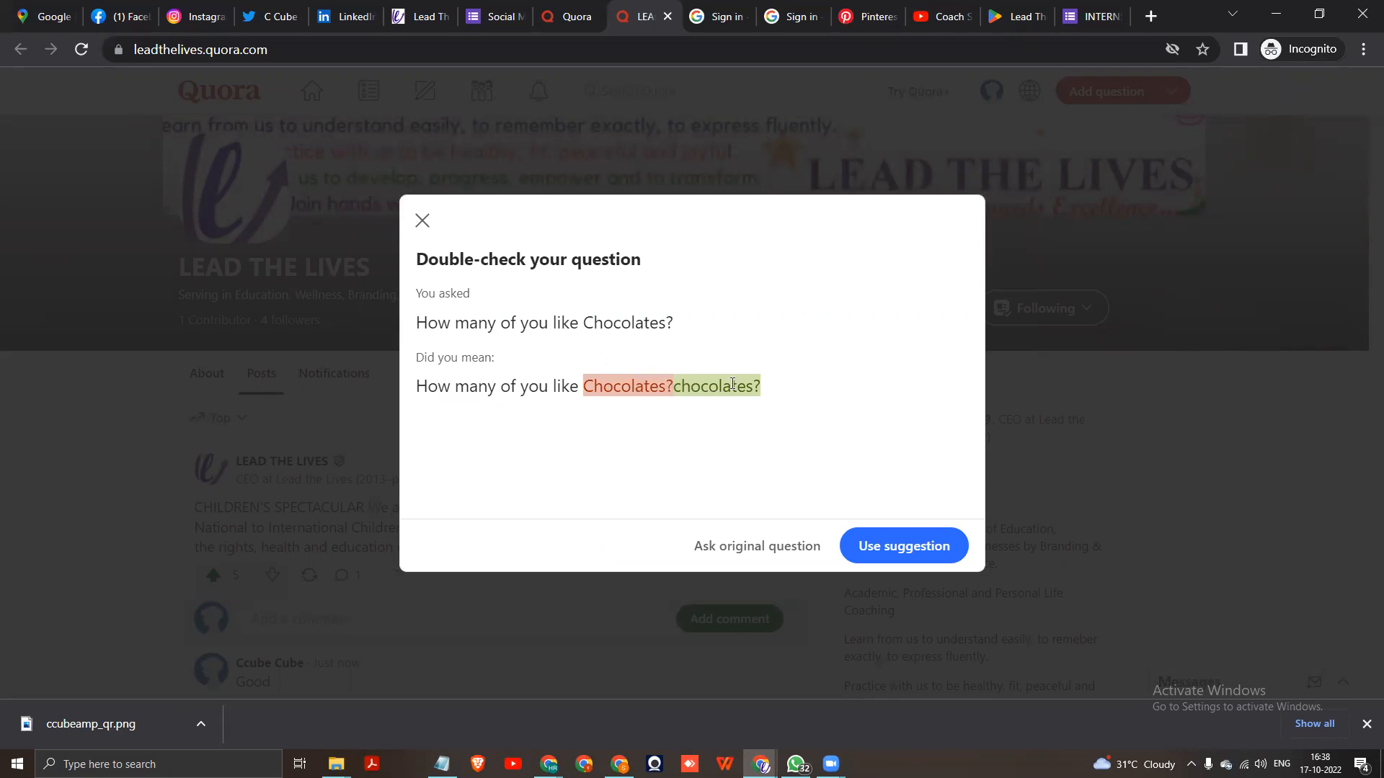
mouse_move(757, 544)
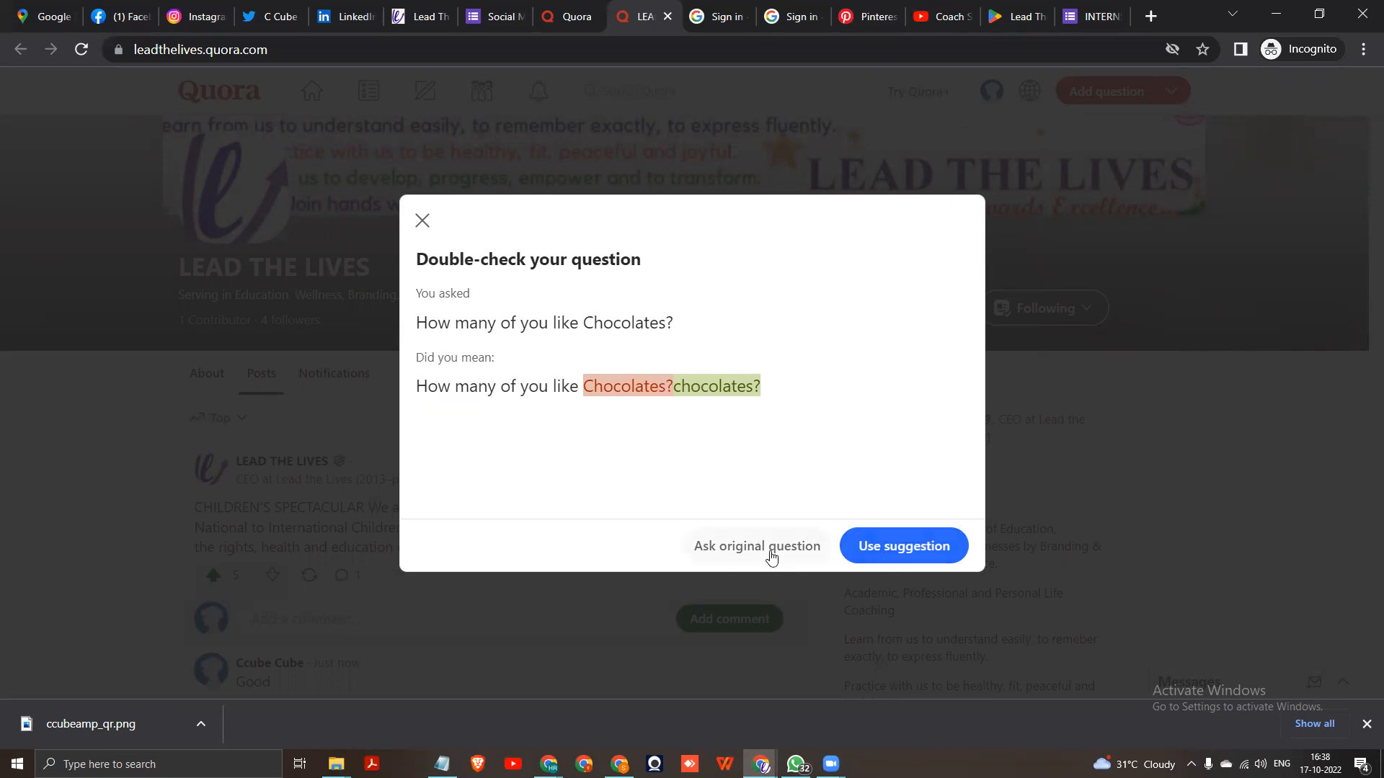
mouse_move(618, 410)
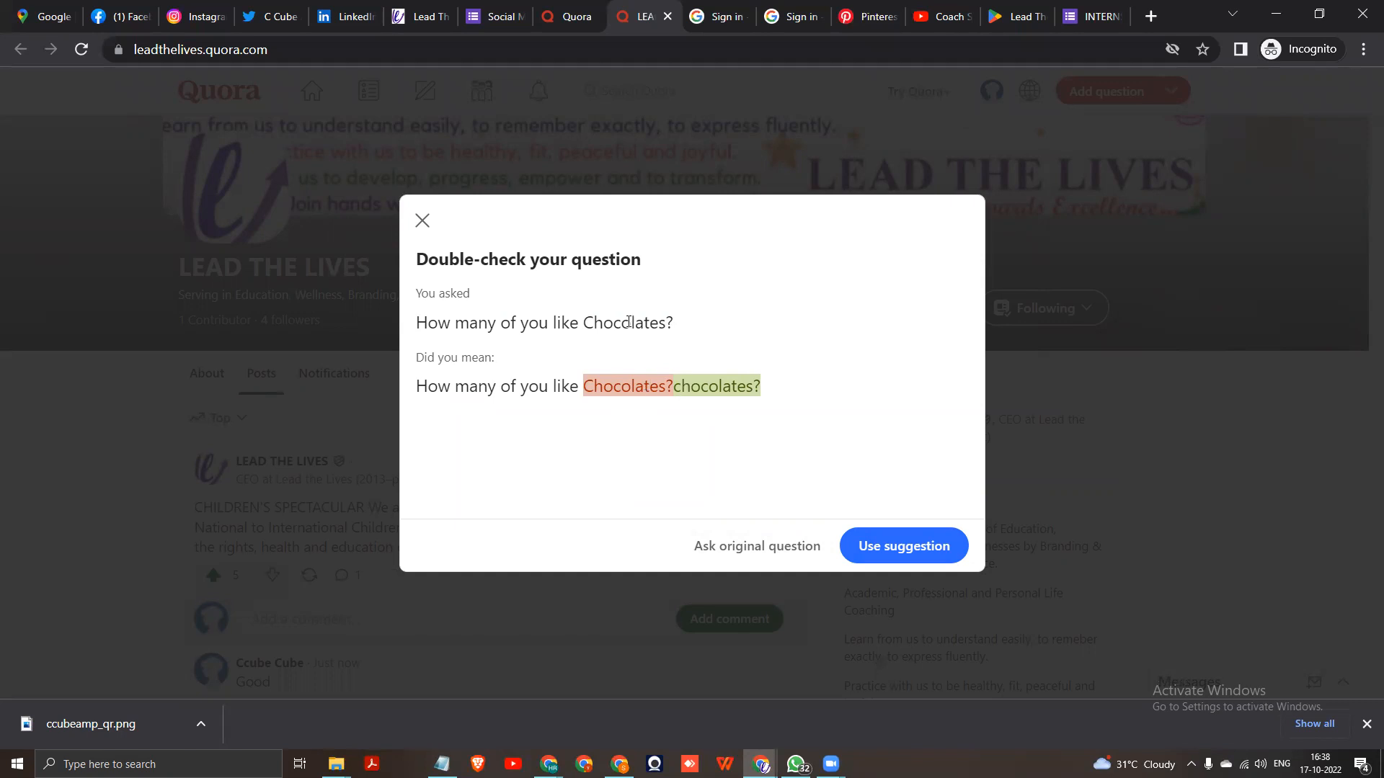
- Accept Quora's suggested lowercase spelling for the chocolates question
left_click(902, 545)
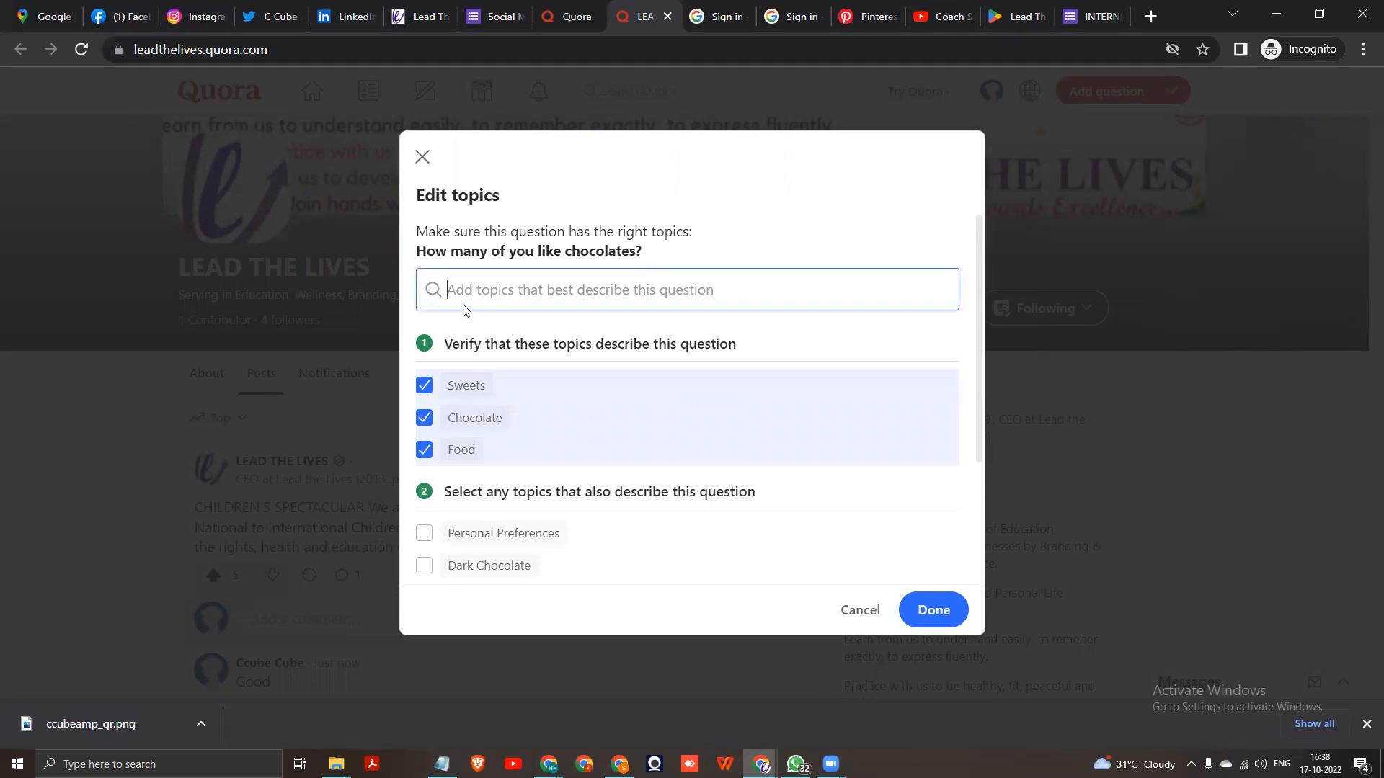
mouse_move(627, 308)
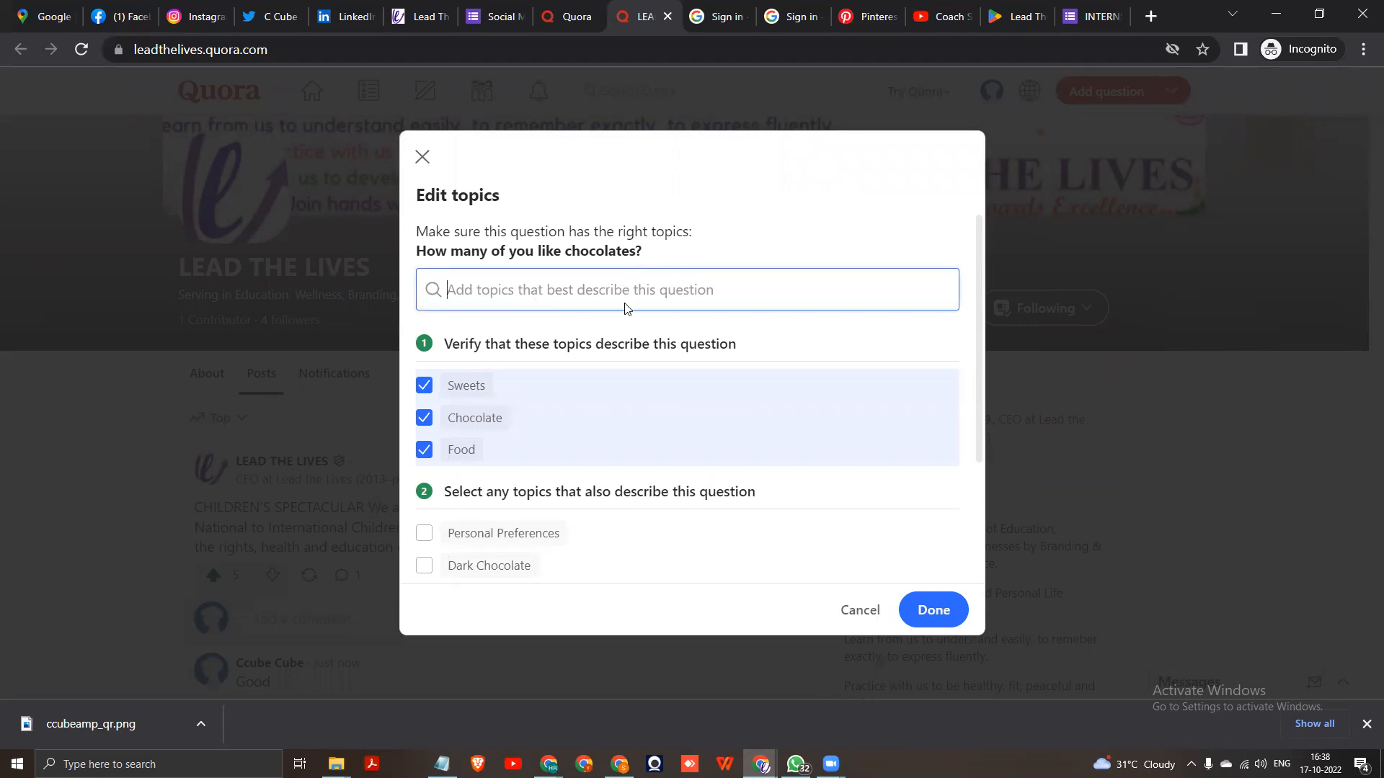
- Tag the question with Dark Chocolate, Hot Chocolate, Eating, Psychology of Everyday Life and confirm, reaching Request Answers
left_click(686, 289)
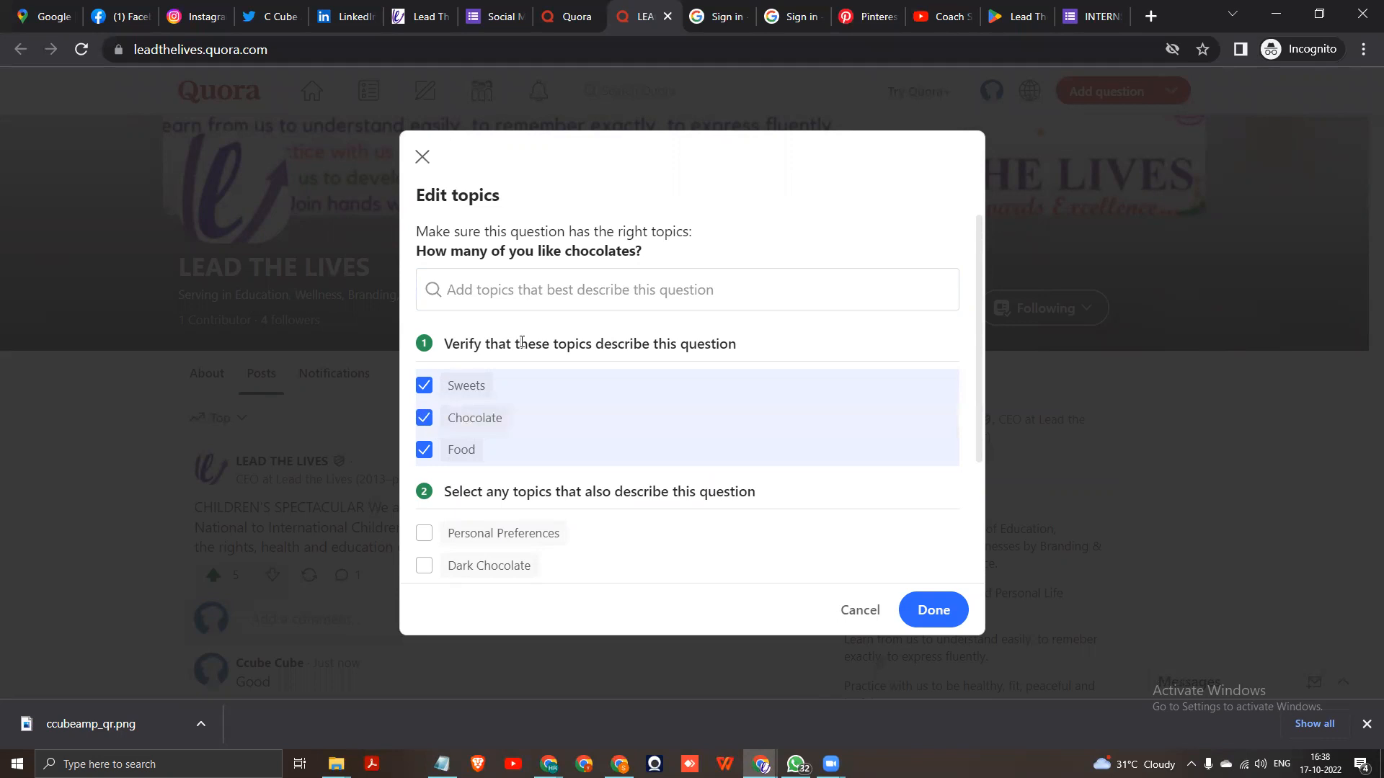
scroll("down", 3)
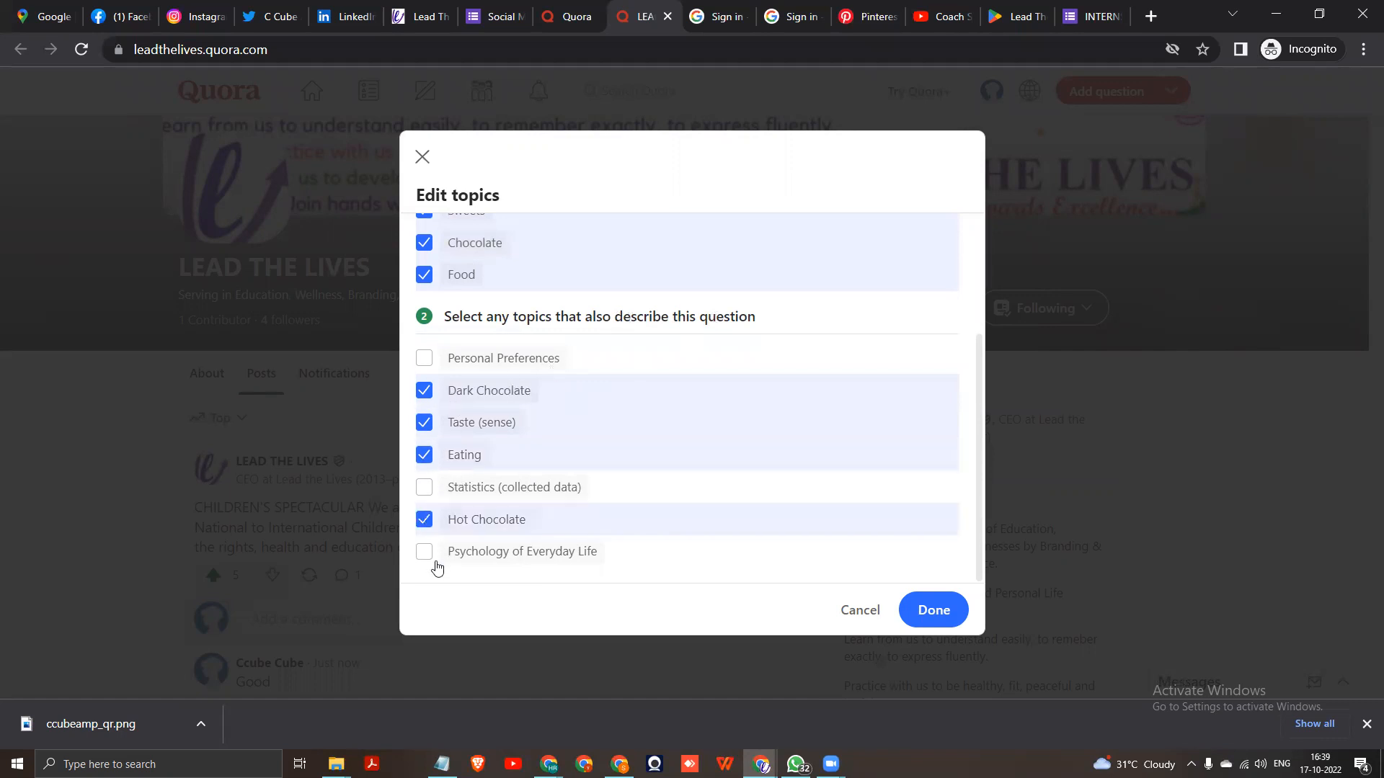
left_click(424, 552)
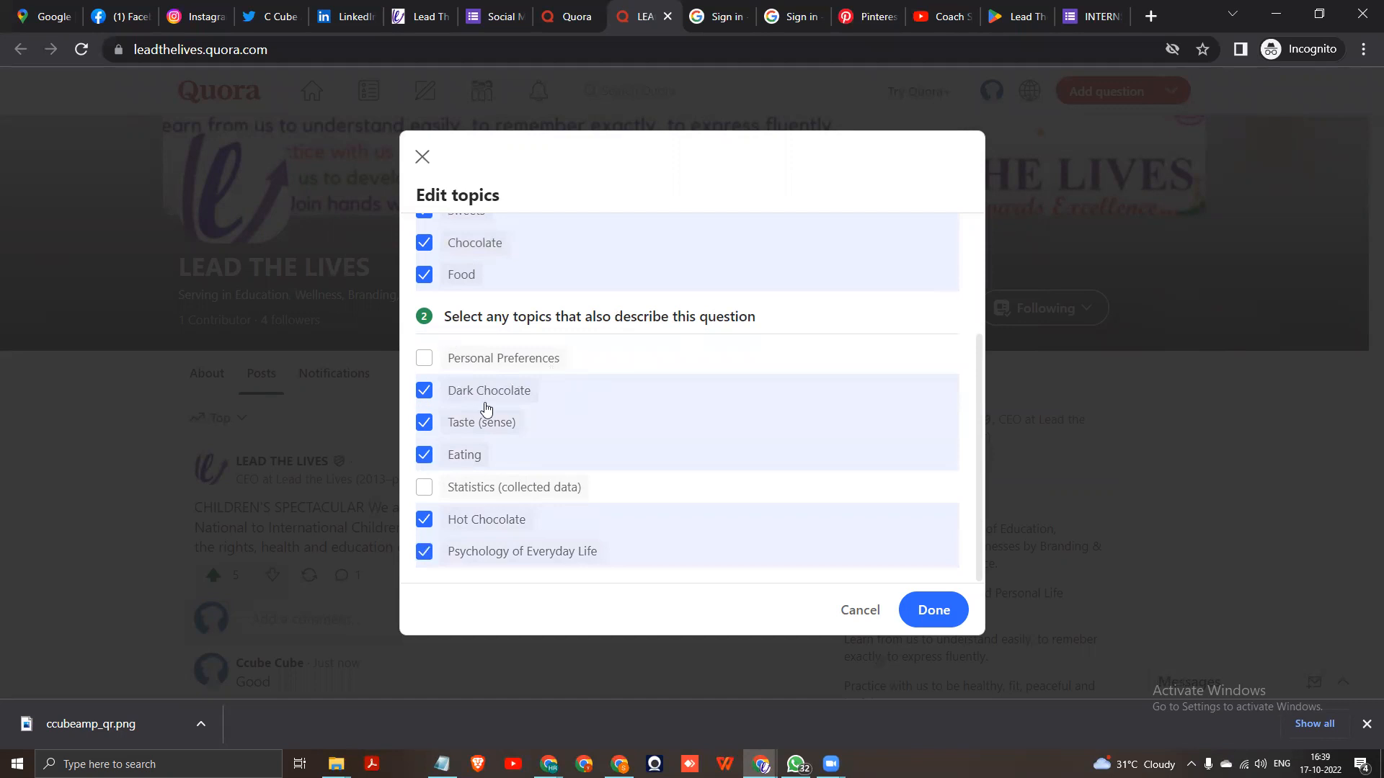
left_click(931, 610)
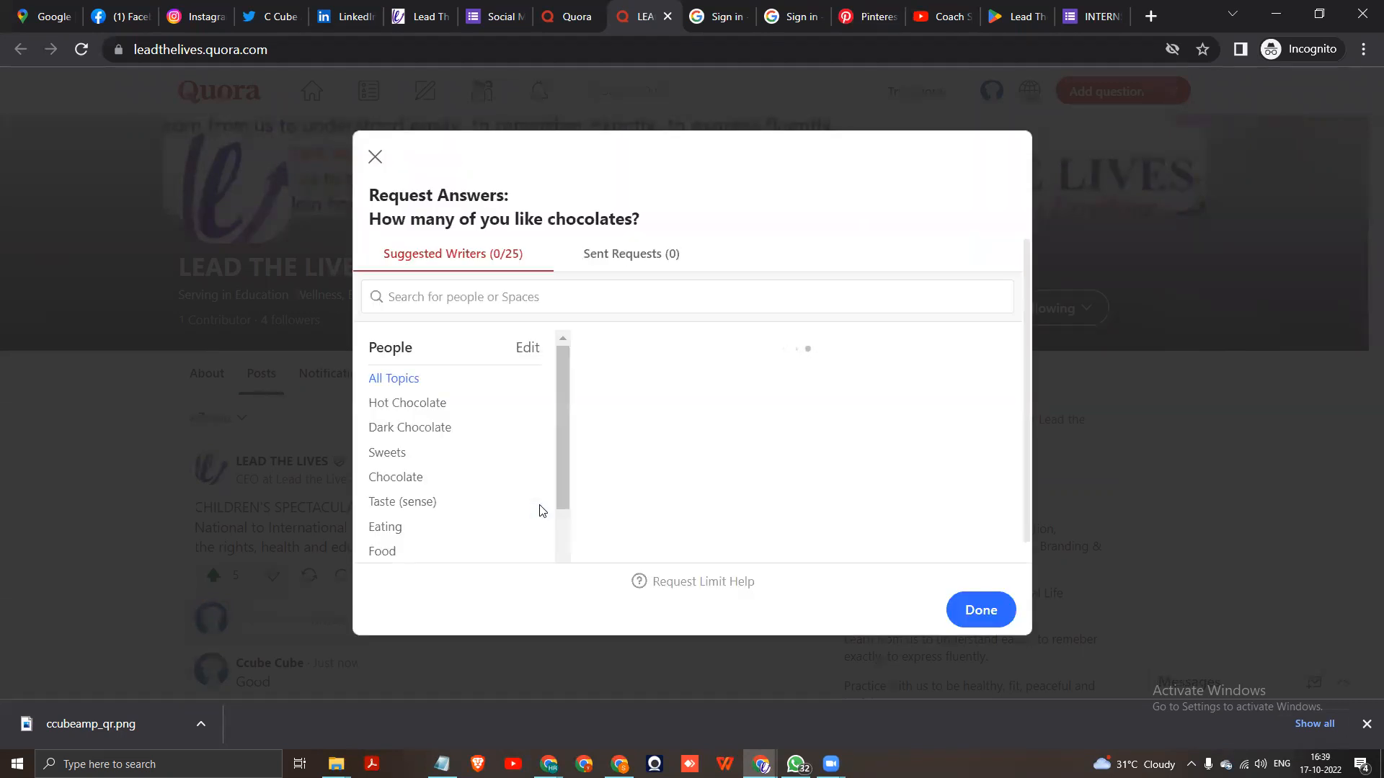
left_click(393, 377)
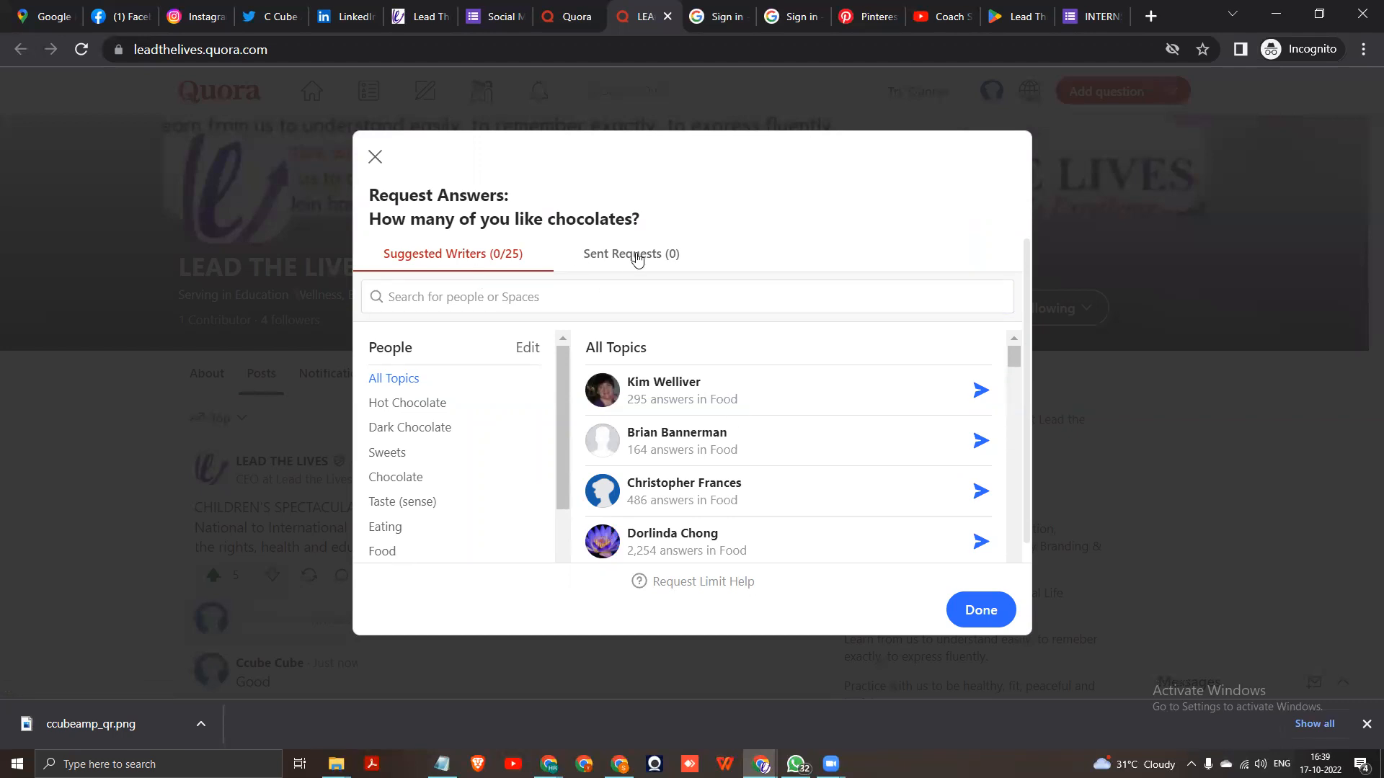
mouse_move(565, 327)
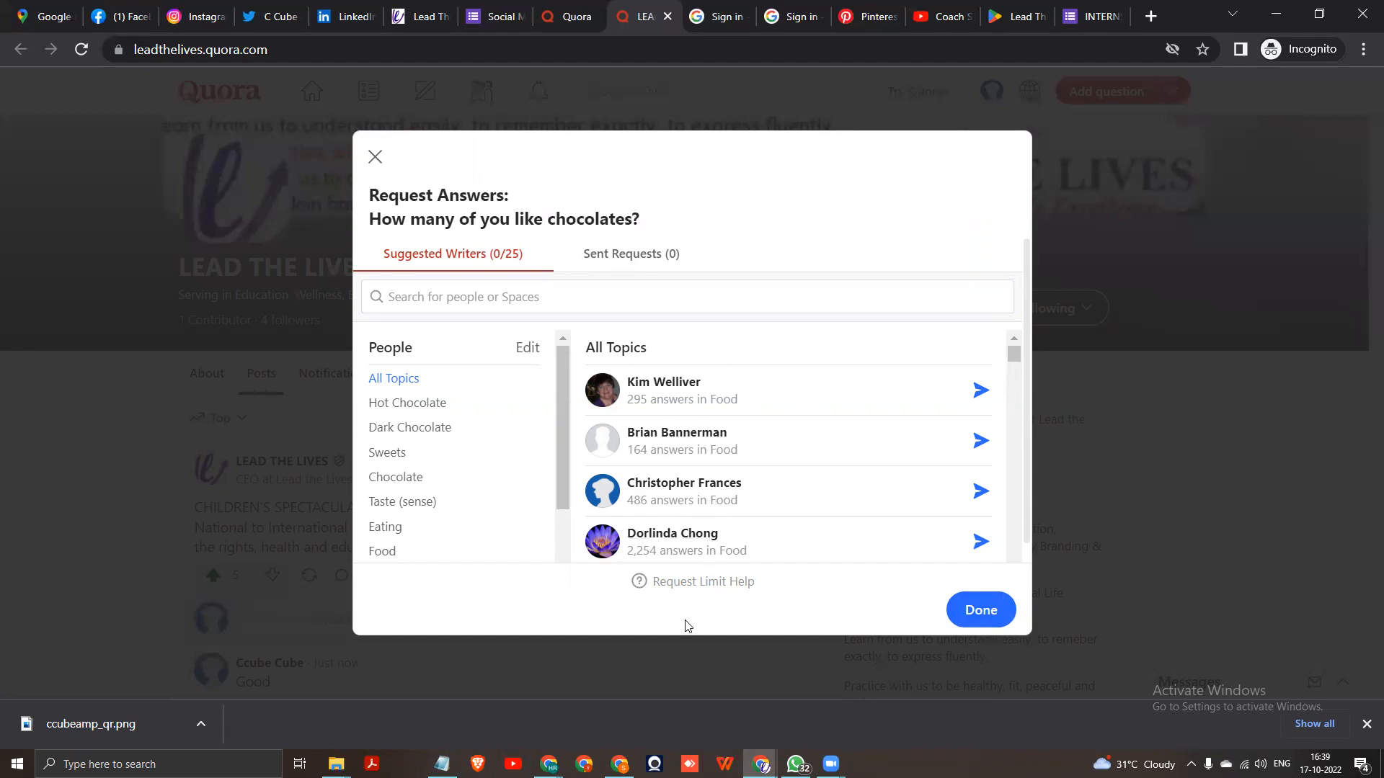
mouse_move(907, 620)
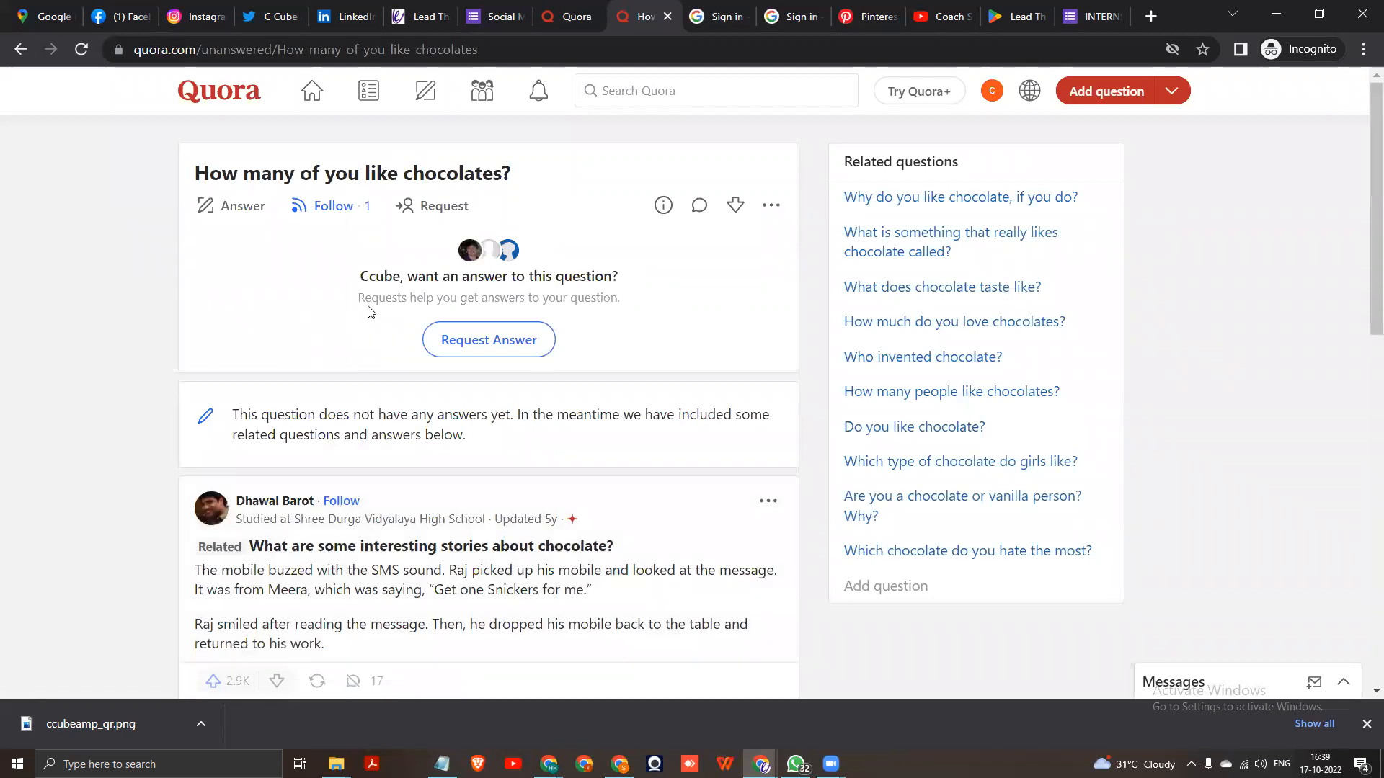
mouse_move(489, 340)
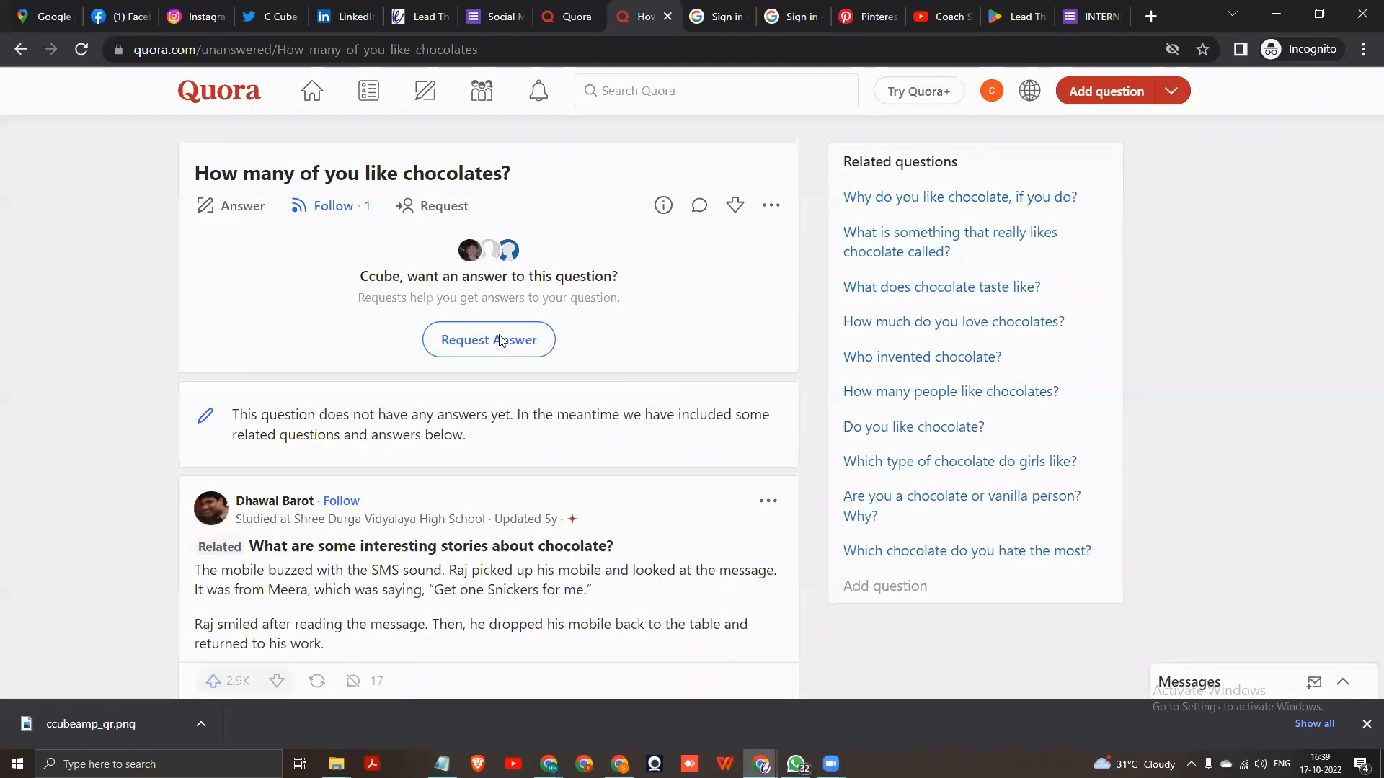
- Bring up the answer editor on the chocolates question page
left_click(489, 340)
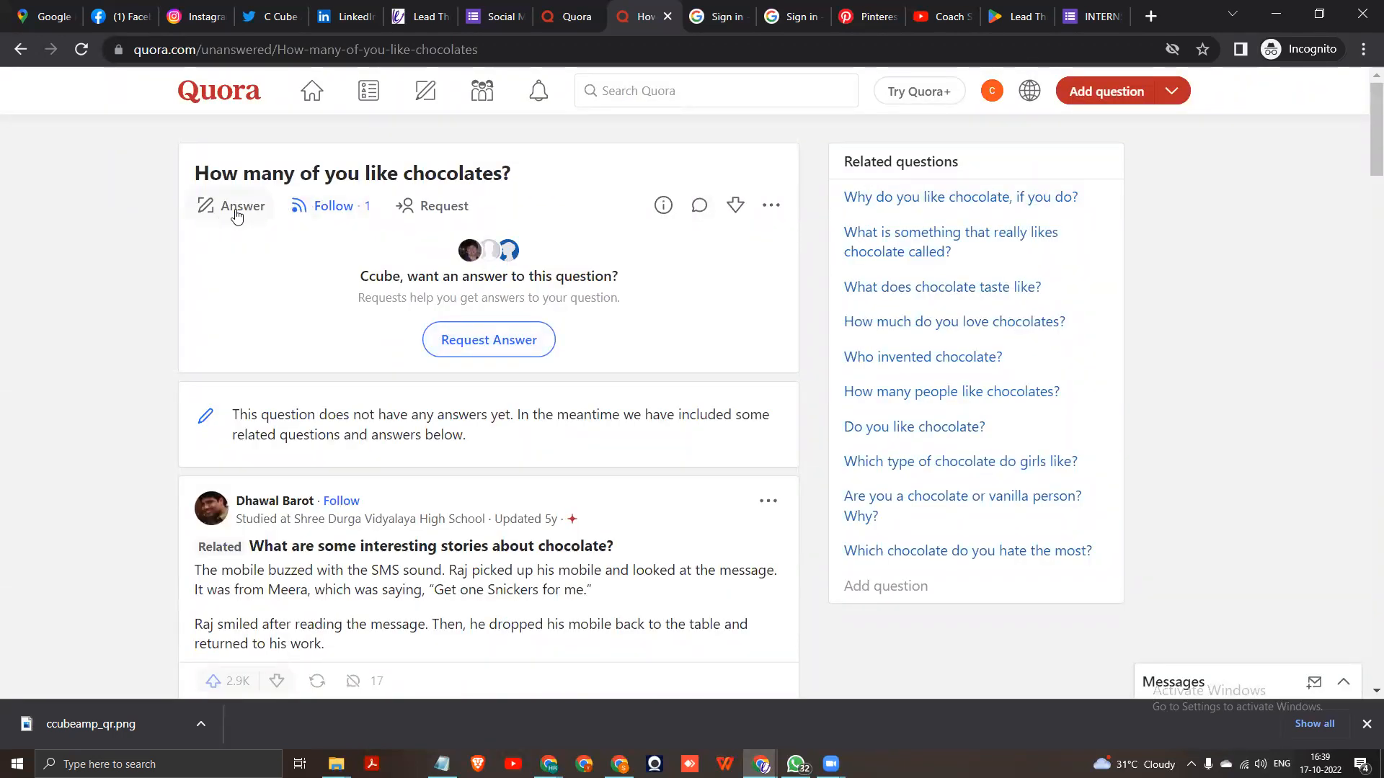
left_click(243, 206)
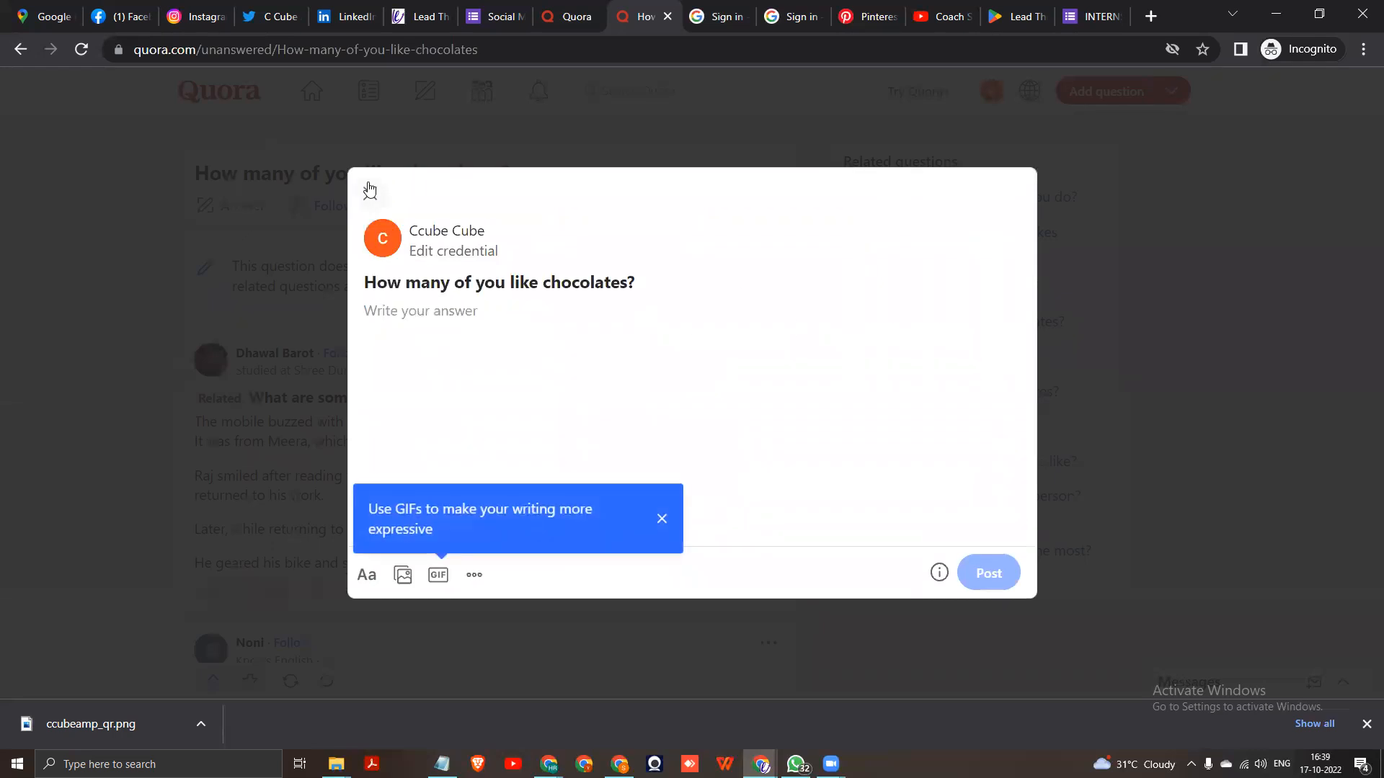
left_click(369, 190)
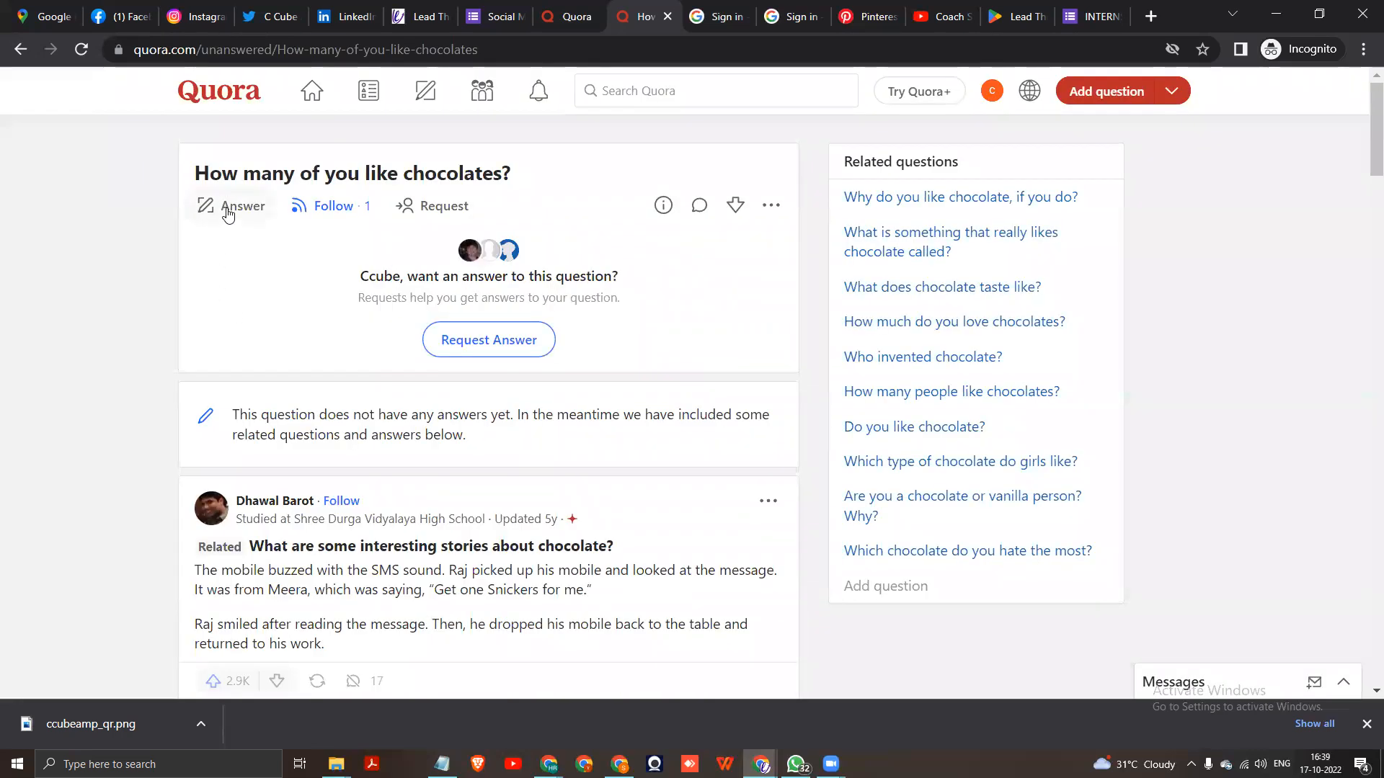
left_click(241, 206)
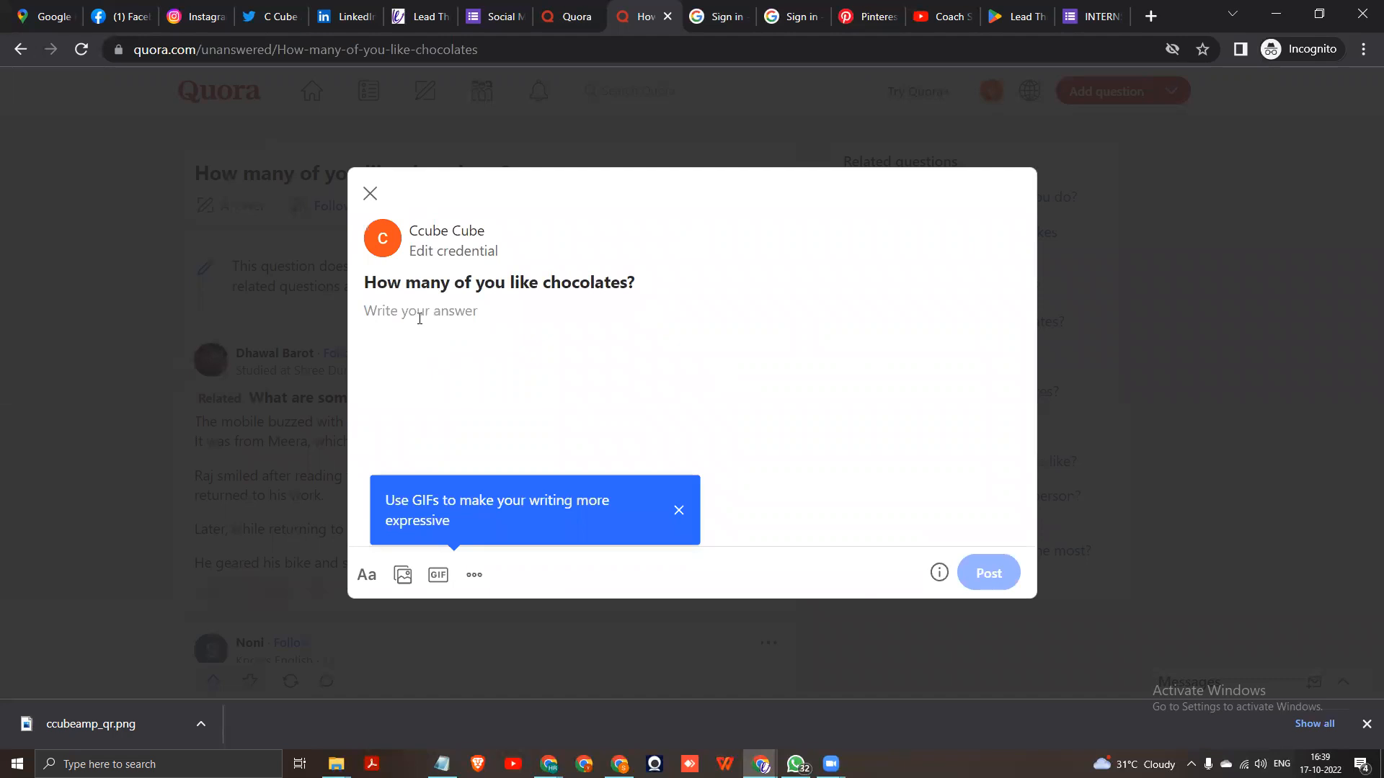
- Draft the answer: I like chocolates and generally all people, especially children, like them
type("I like")
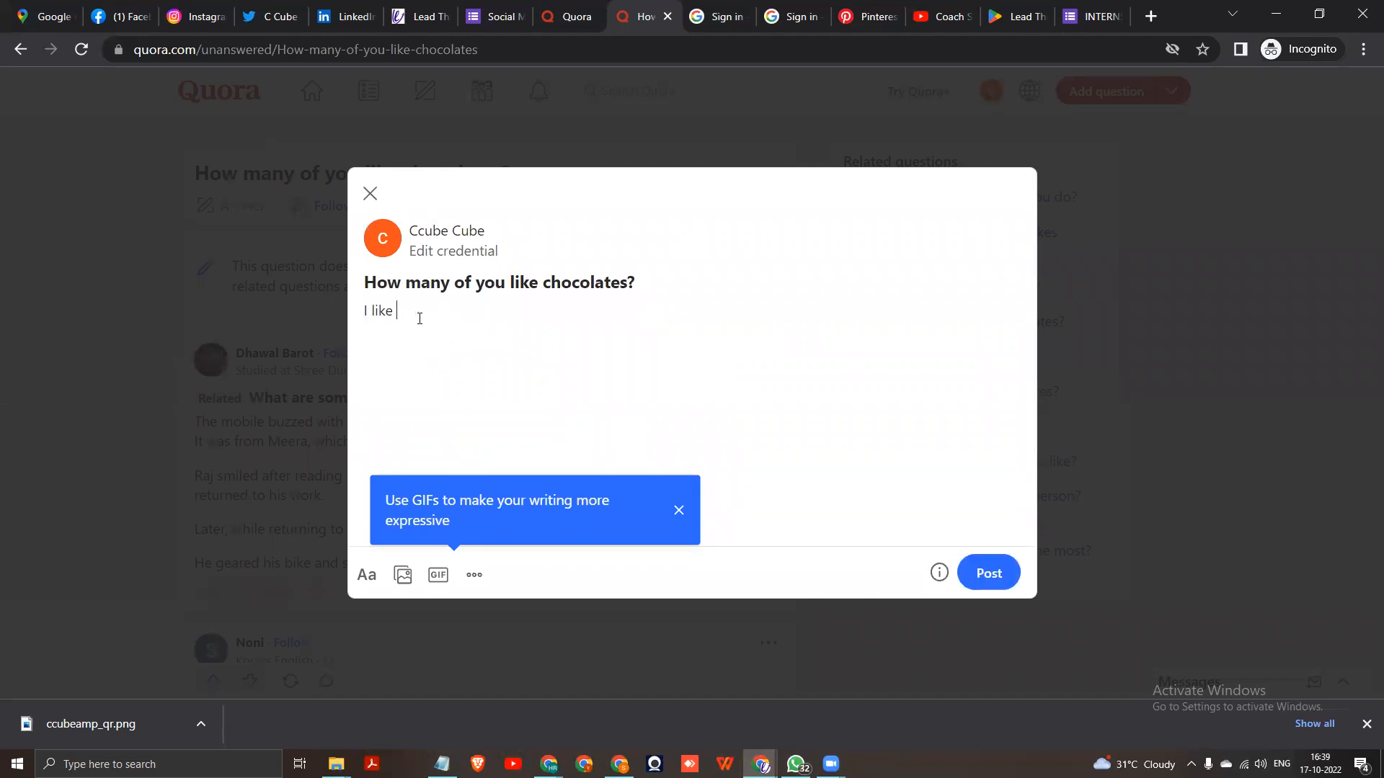
type("and generally all the")
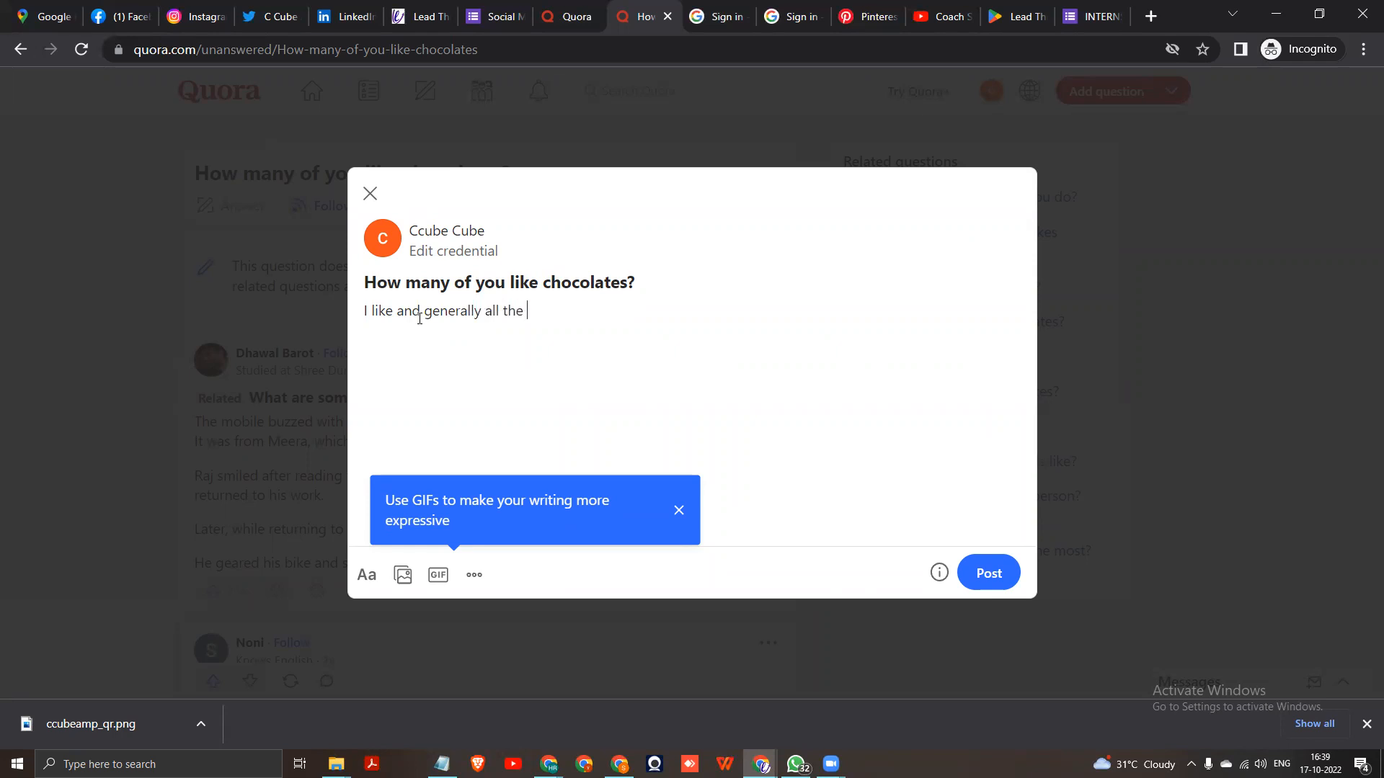
type("peolple")
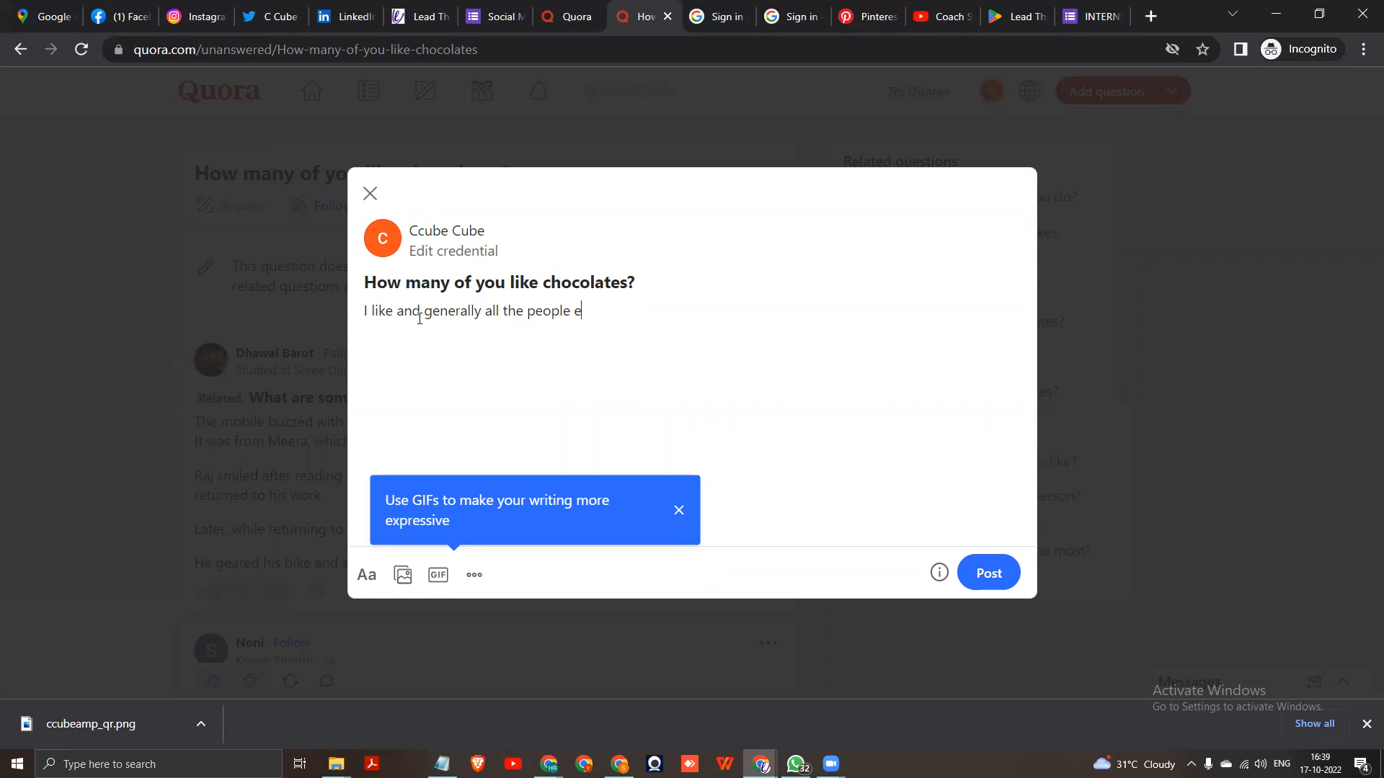
type("especially")
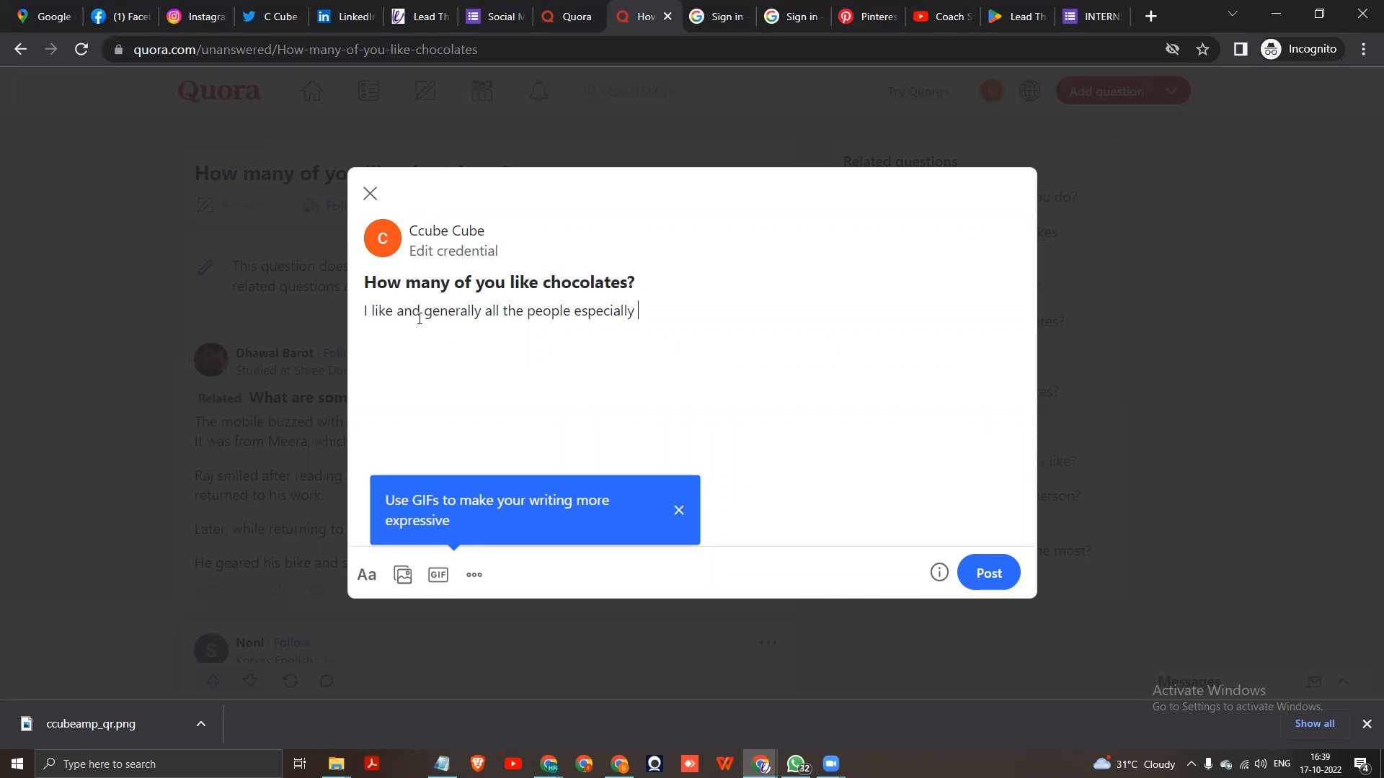
type("children")
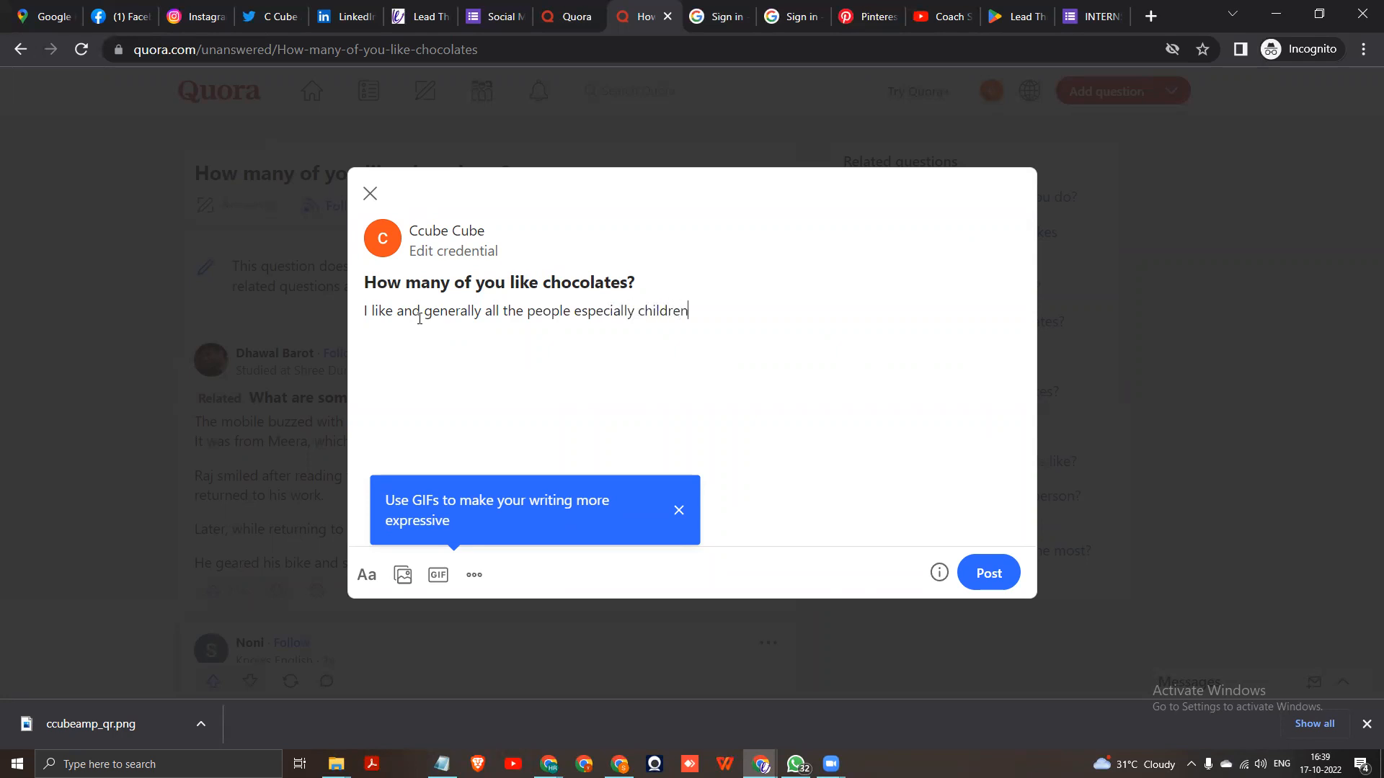
type("like.")
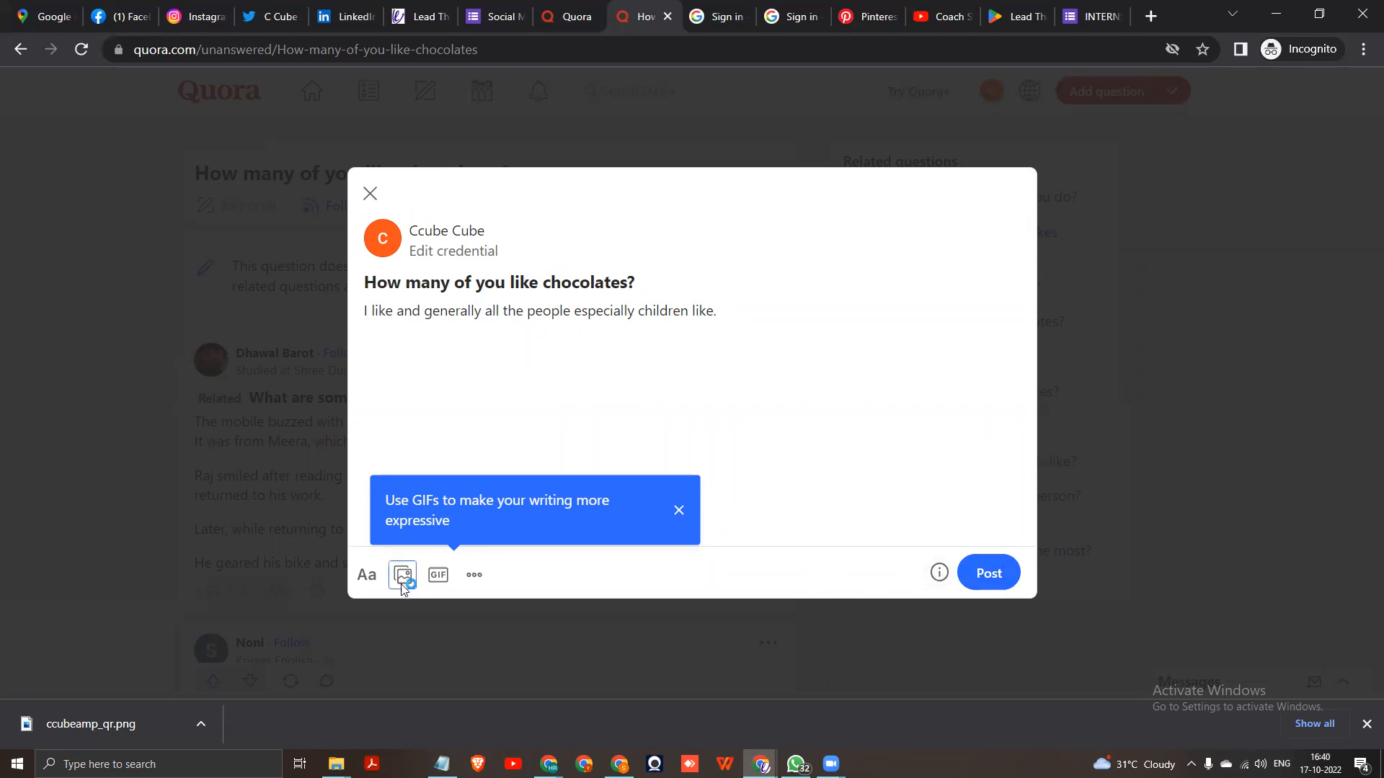
- Attach the IMG_5814 chocolate fountain photo to the answer and post it
left_click(402, 575)
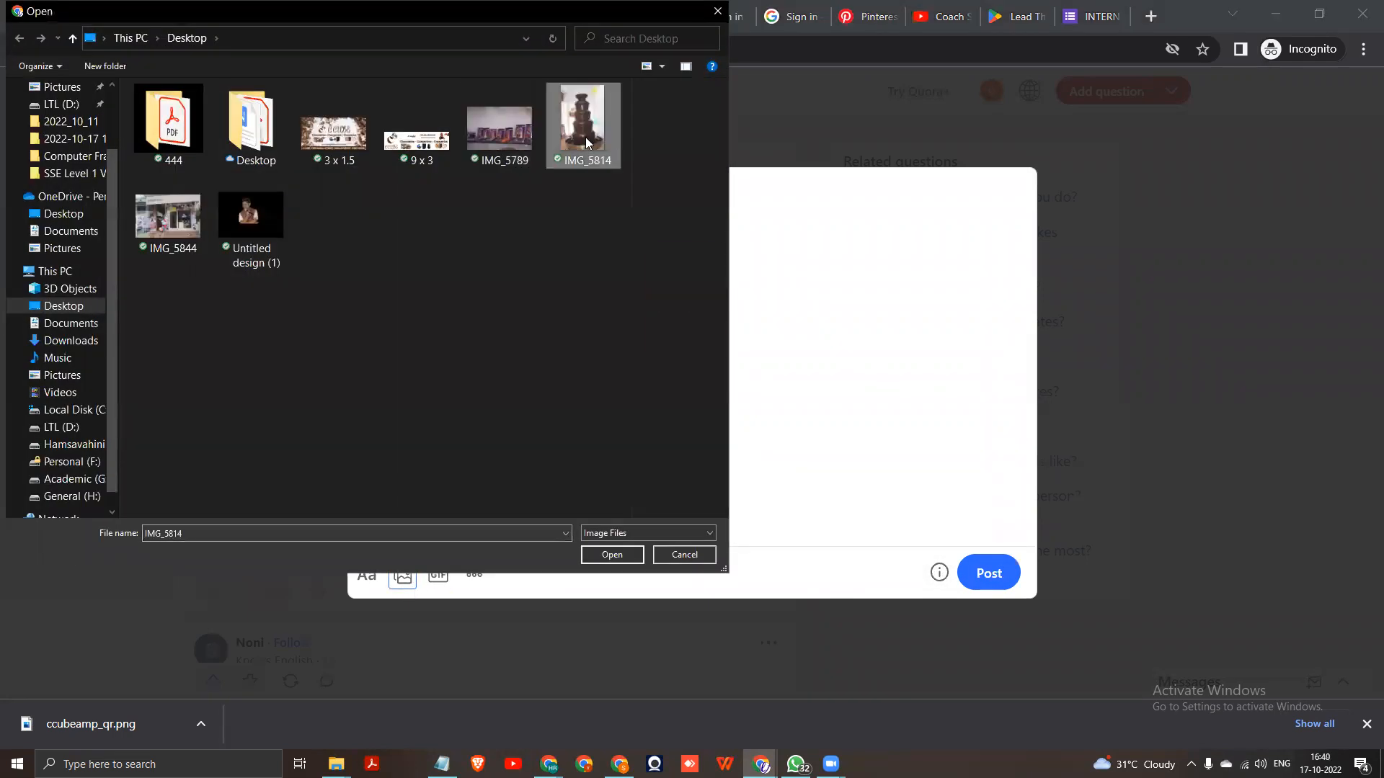
left_click(611, 554)
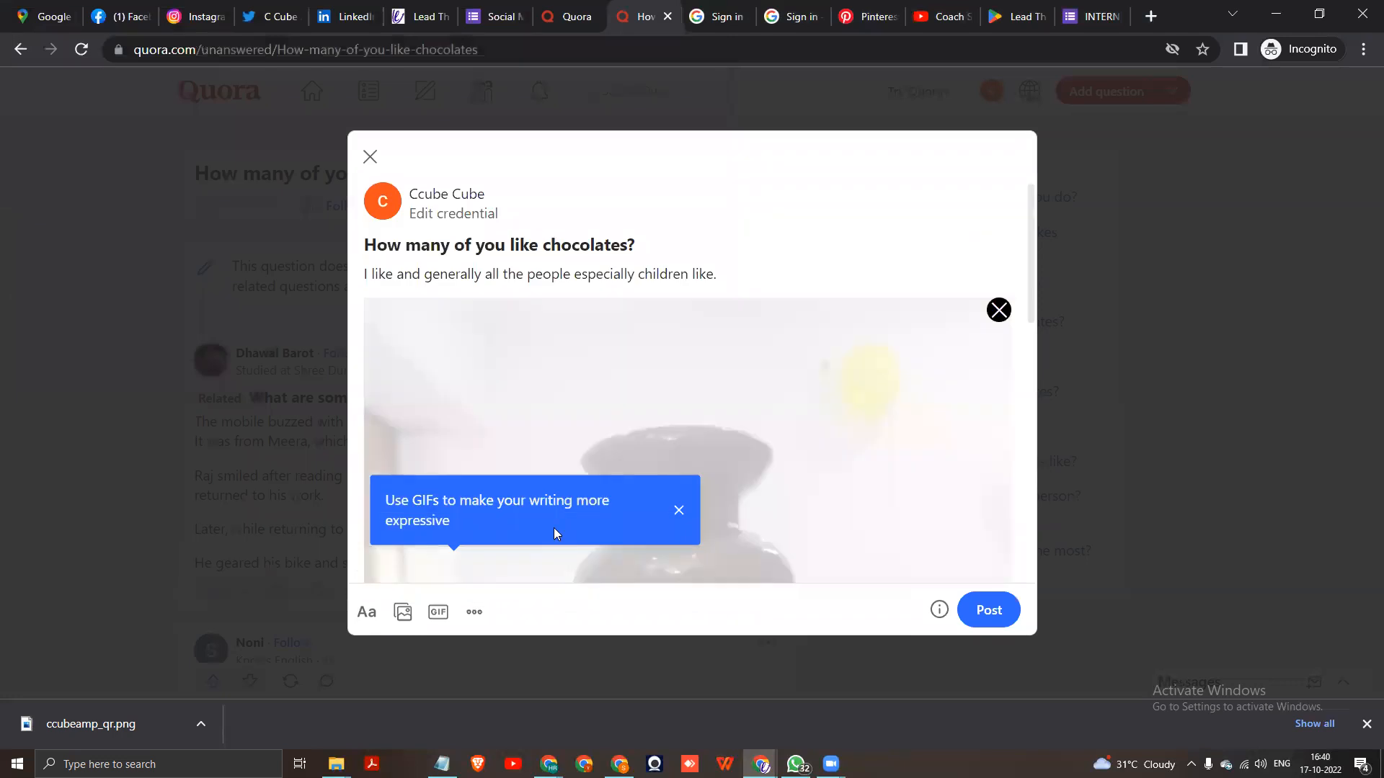
mouse_move(784, 494)
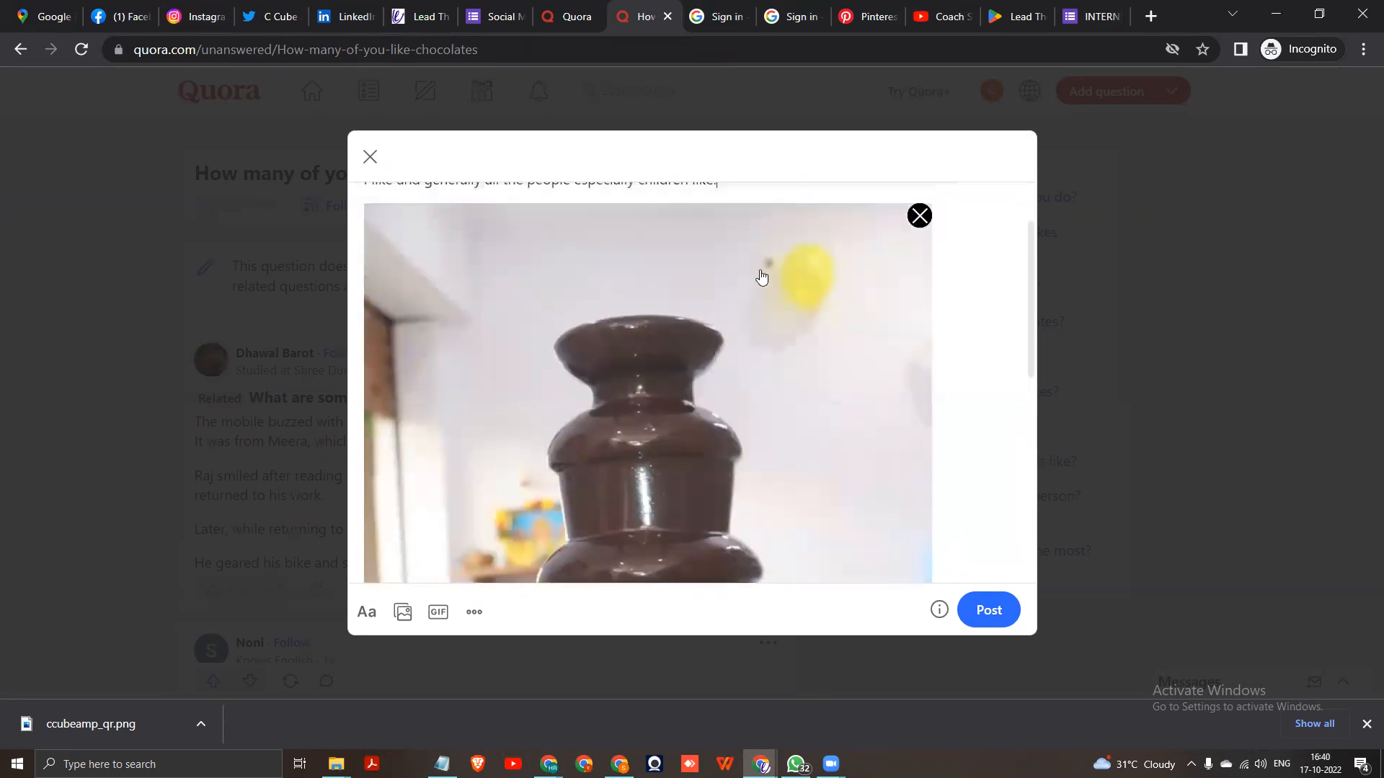
mouse_move(987, 610)
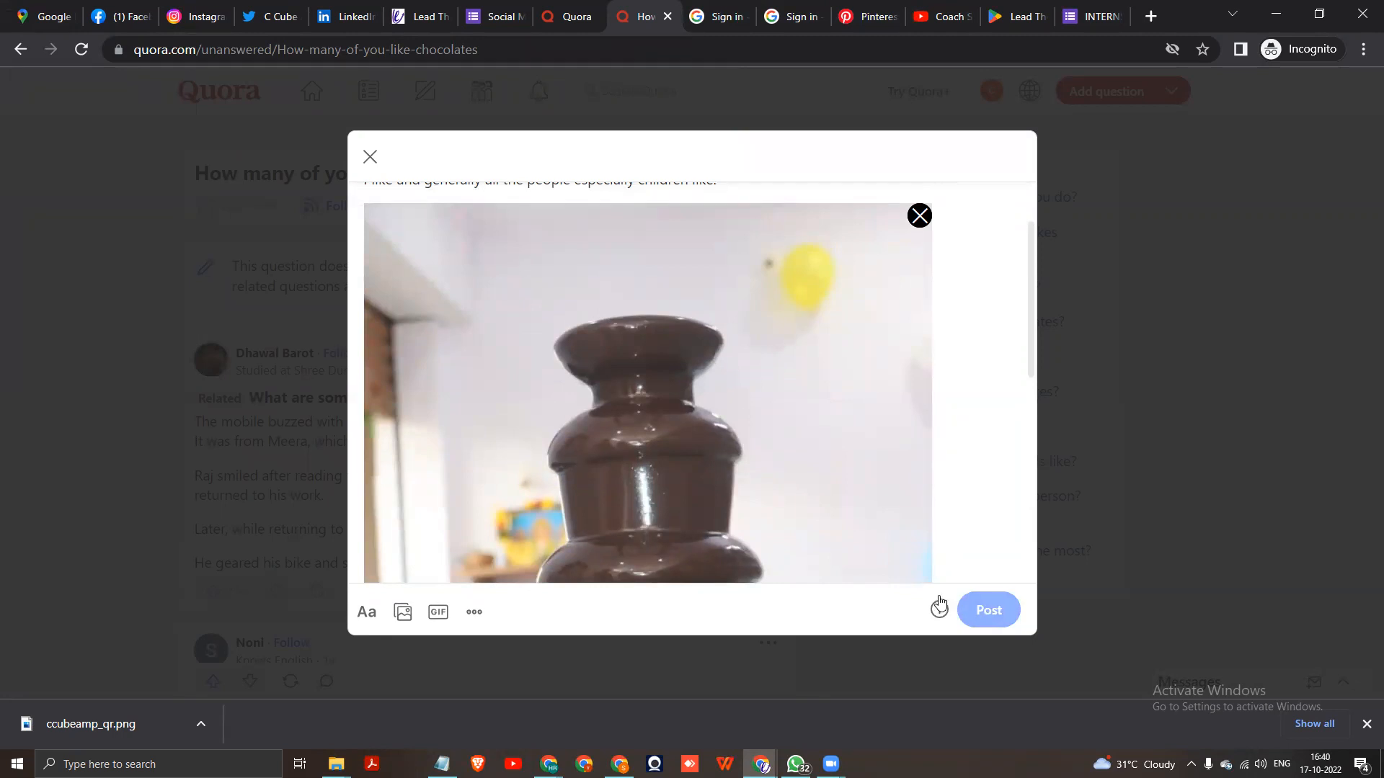
left_click(986, 609)
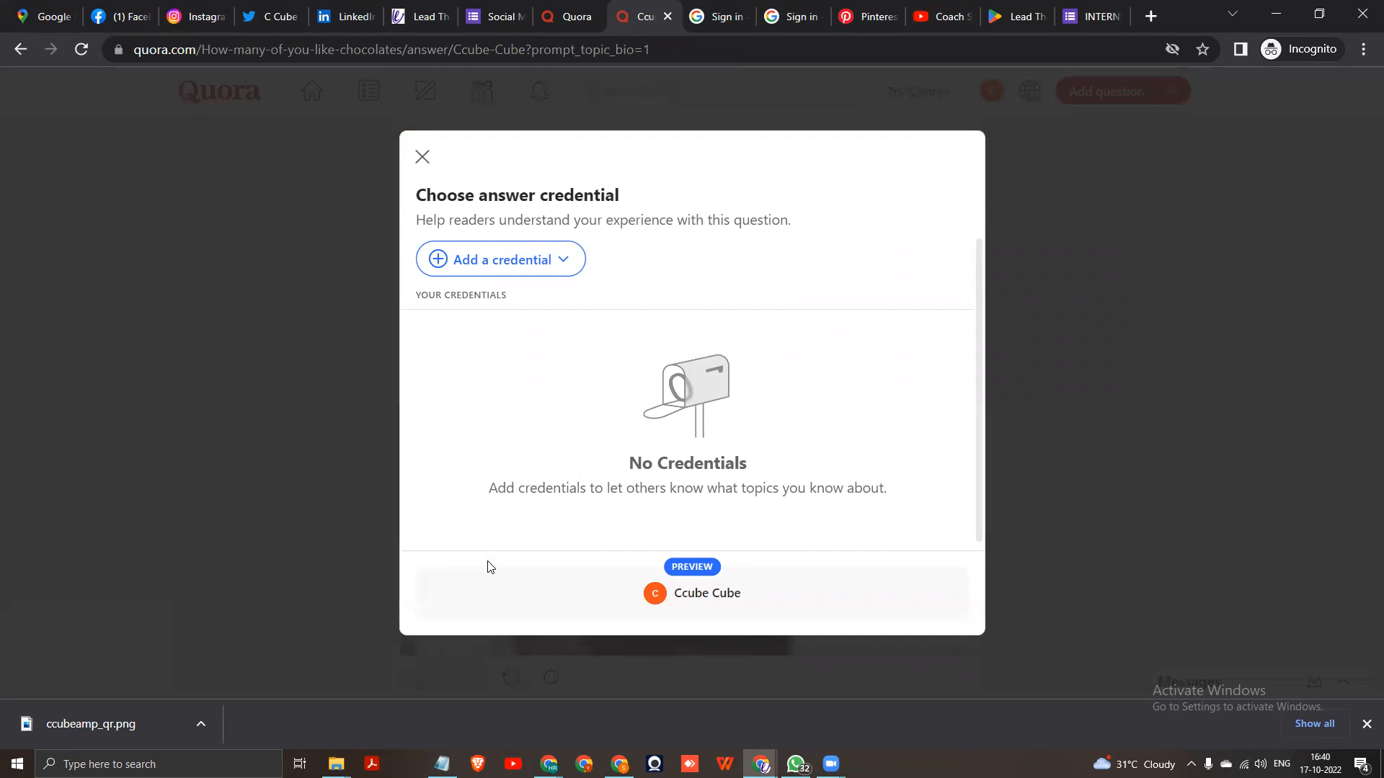
- Add a location credential: living in Amalapuram, Andhra Pradesh, India since 2022, currently living there
left_click(500, 258)
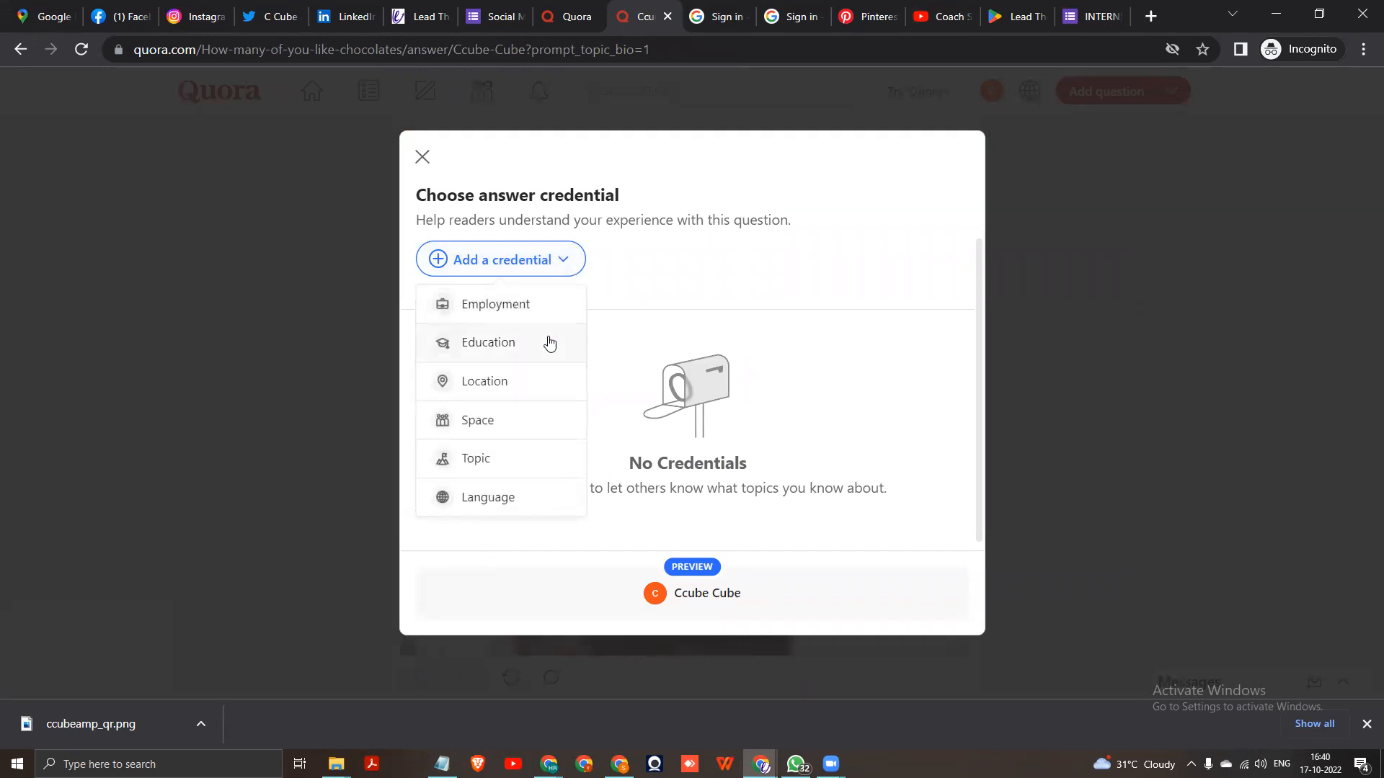
mouse_move(497, 343)
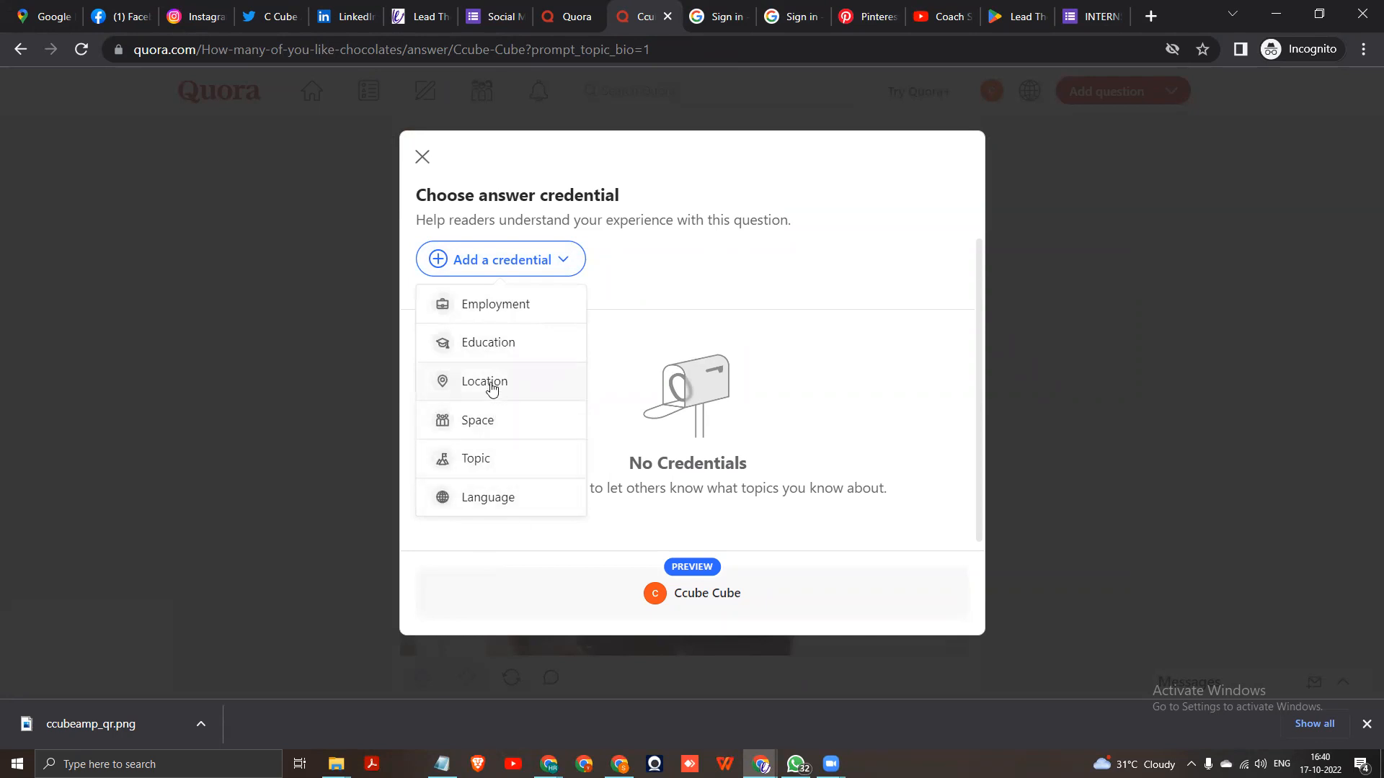
left_click(484, 380)
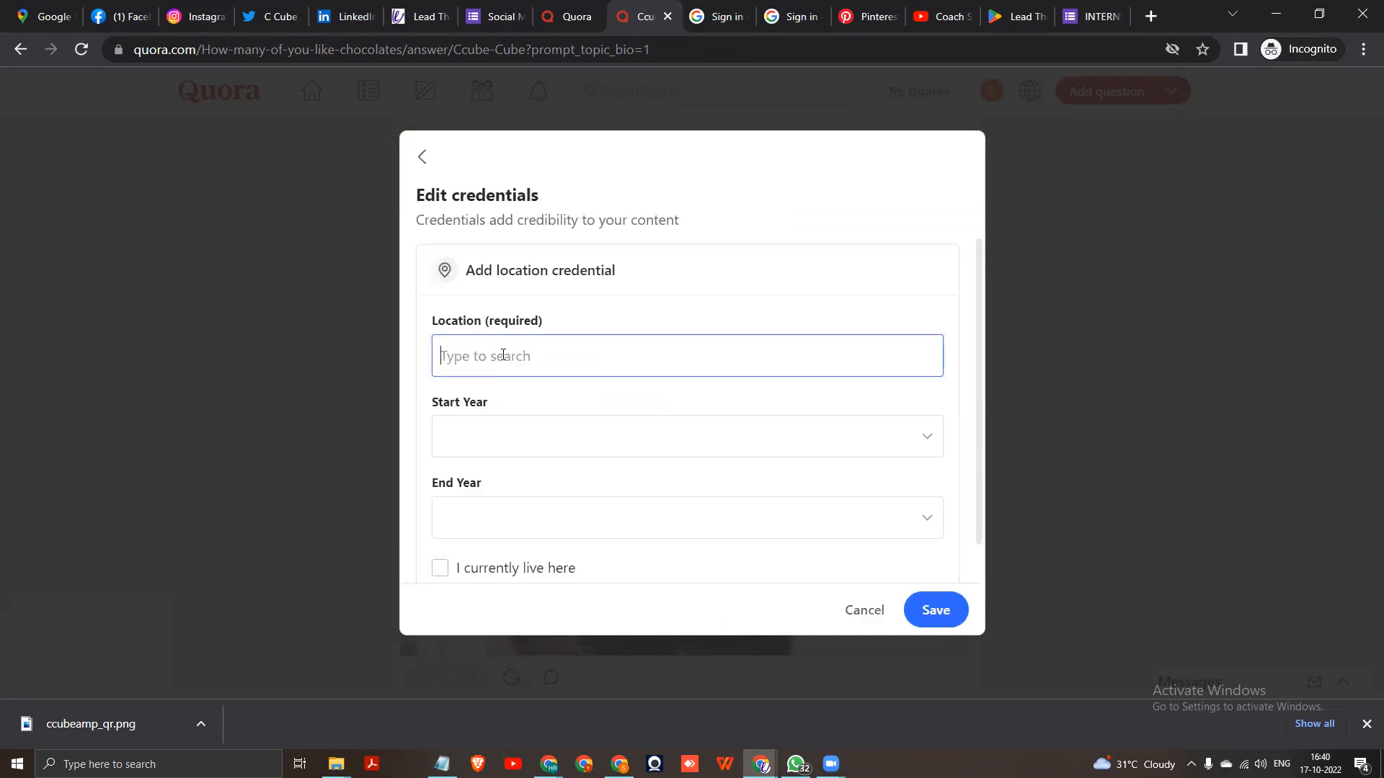
type("Amalapuram")
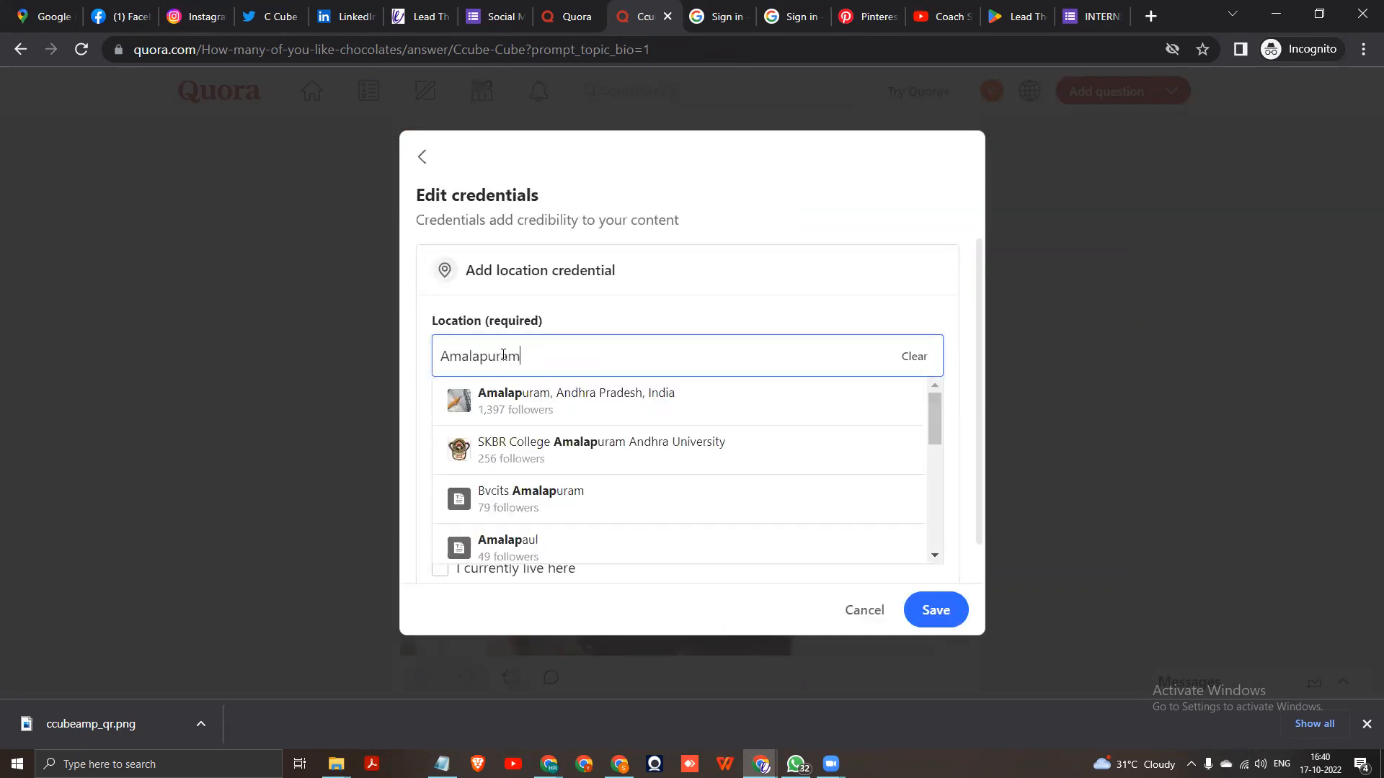
left_click(575, 401)
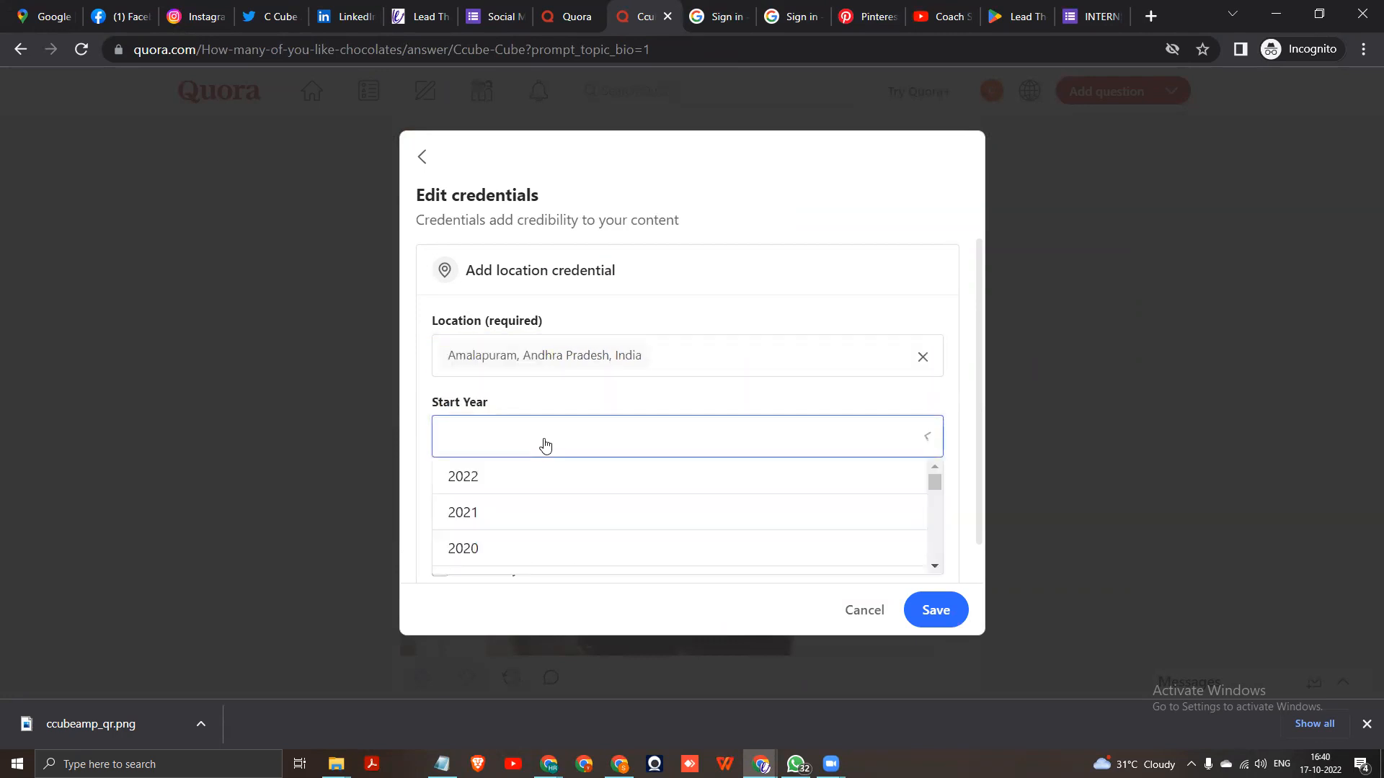
left_click(463, 477)
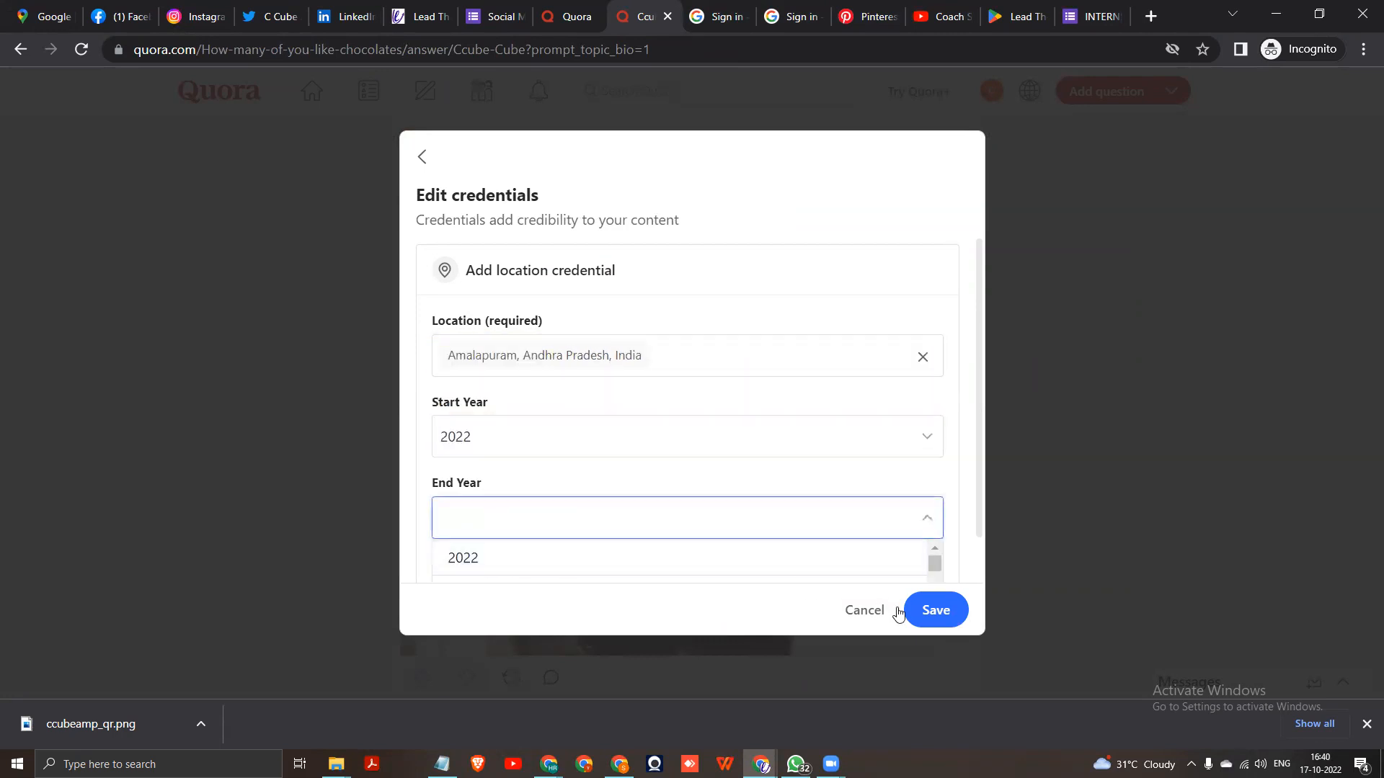
left_click(933, 610)
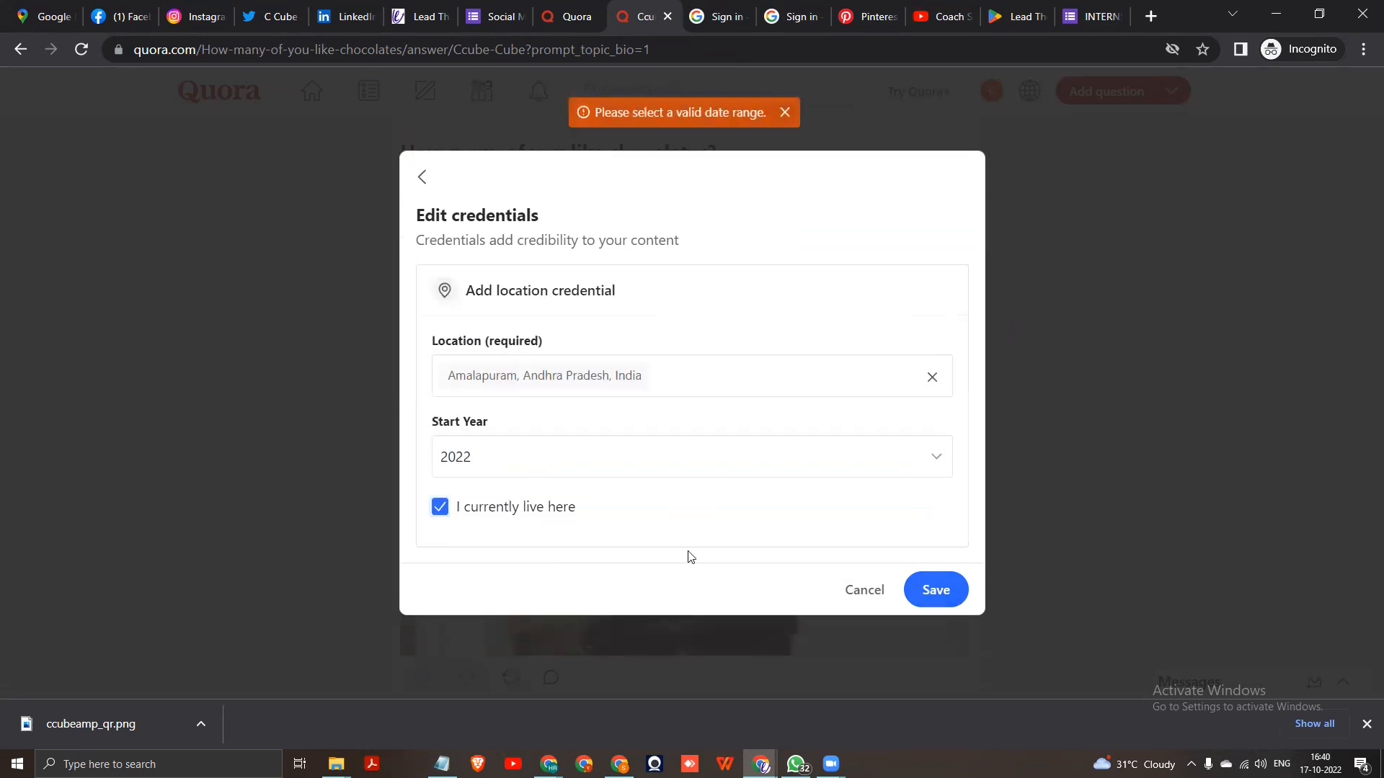
left_click(934, 589)
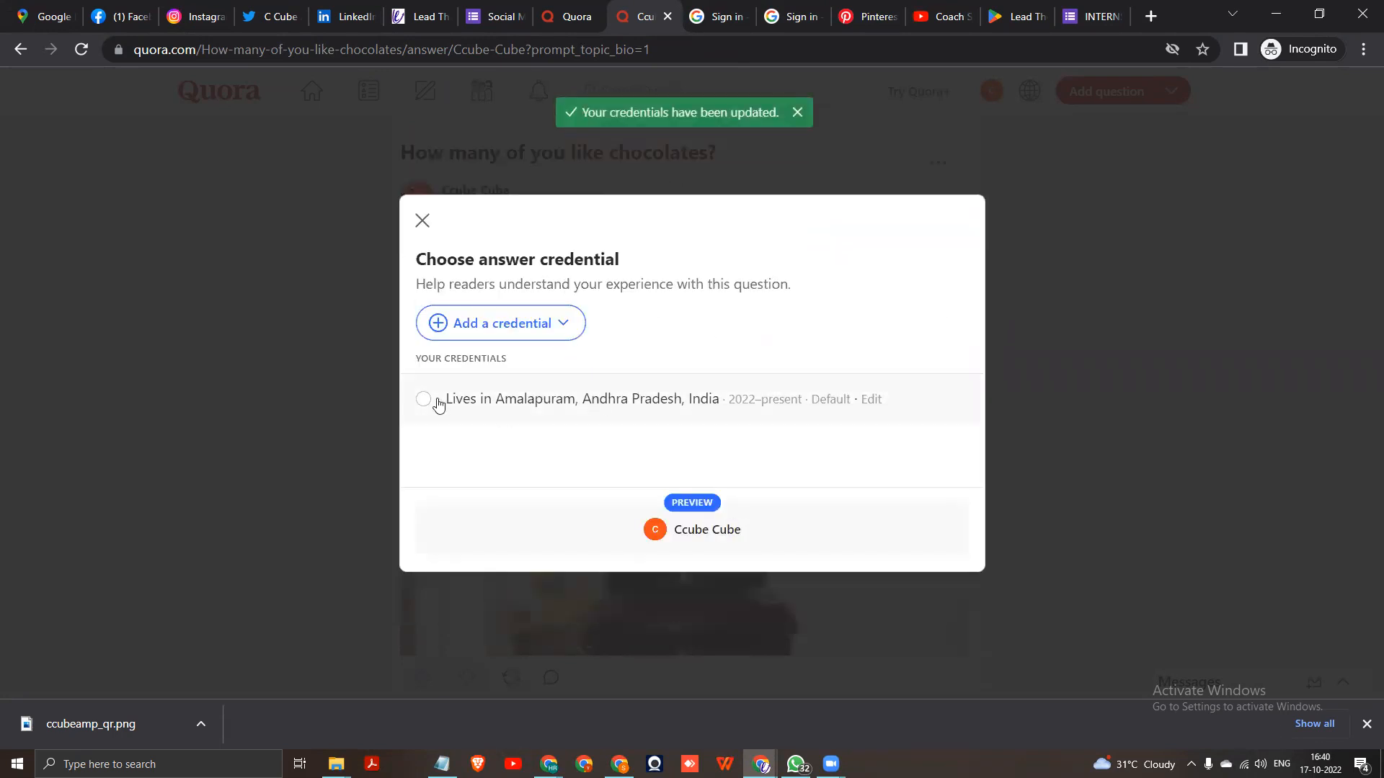
- Apply the Amalapuram credential to the chocolates answer and dismiss the credential prompt
left_click(423, 399)
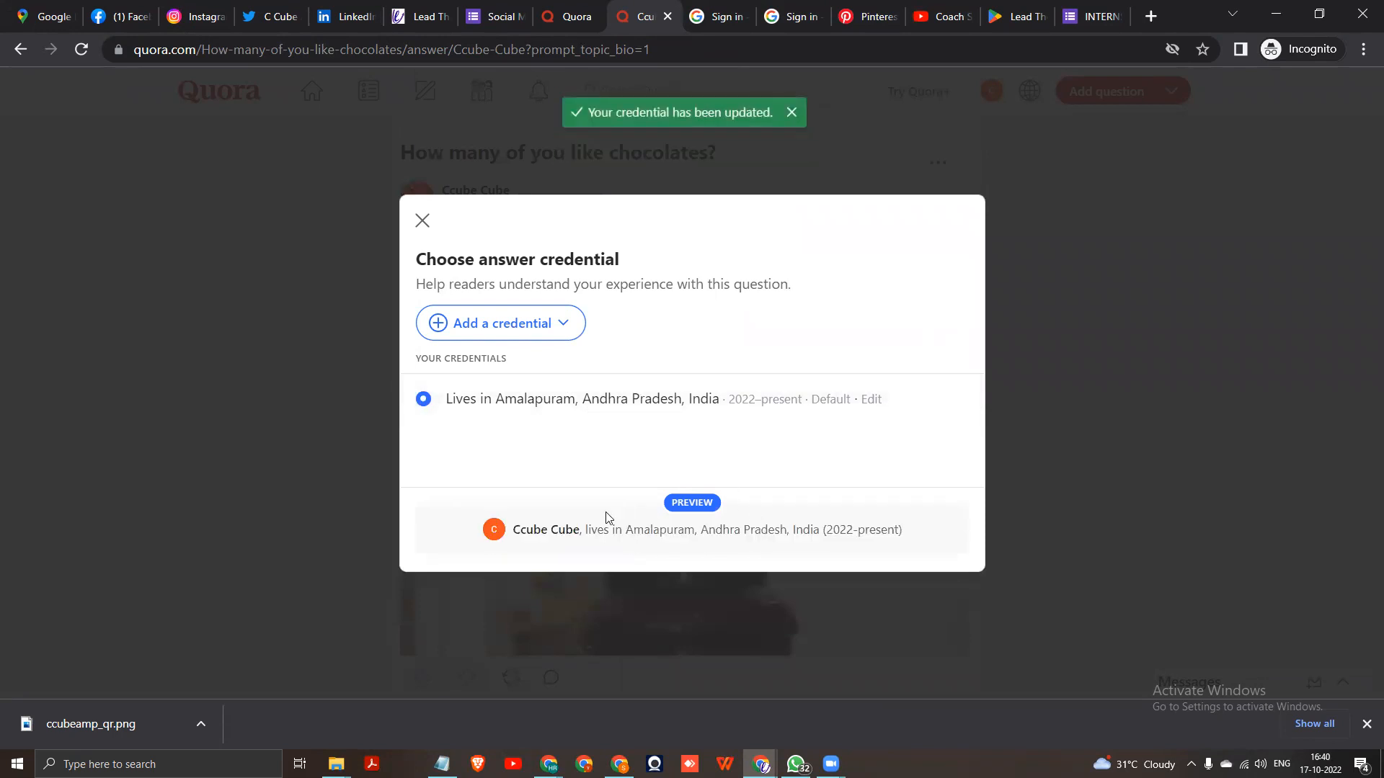
mouse_move(436, 295)
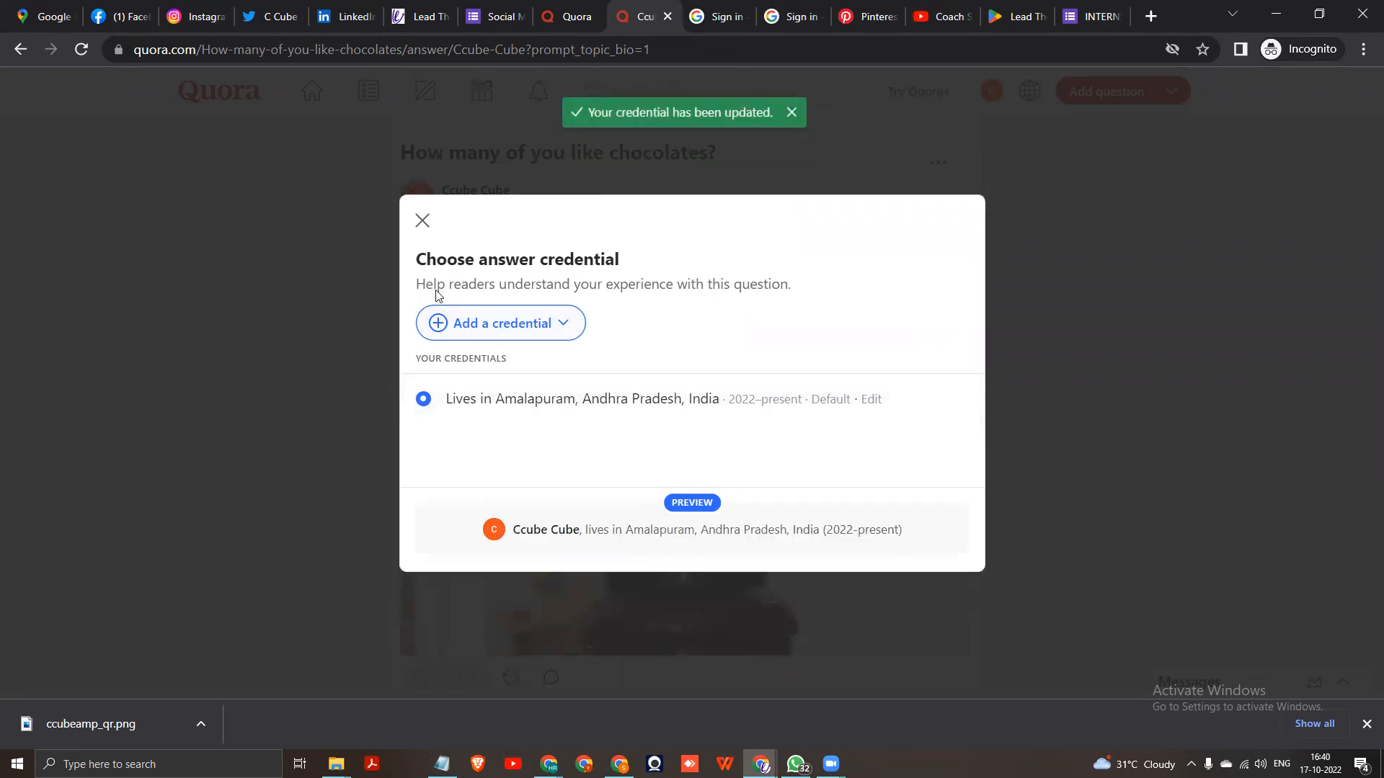
left_click(422, 220)
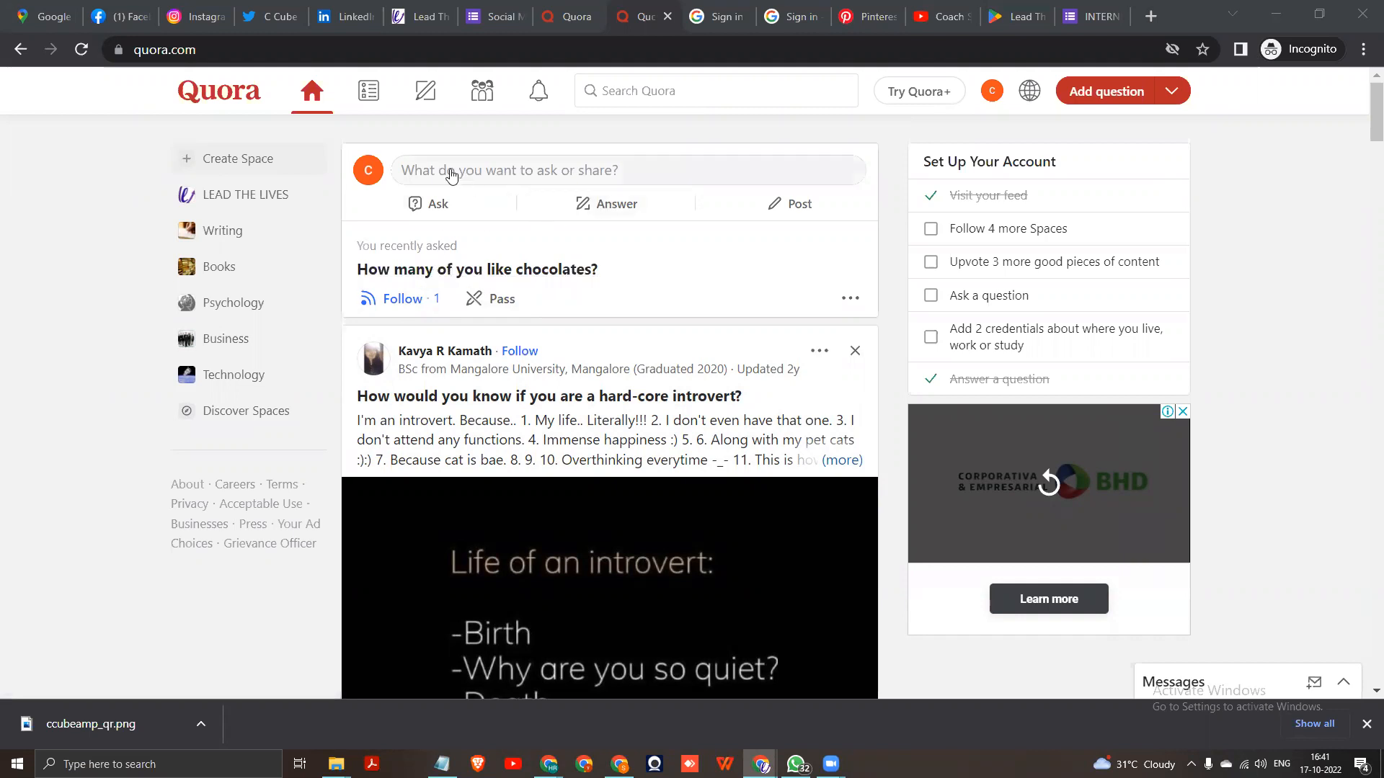
- Dismiss the Add Question dialog and start an empty Create Post composer instead
left_click(507, 170)
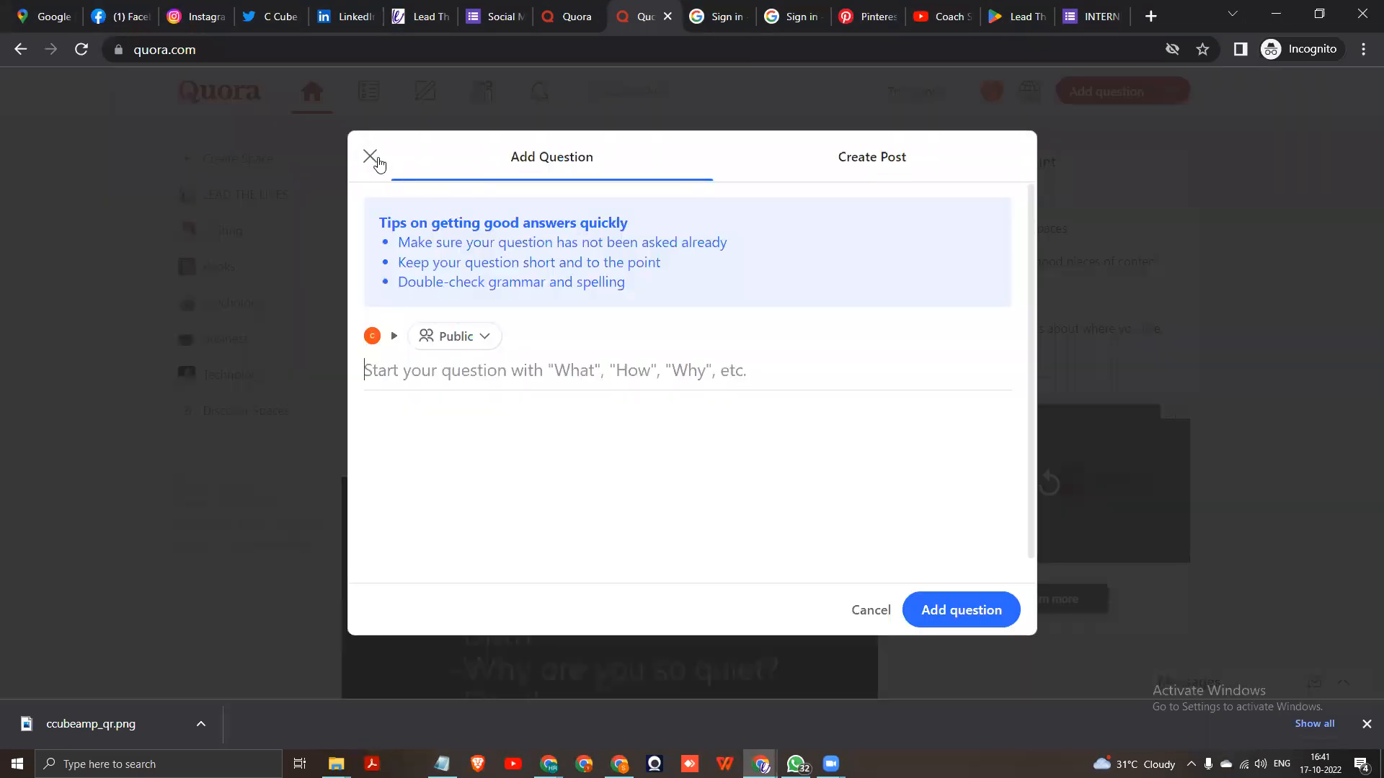
left_click(370, 157)
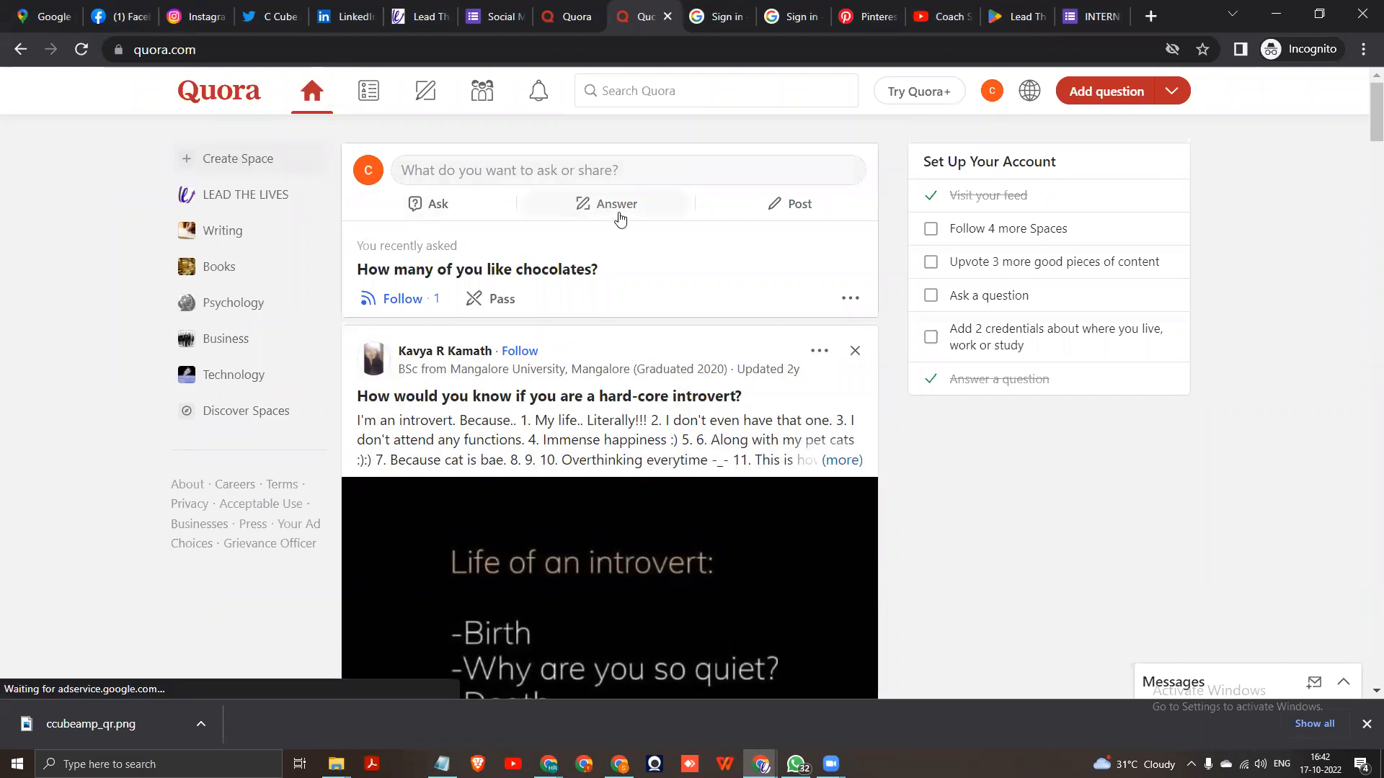
left_click(424, 89)
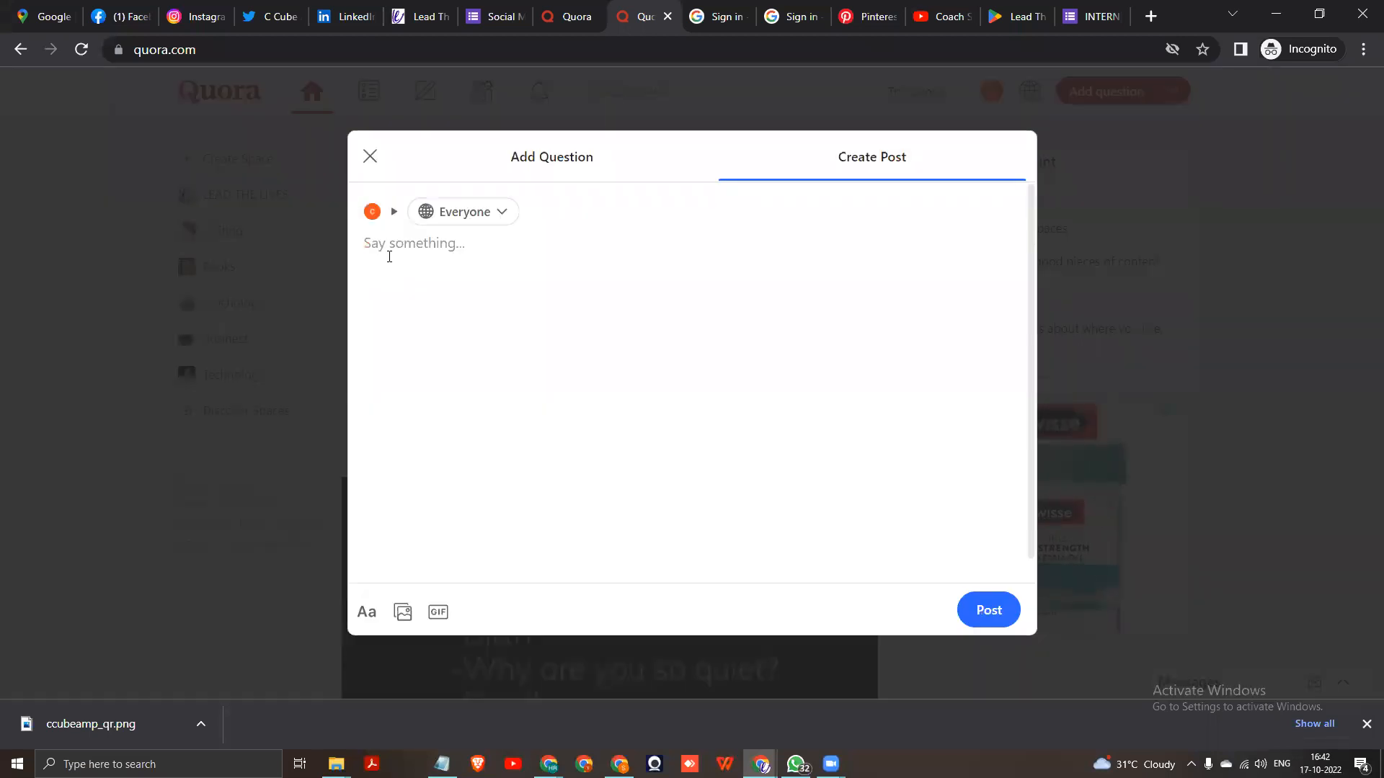
- Write the C Cube chocolate fountain announcement with address, phone and hashtags, then start adding images
type("C")
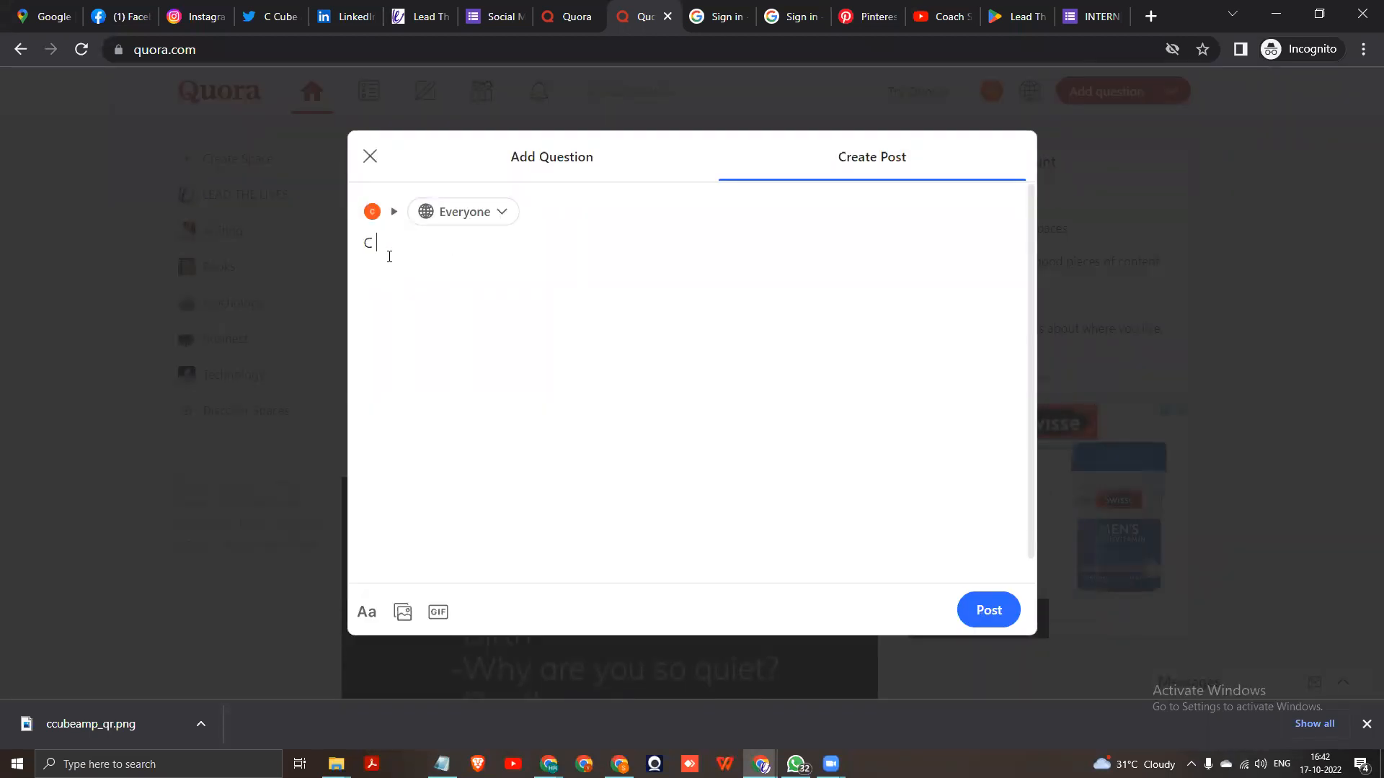
type("ube")
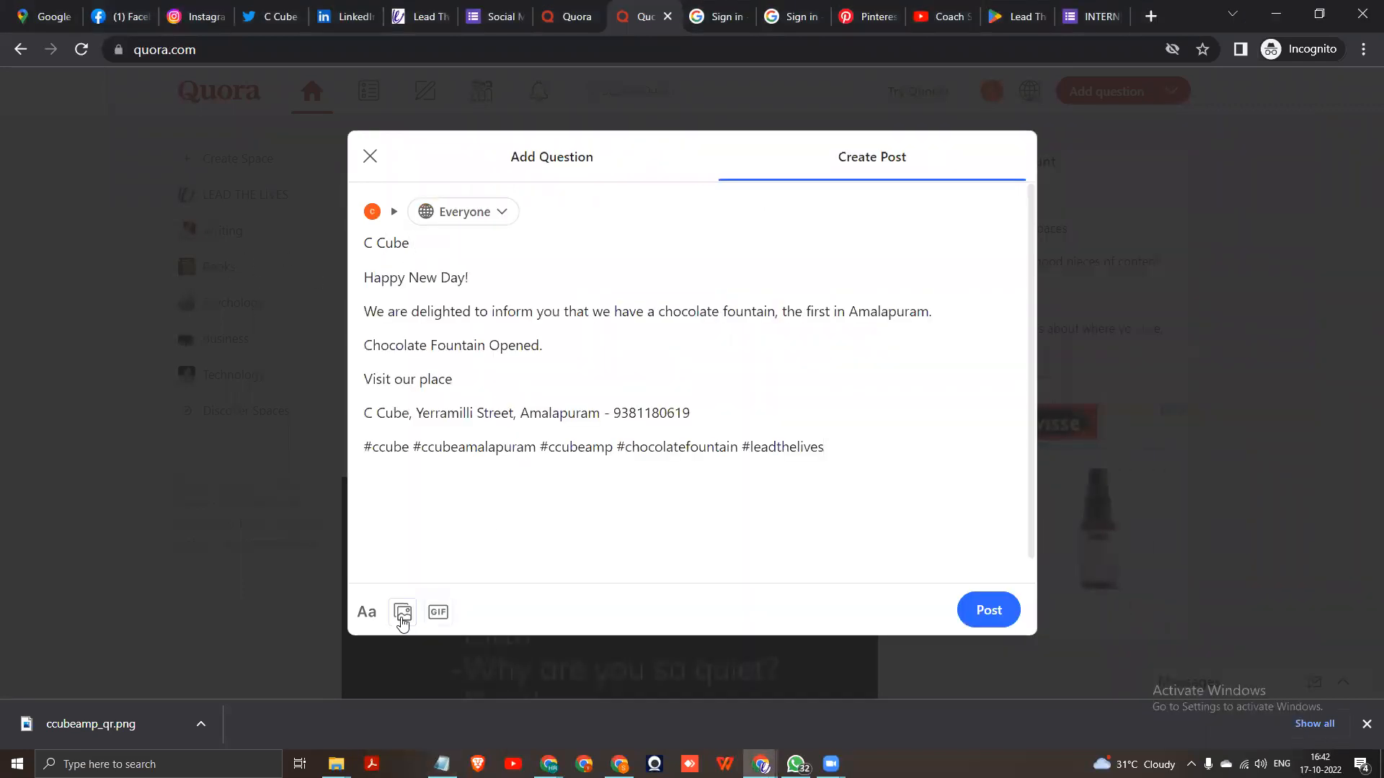
left_click(402, 611)
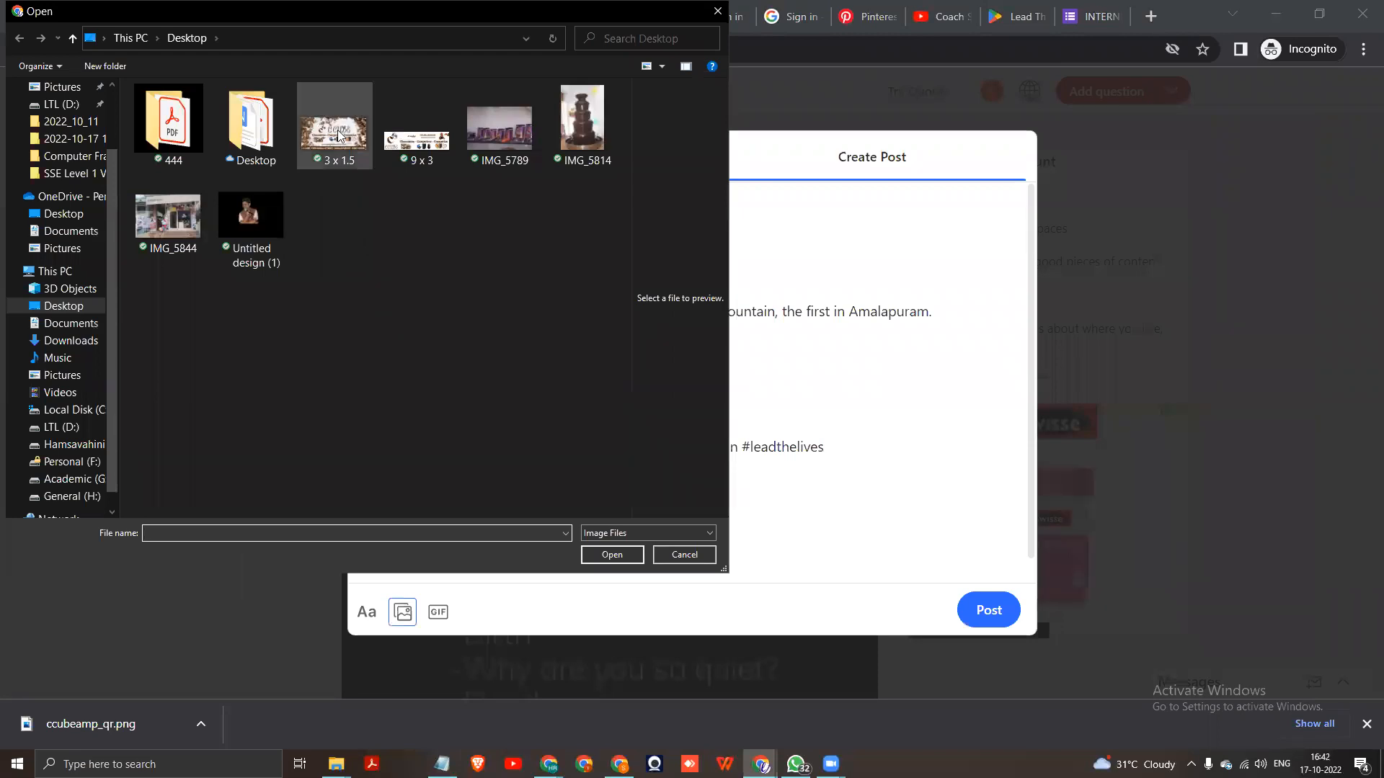
- Attach the C Cube banner and the chocolate fountain photo below the announcement text
left_click(581, 115)
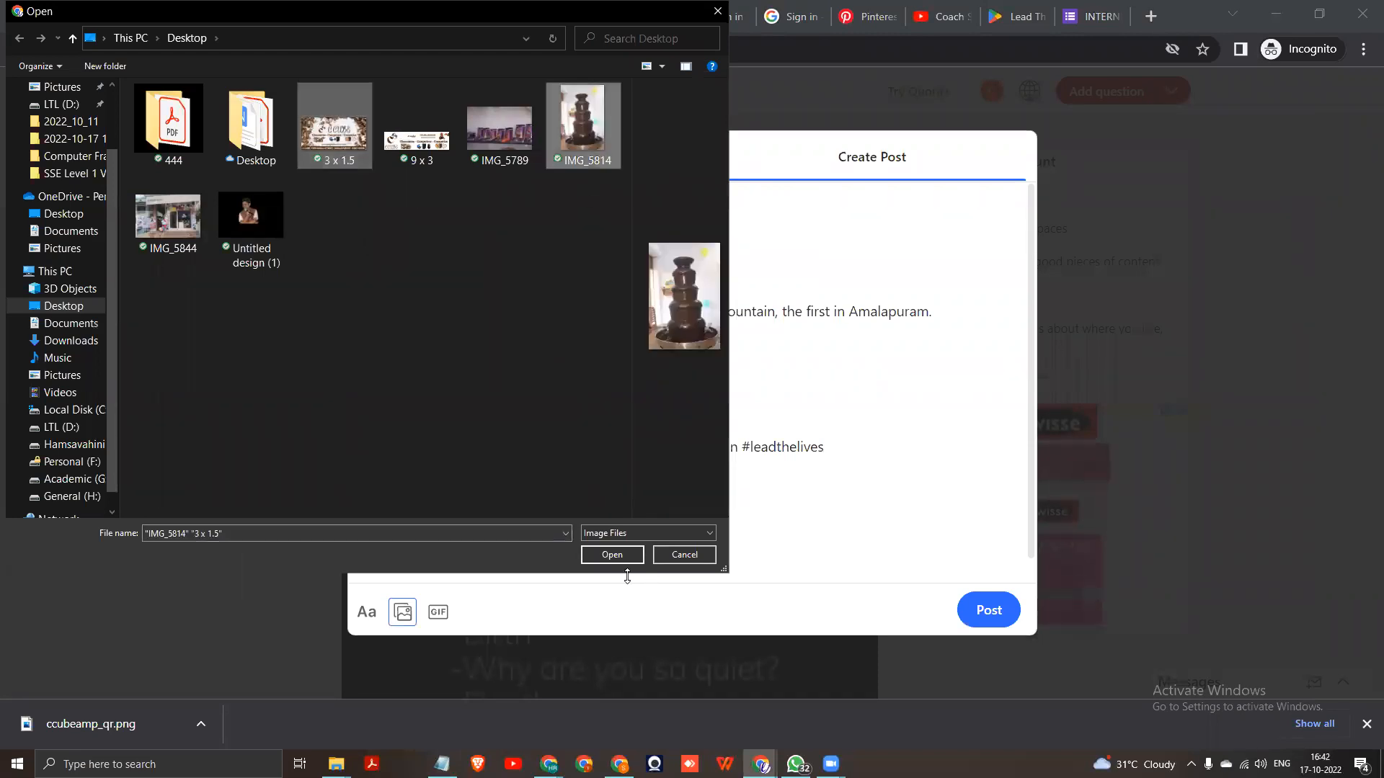
left_click(611, 554)
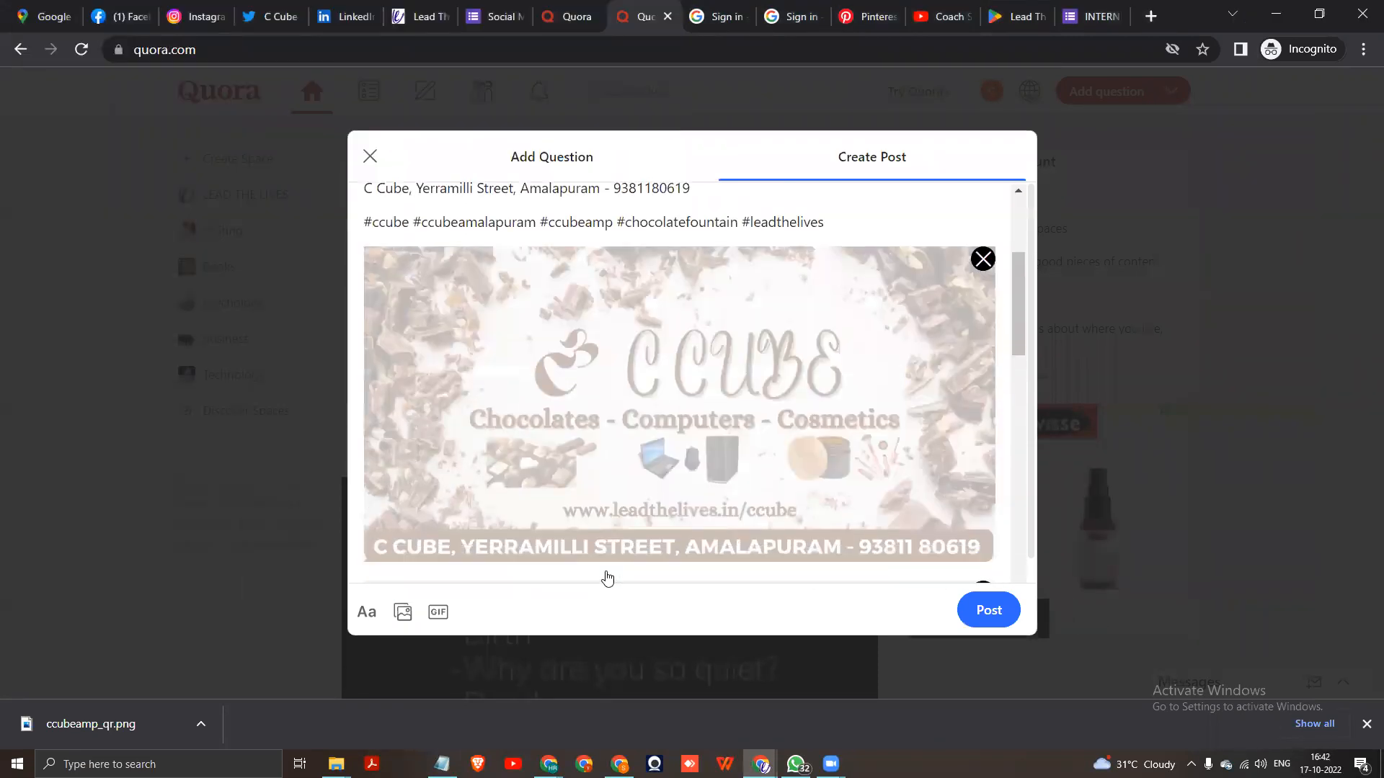
scroll("down", 3)
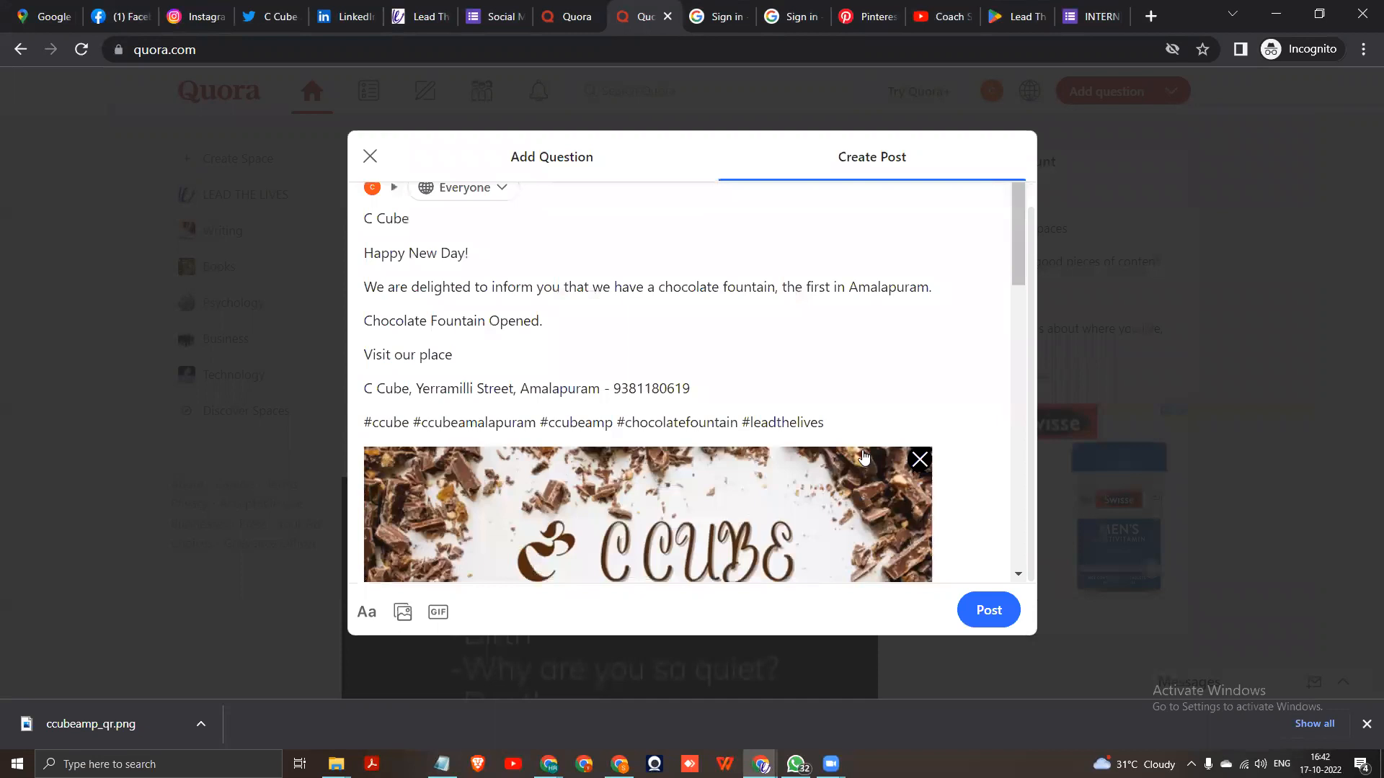
scroll("down", 3)
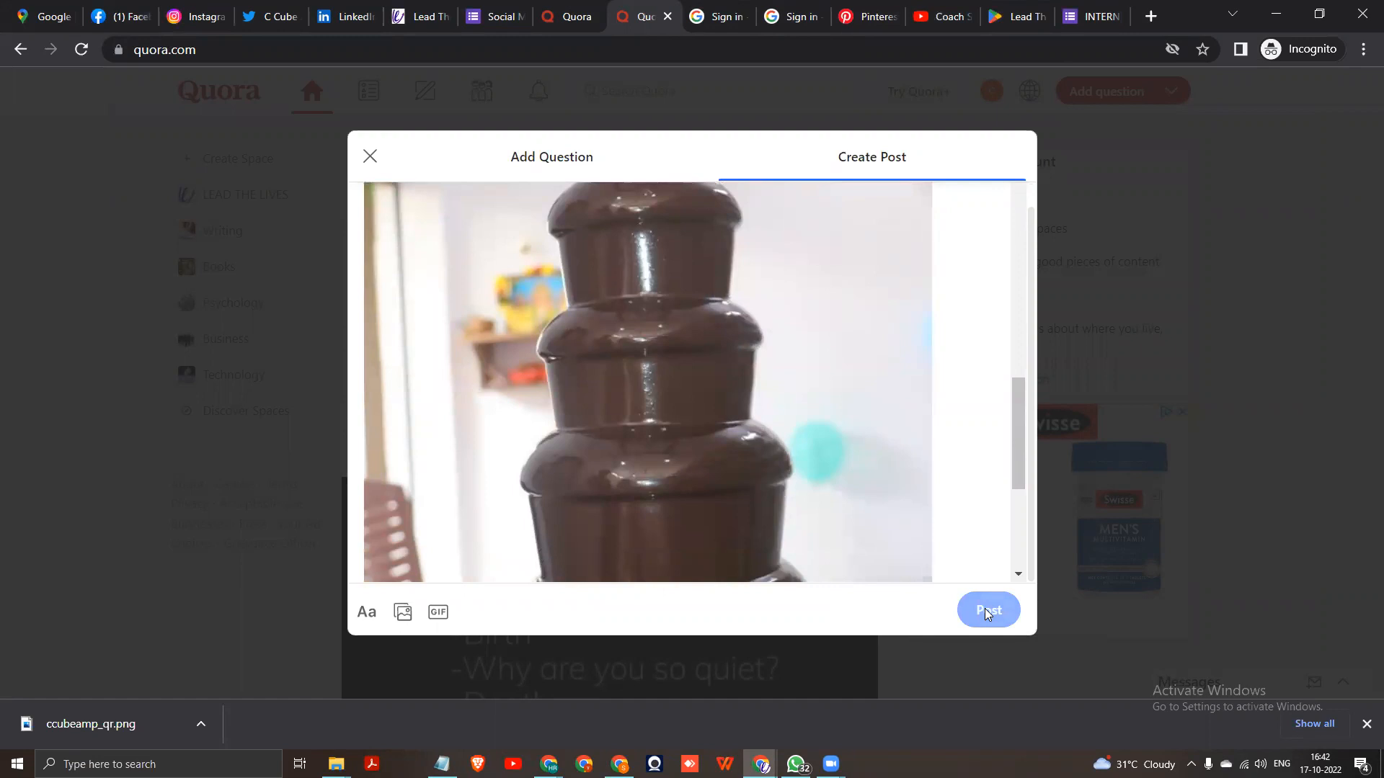
- Publish the announcement post with both images and review it live in the feed
left_click(987, 610)
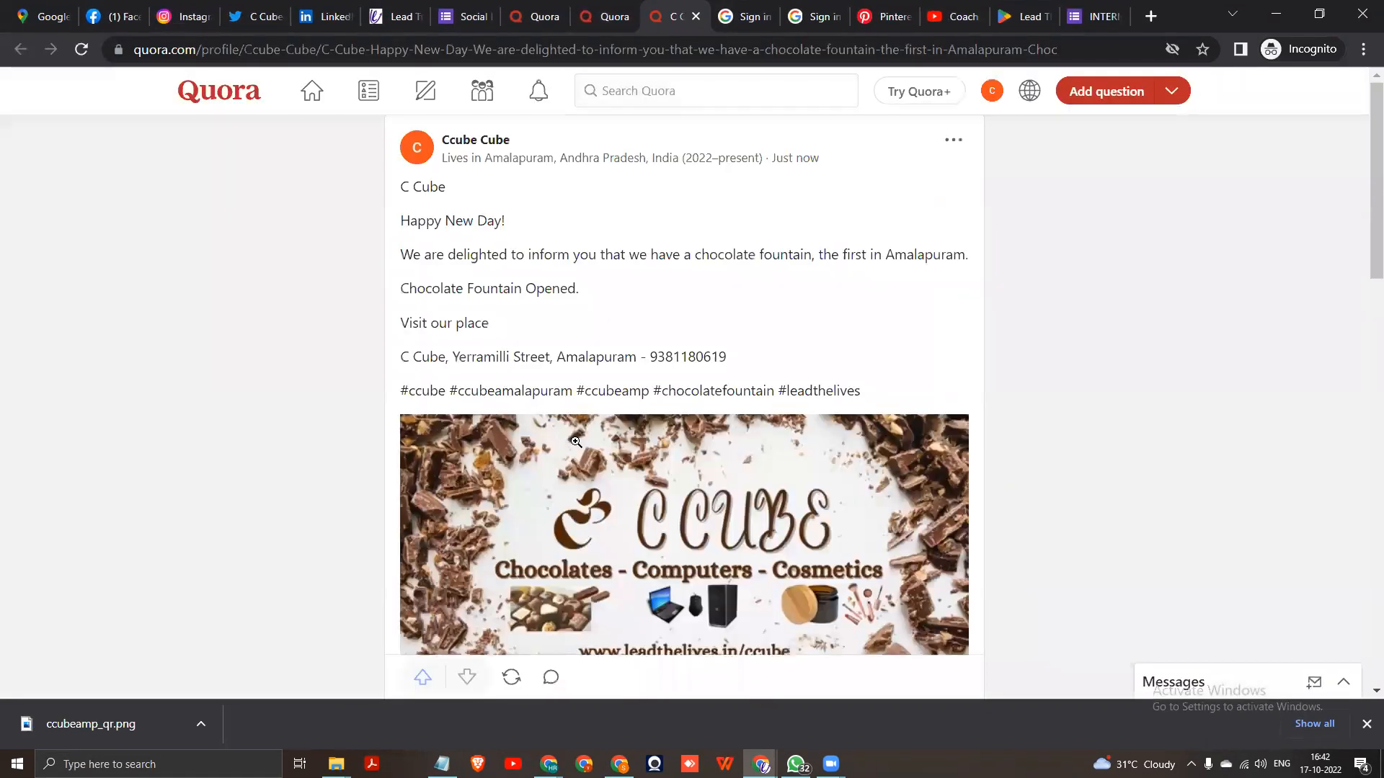
mouse_move(611, 441)
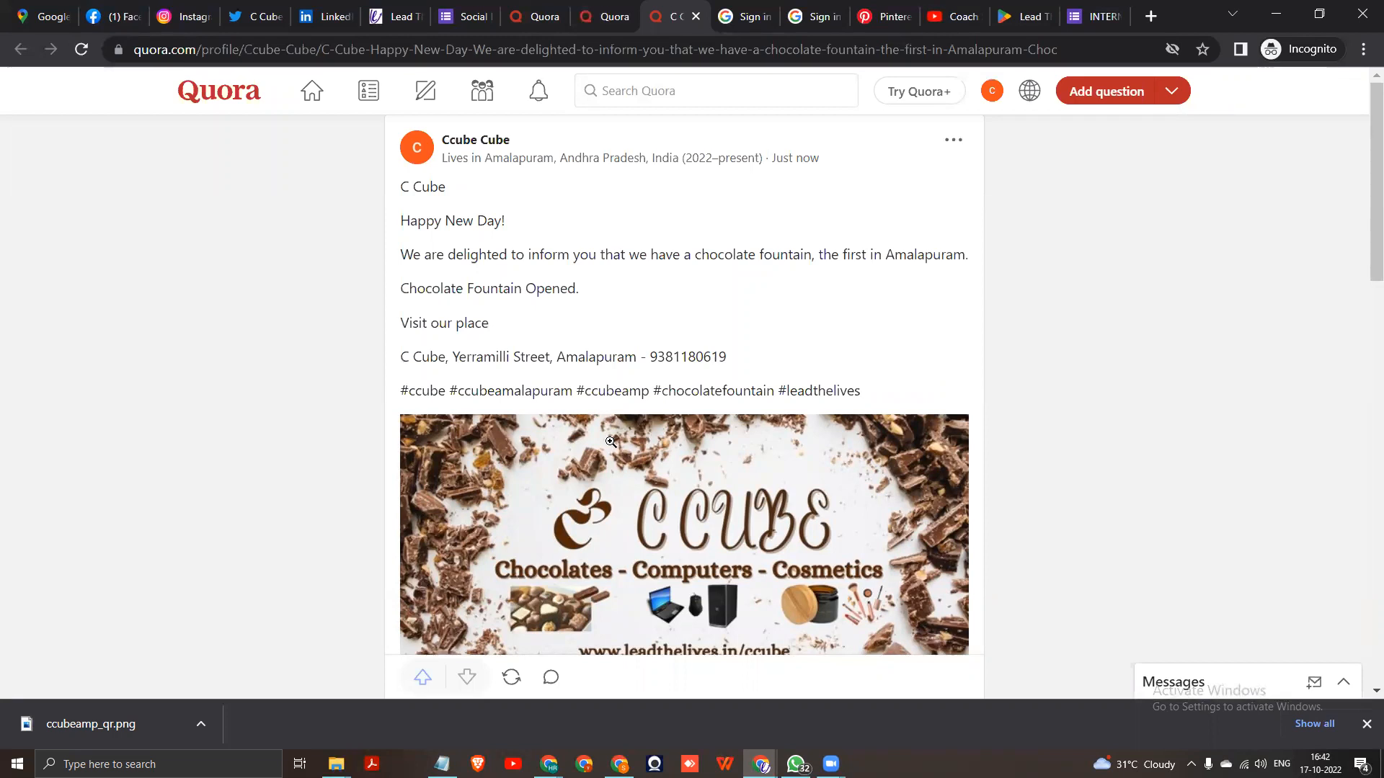
scroll("down", 3)
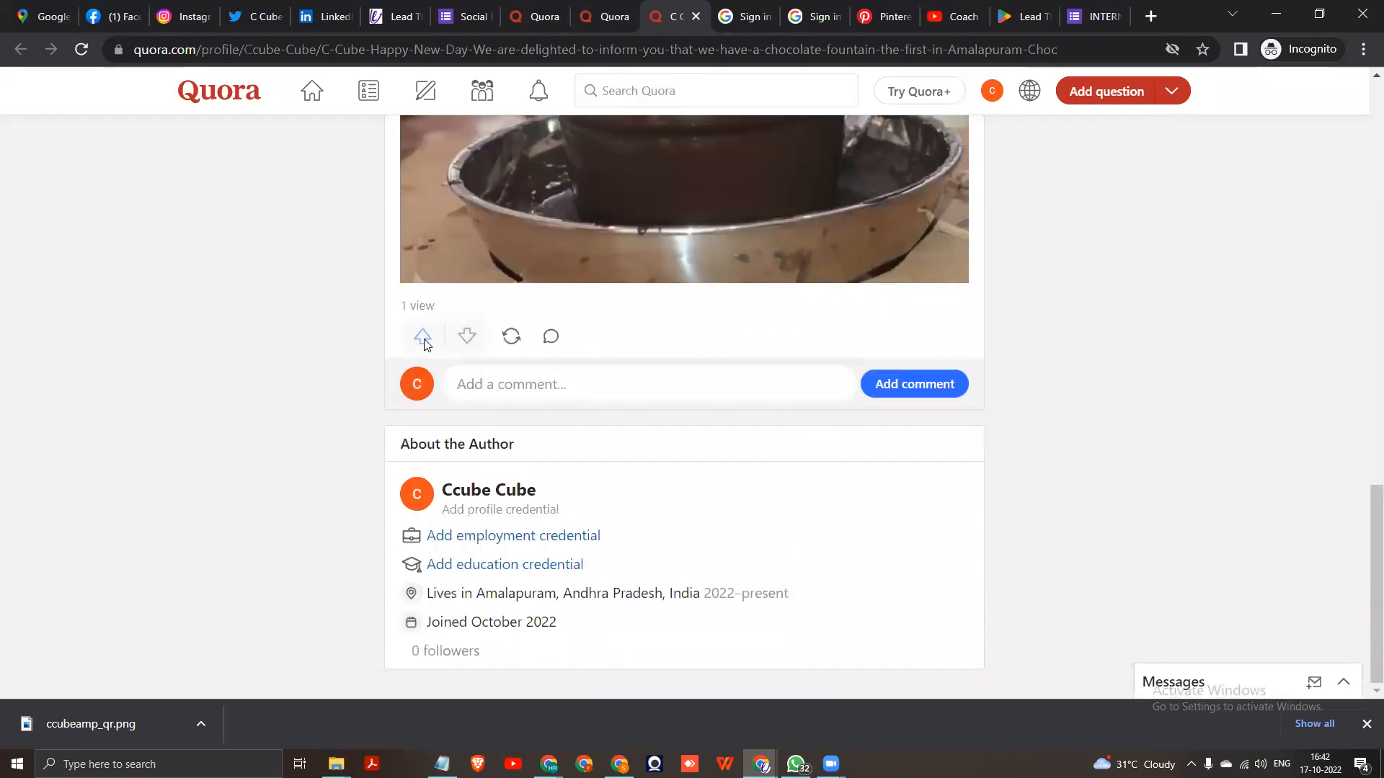
mouse_move(549, 338)
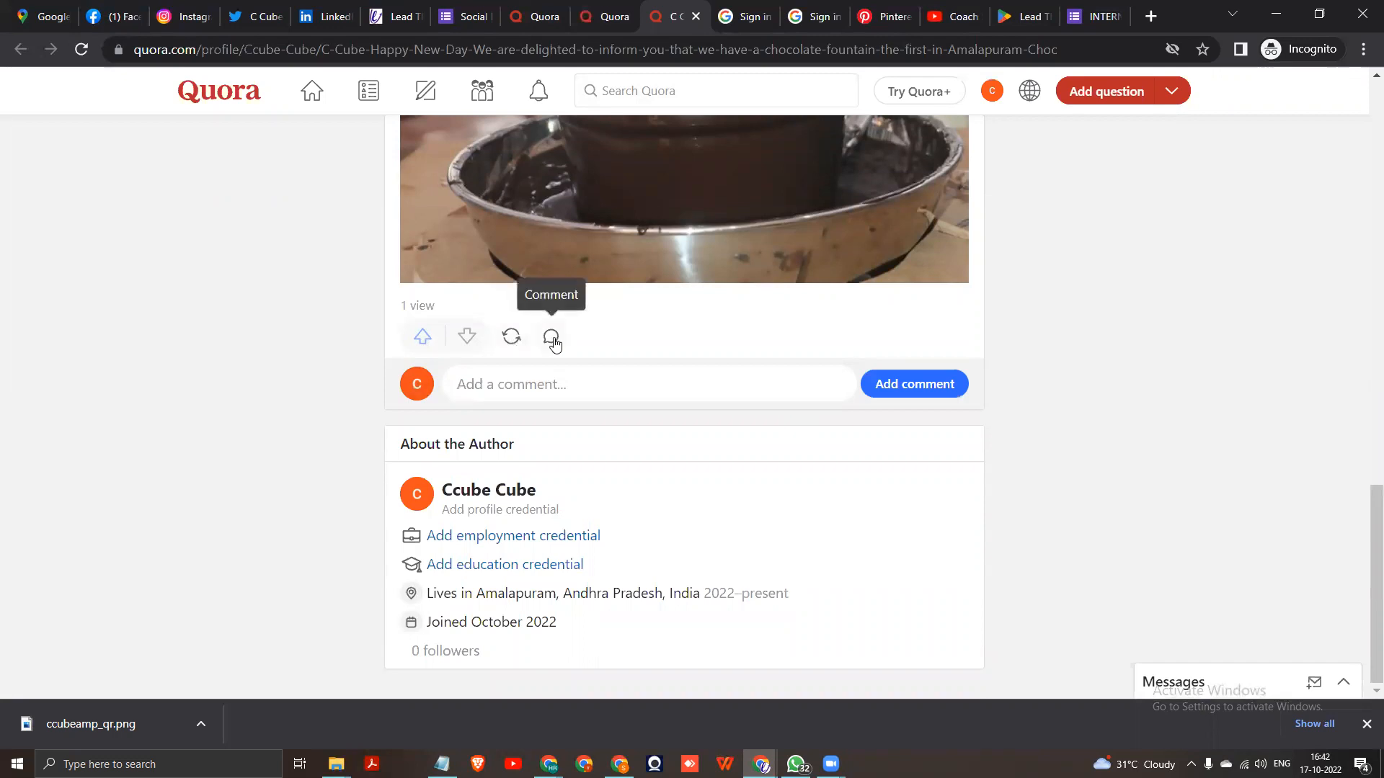
left_click(650, 384)
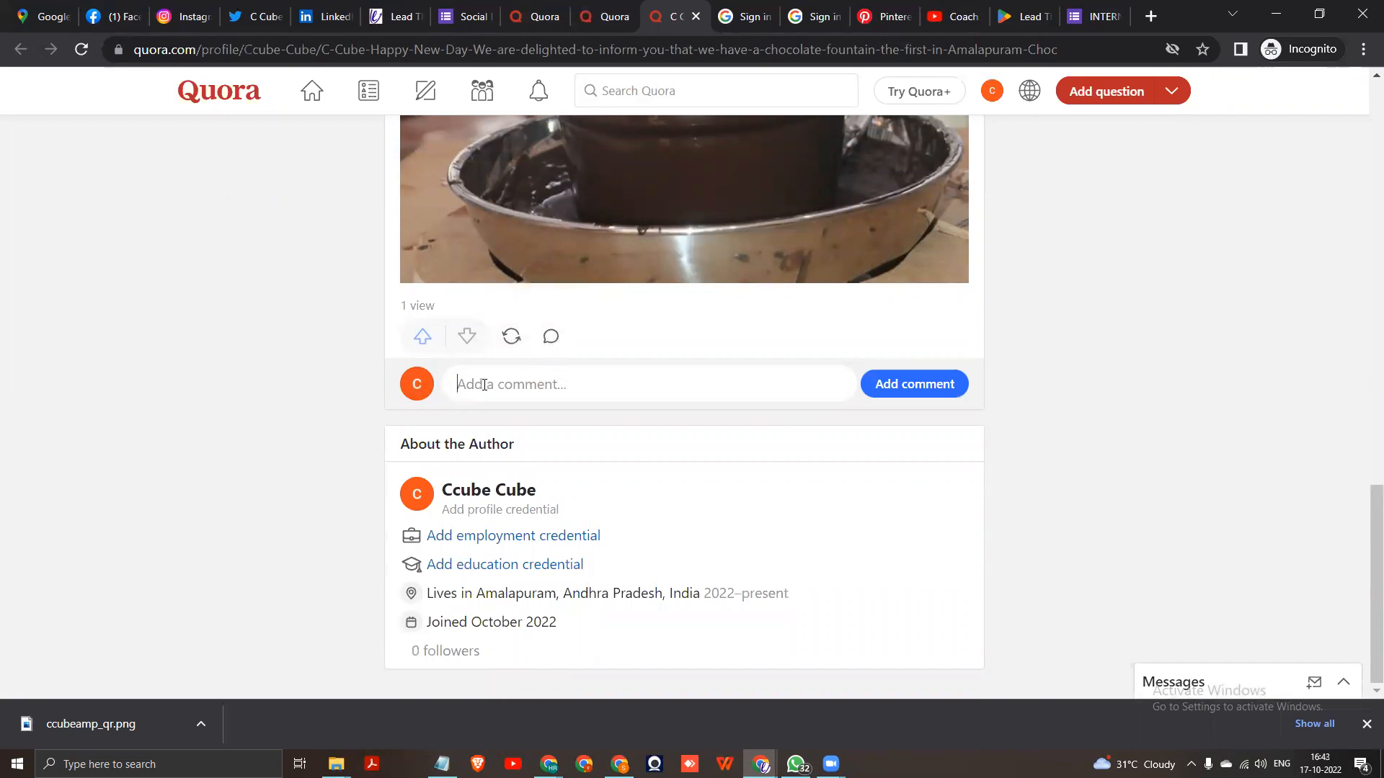
scroll("up", 3)
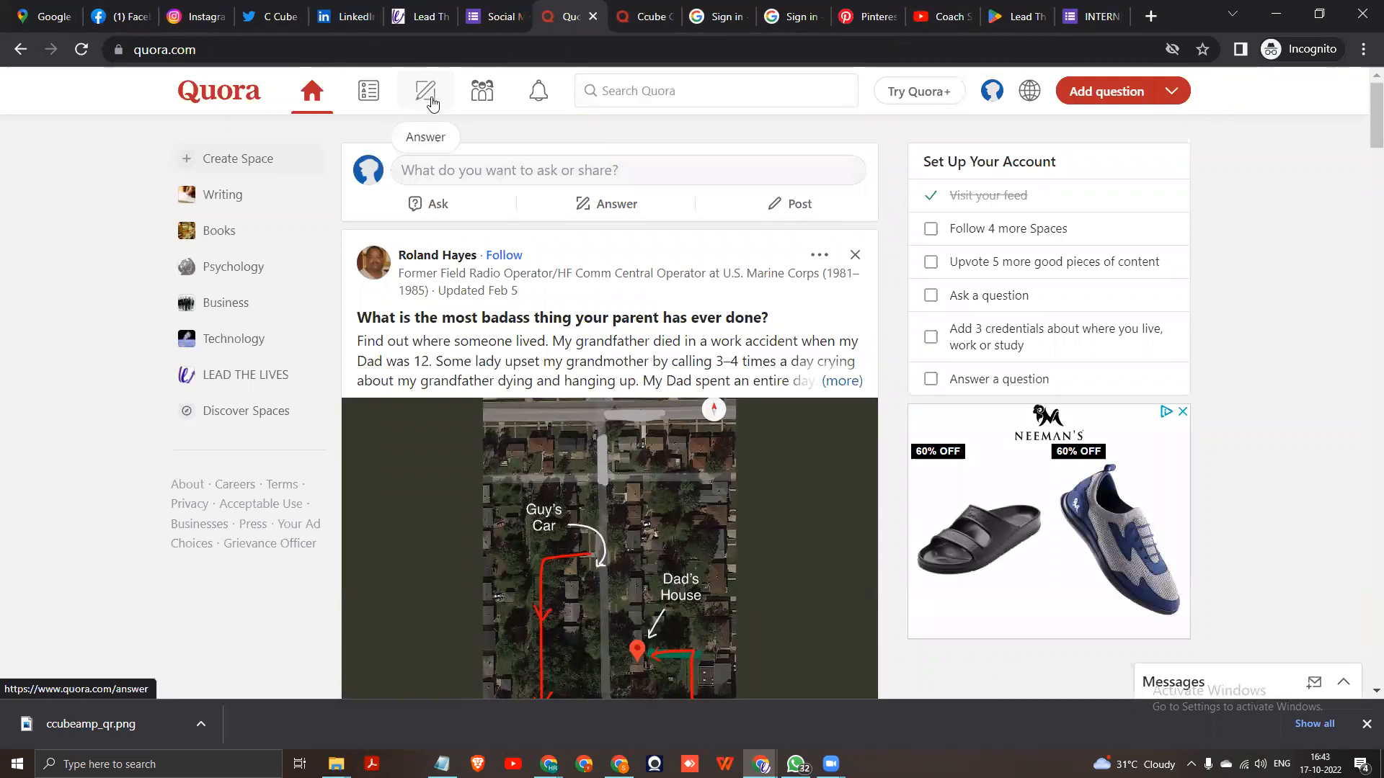
mouse_move(388, 97)
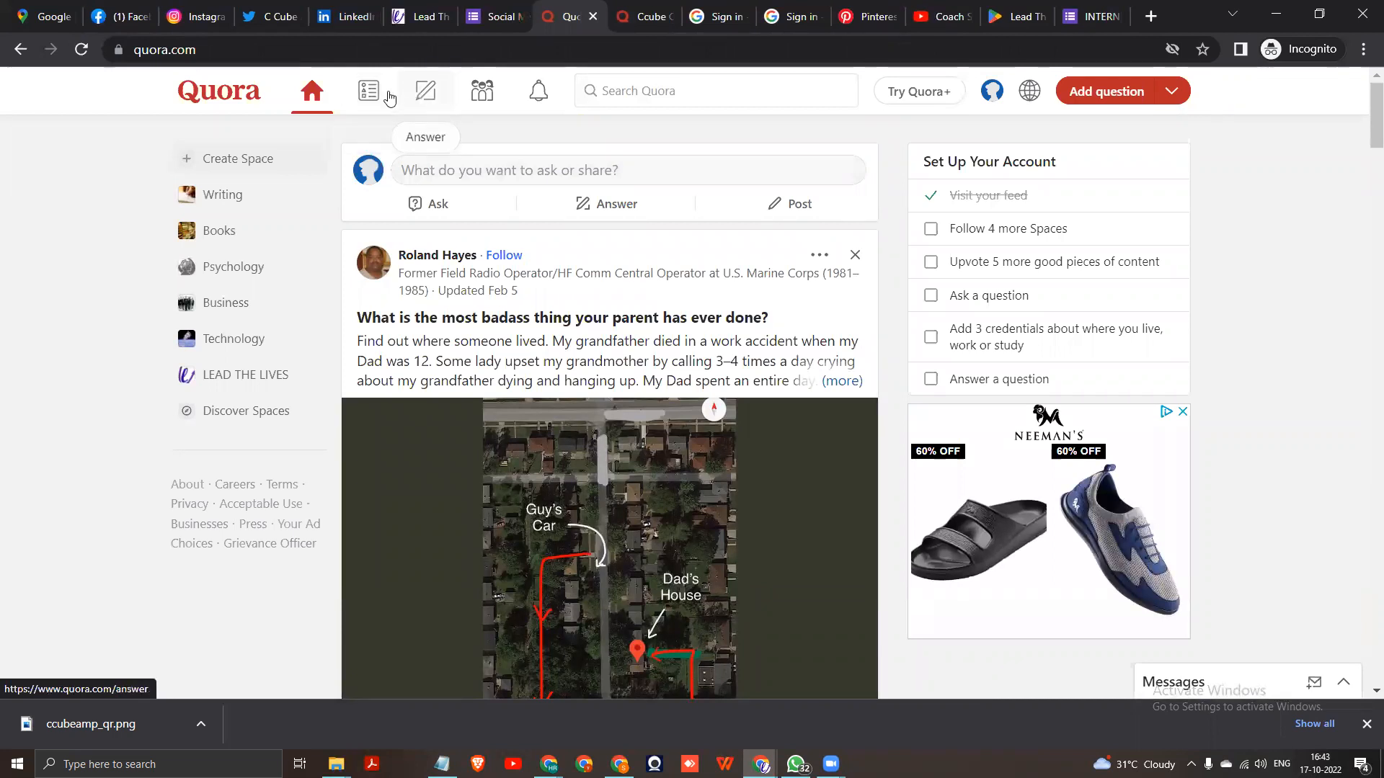
- Check the Following feed and visit the LEAD THE LIVES space
left_click(367, 90)
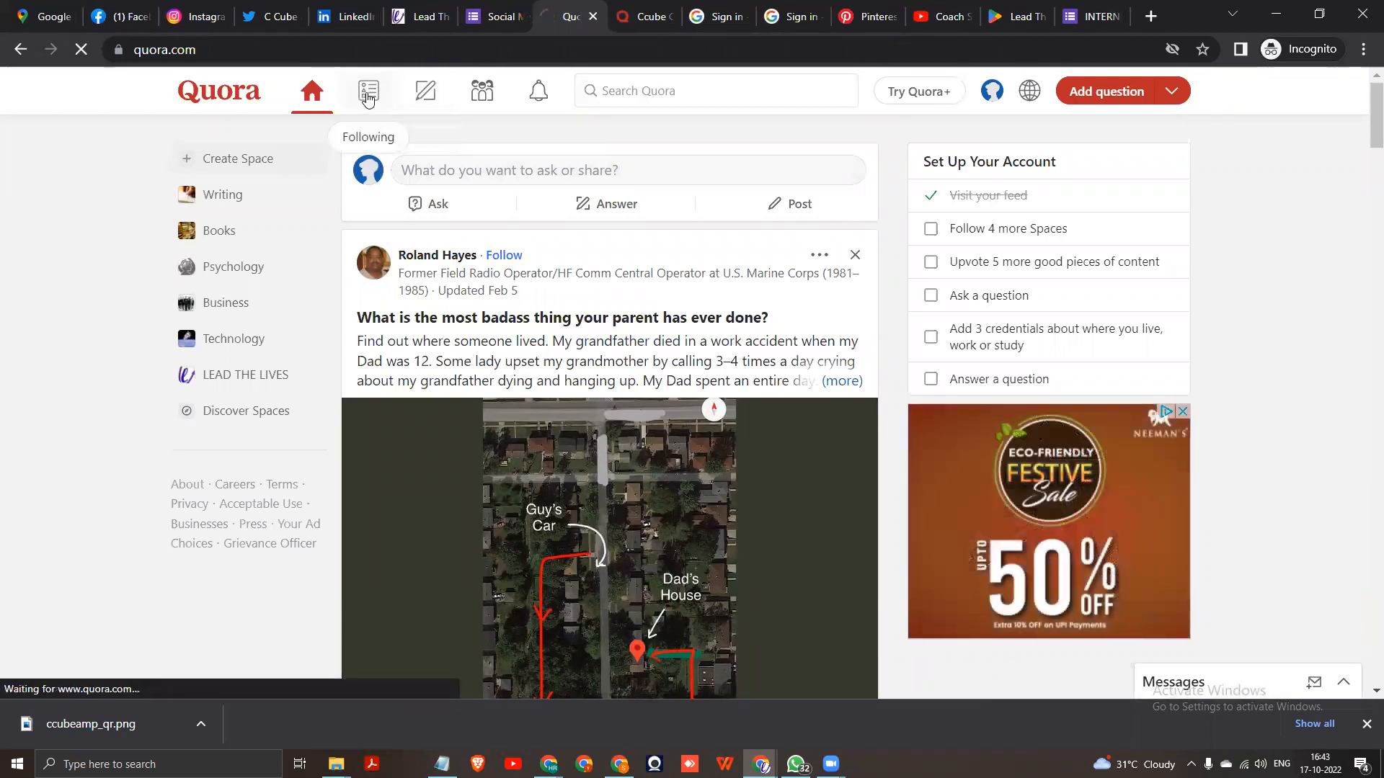
left_click(367, 90)
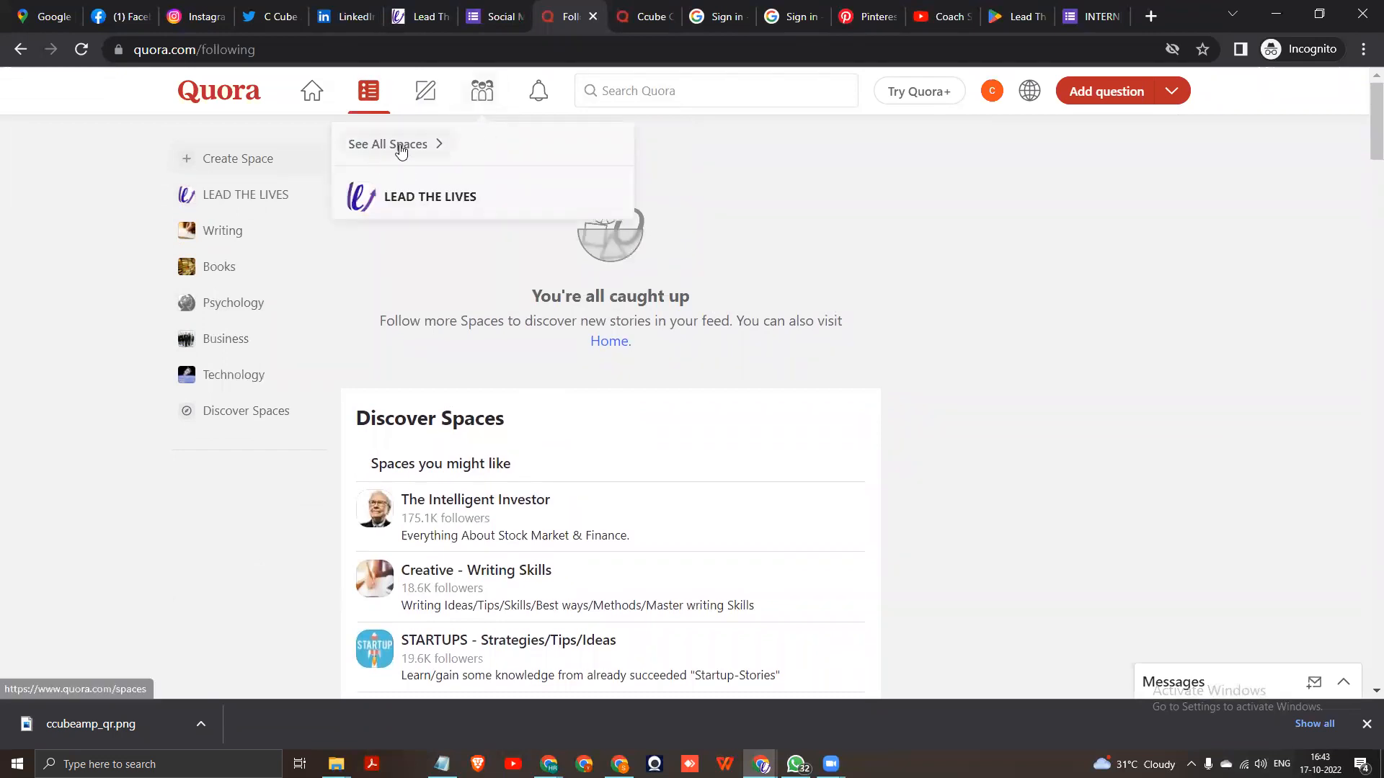
left_click(429, 196)
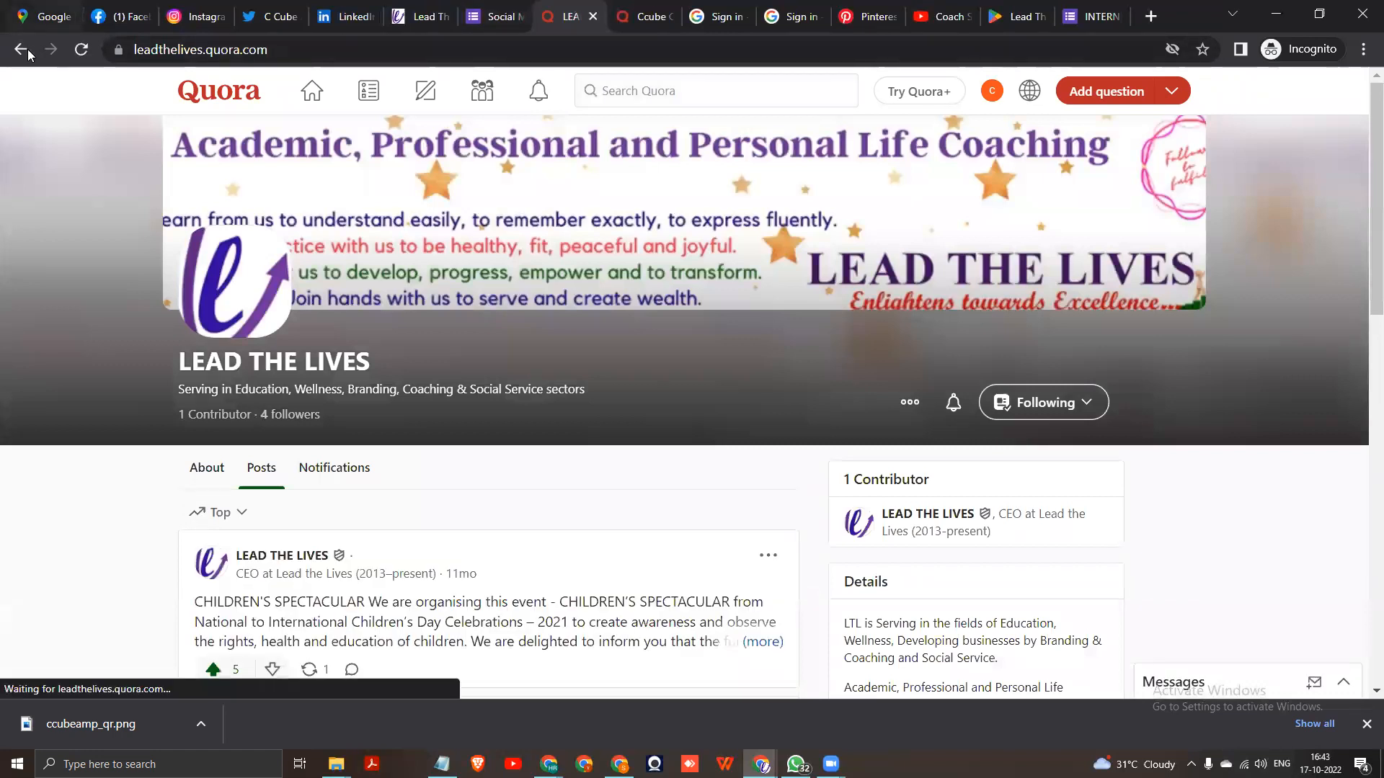
left_click(368, 91)
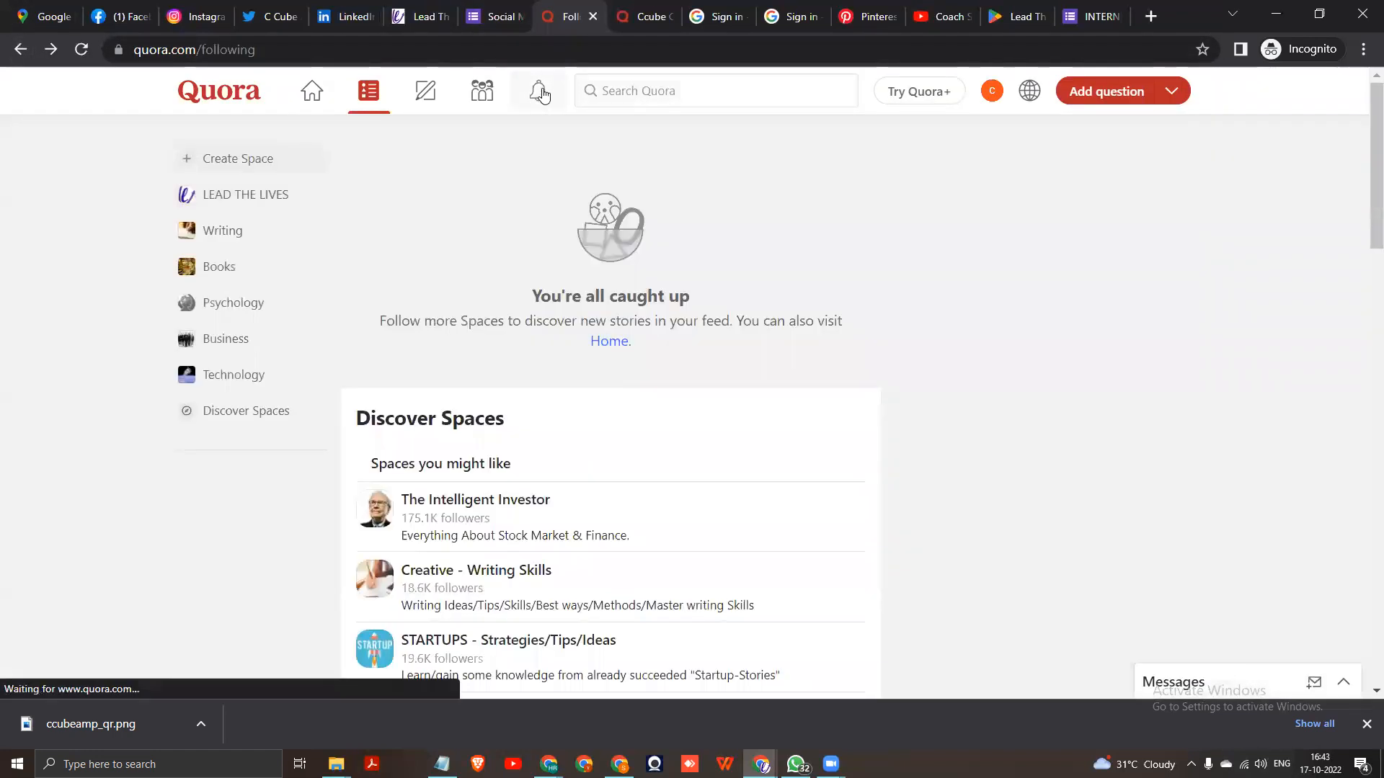
- Check notifications, then return to the home feed and browse it
left_click(537, 89)
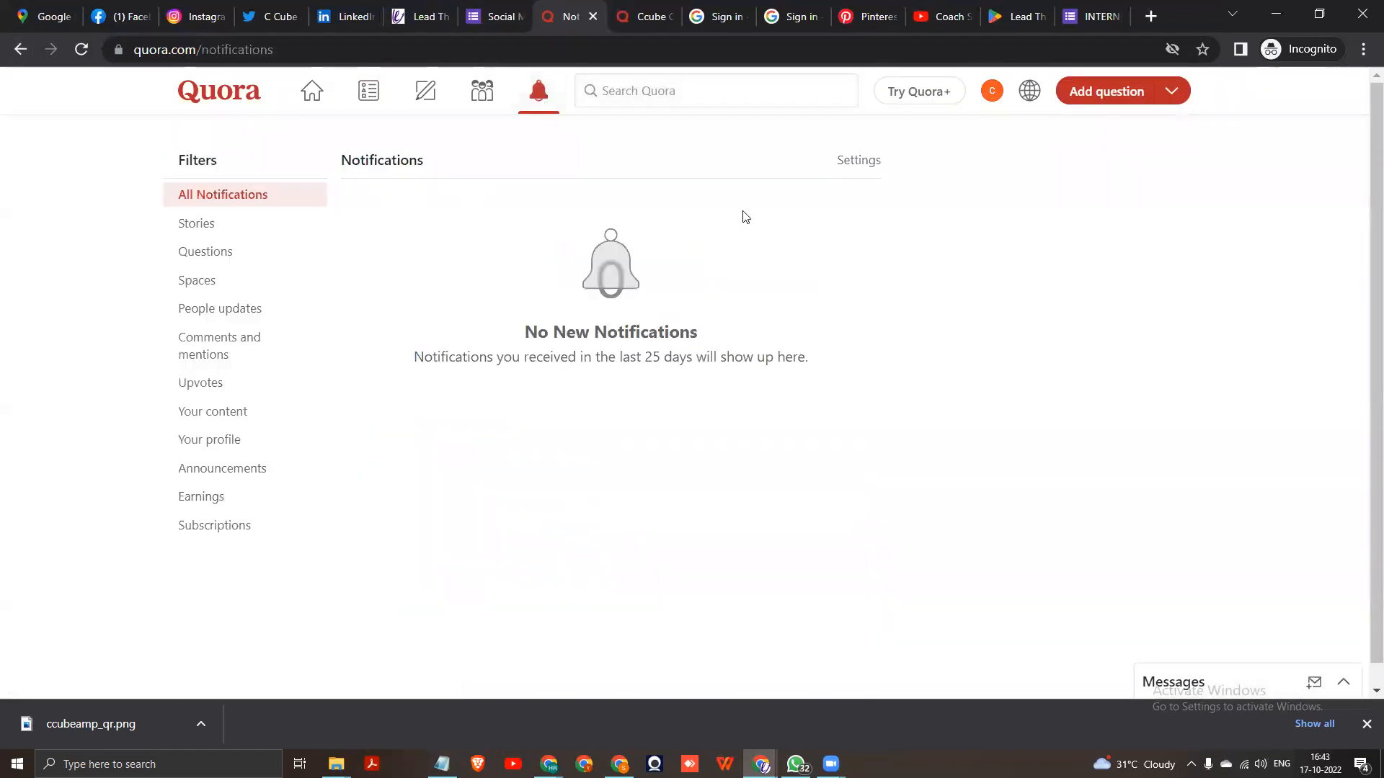
left_click(312, 90)
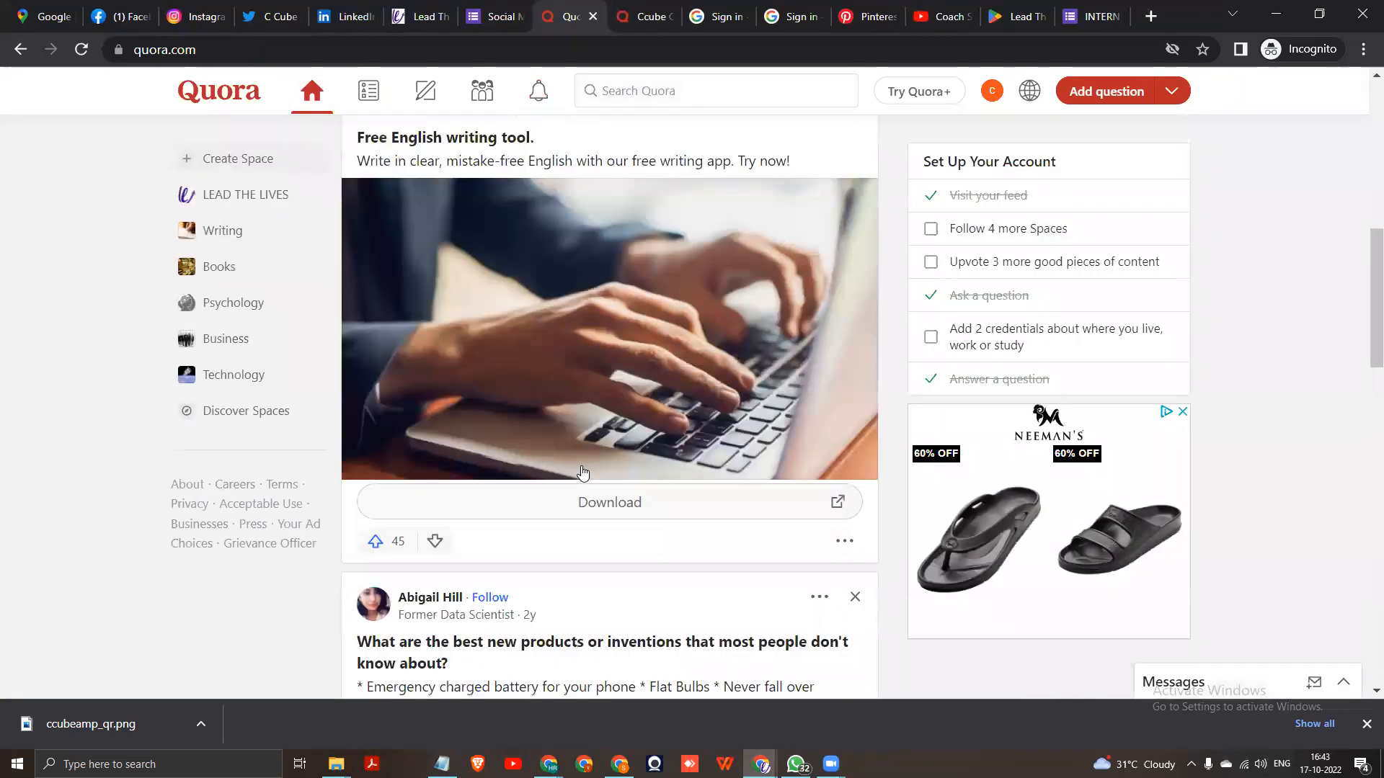
scroll("down", 3)
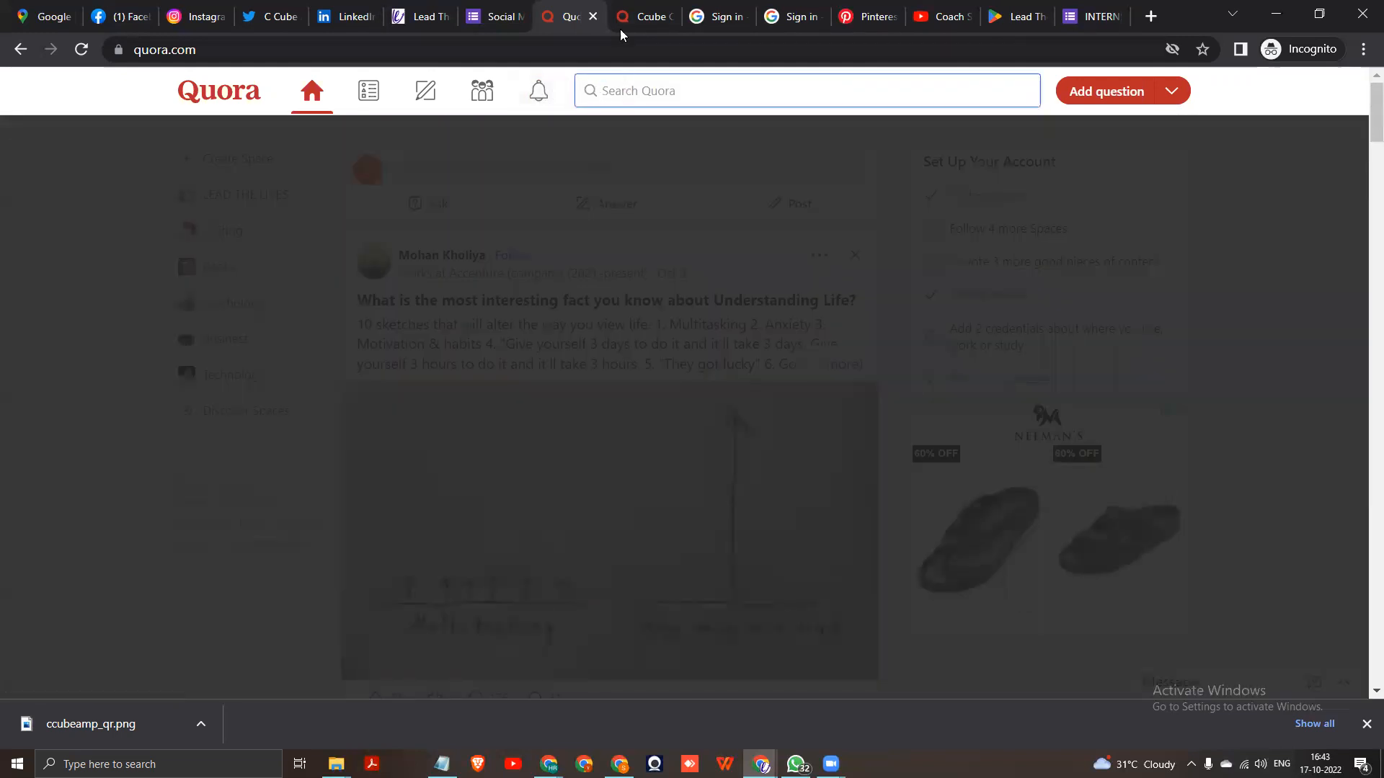
- Set the chocolate fountain photo IMG_5814 as the Ccube Cube profile picture
left_click(642, 16)
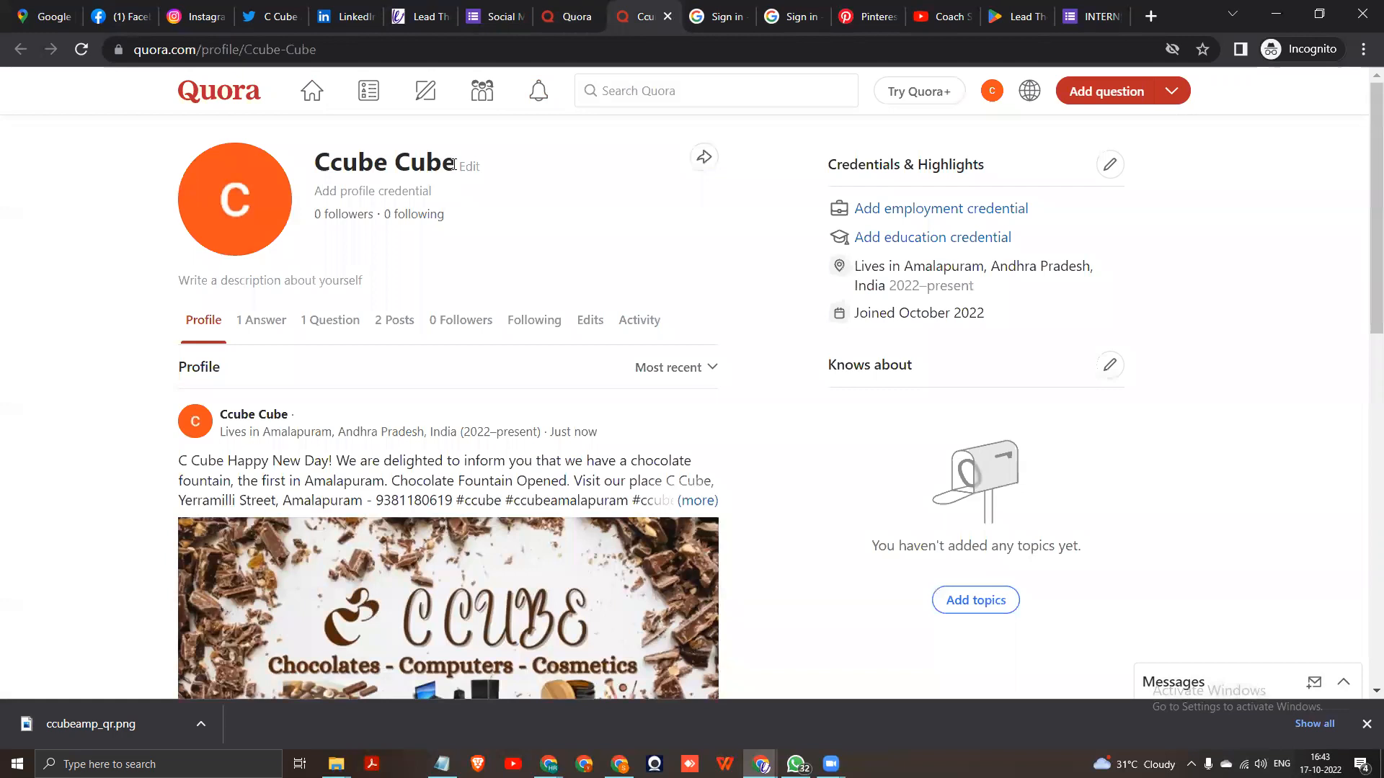
double_click(385, 161)
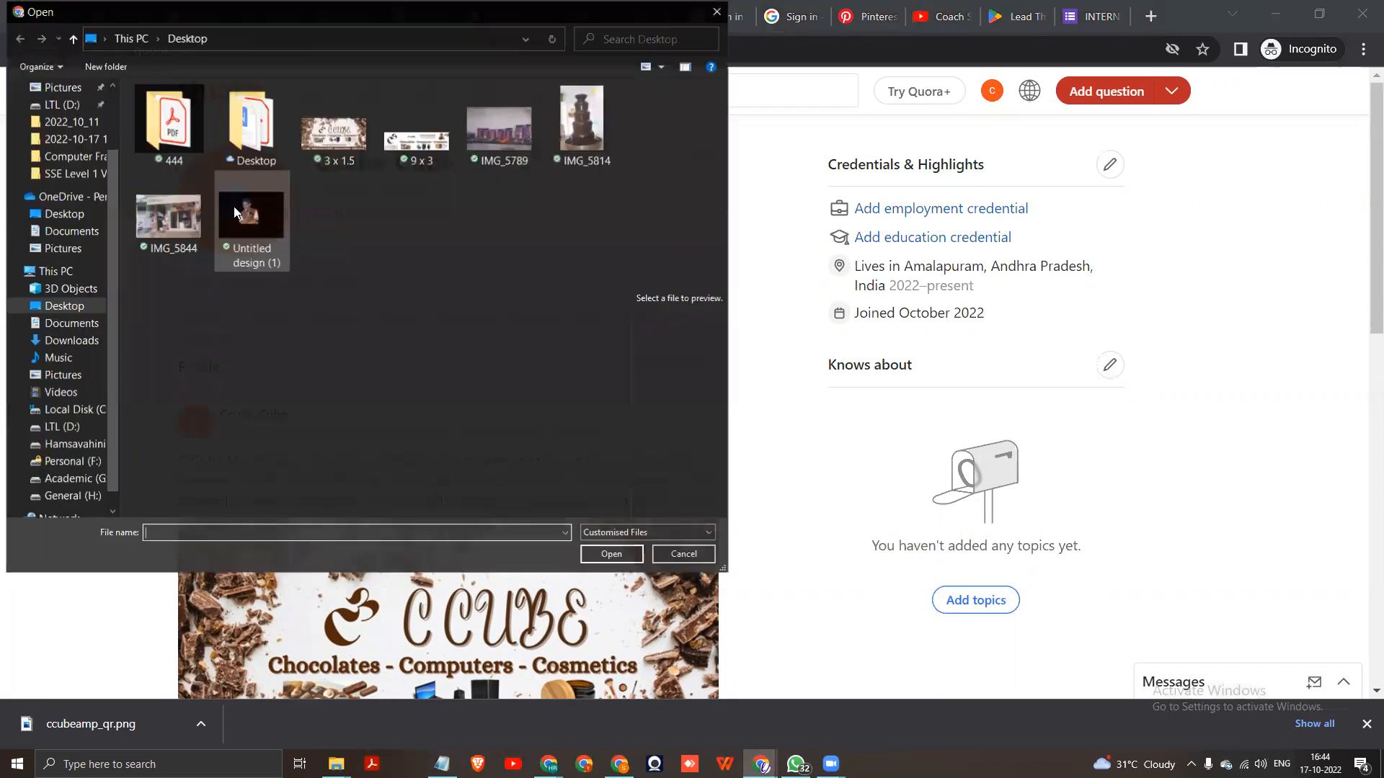
left_click(581, 119)
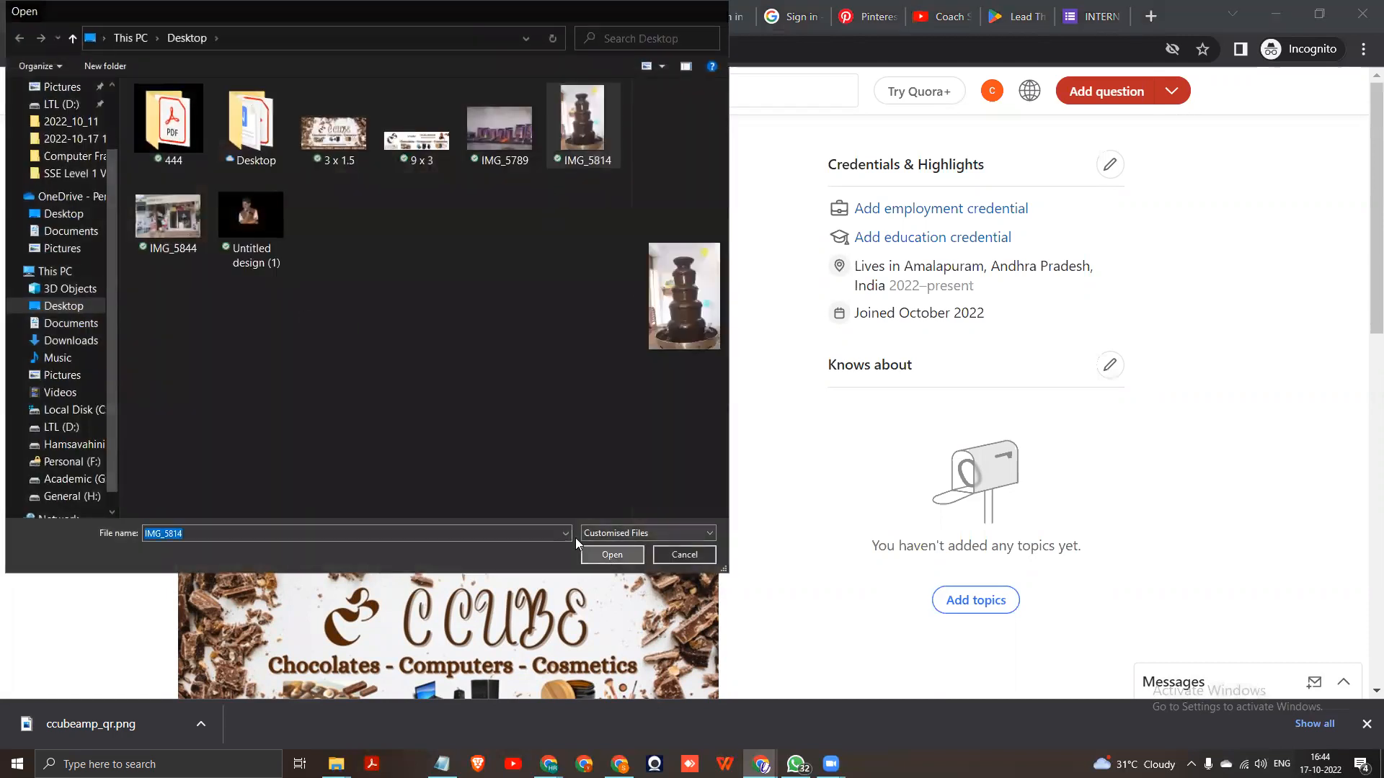
left_click(611, 553)
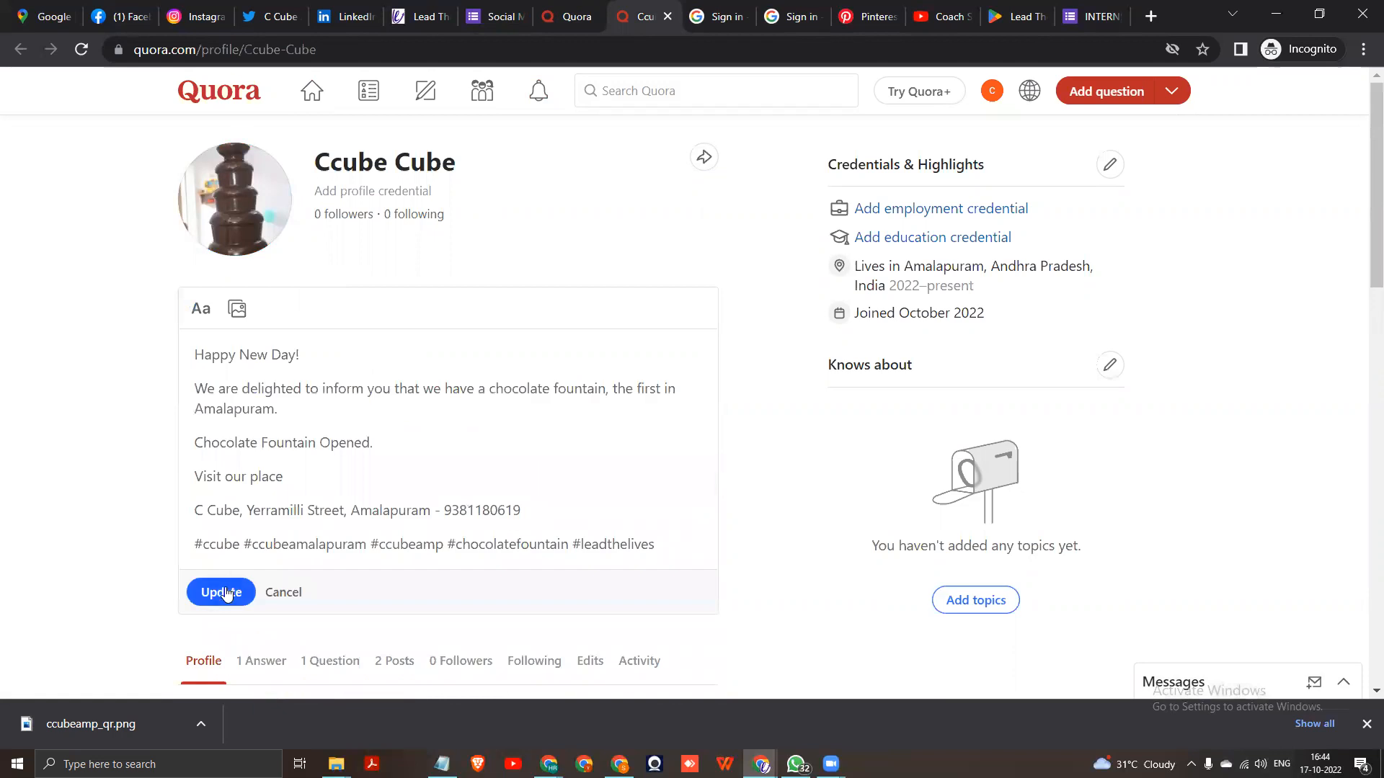
- Save the New Day announcement text as the profile description
left_click(219, 593)
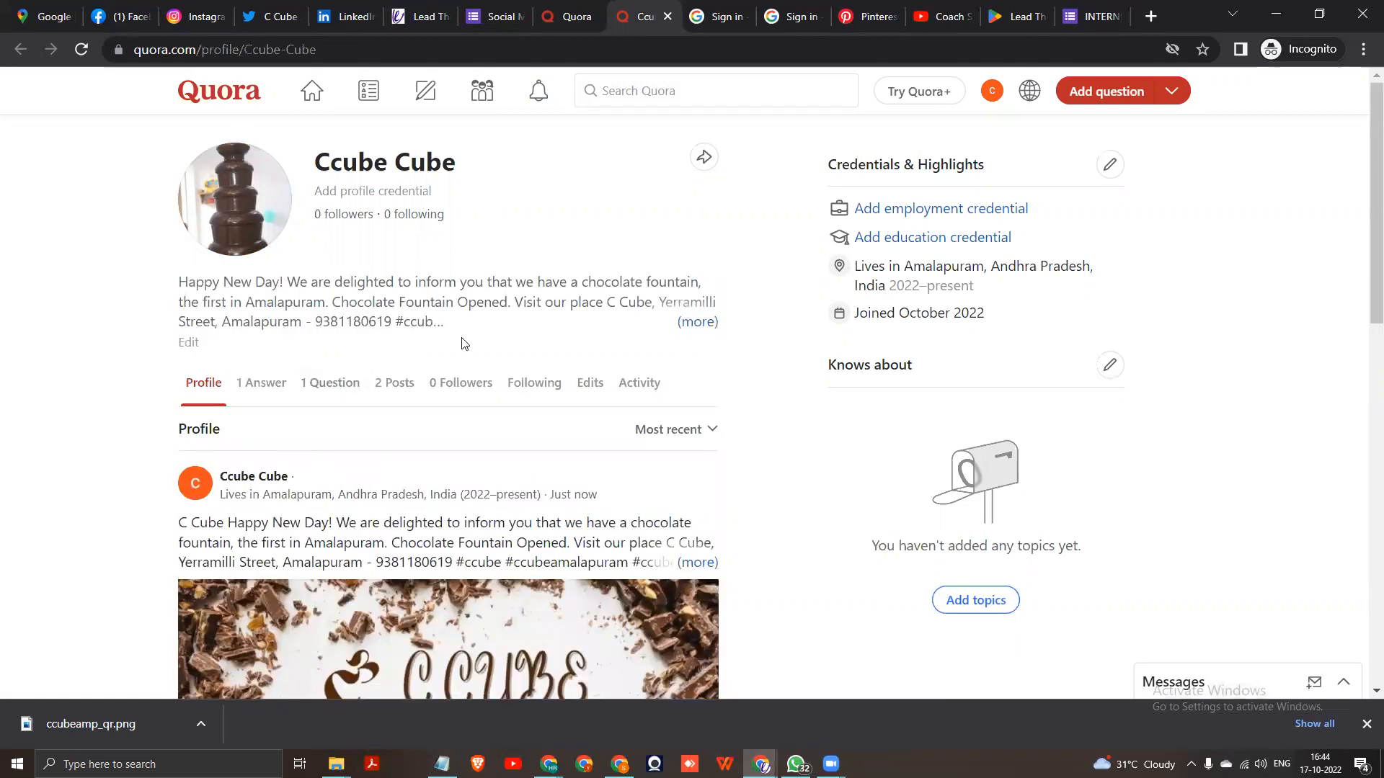
scroll("down", 3)
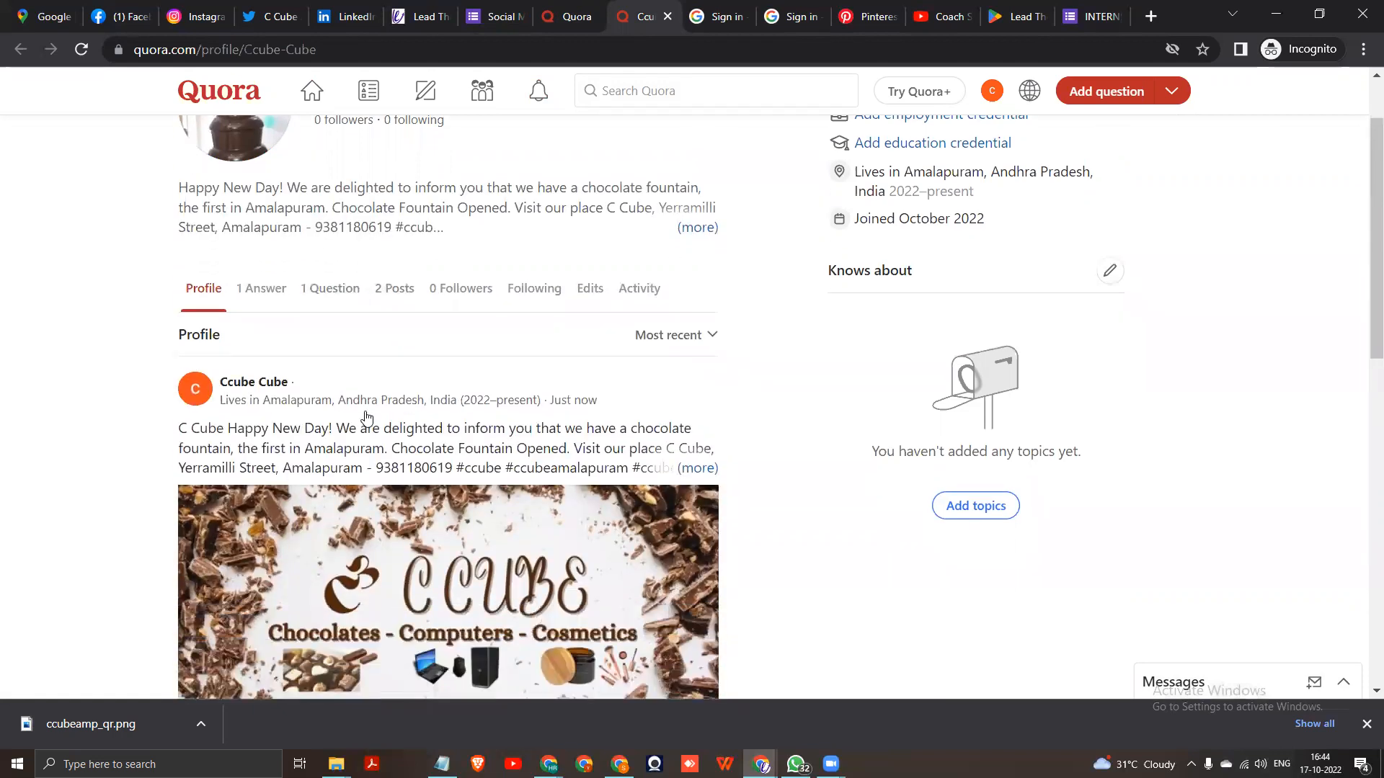
scroll("down", 3)
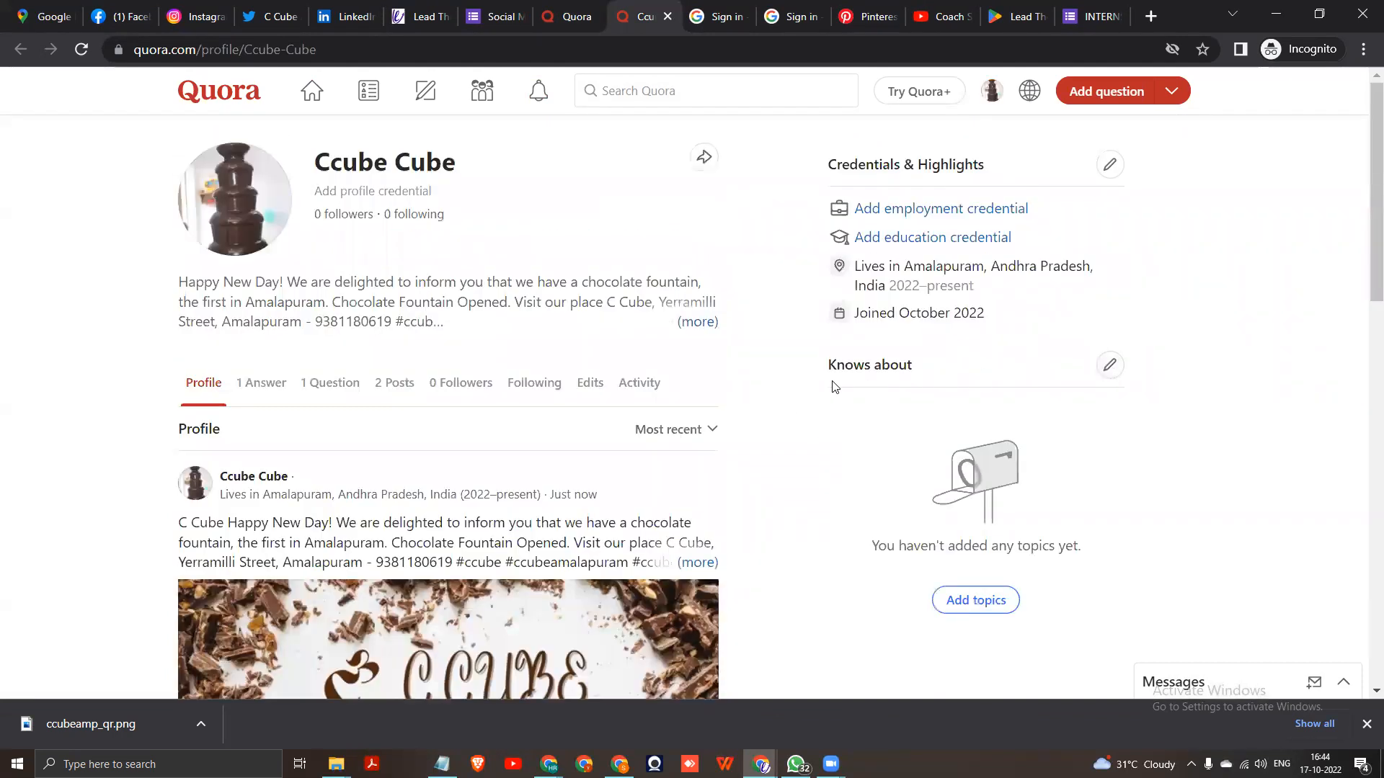
- In Topics you know about, add Chocolate as a known topic
left_click(976, 599)
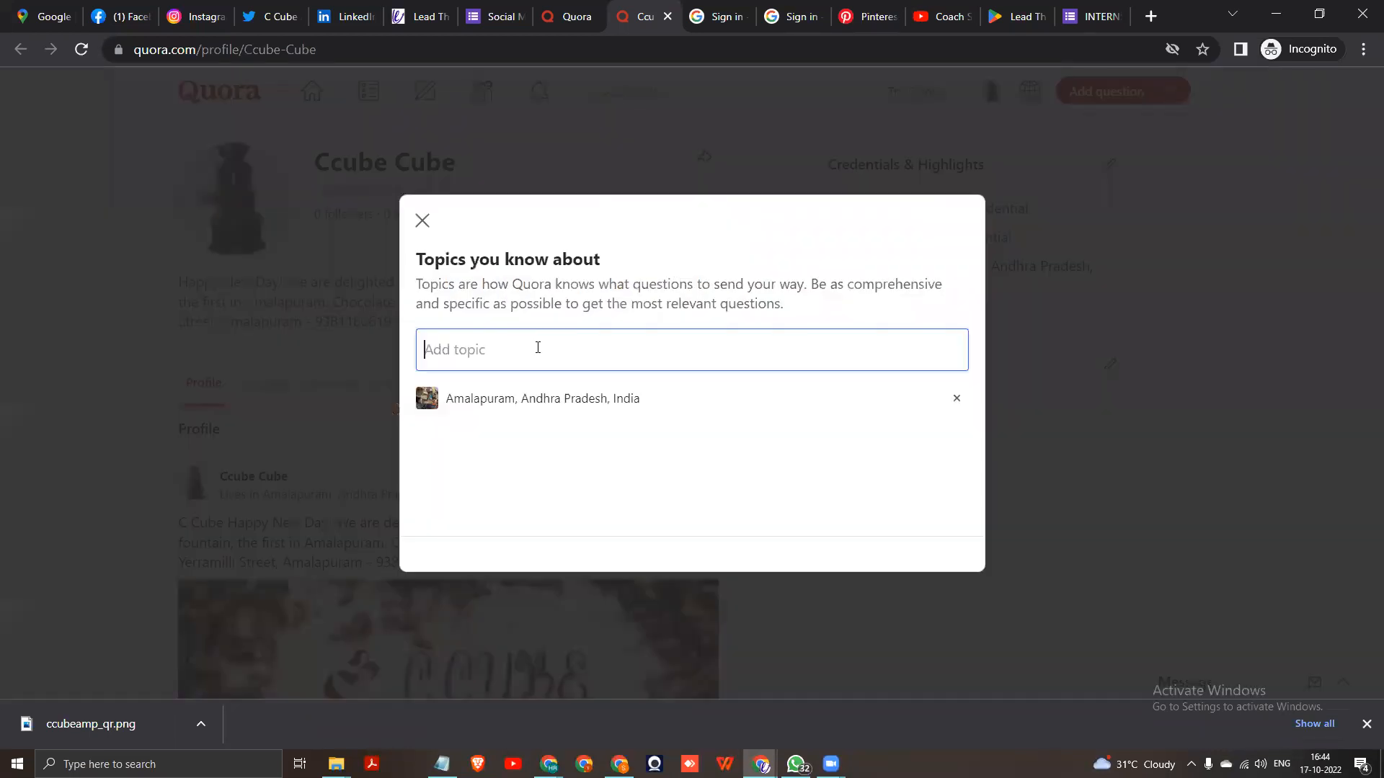
left_click(542, 397)
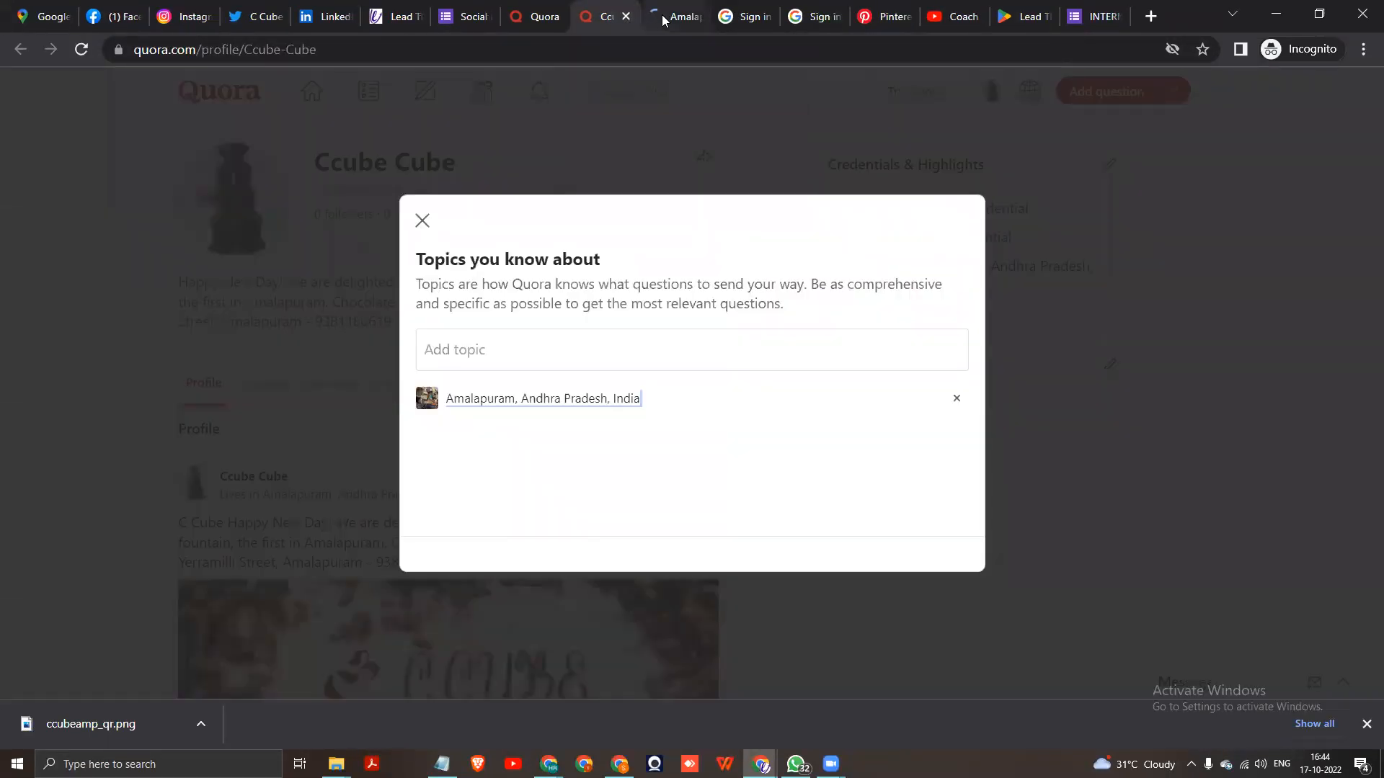
left_click(691, 349)
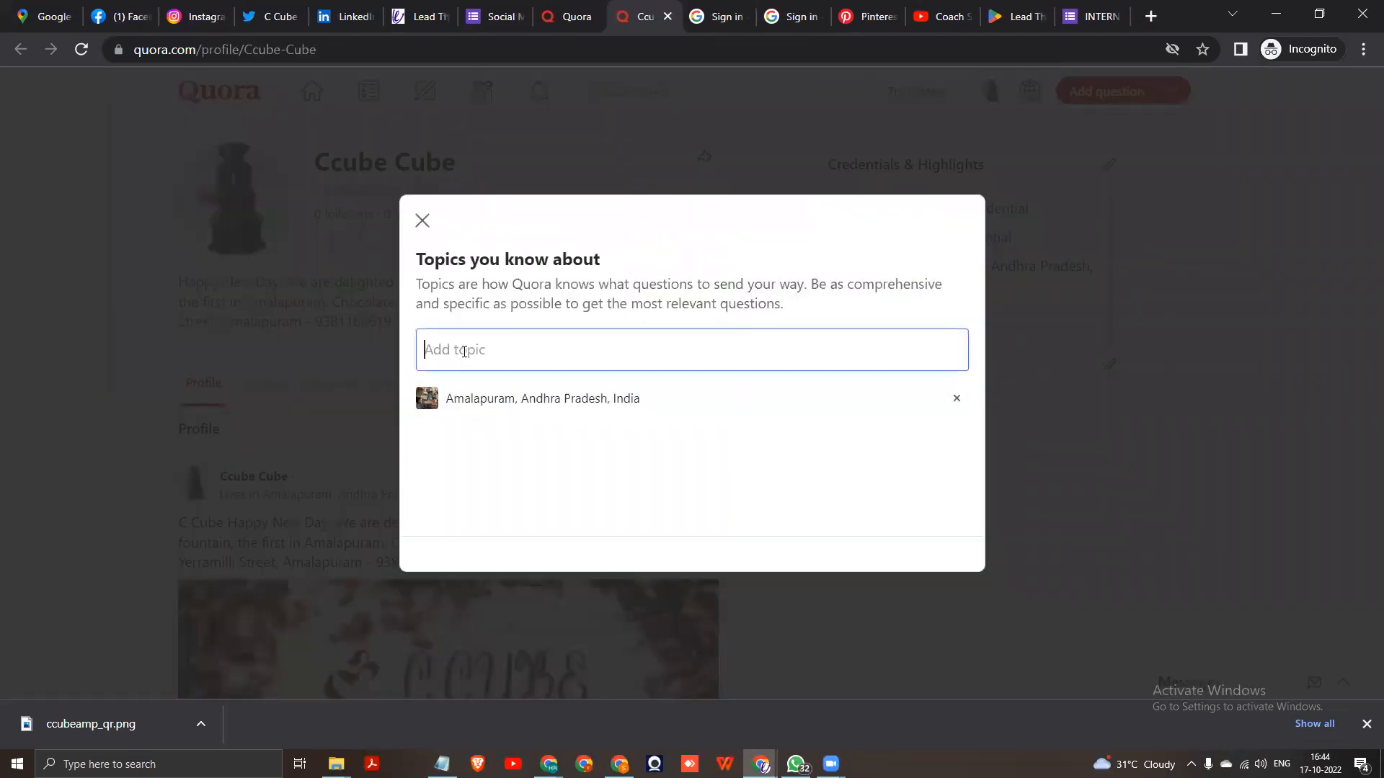
type("Chocolates")
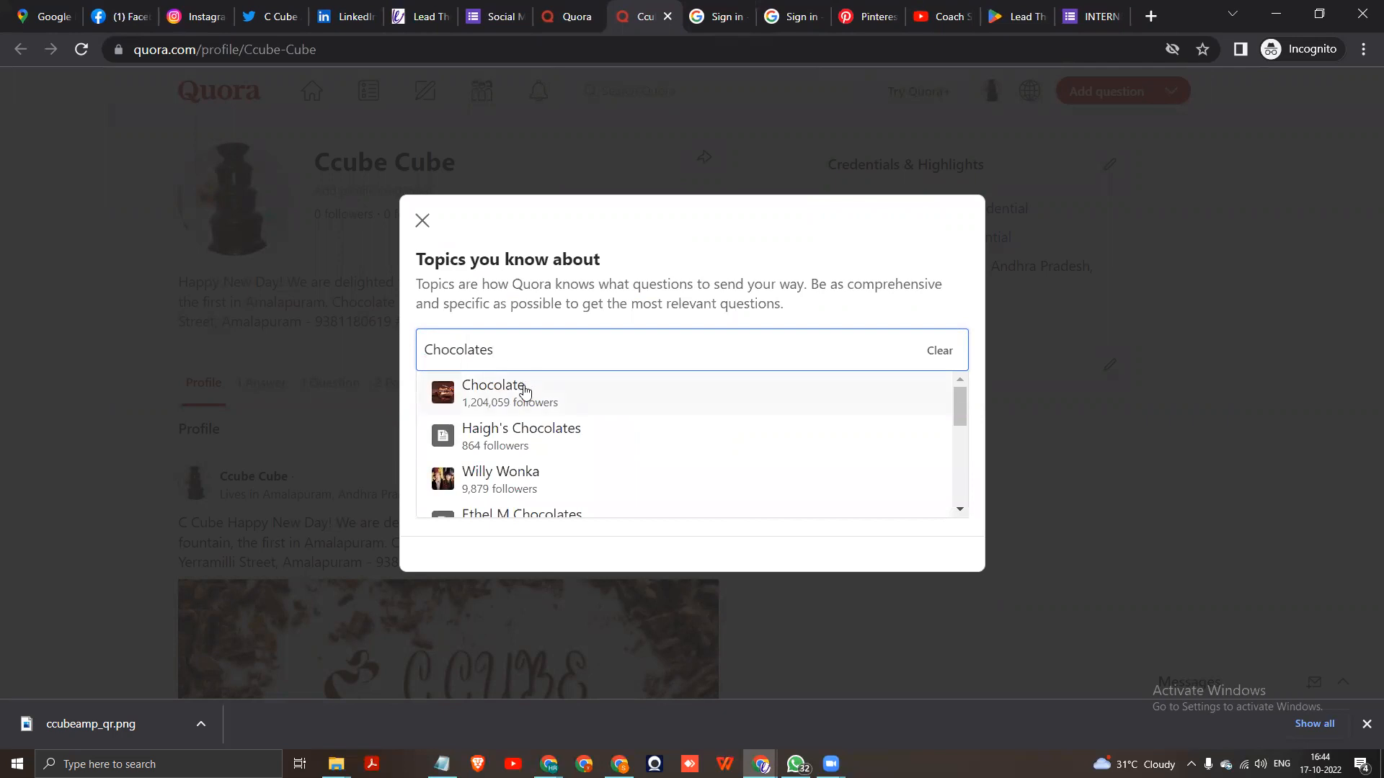
left_click(492, 392)
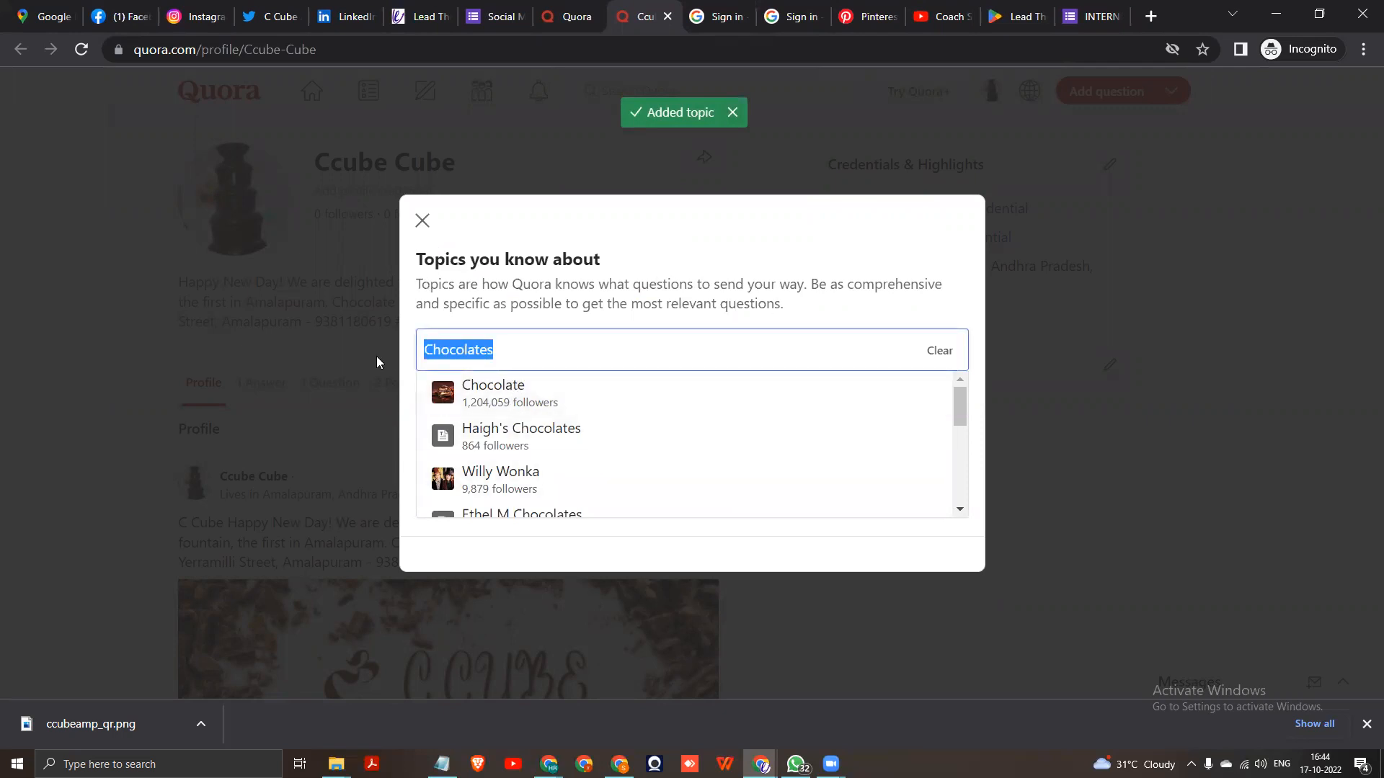
- Search Computer then Cosmo, add the Cosmotics topic, and return to the profile page
type("Computer")
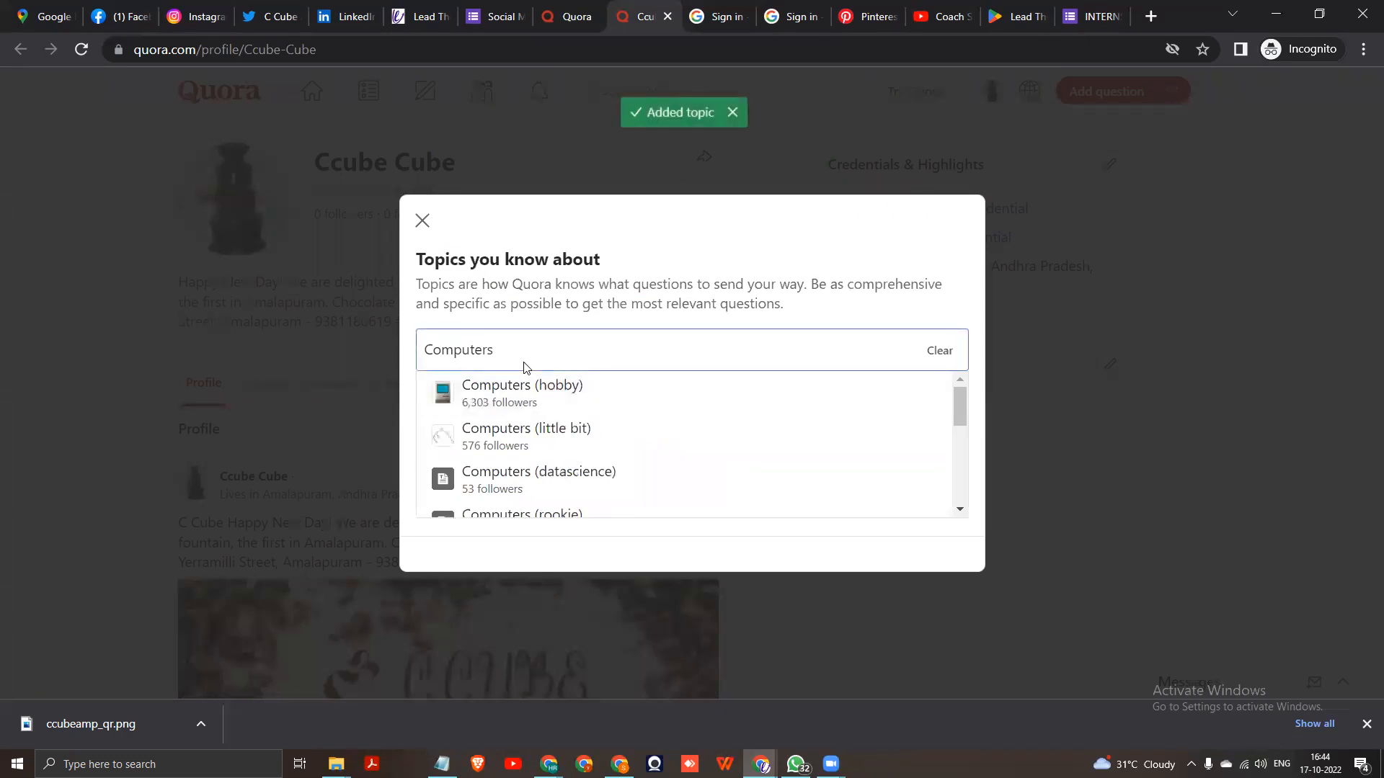
double_click(458, 349)
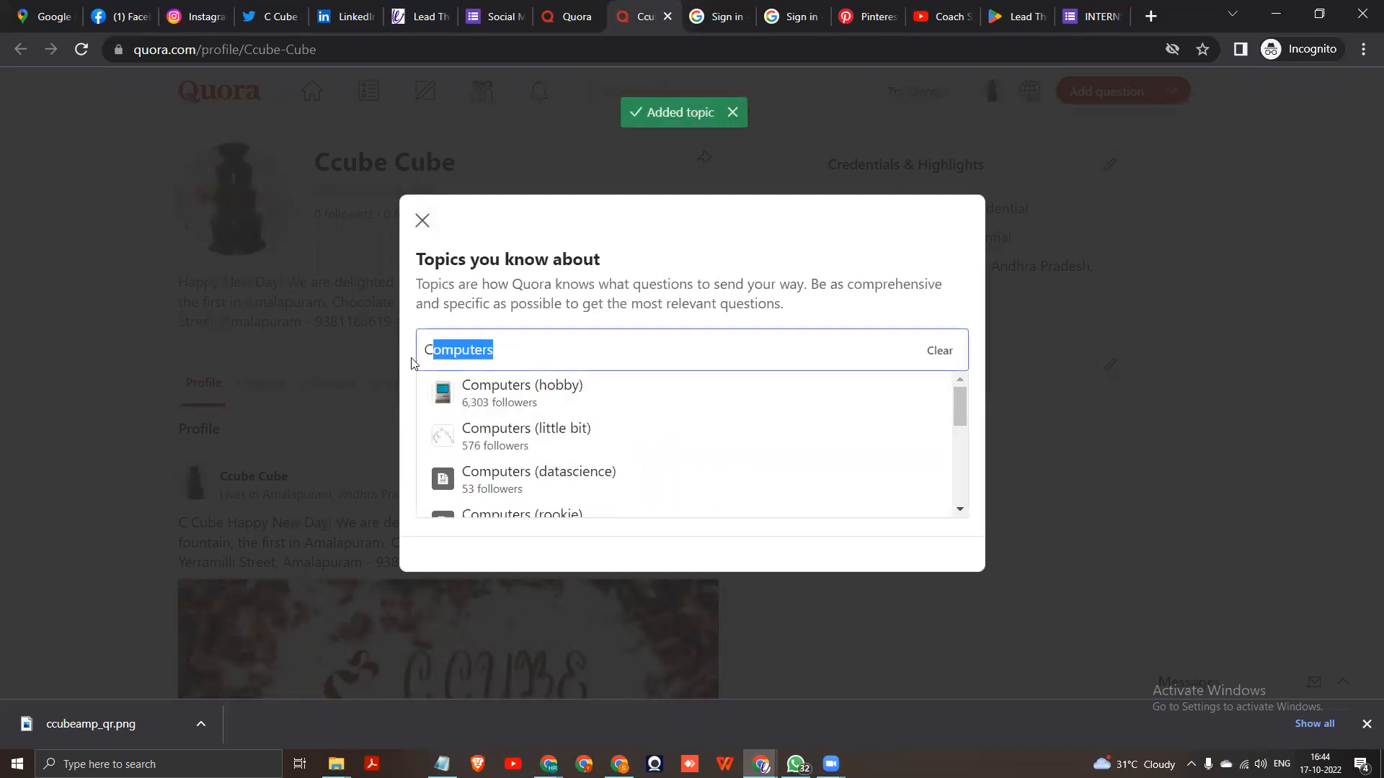
type("Cosmotic")
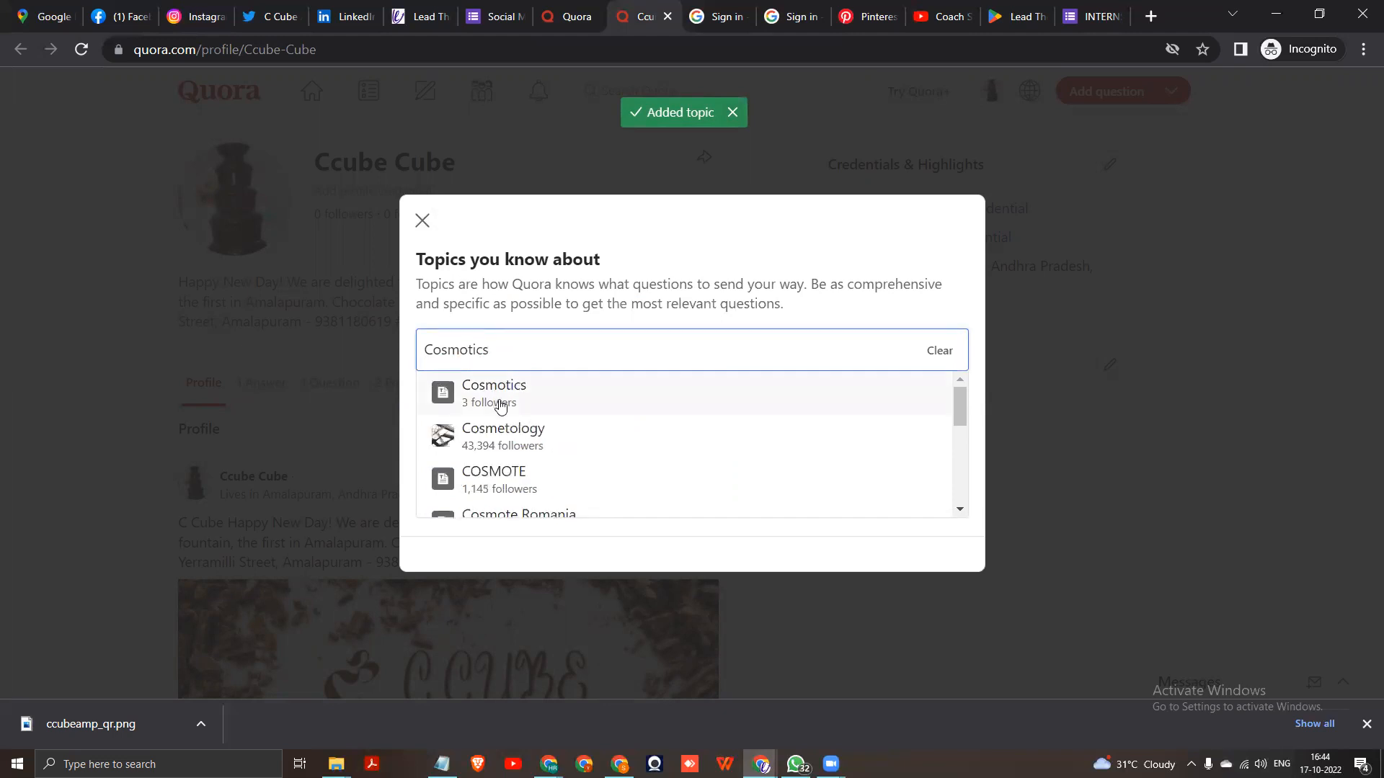
left_click(492, 392)
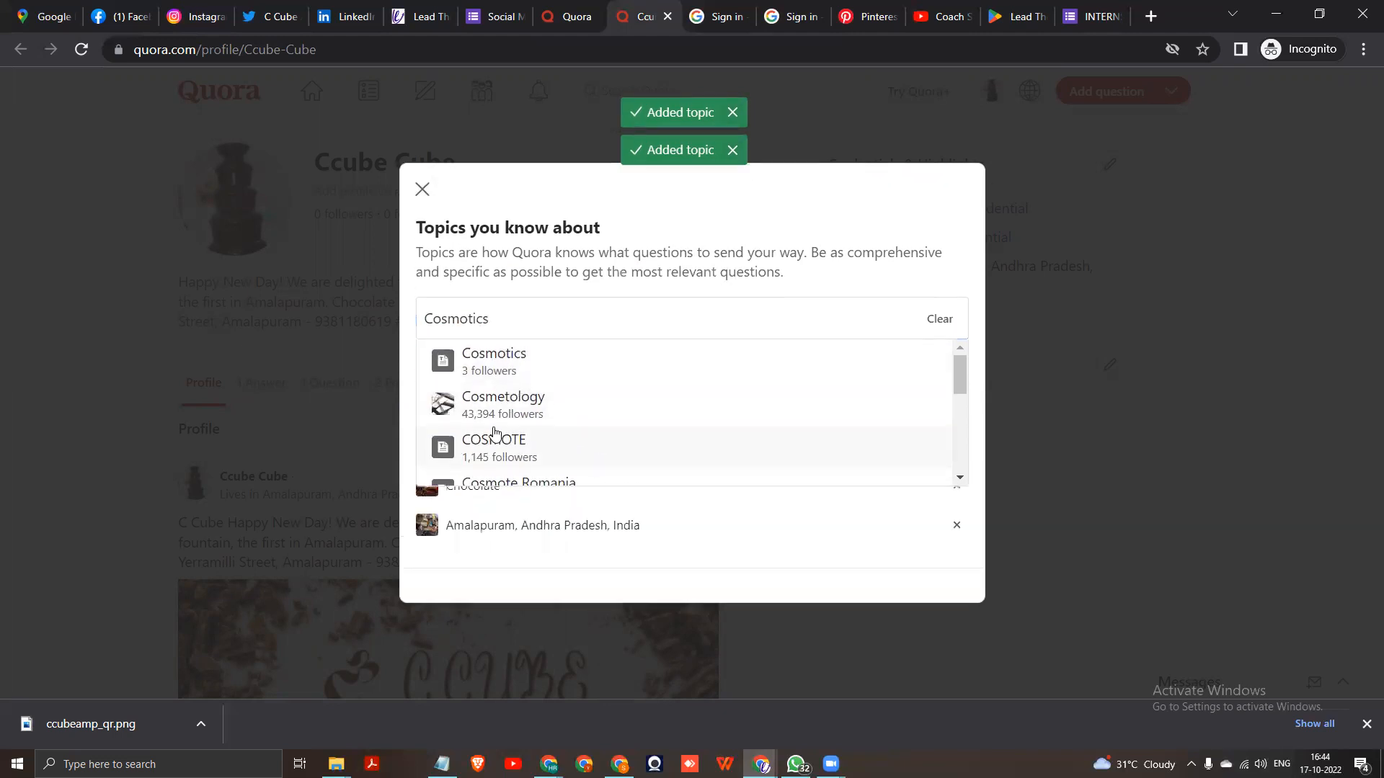
left_click(493, 447)
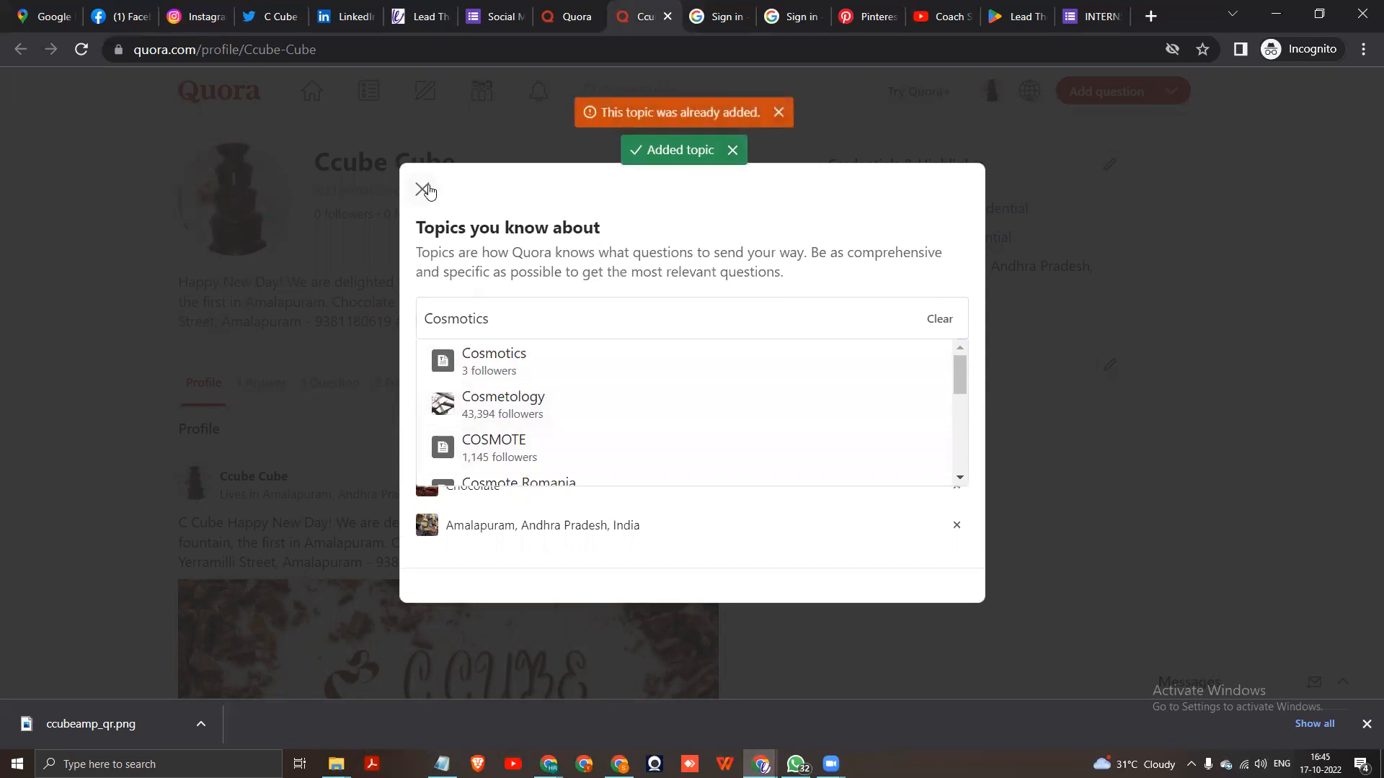
left_click(427, 190)
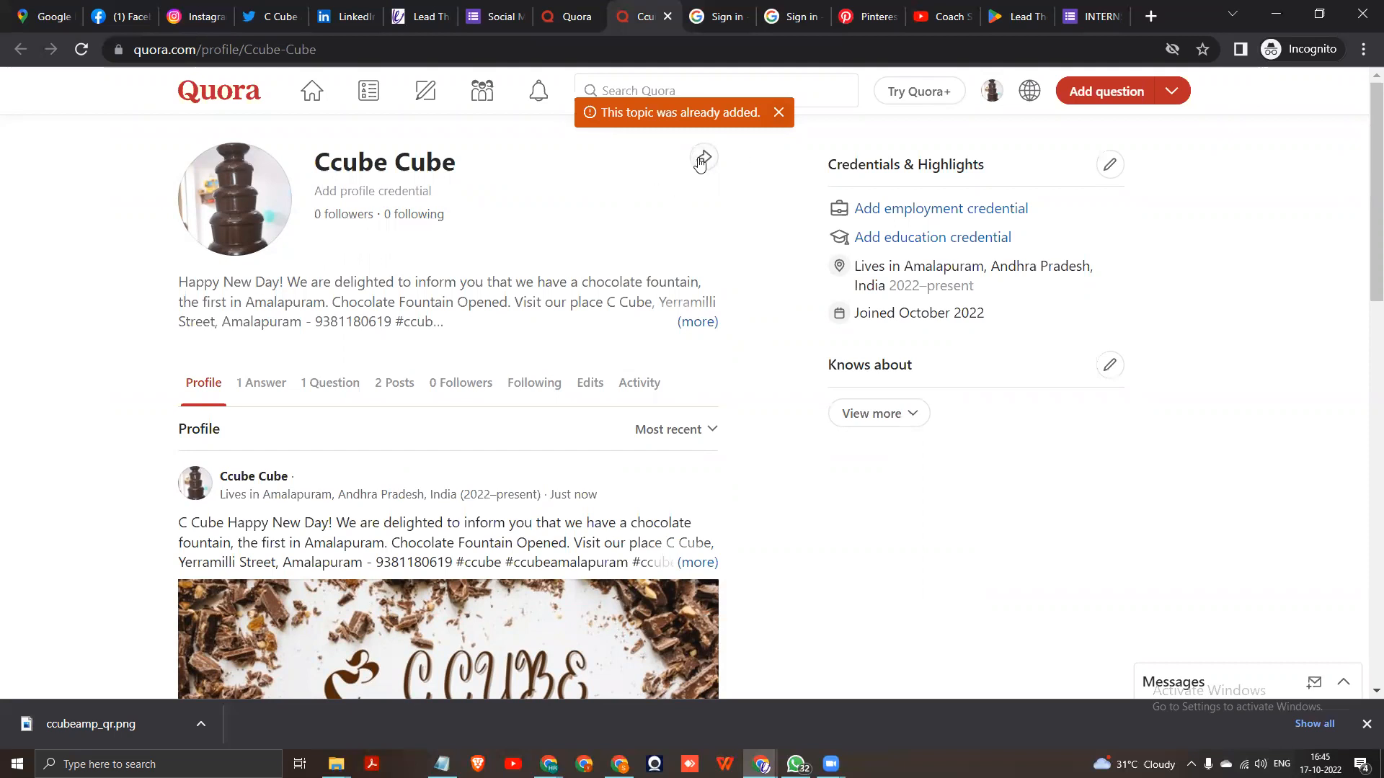
- Share the profile to Facebook with the caption 'Quora Profile'
left_click(702, 160)
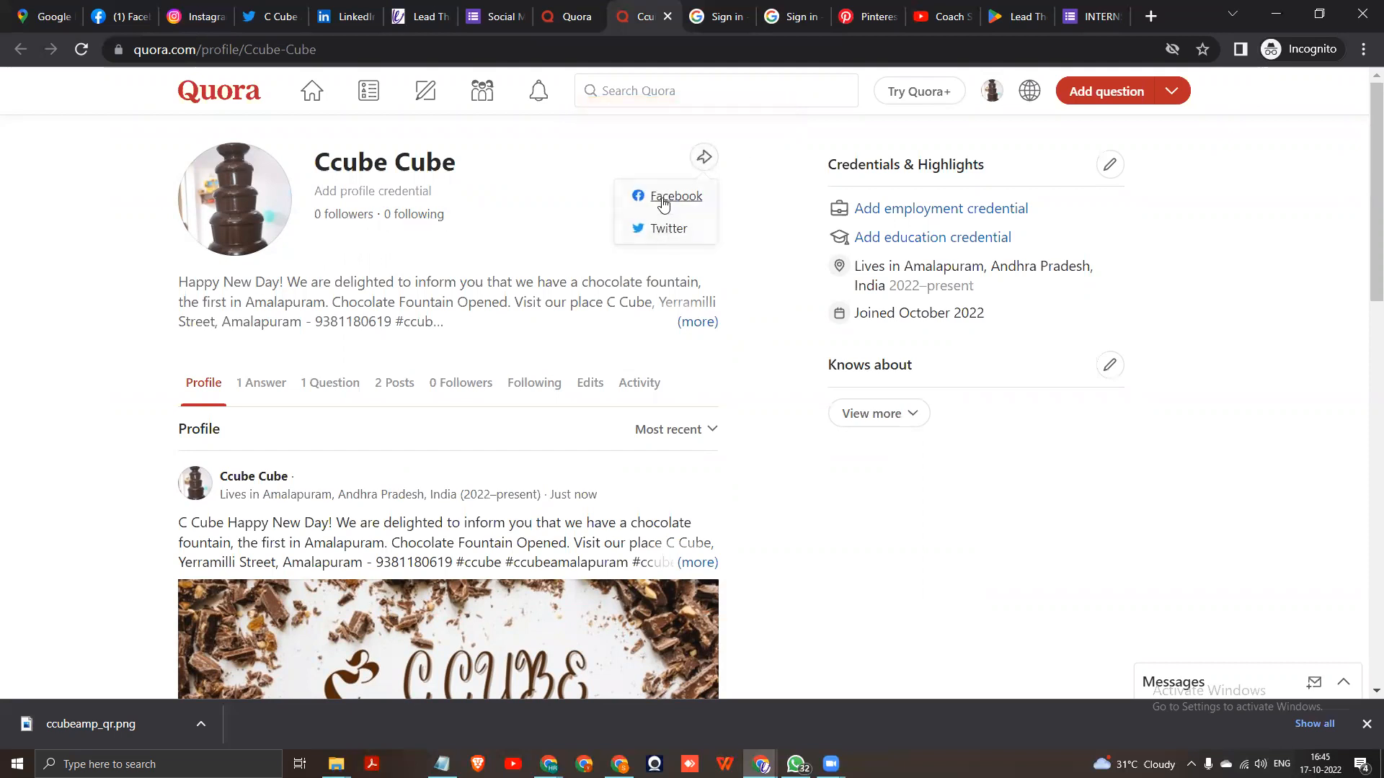
left_click(675, 195)
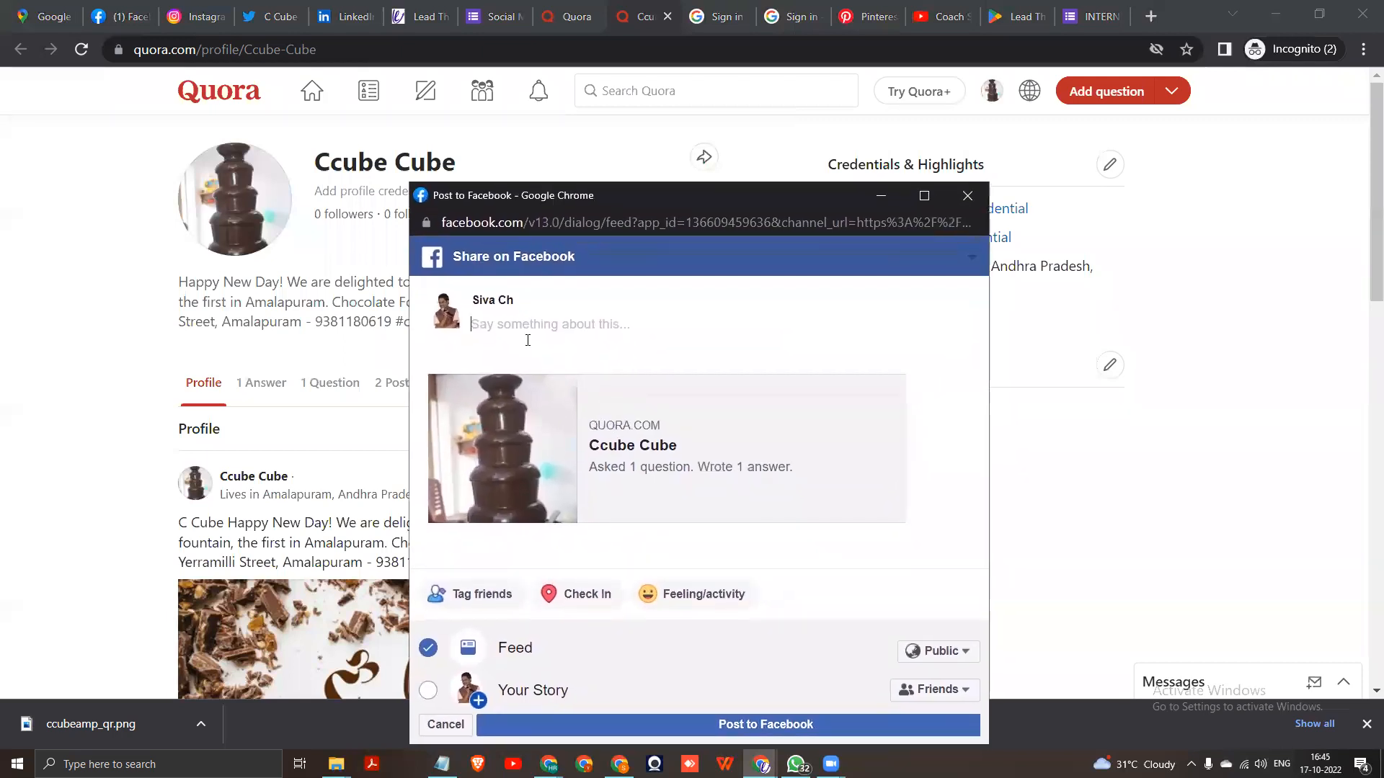
type("Quora Profile")
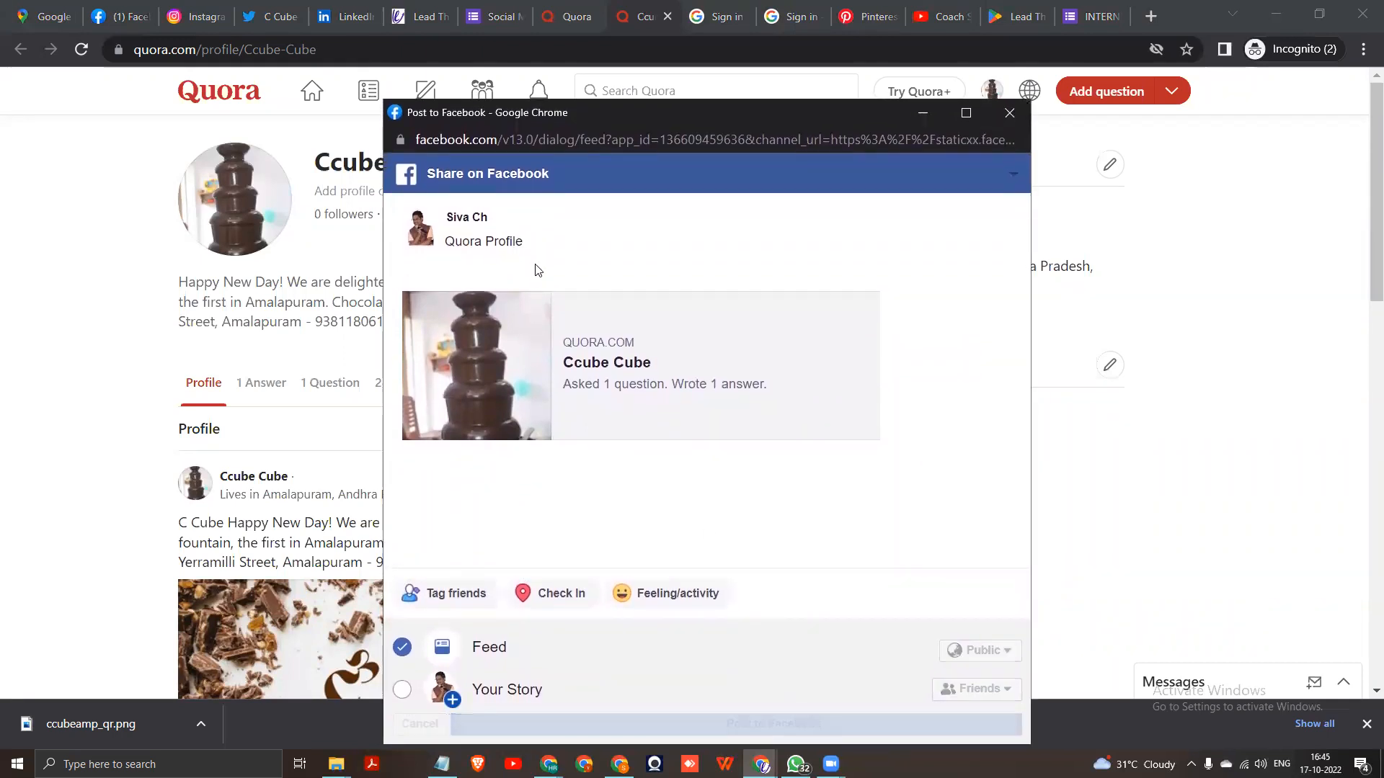
left_click(1009, 112)
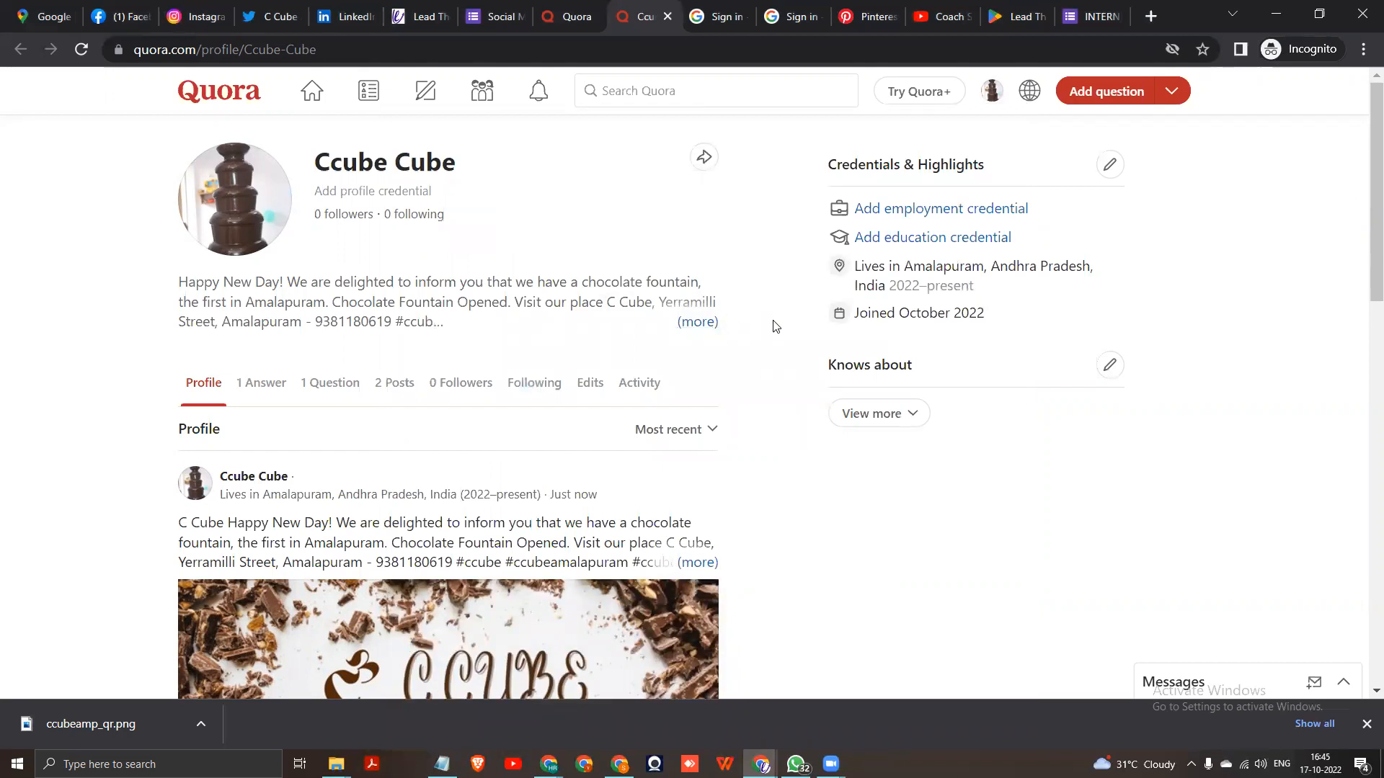
mouse_move(290, 495)
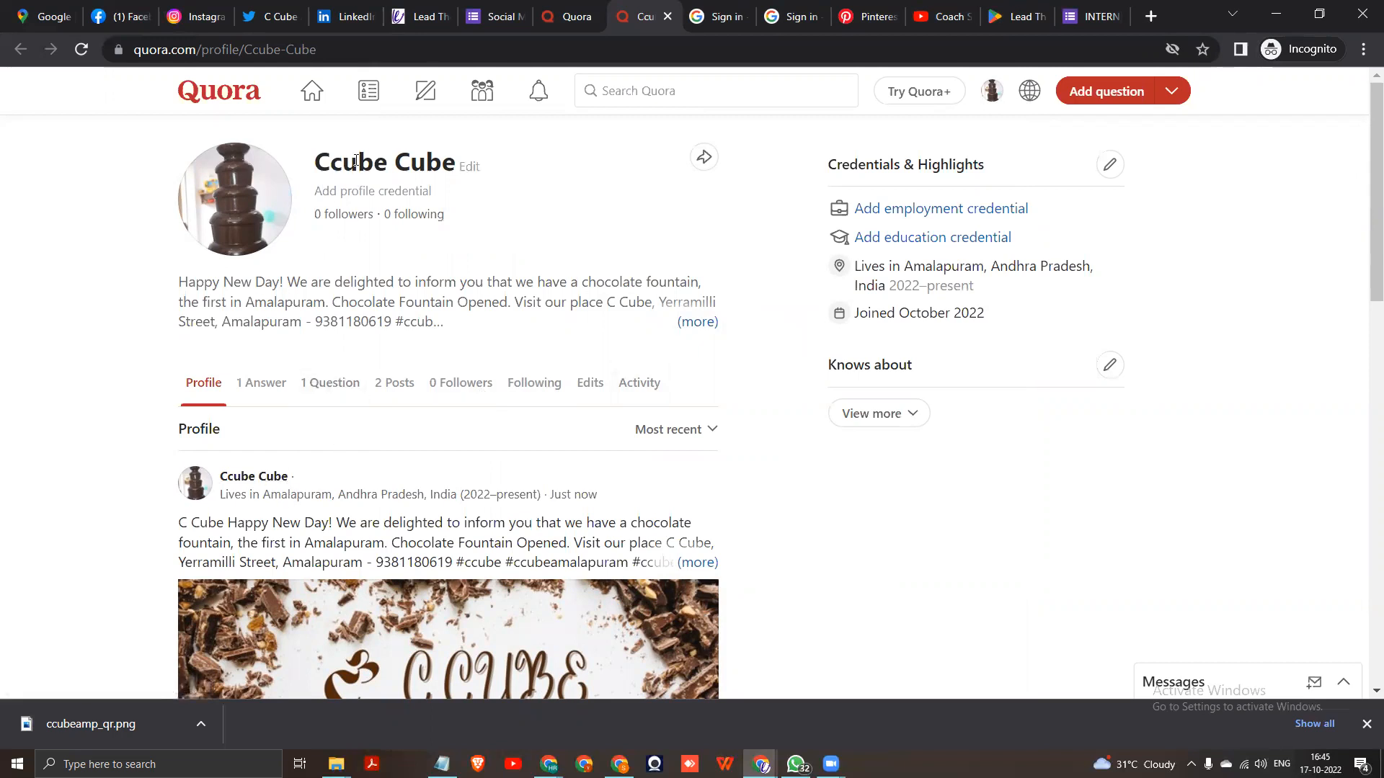
- Change the profile name from Ccube Cube to C Cube
left_click(468, 168)
type("C Cube")
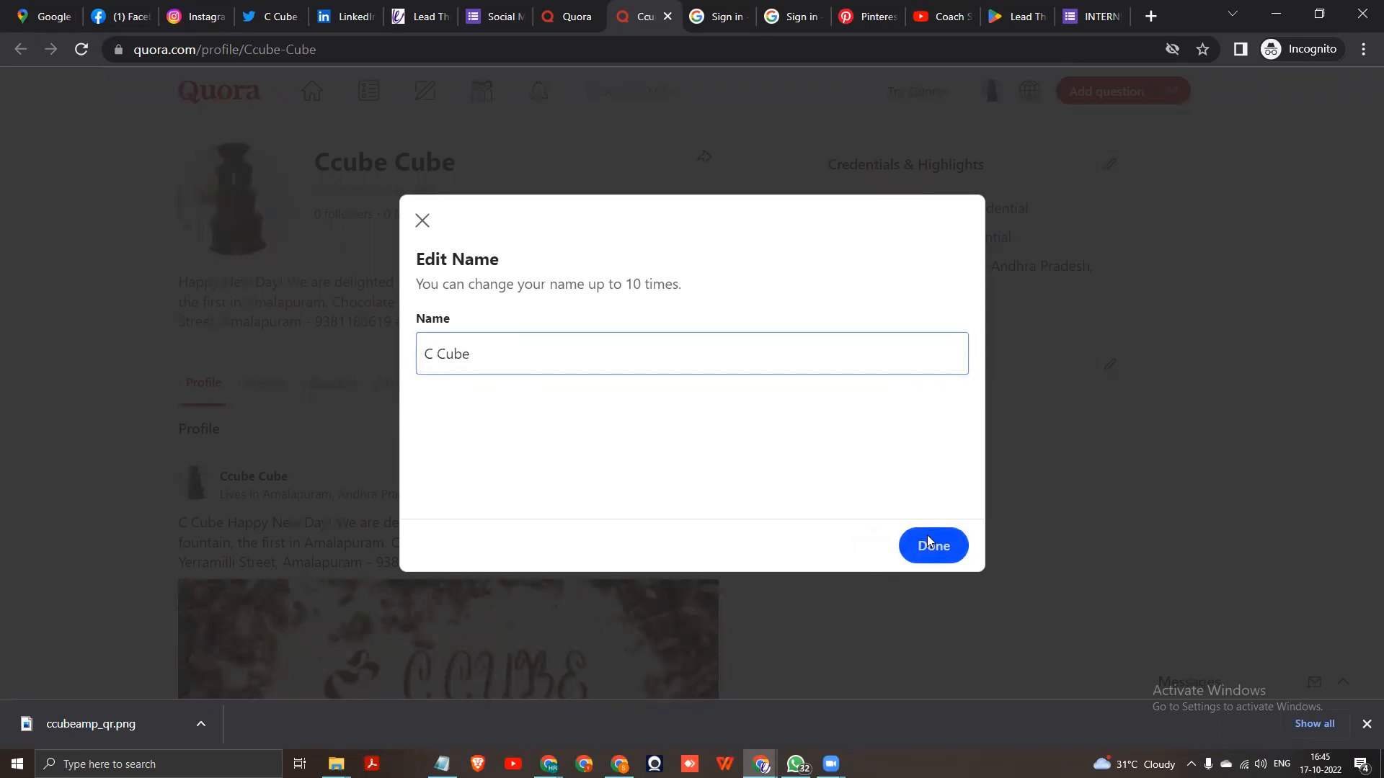
left_click(933, 544)
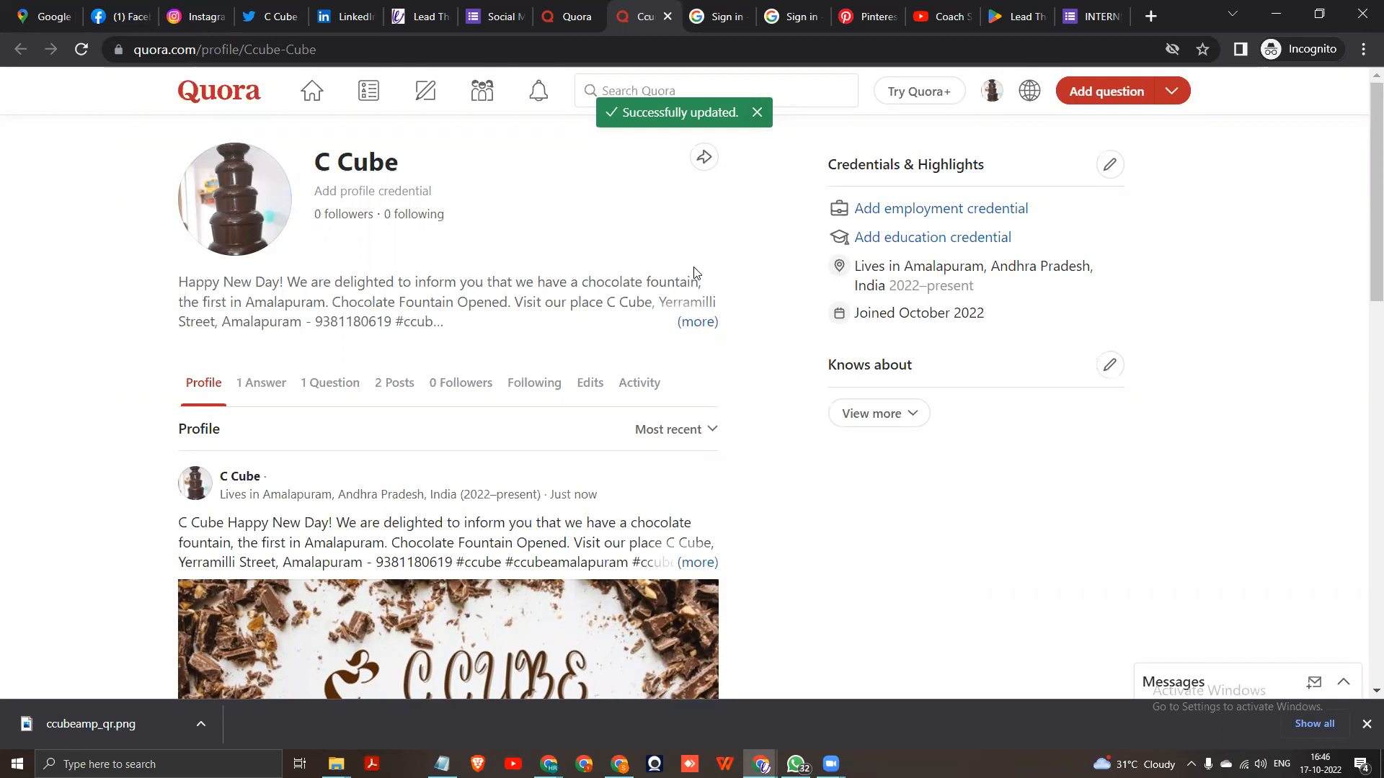
mouse_move(343, 213)
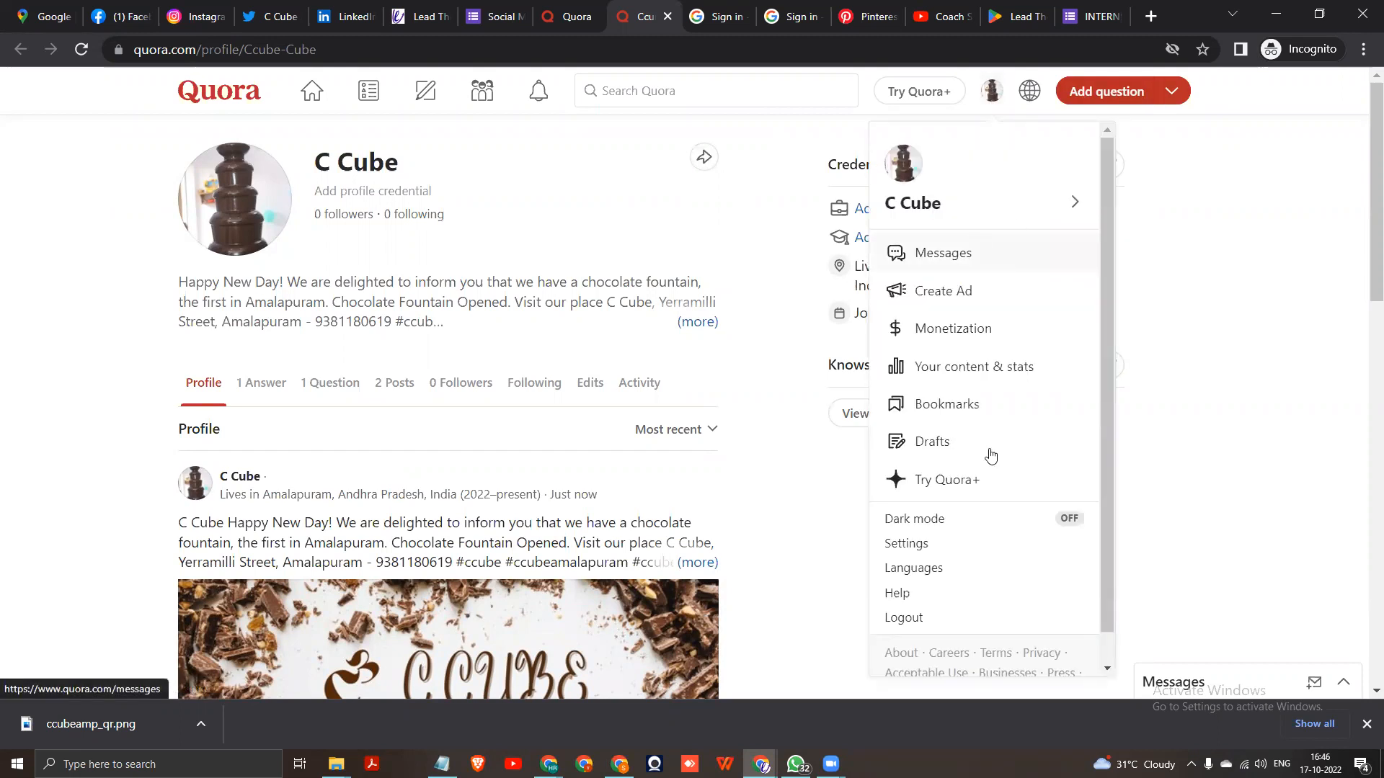
- Review the Account settings, then the Email & Notifications settings page
left_click(907, 544)
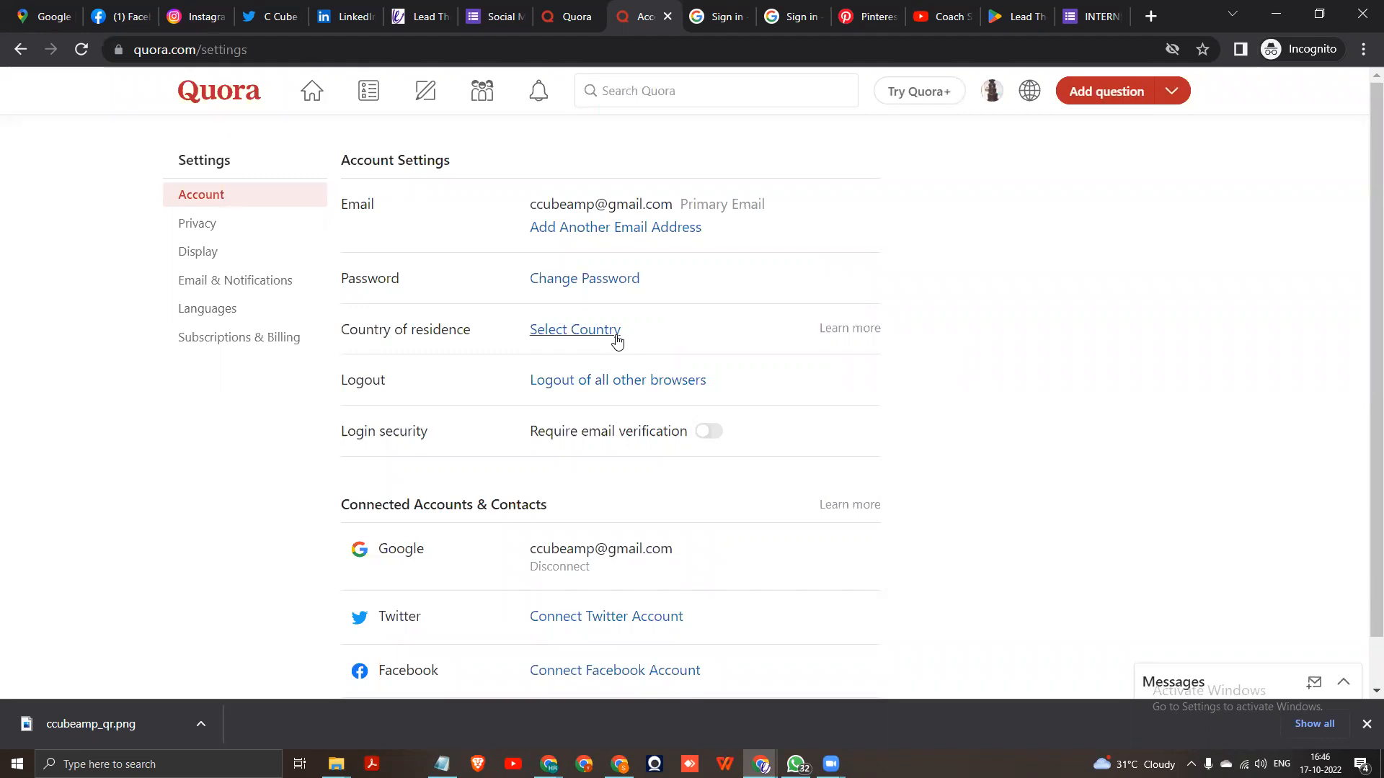
mouse_move(616, 405)
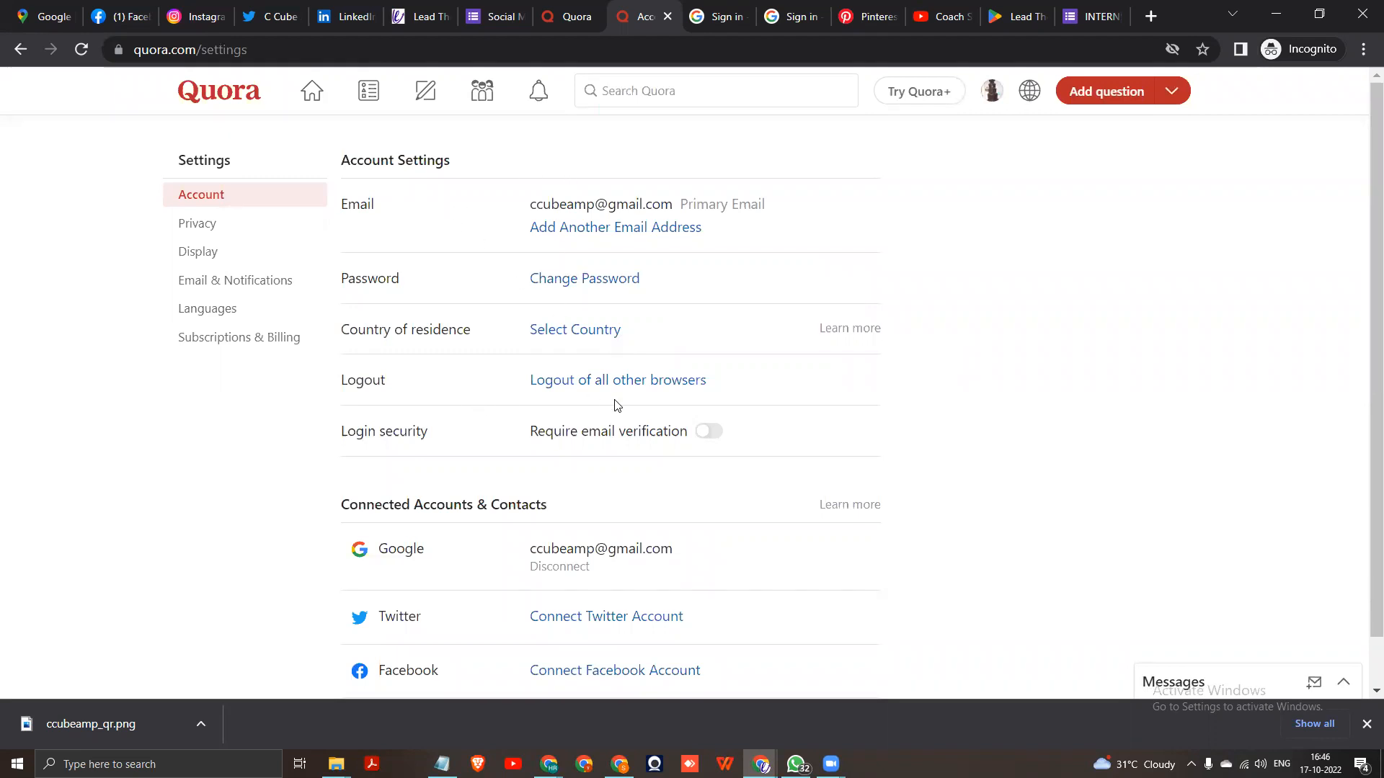
mouse_move(391, 445)
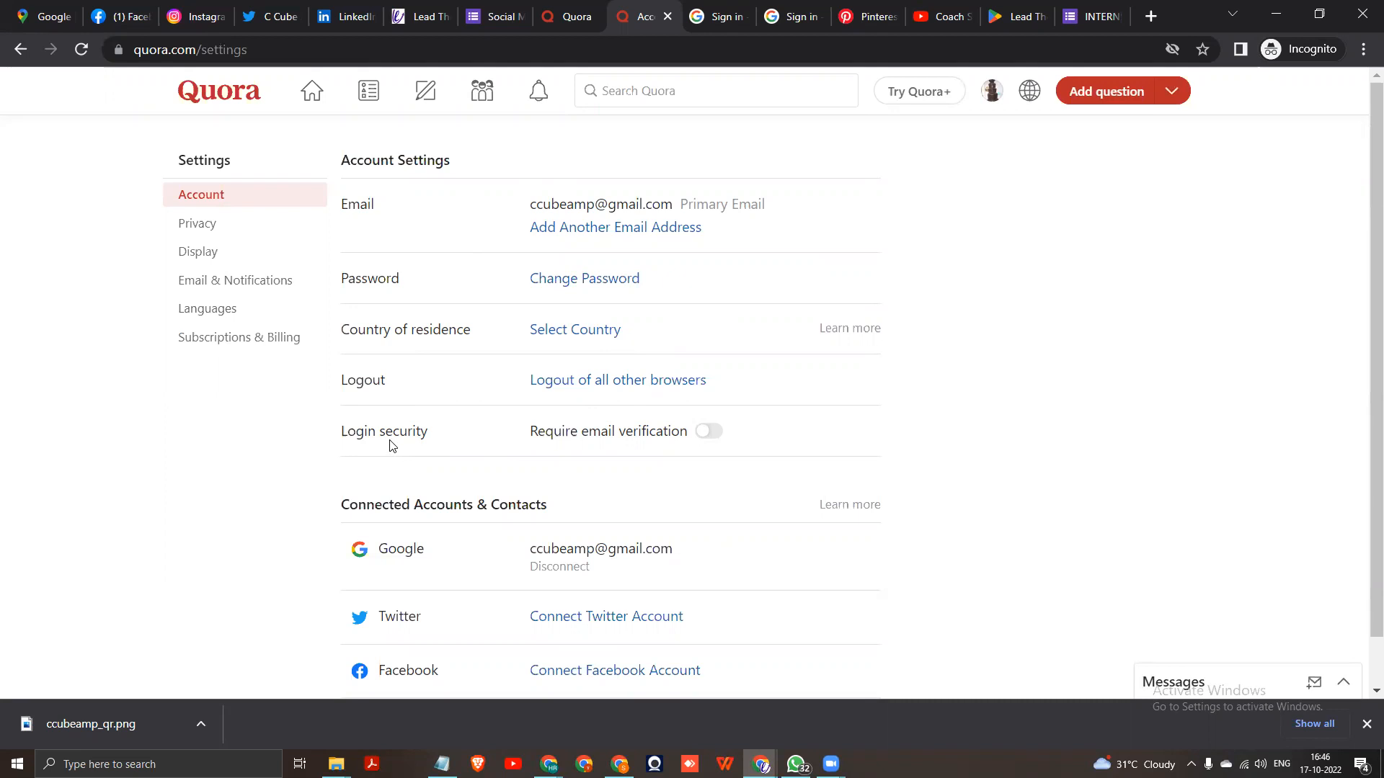
scroll("down", 3)
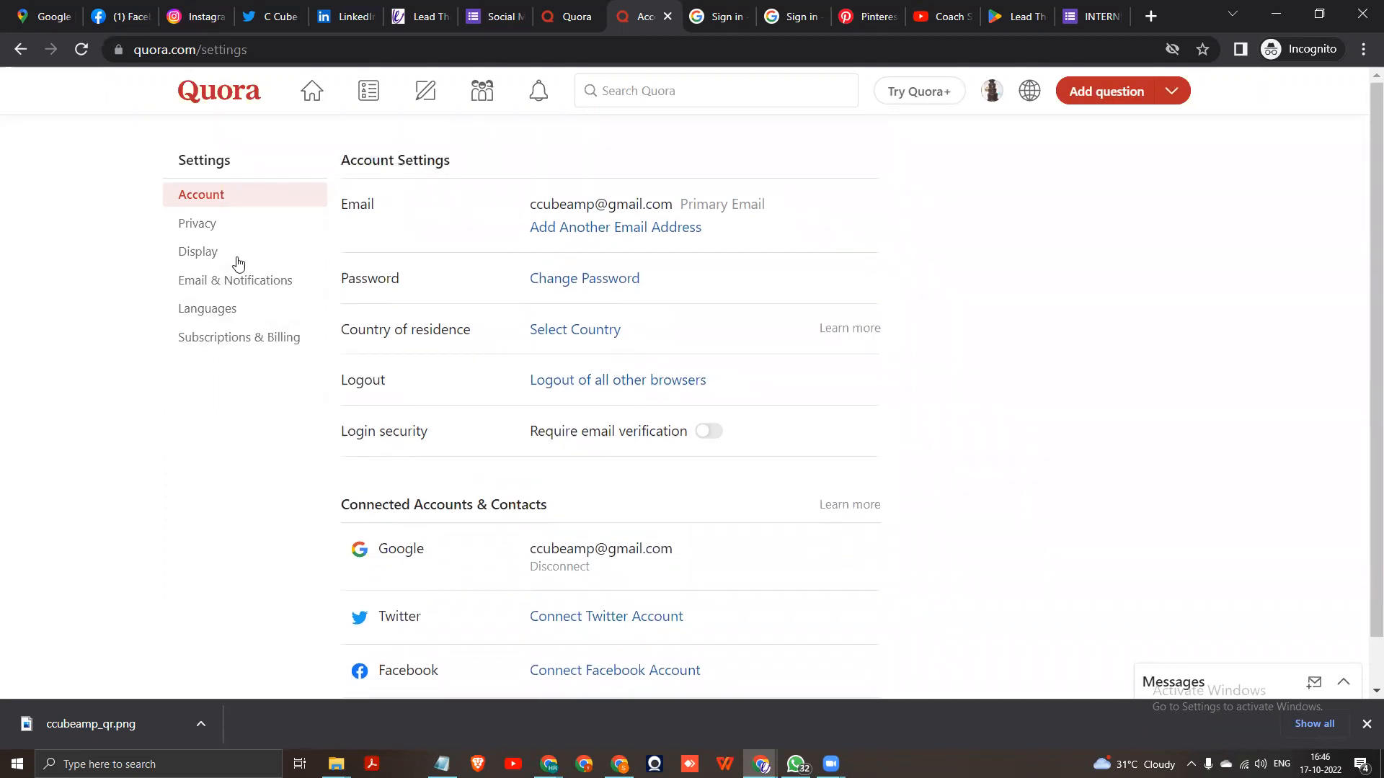
left_click(235, 280)
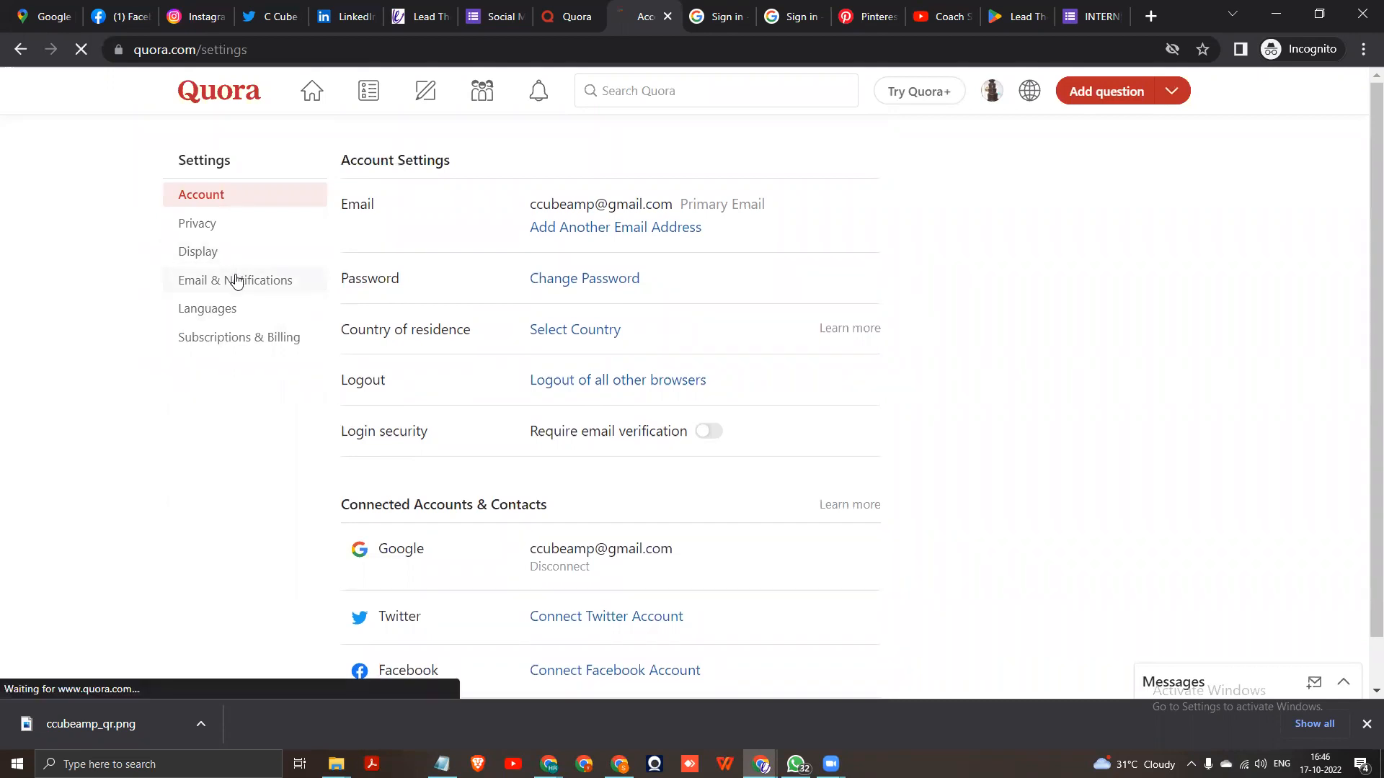
left_click(235, 279)
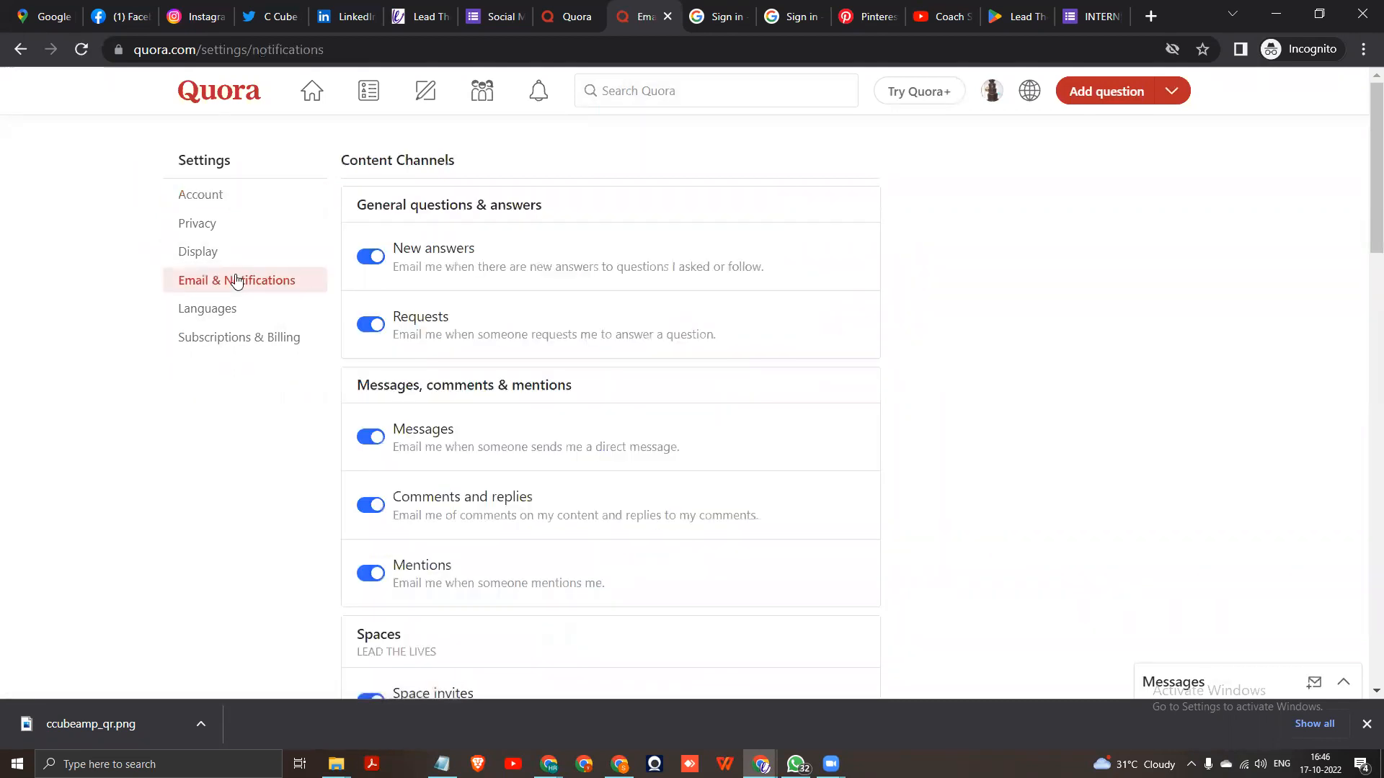
- Return to Account settings and view the Display settings showing the Light theme
left_click(200, 194)
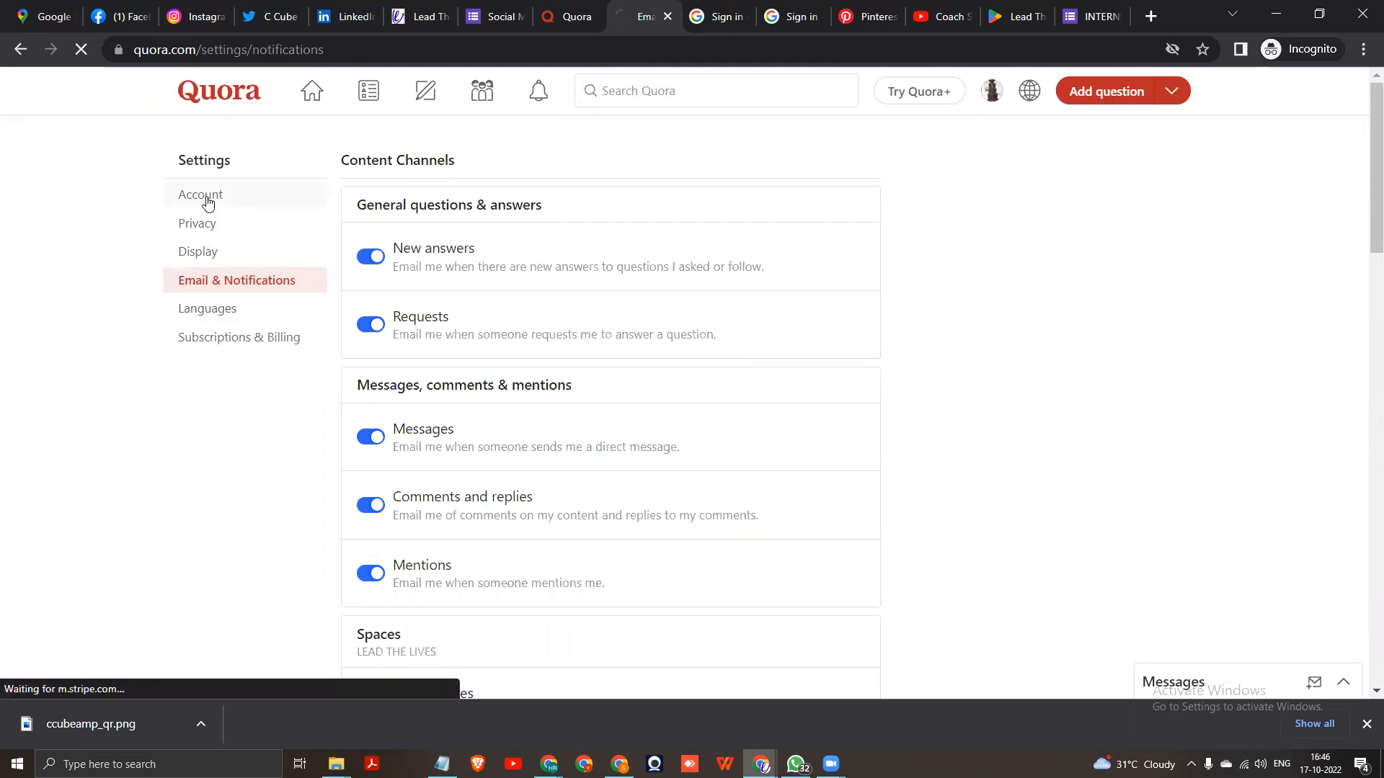
left_click(200, 194)
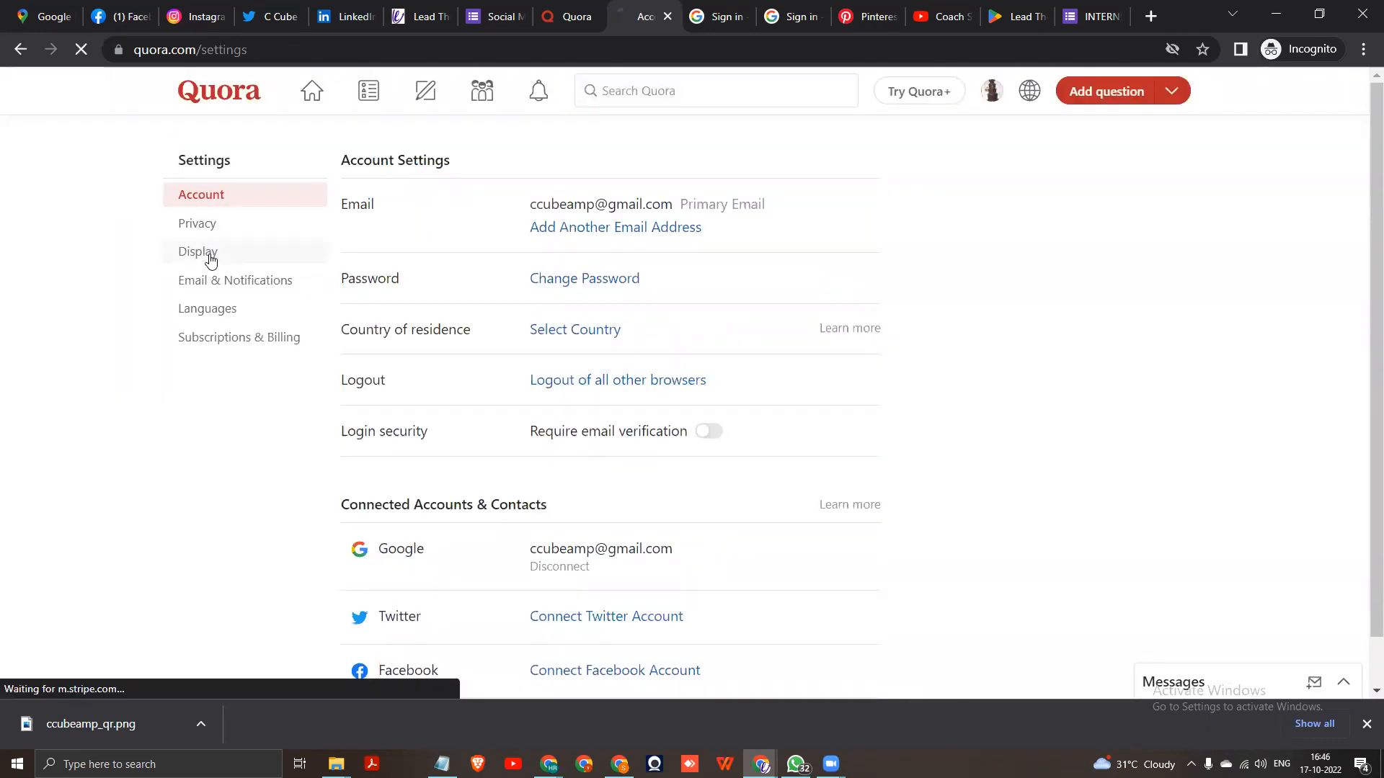
left_click(197, 250)
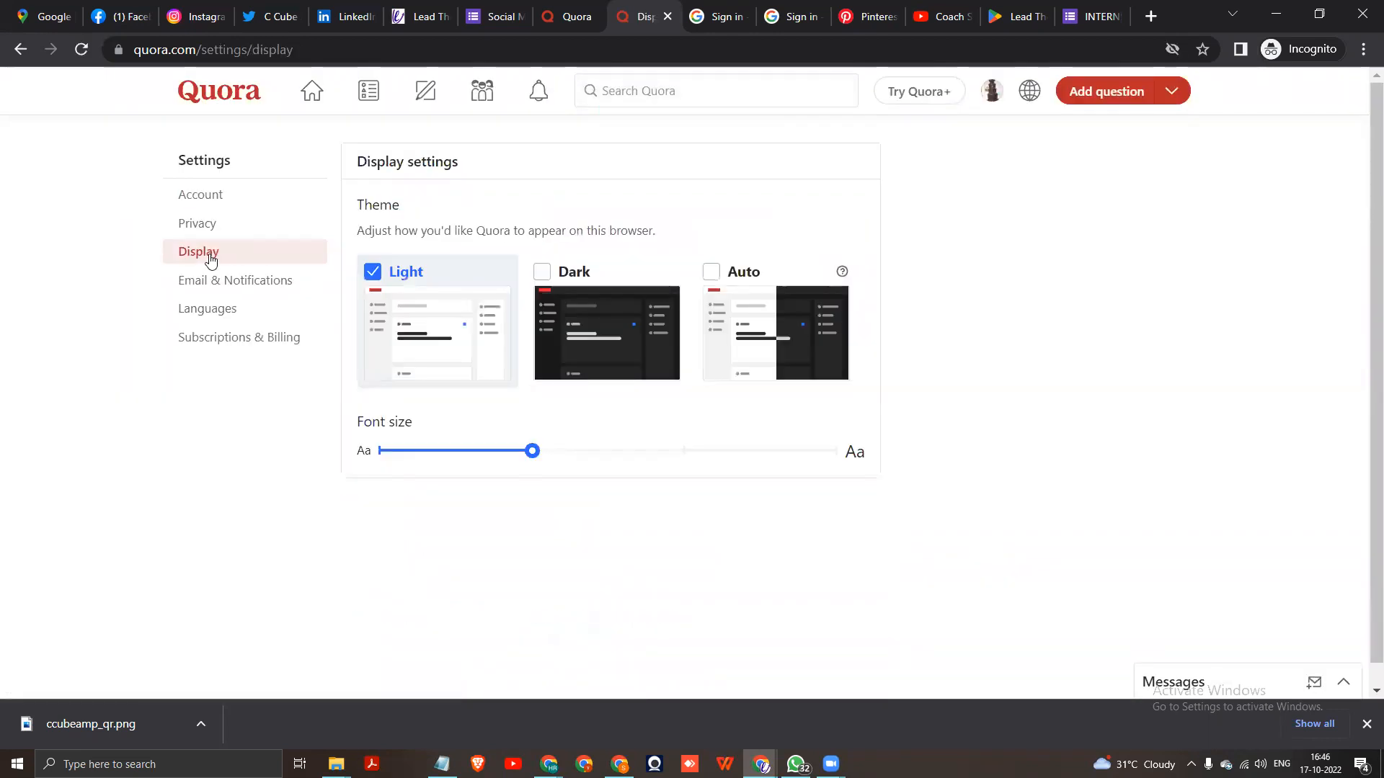
mouse_move(658, 258)
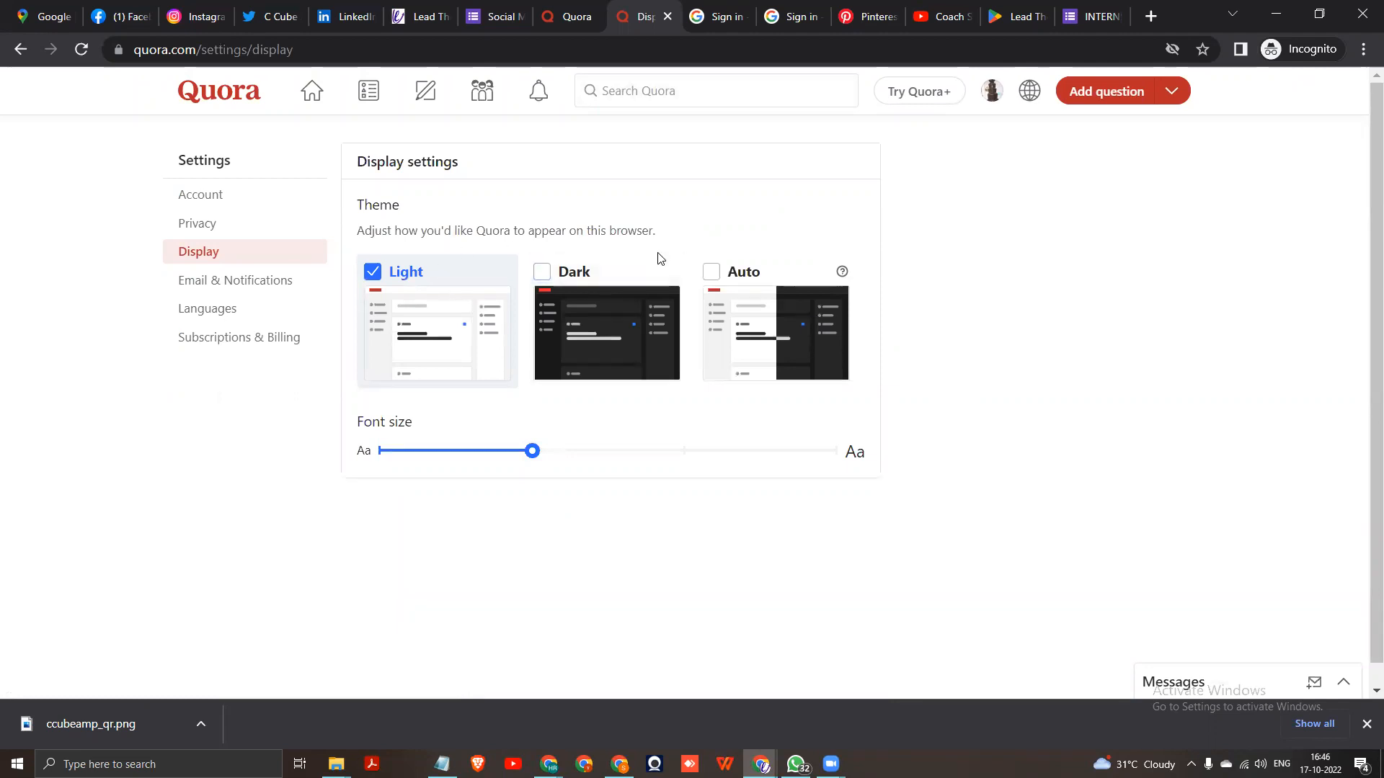
mouse_move(992, 91)
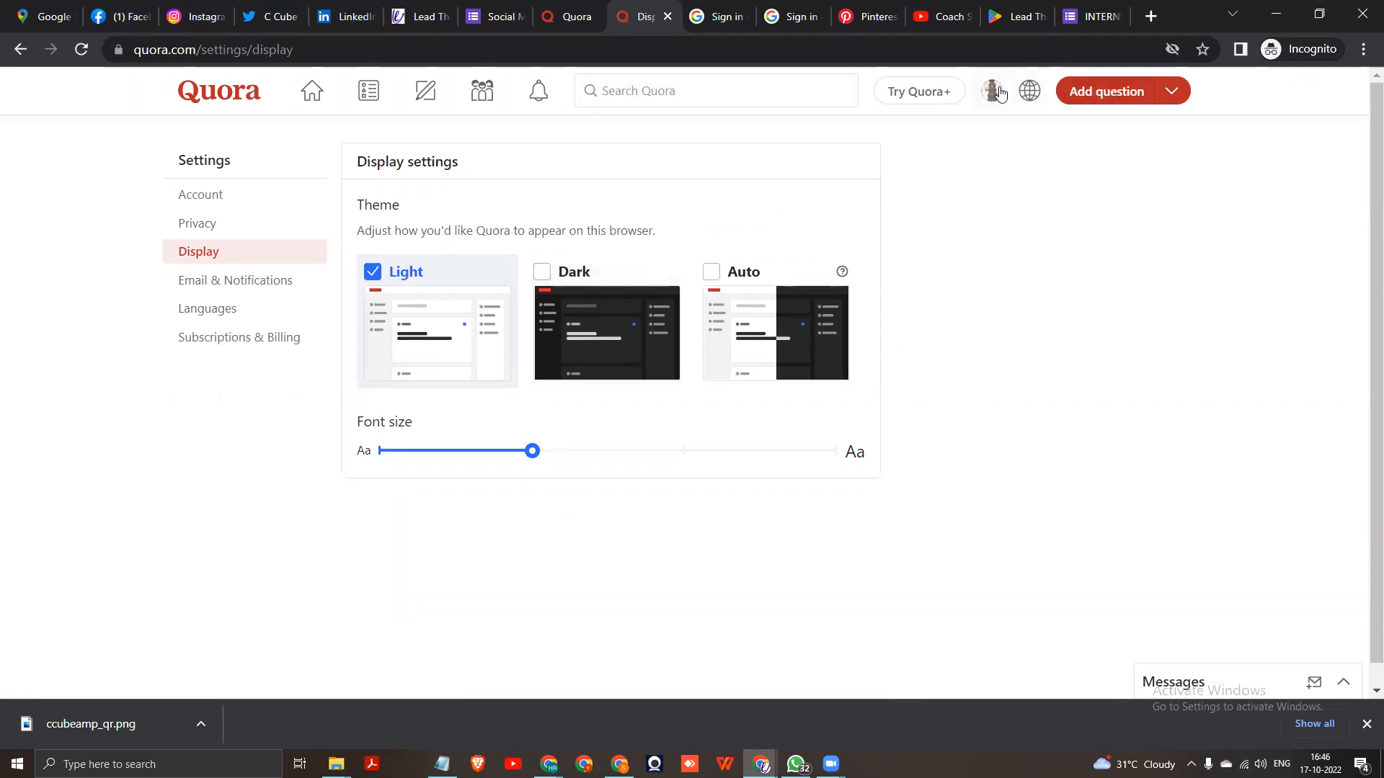
- Reopen the C Cube profile page from the account menu and show the menu again over it
left_click(992, 89)
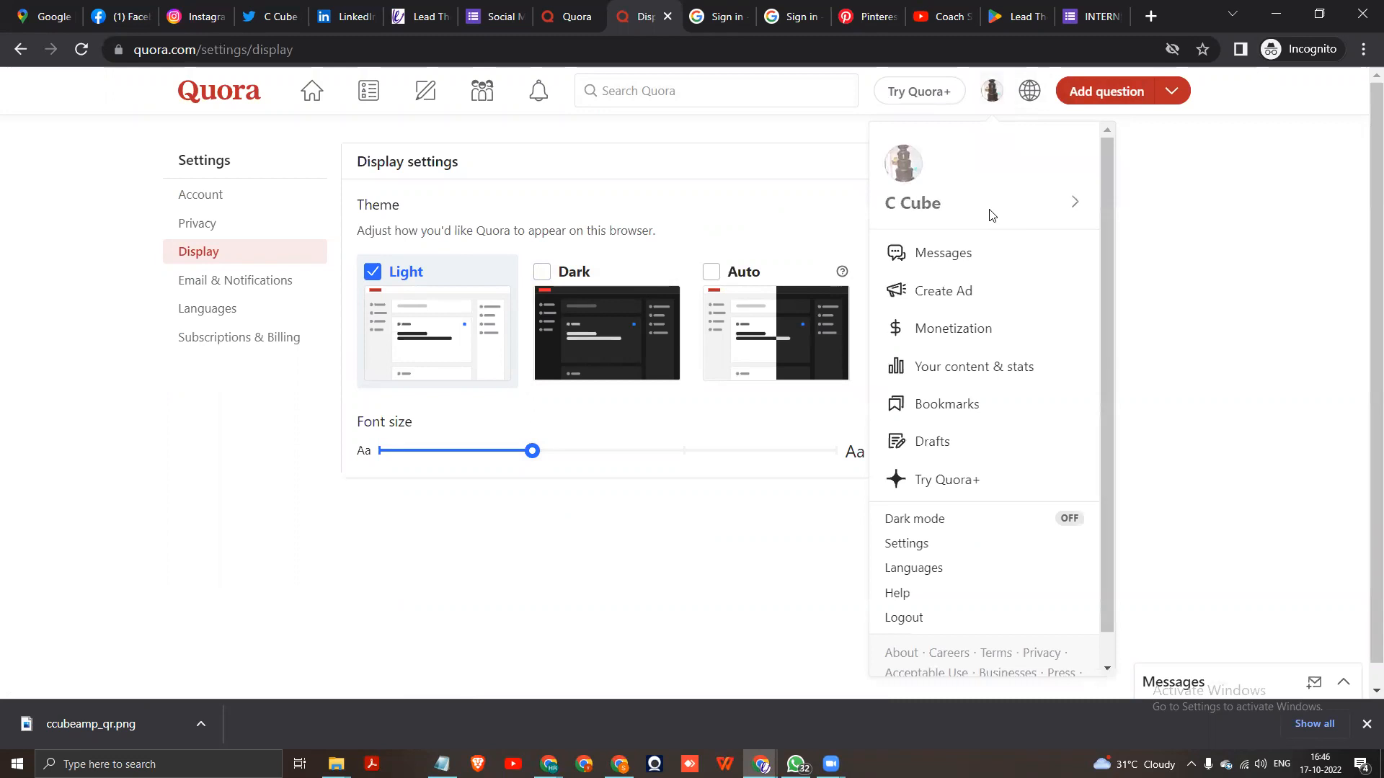
left_click(913, 203)
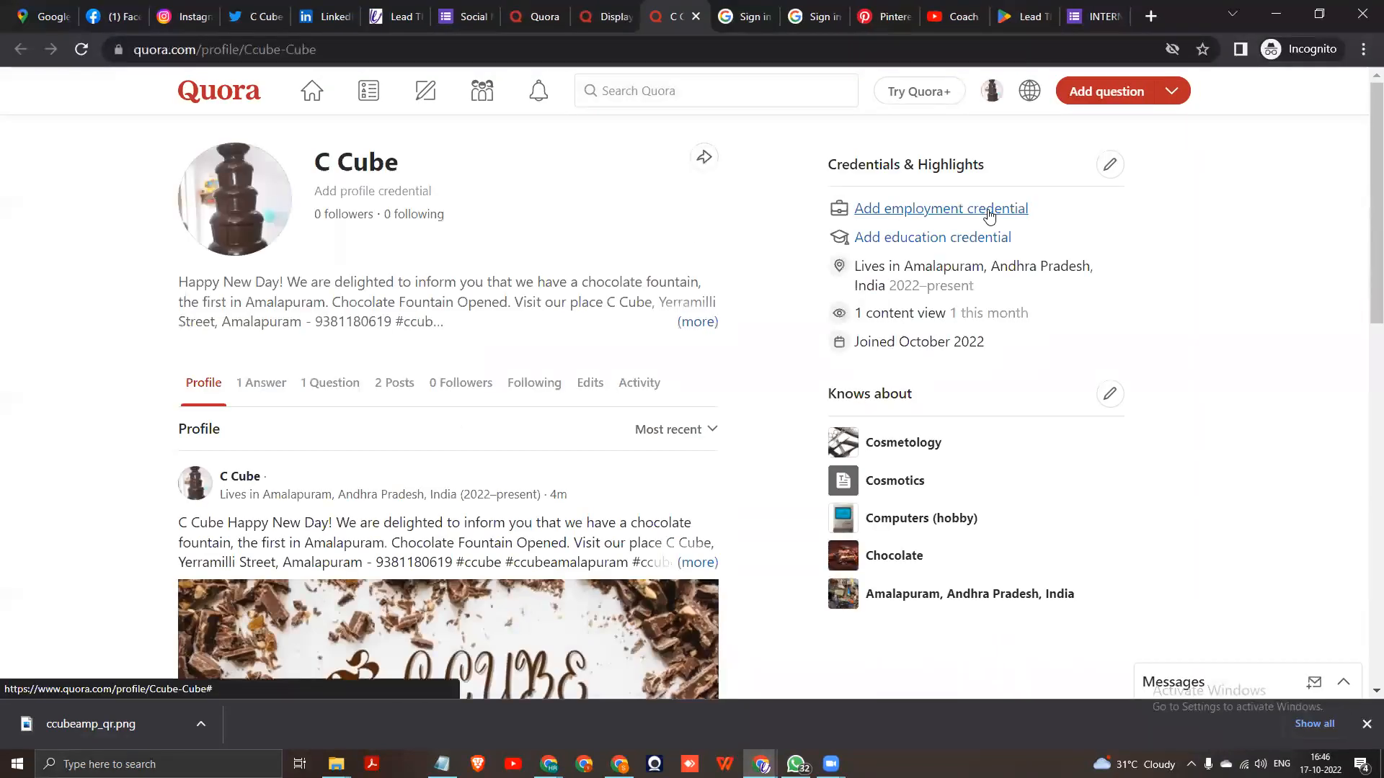
mouse_move(595, 270)
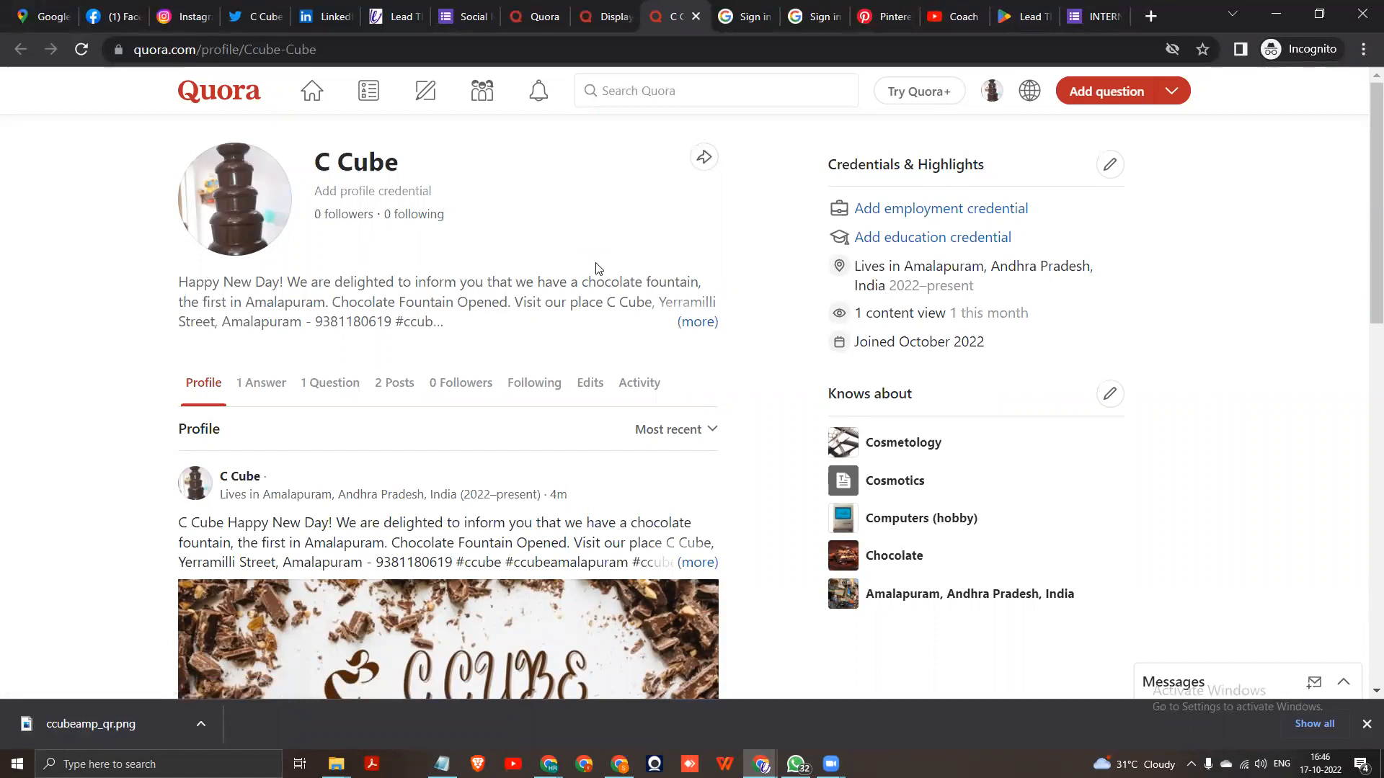
mouse_move(275, 123)
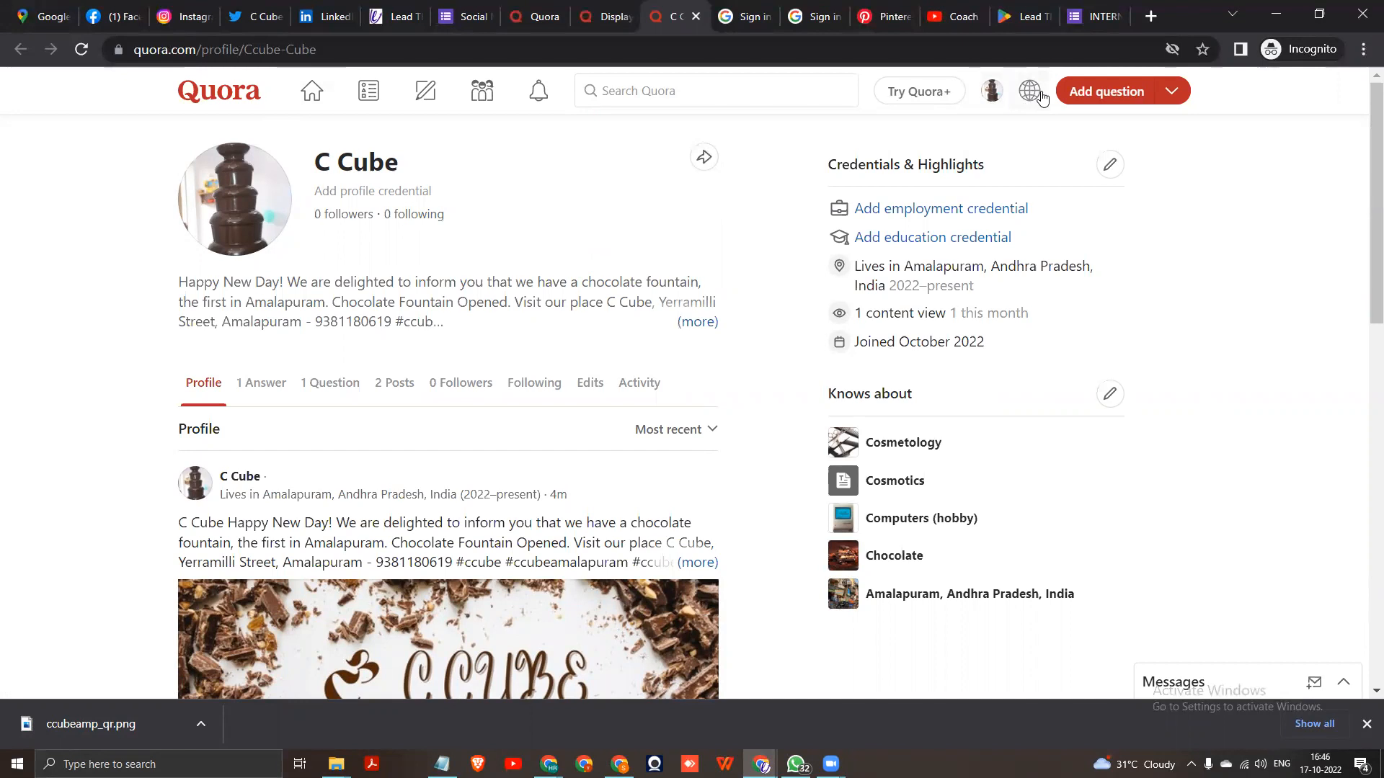
left_click(1029, 90)
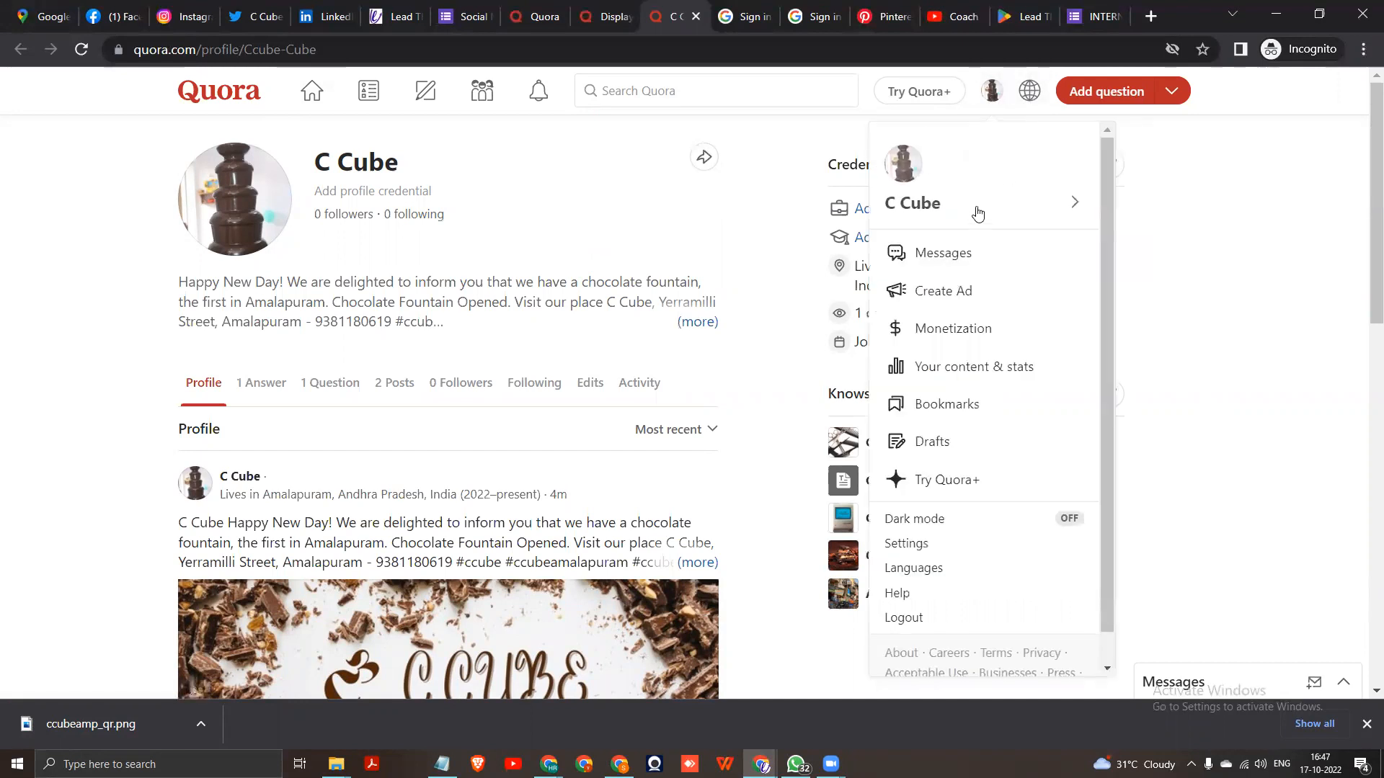
scroll("down", 3)
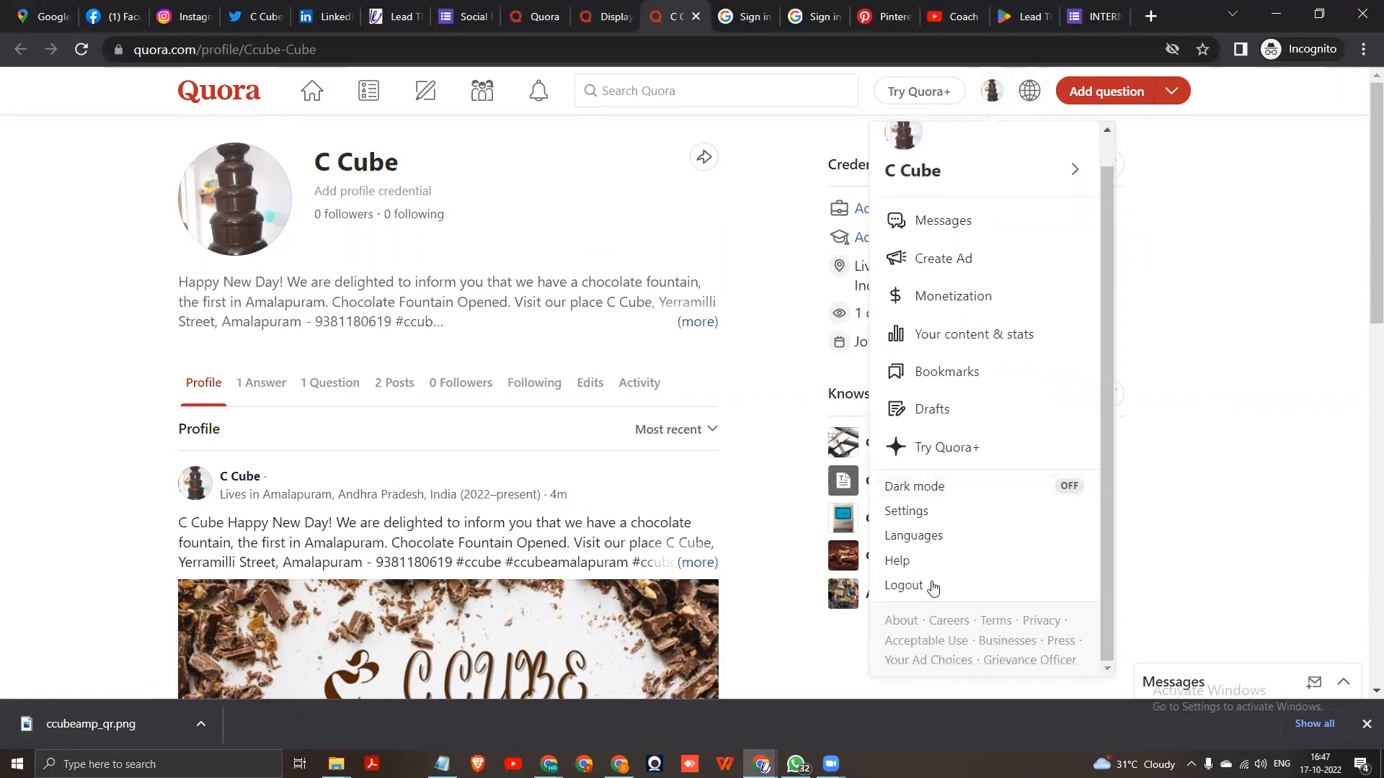
mouse_move(905, 510)
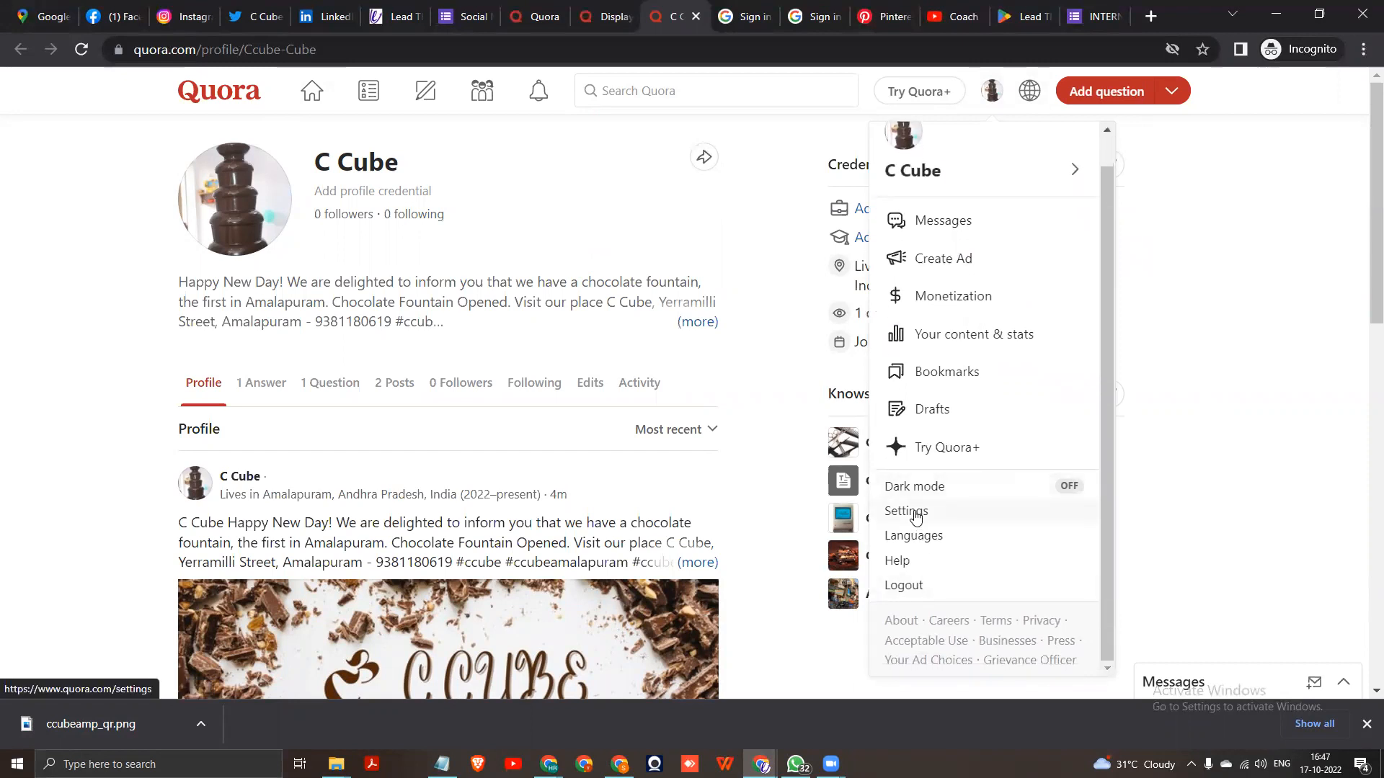
- In Privacy settings, let 'Anyone on Quora' send you messages
left_click(905, 510)
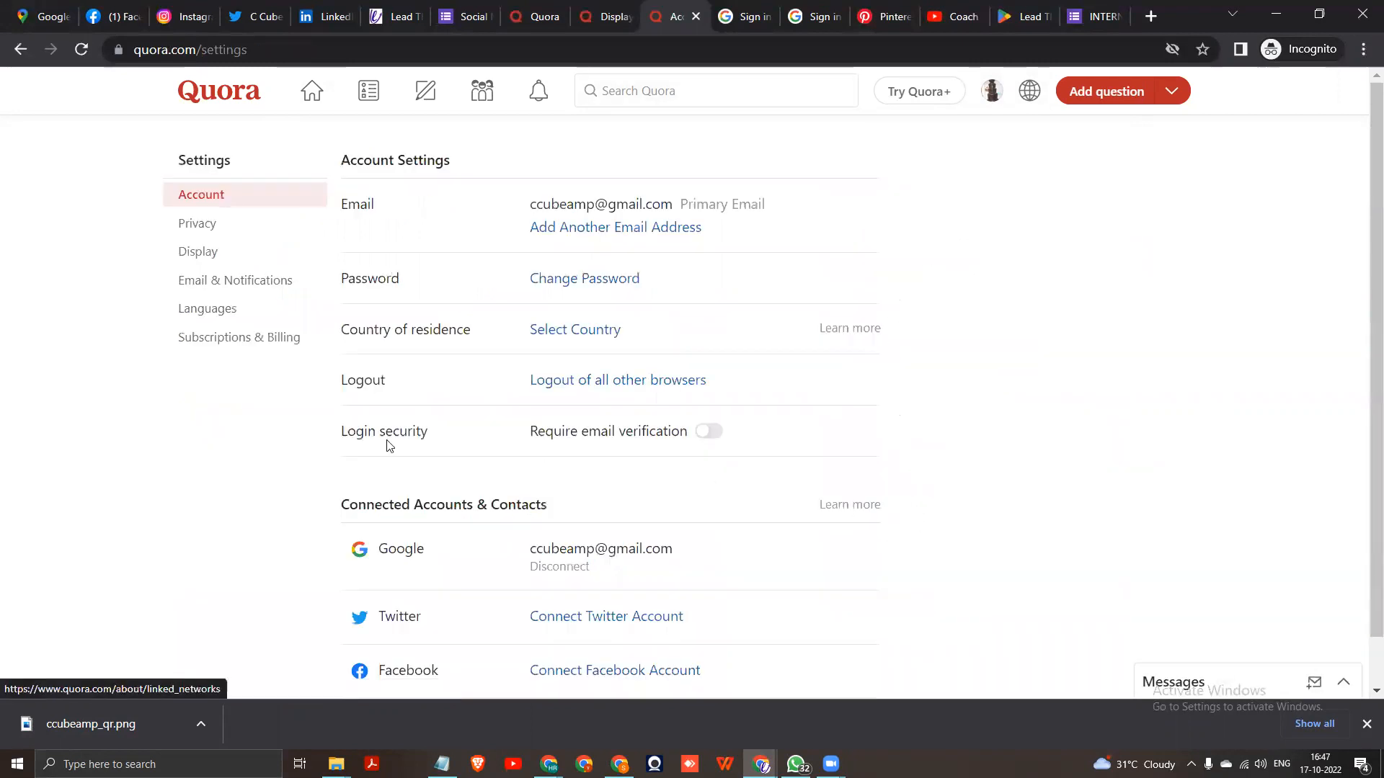
left_click(197, 222)
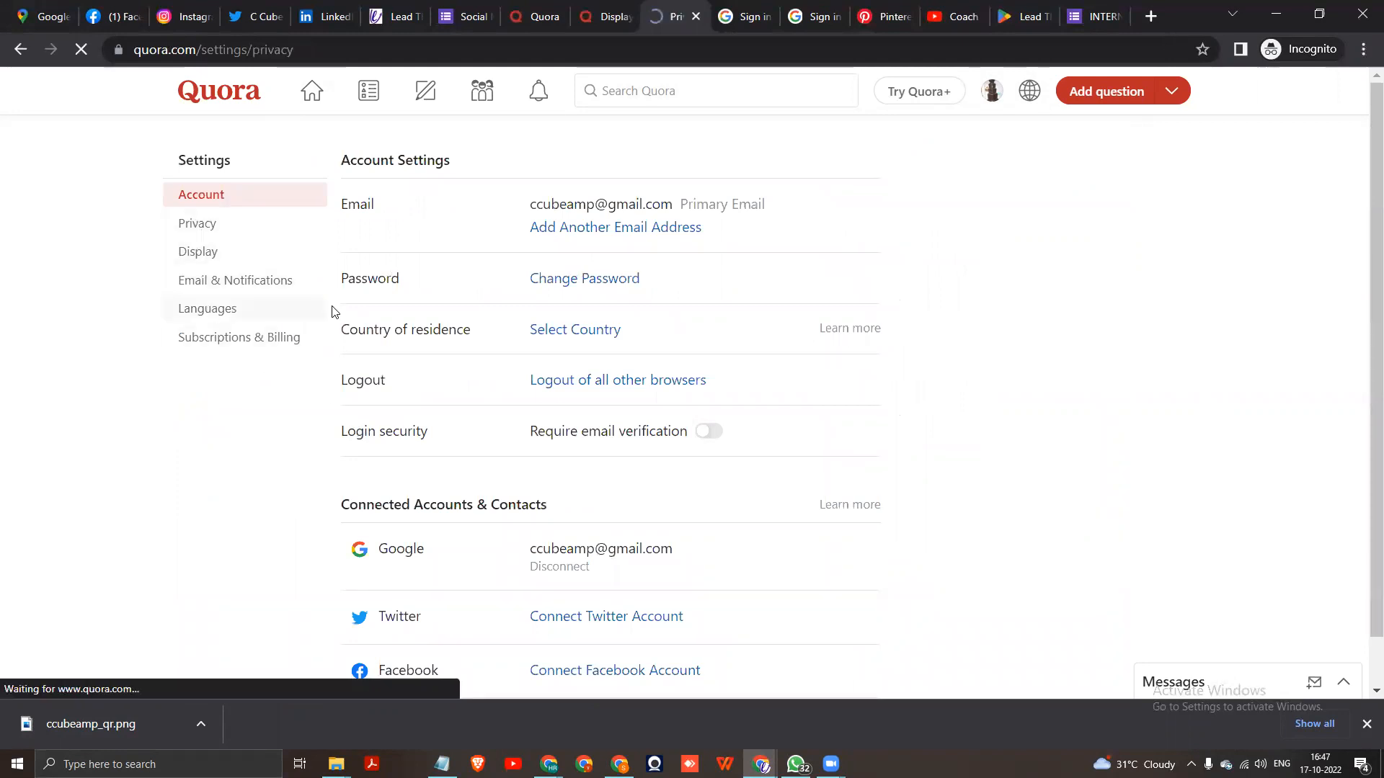
left_click(198, 222)
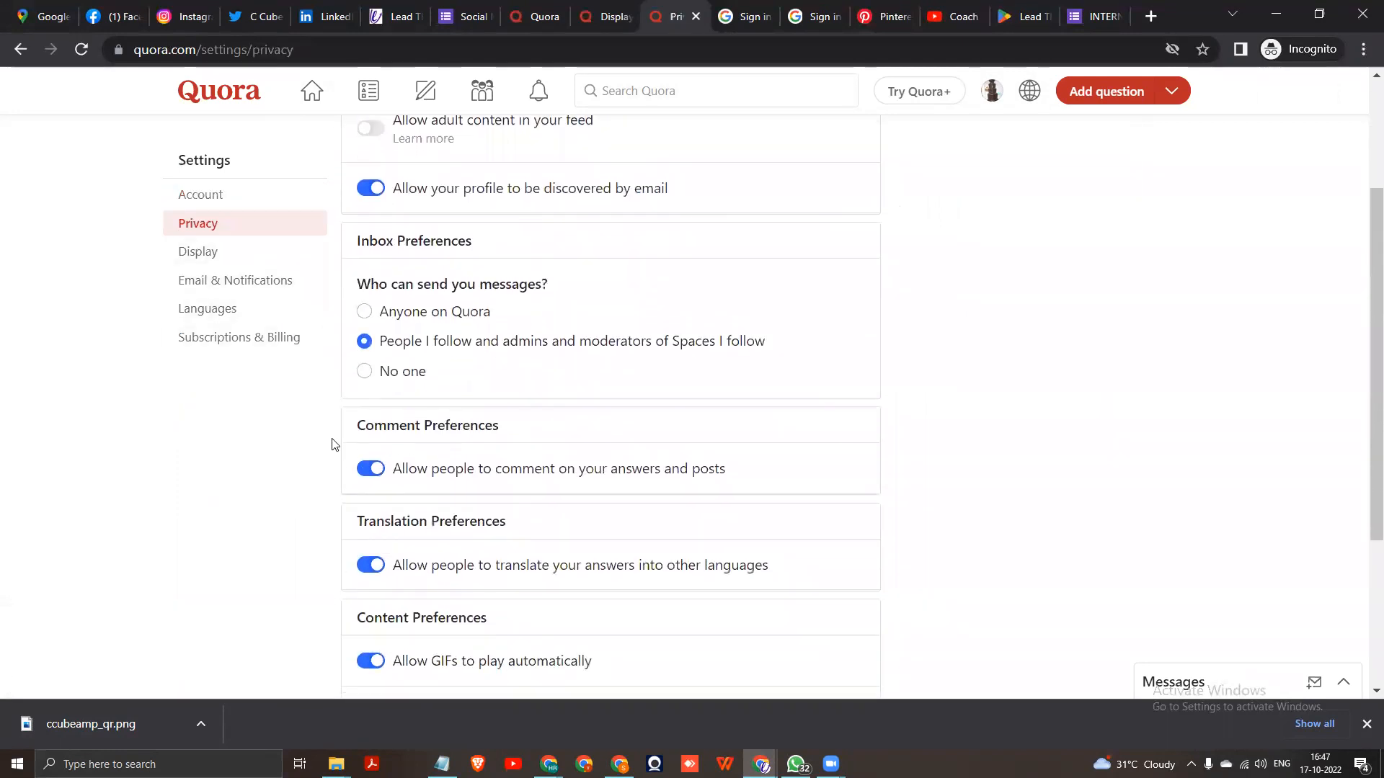
scroll("down", 3)
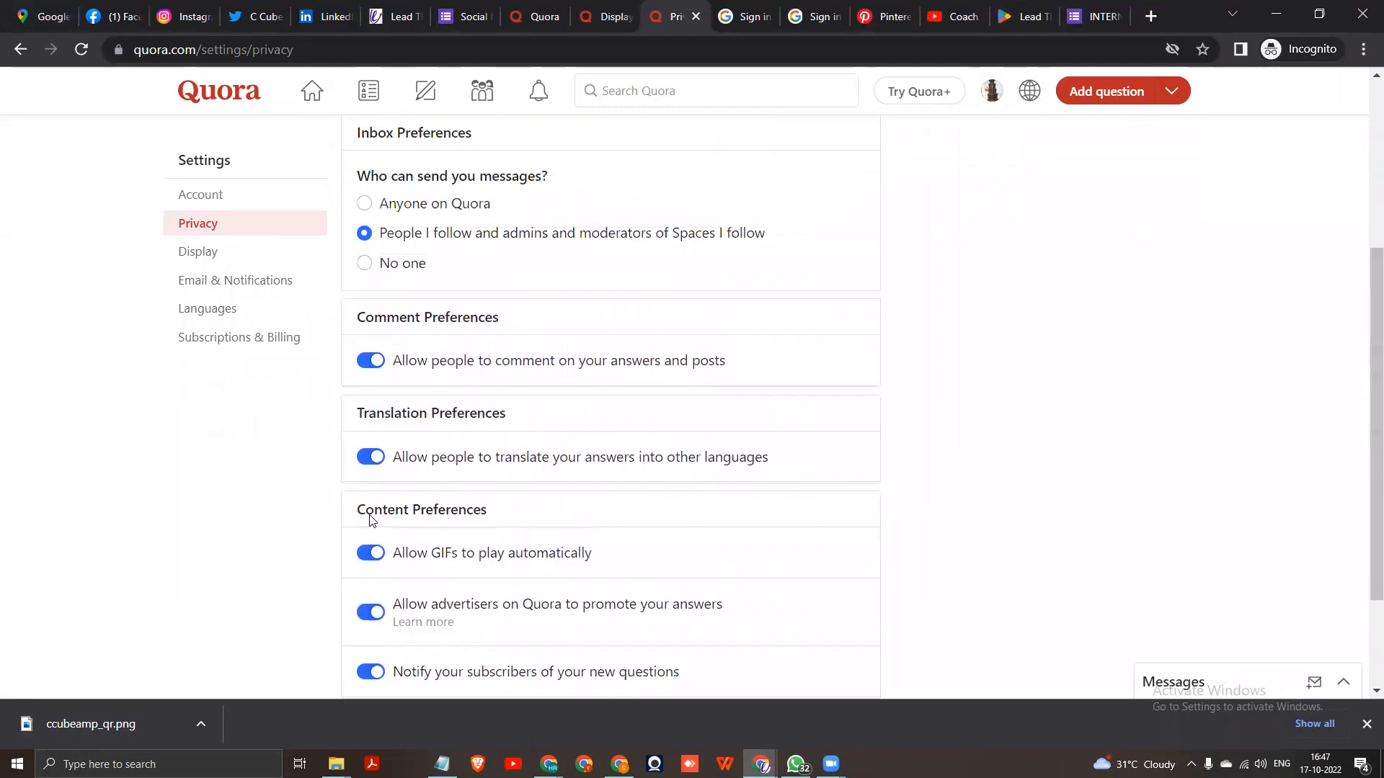
scroll("up", 3)
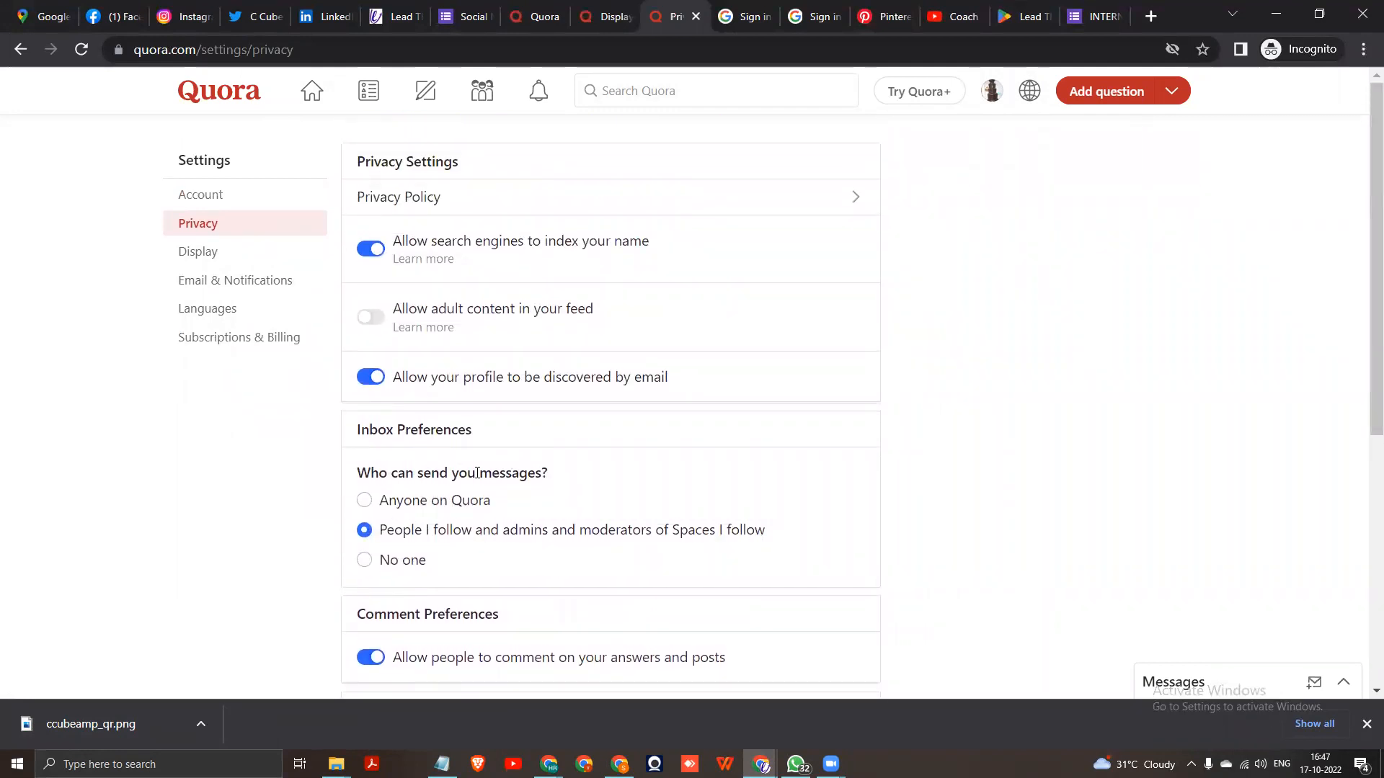
left_click(363, 500)
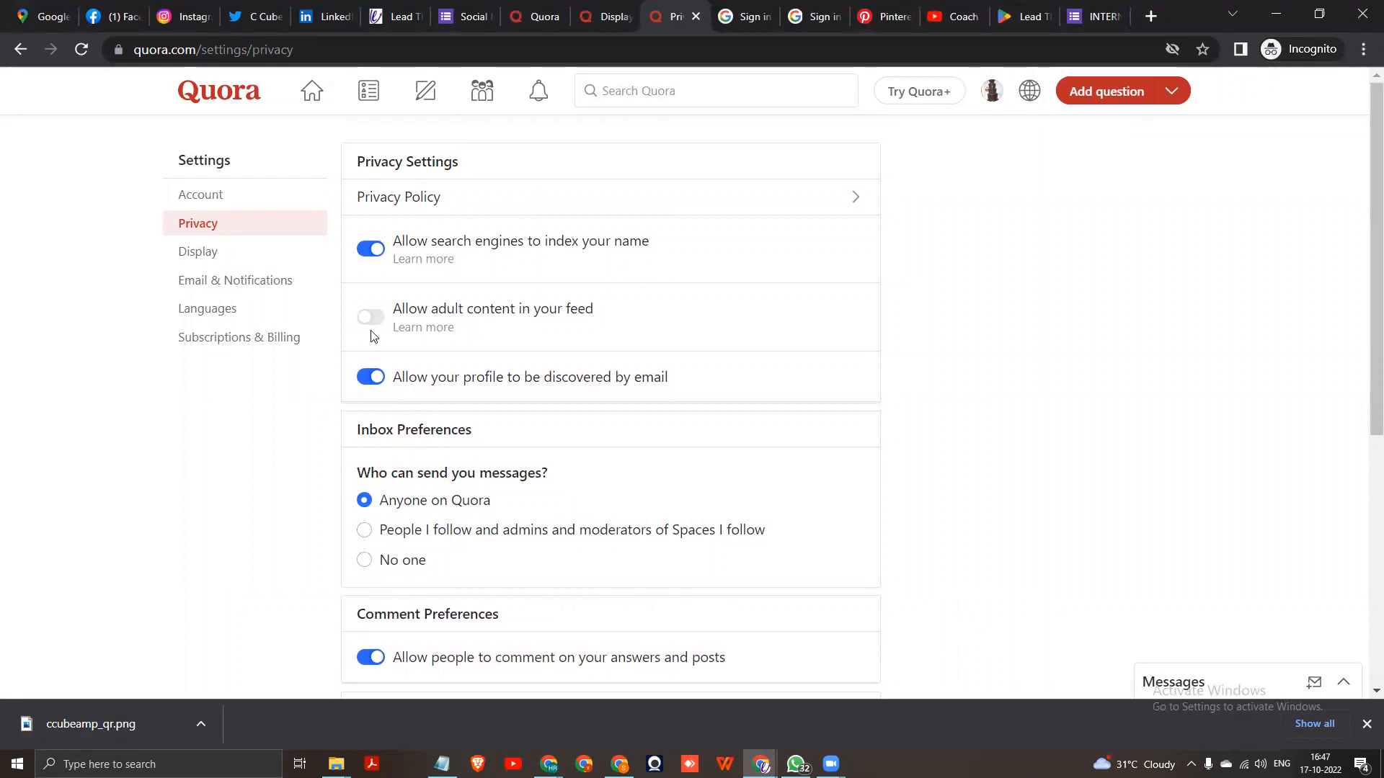
- View the Subscriptions & Billing page showing no memberships
scroll("down", 3)
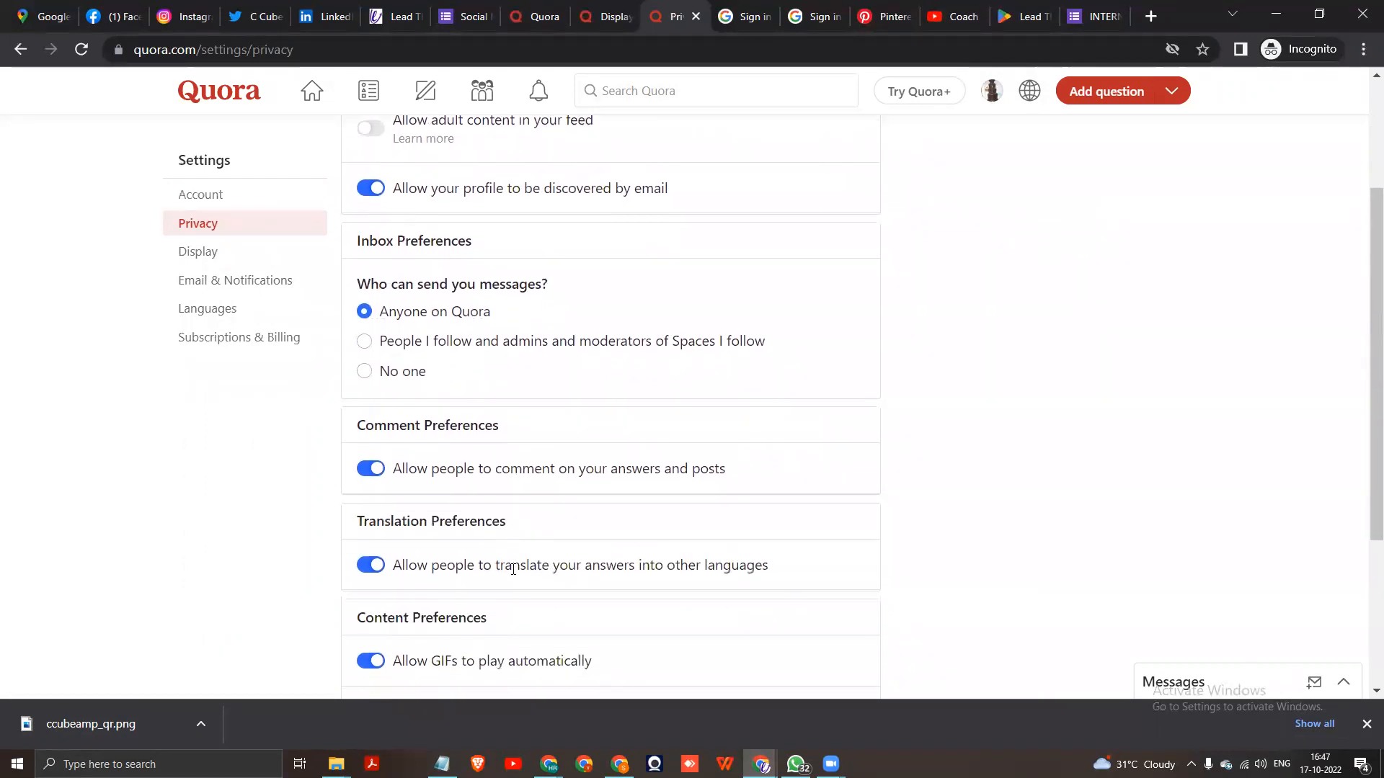
scroll("down", 3)
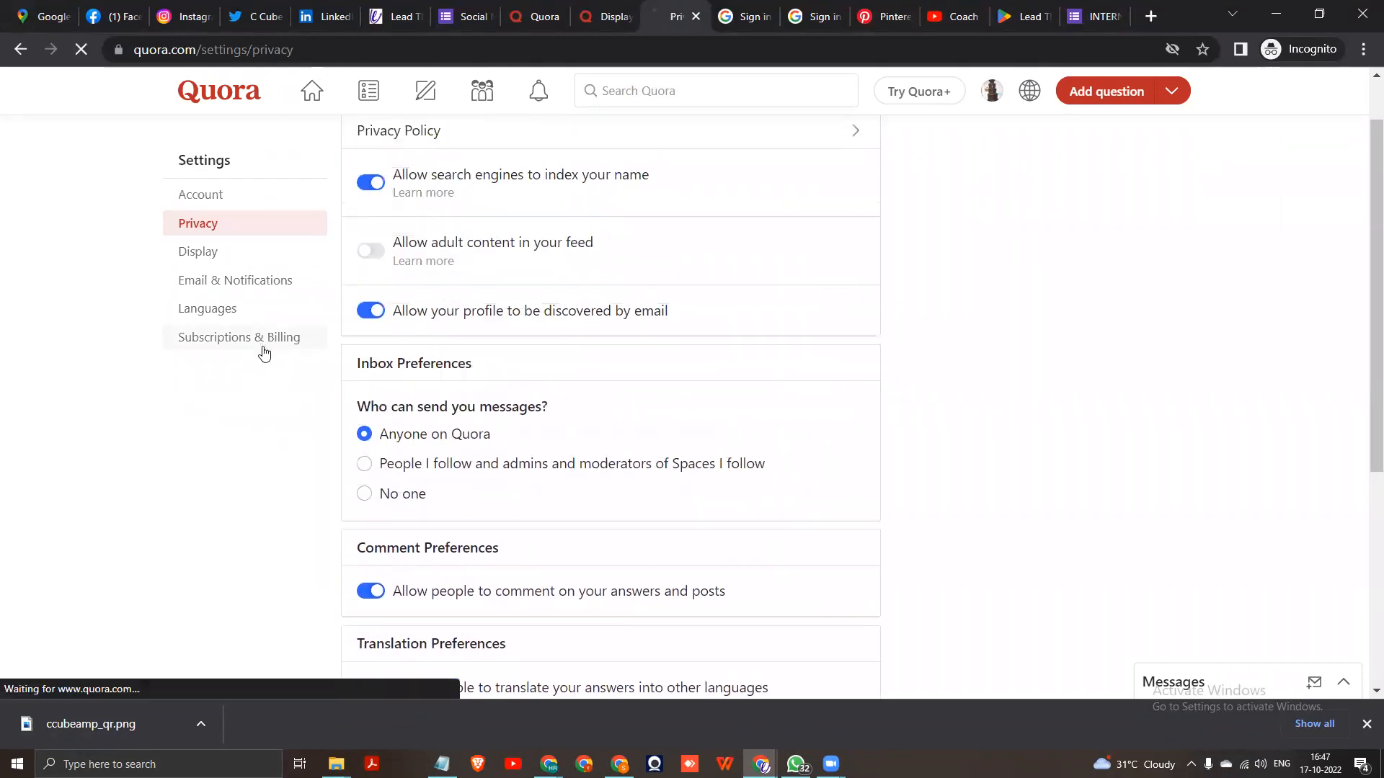
left_click(240, 338)
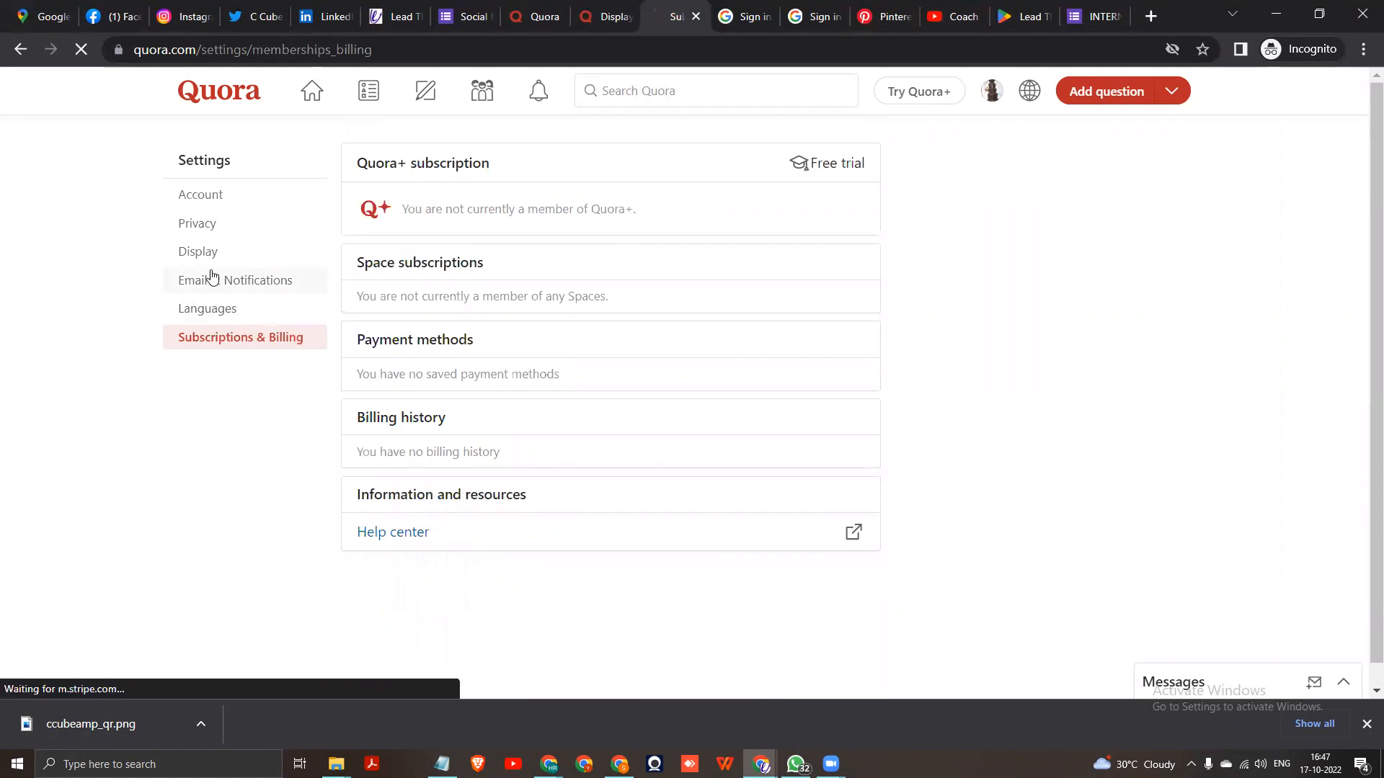
- Revisit Email & Notifications, then return to the Account settings page unchanged
left_click(235, 280)
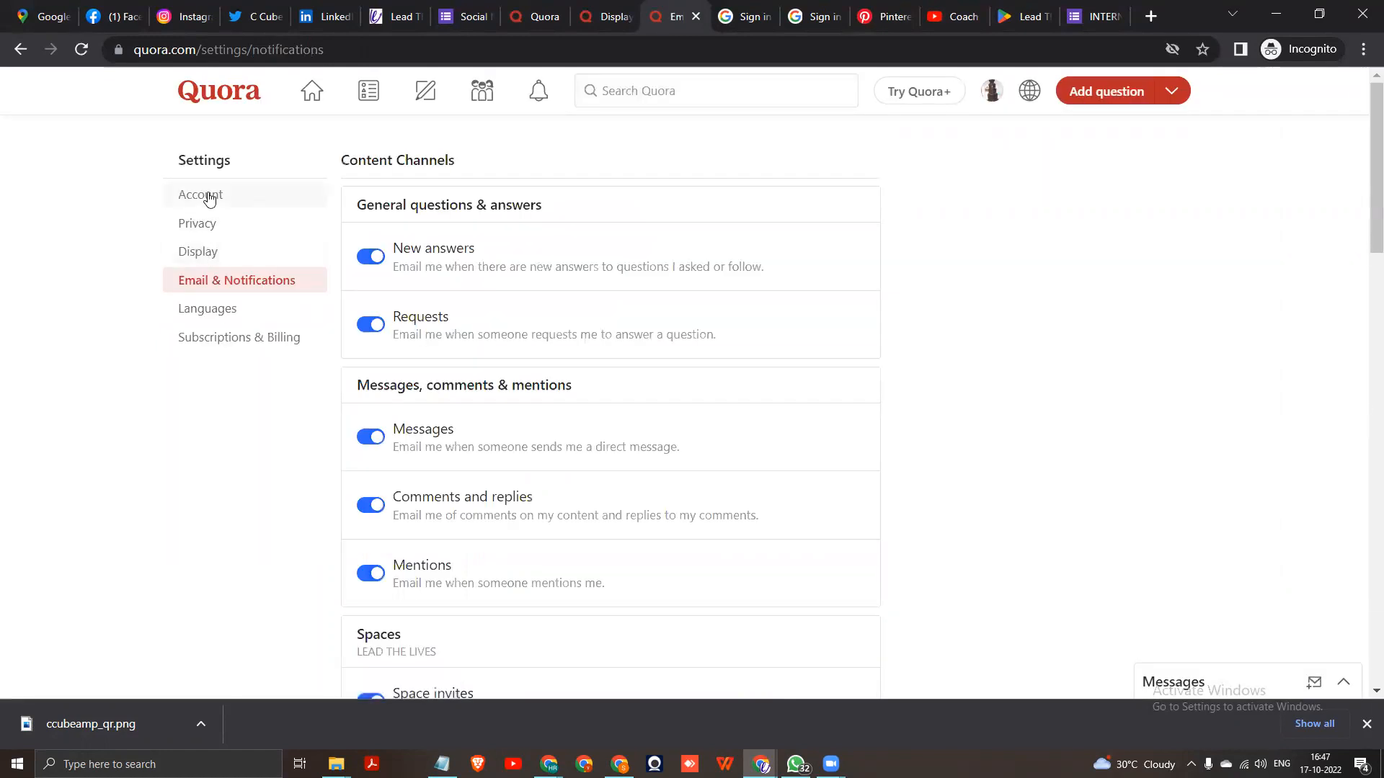
left_click(200, 195)
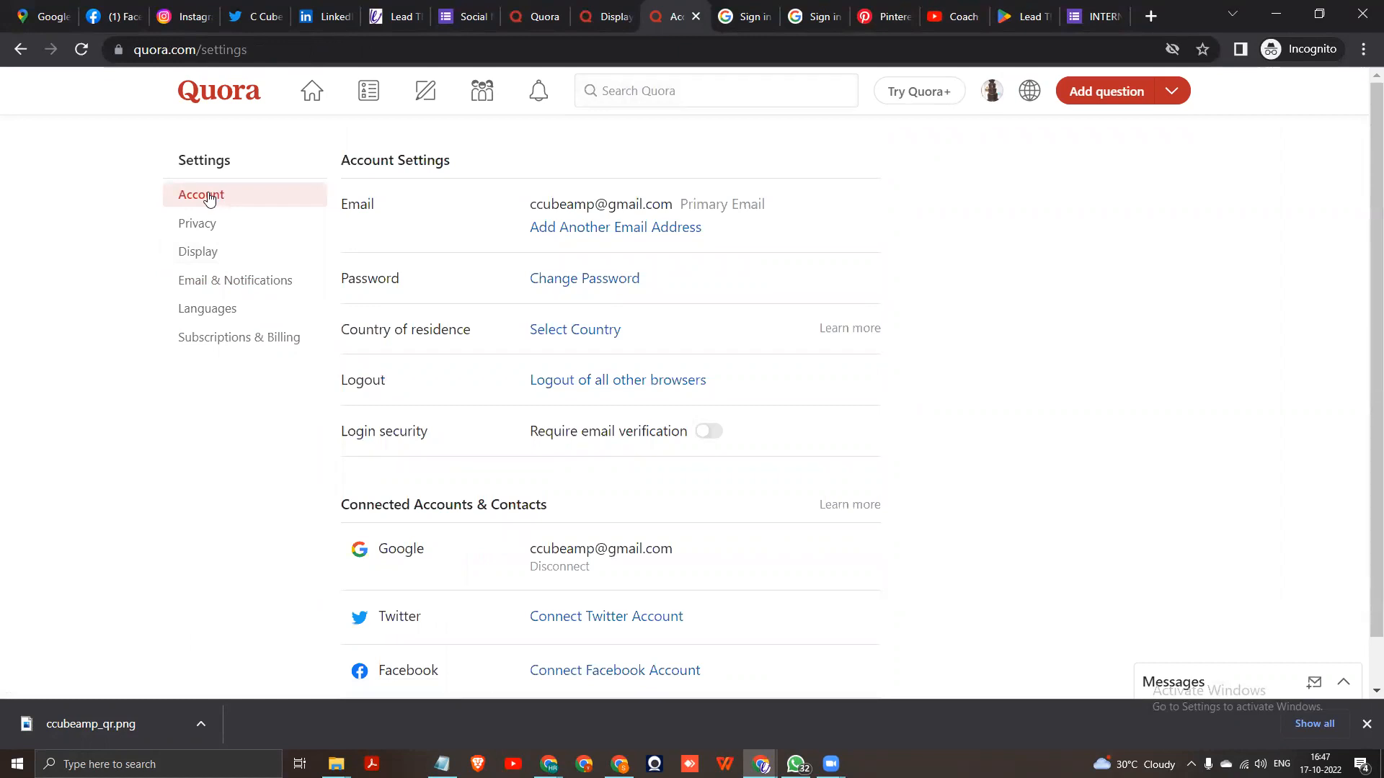
scroll("down", 3)
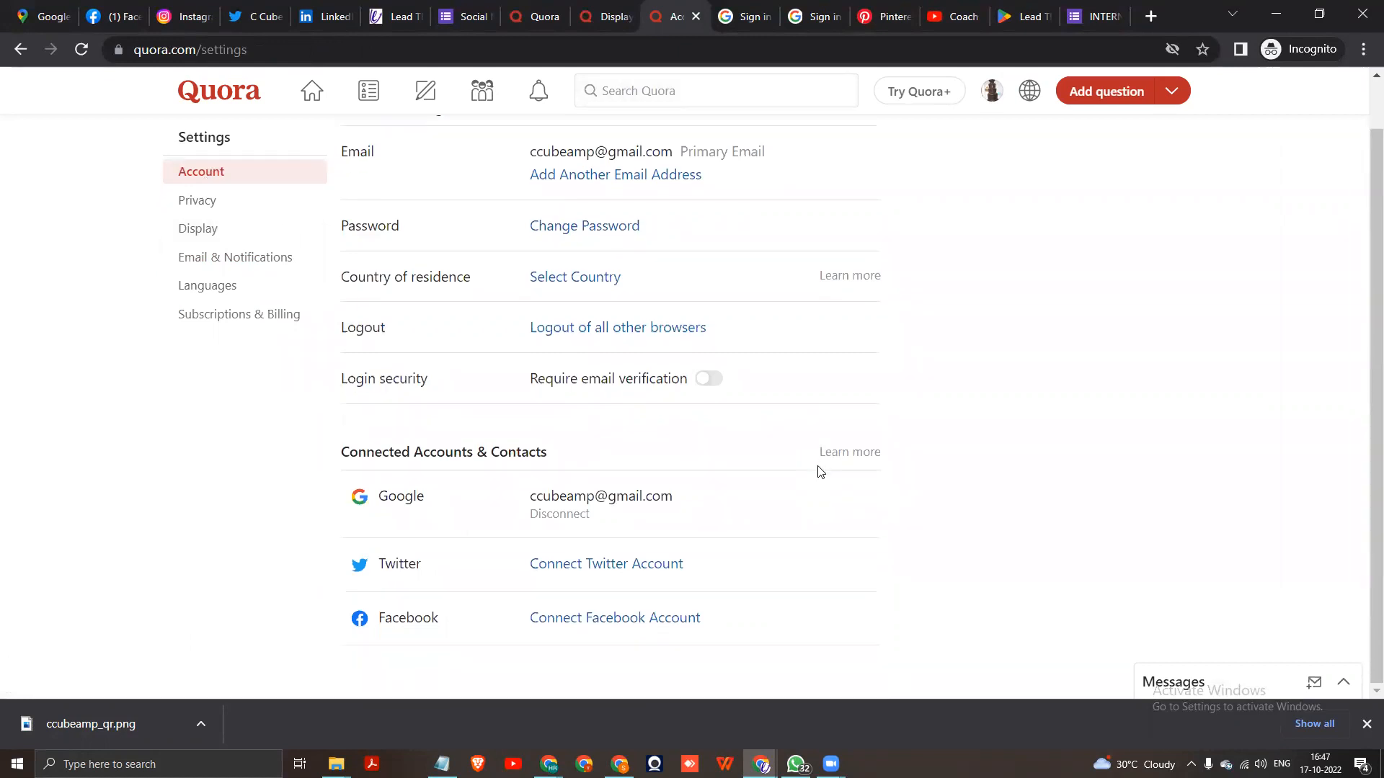
scroll("up", 3)
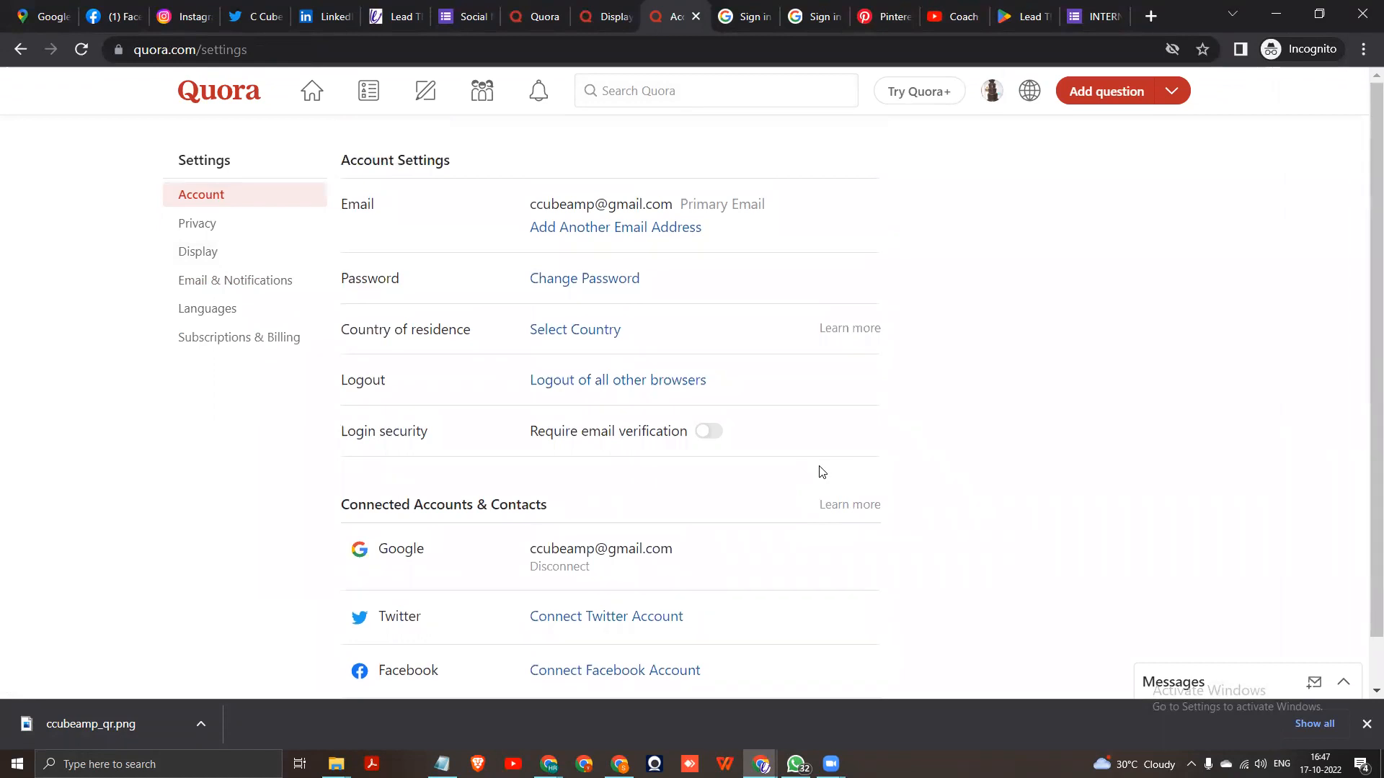
mouse_move(578, 195)
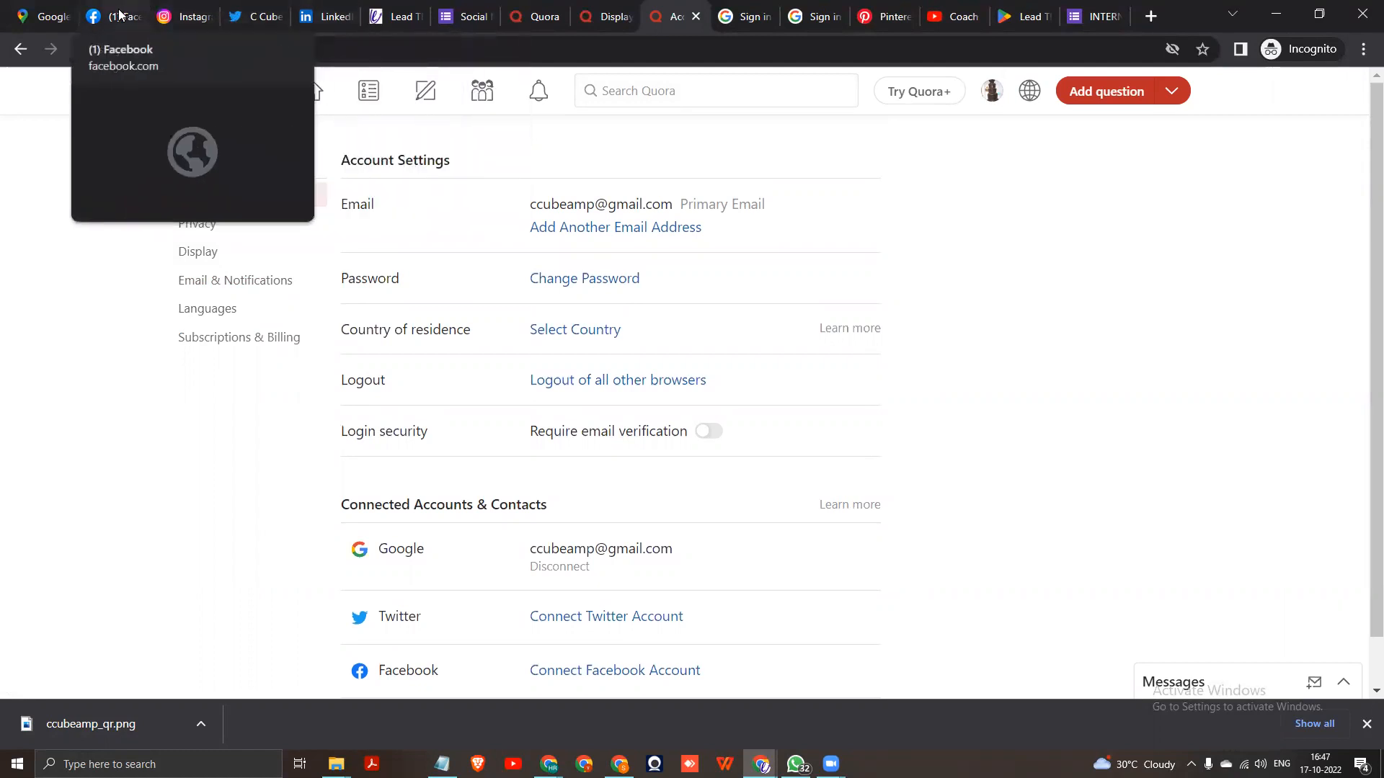
- Find the Quora Profile post on Facebook, open the Ccube Cube profile link, then return to the feed
left_click(113, 16)
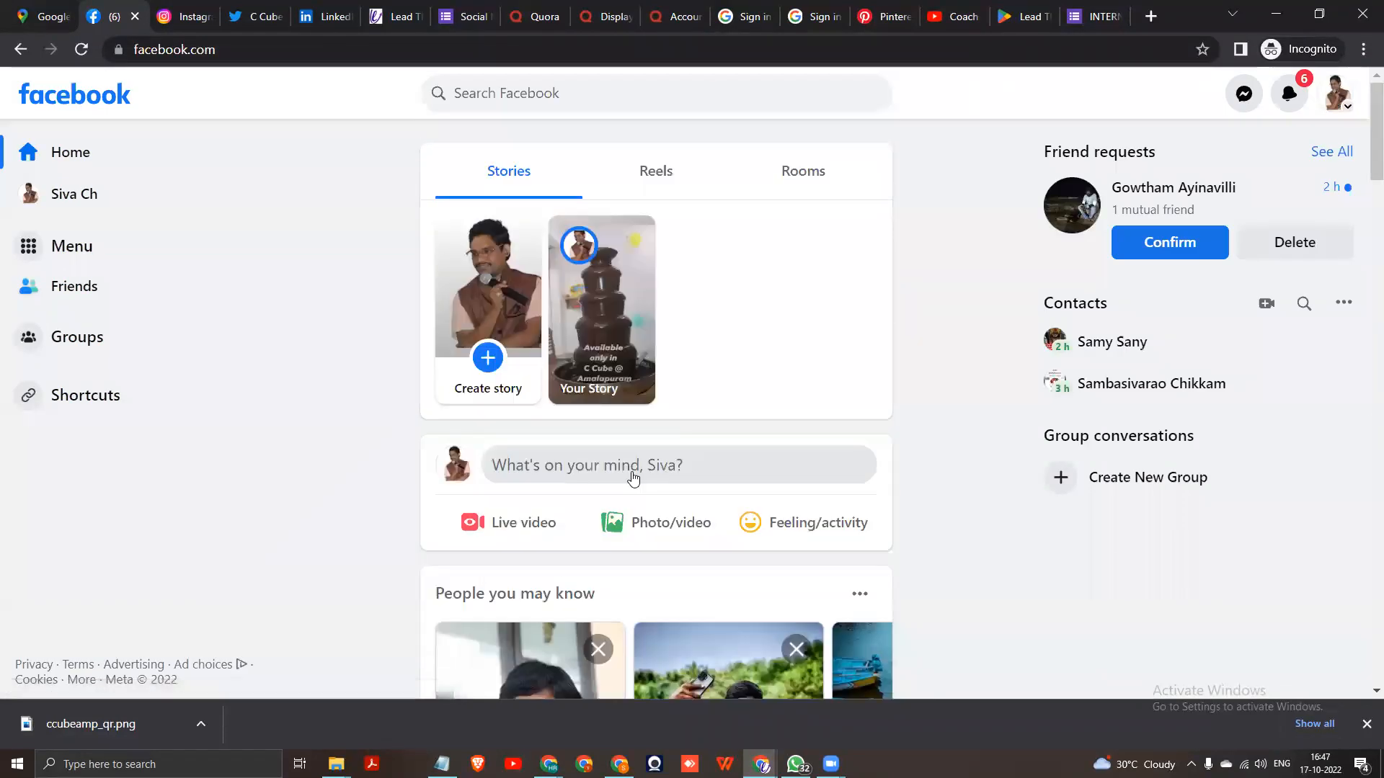
scroll("down", 3)
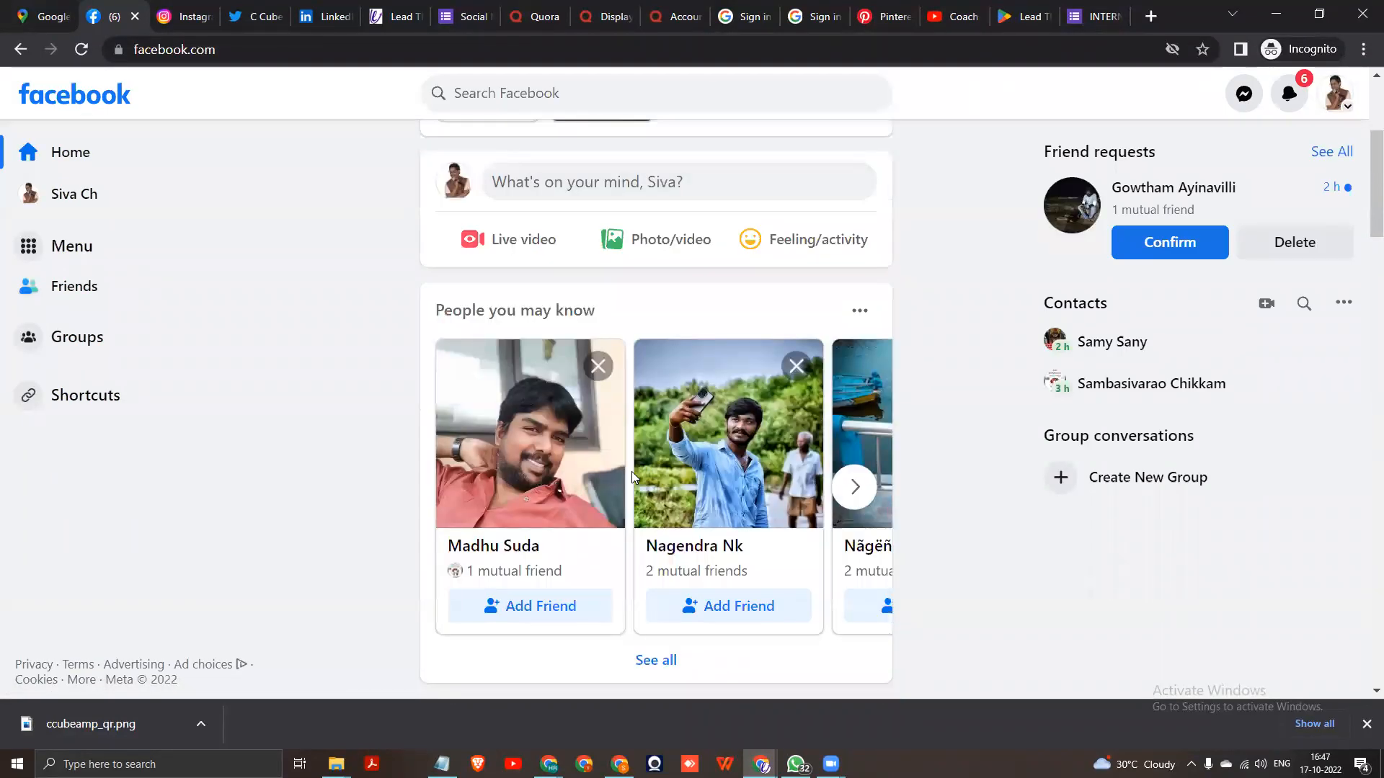
scroll("down", 3)
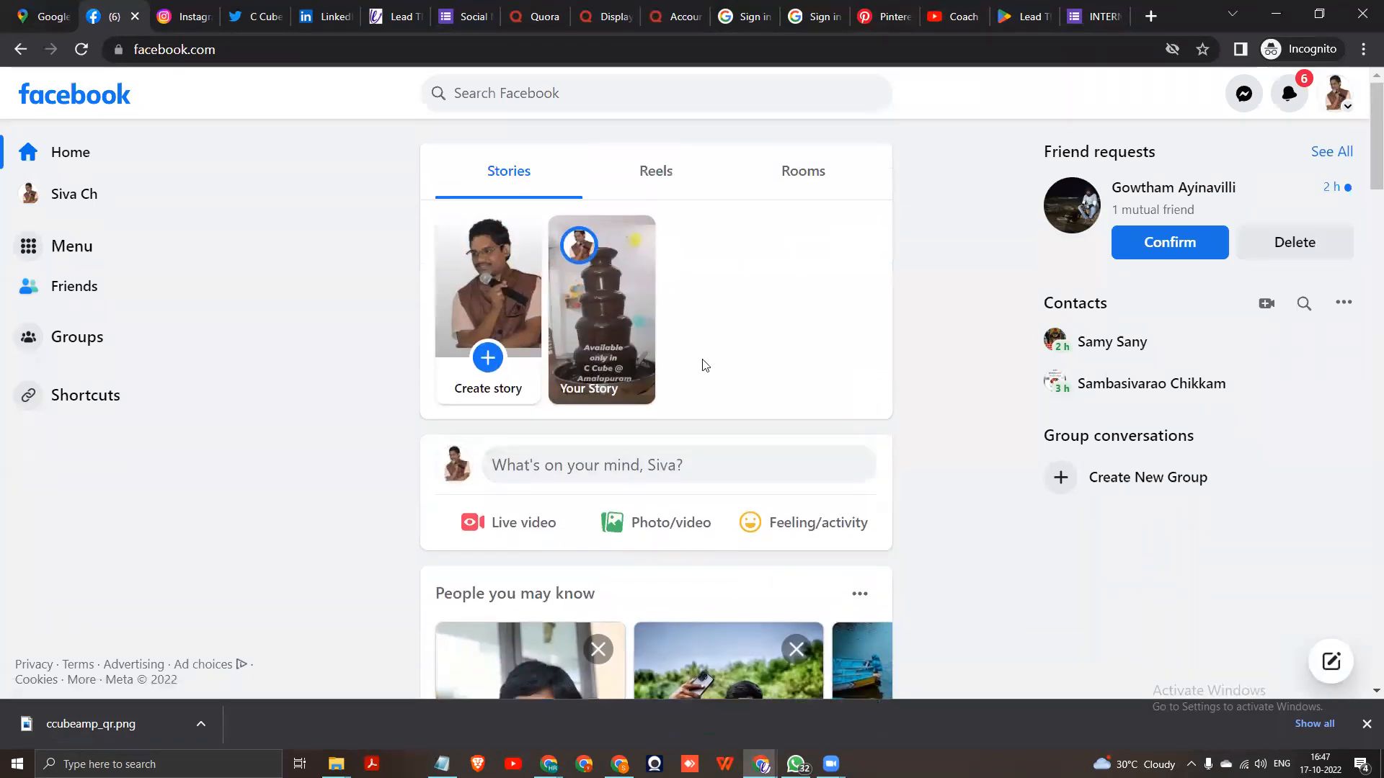
mouse_move(546, 474)
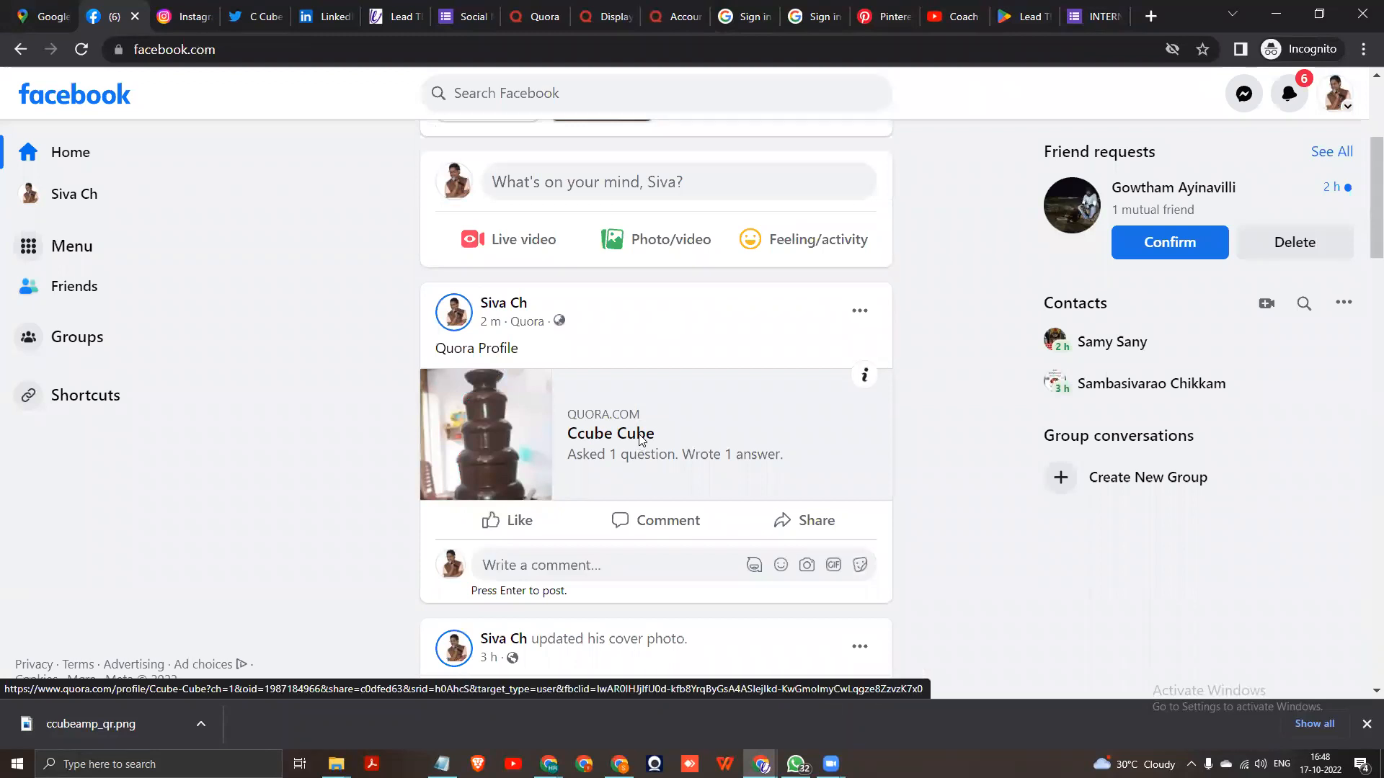
left_click(612, 434)
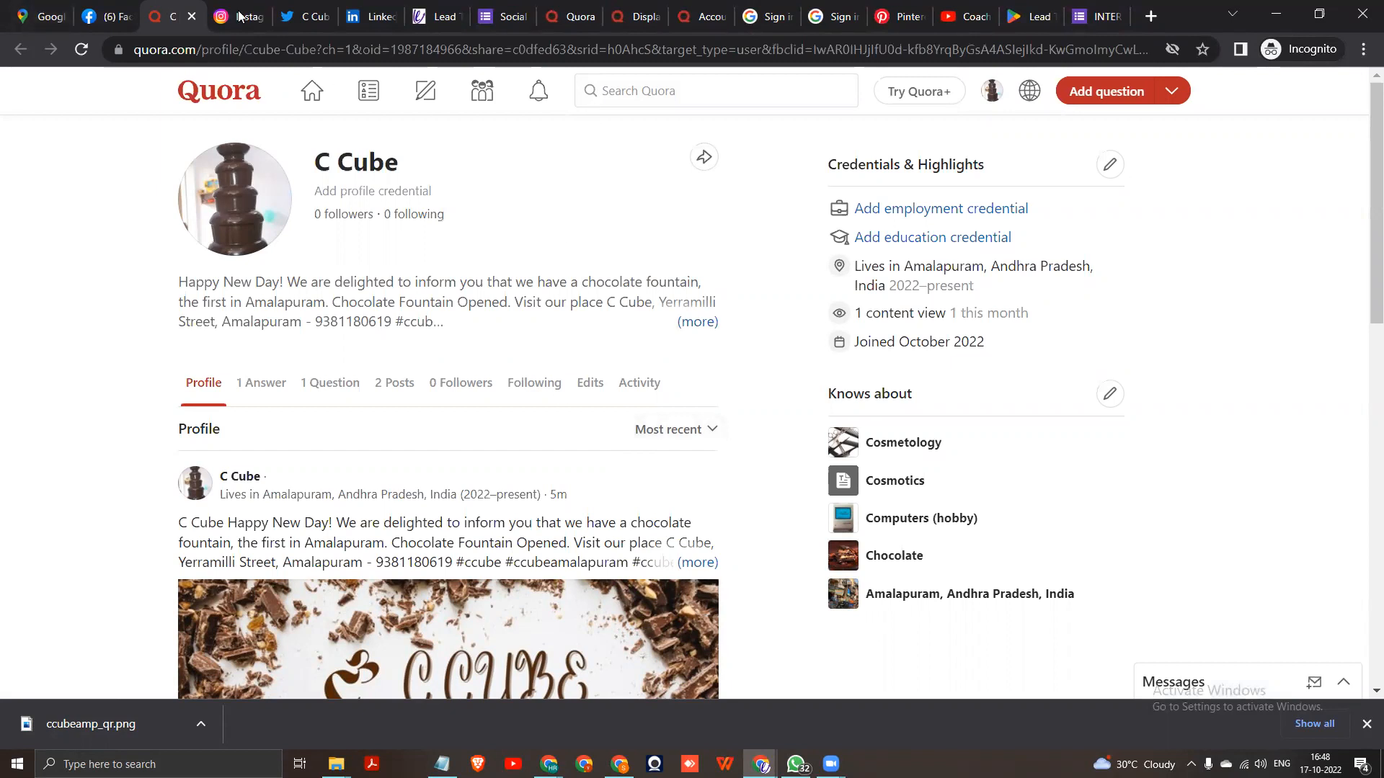
left_click(101, 16)
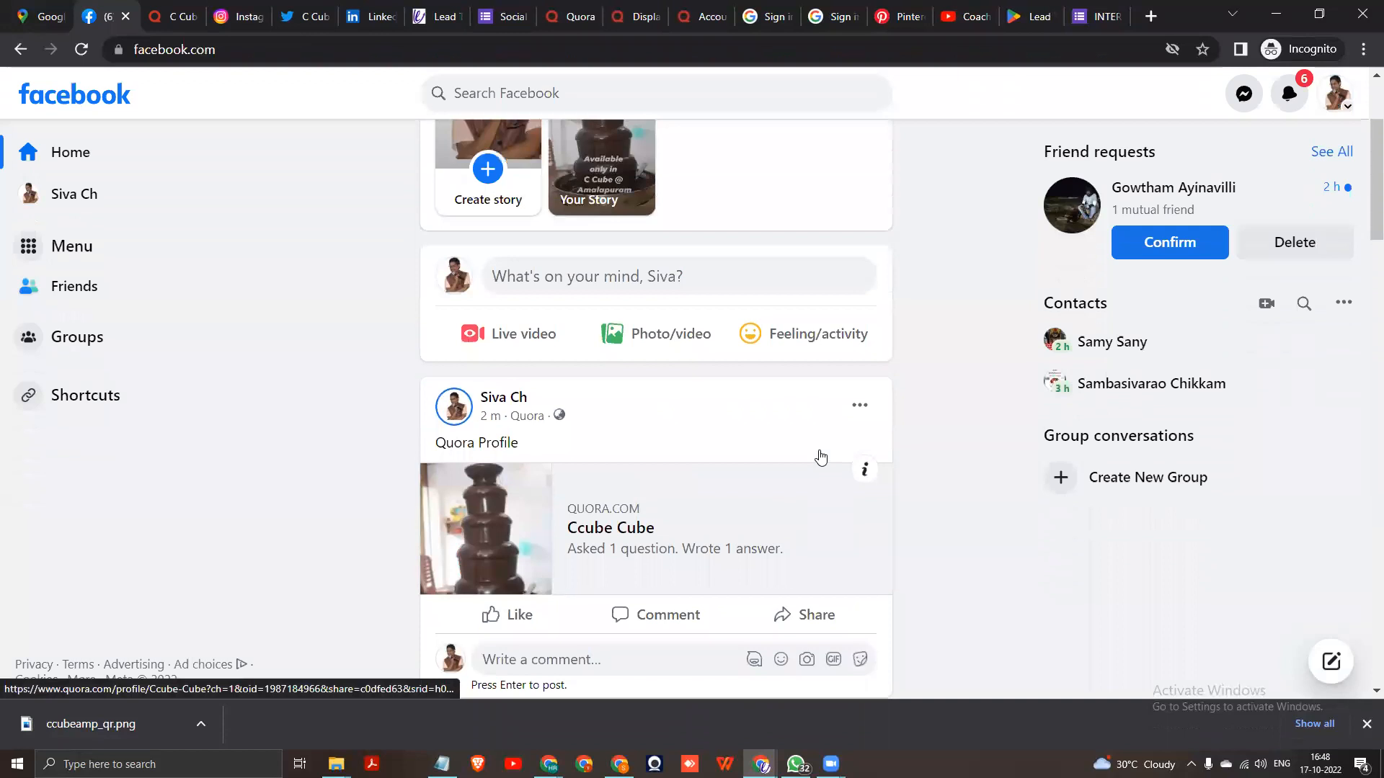